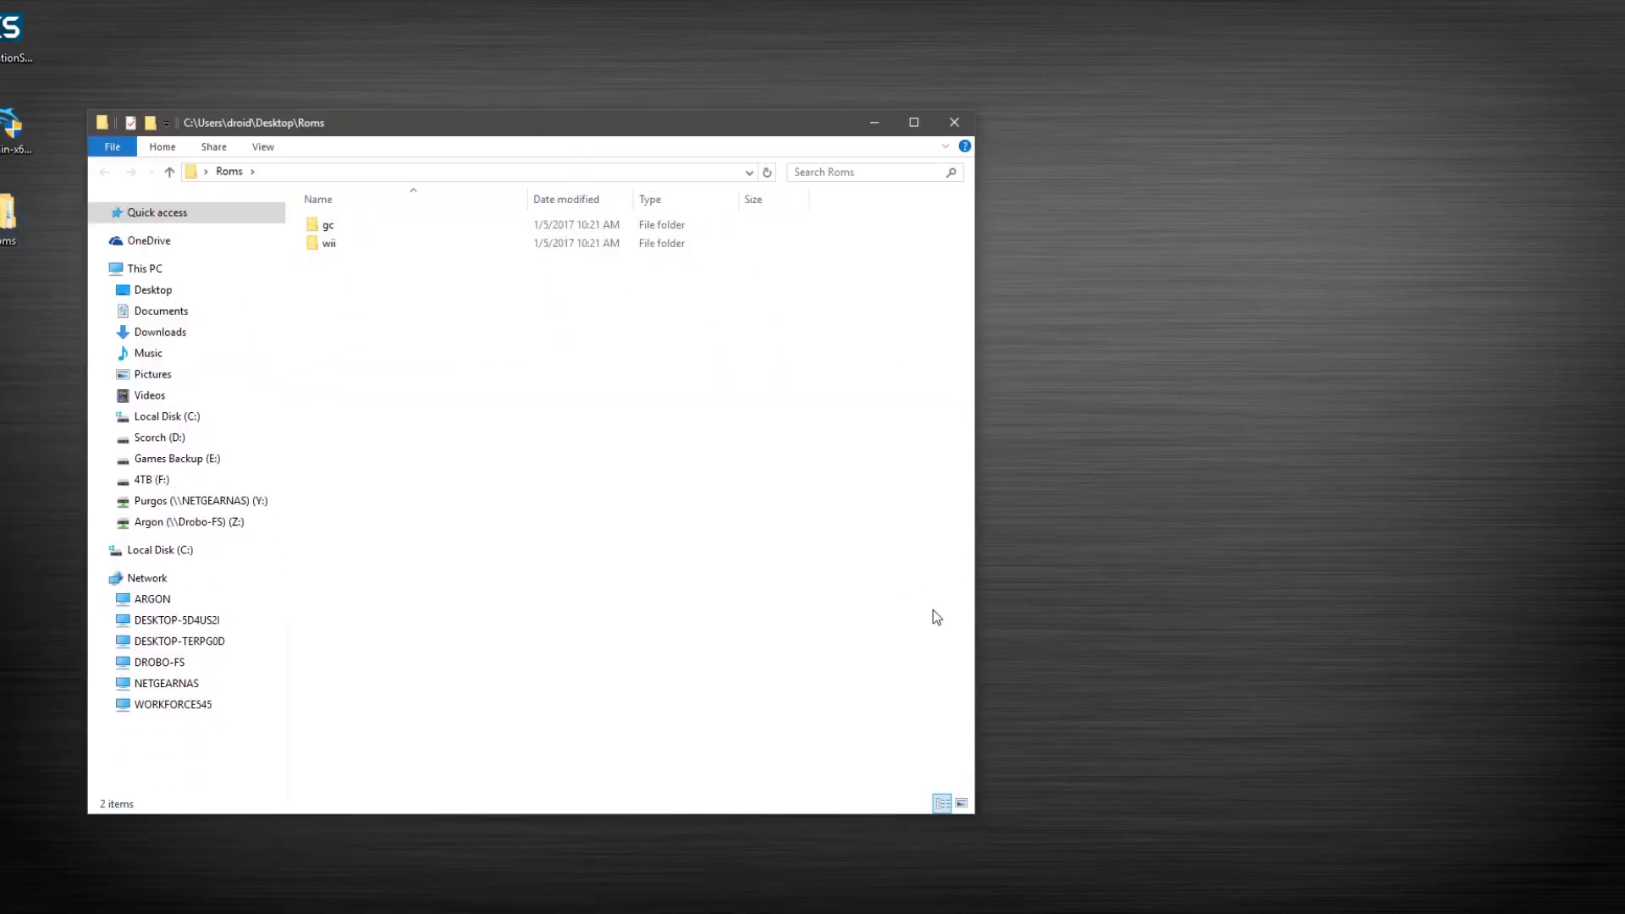
mouse_move(922, 602)
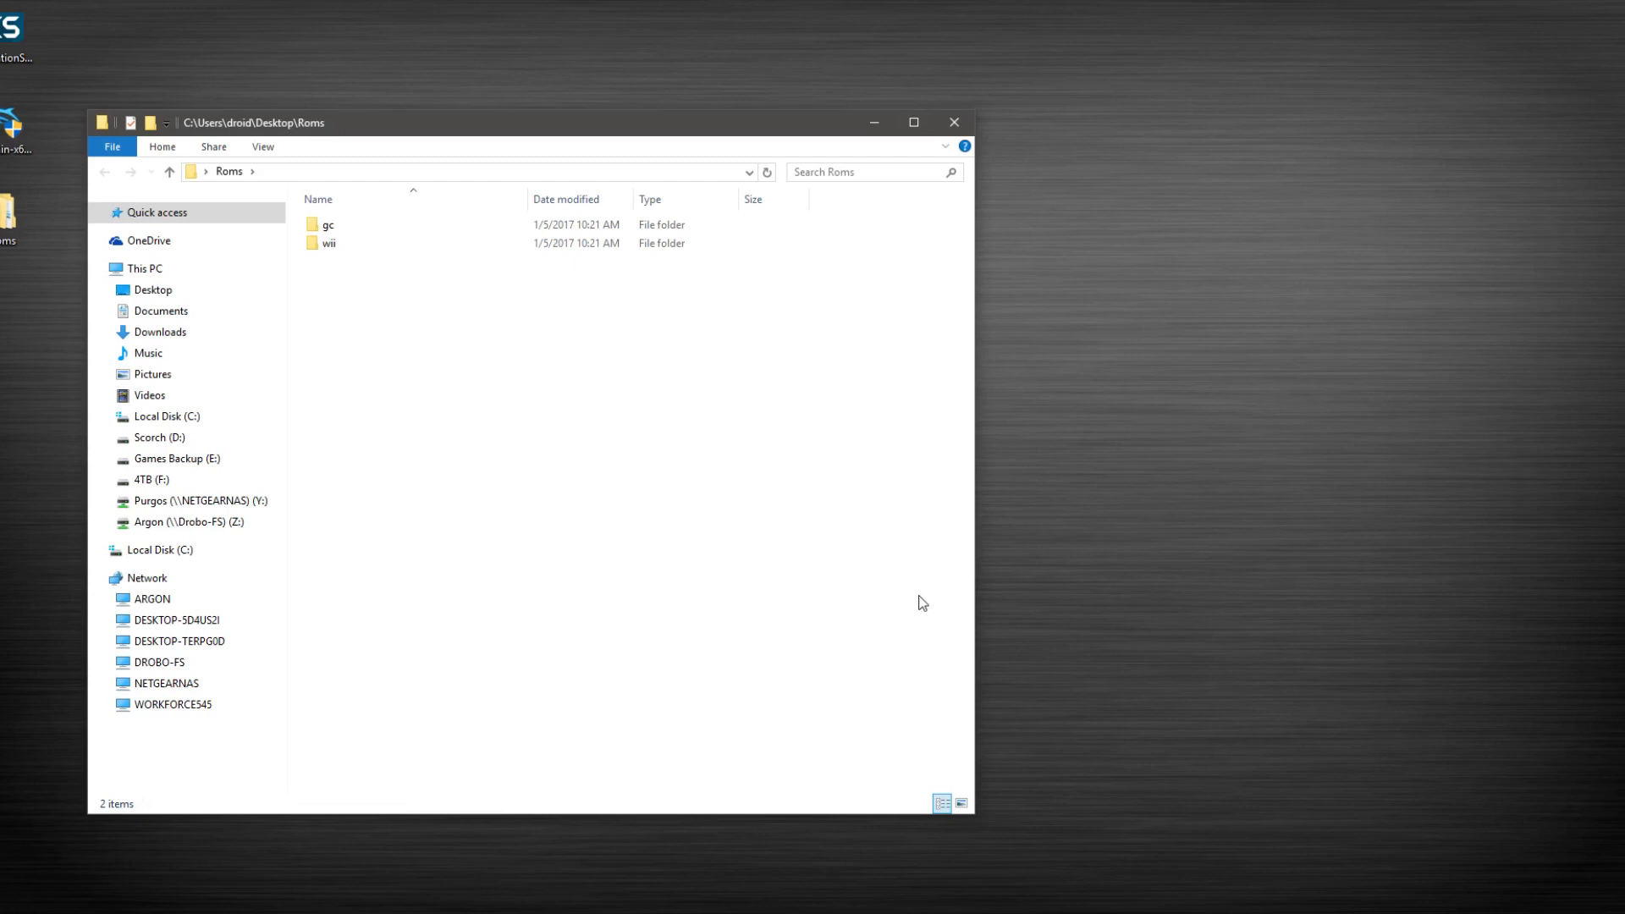
mouse_move(413, 321)
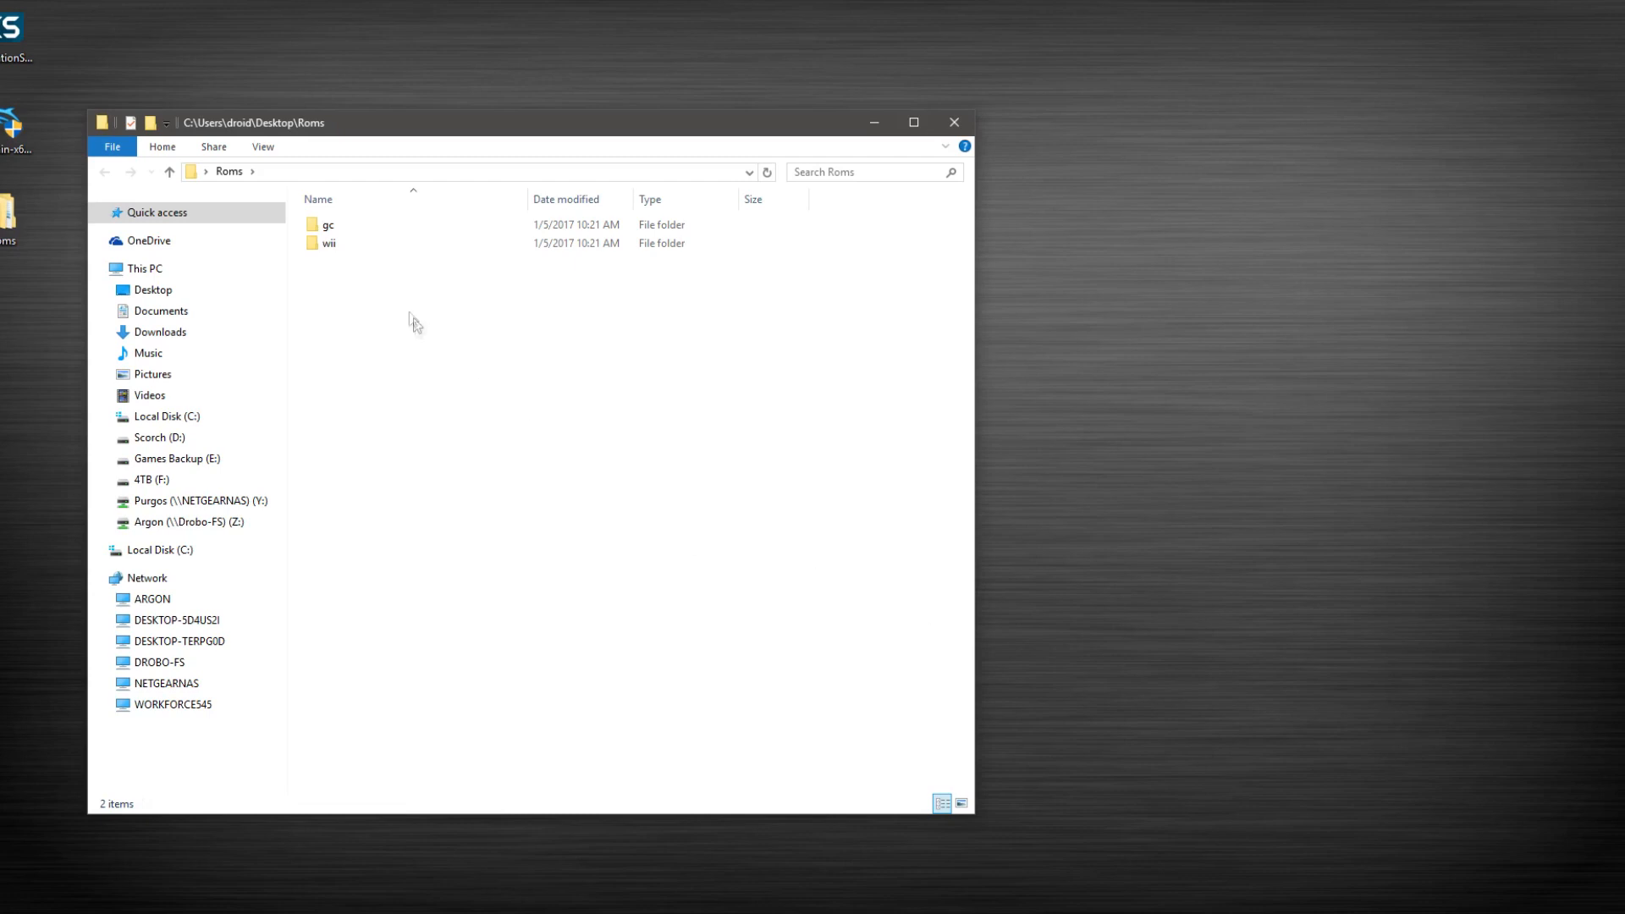
Browse the wii ROM folder, then the gc folder holding Fzero.iso.
double_click(327, 242)
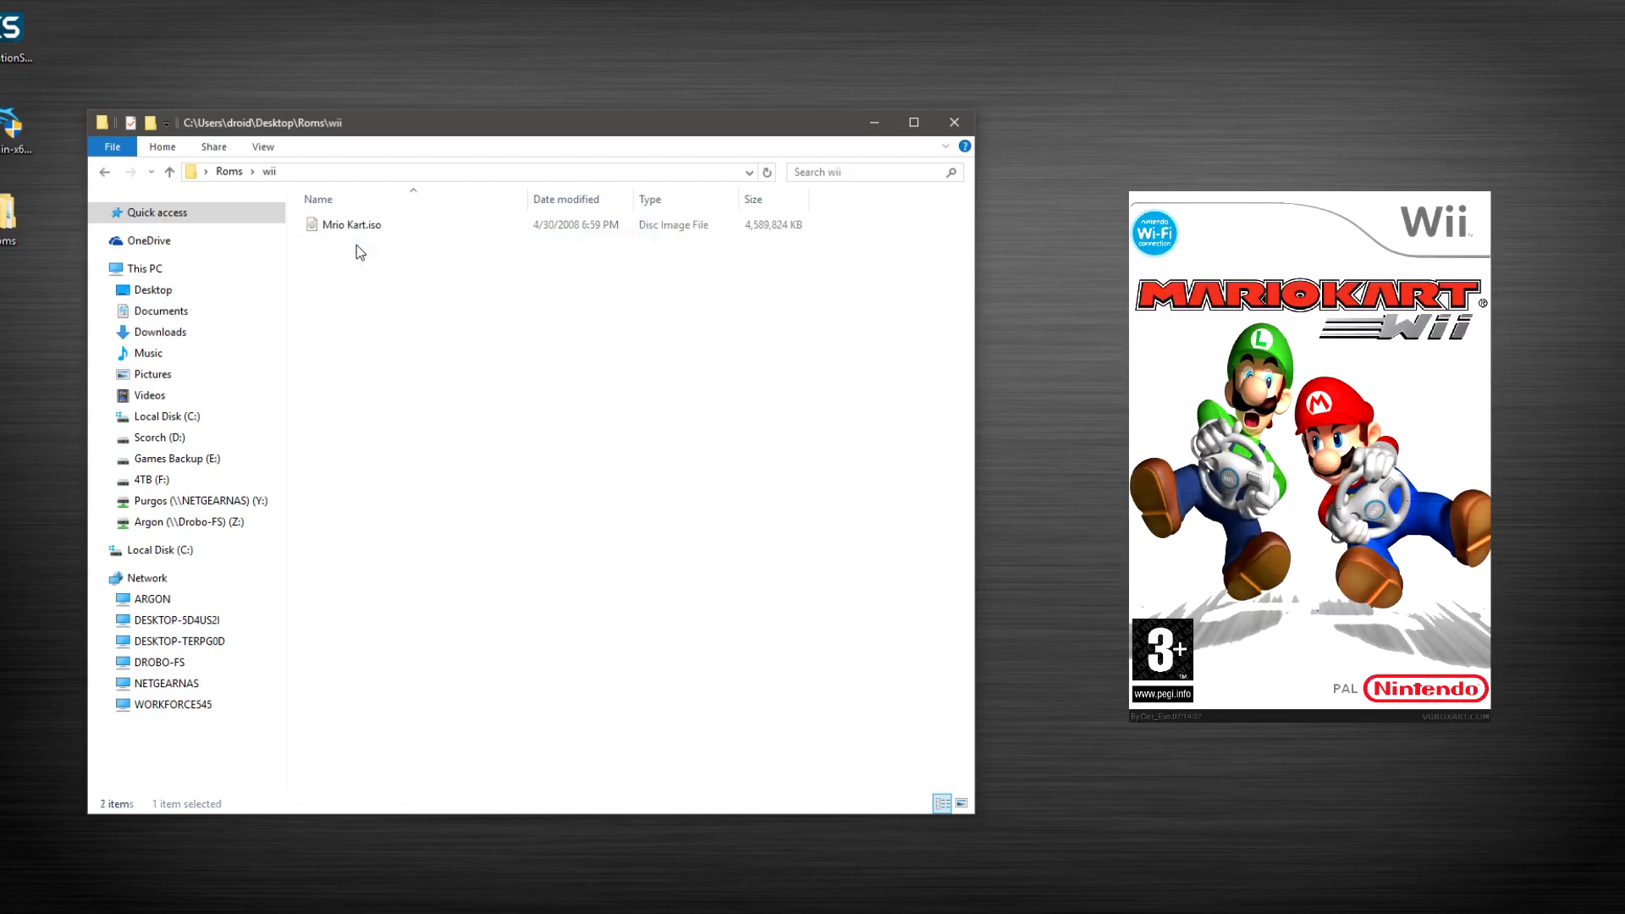
click(103, 171)
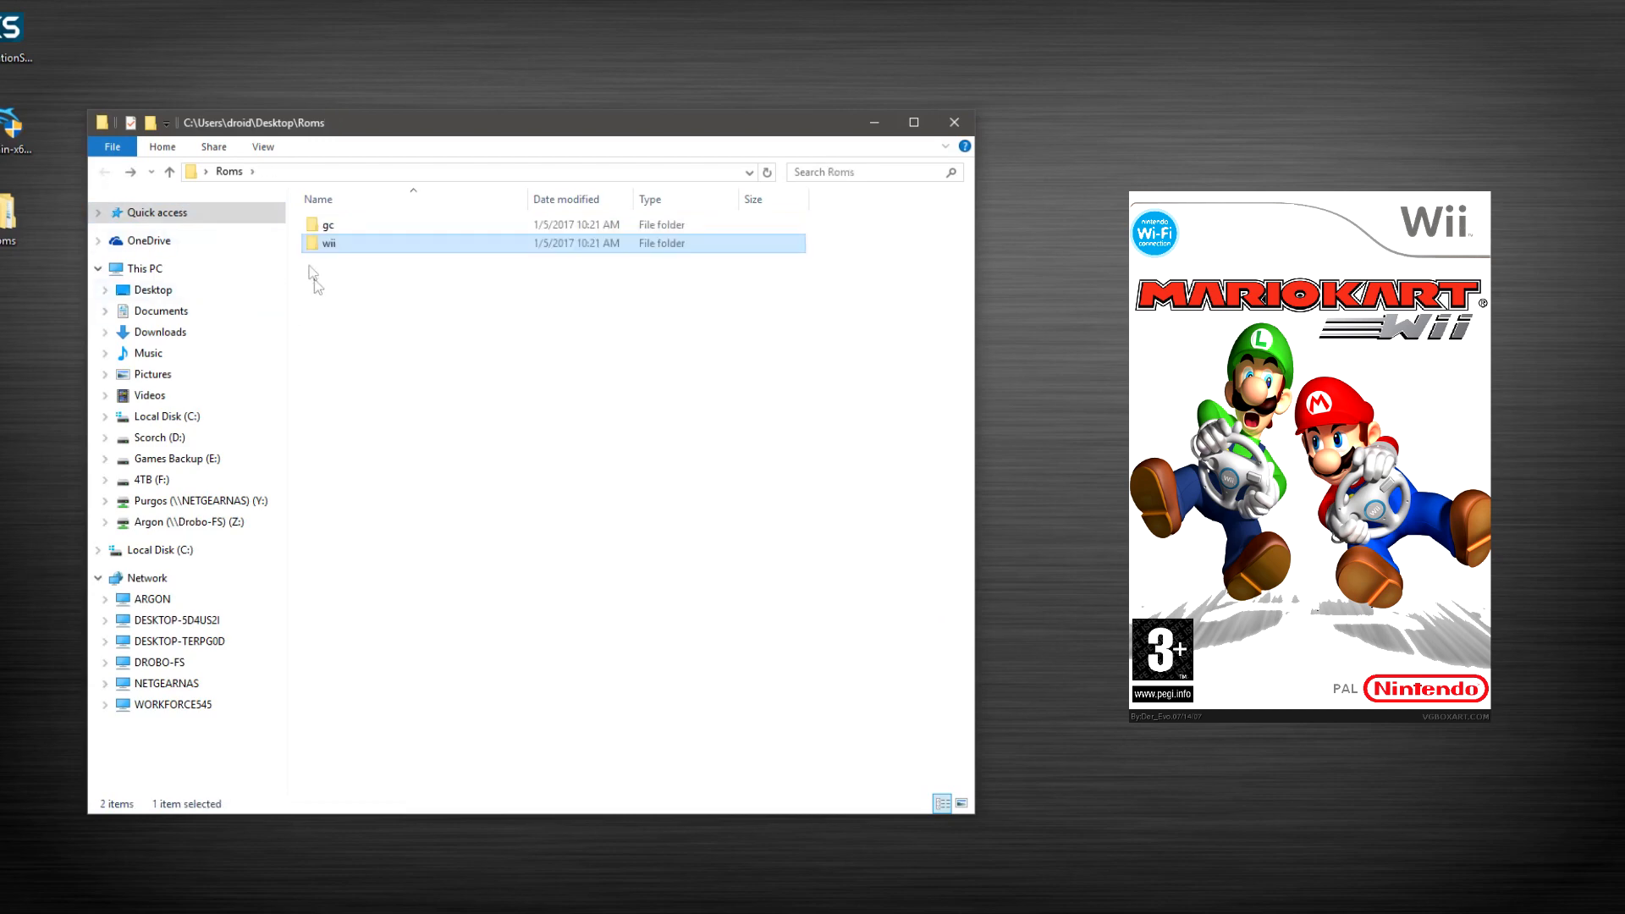
double_click(326, 223)
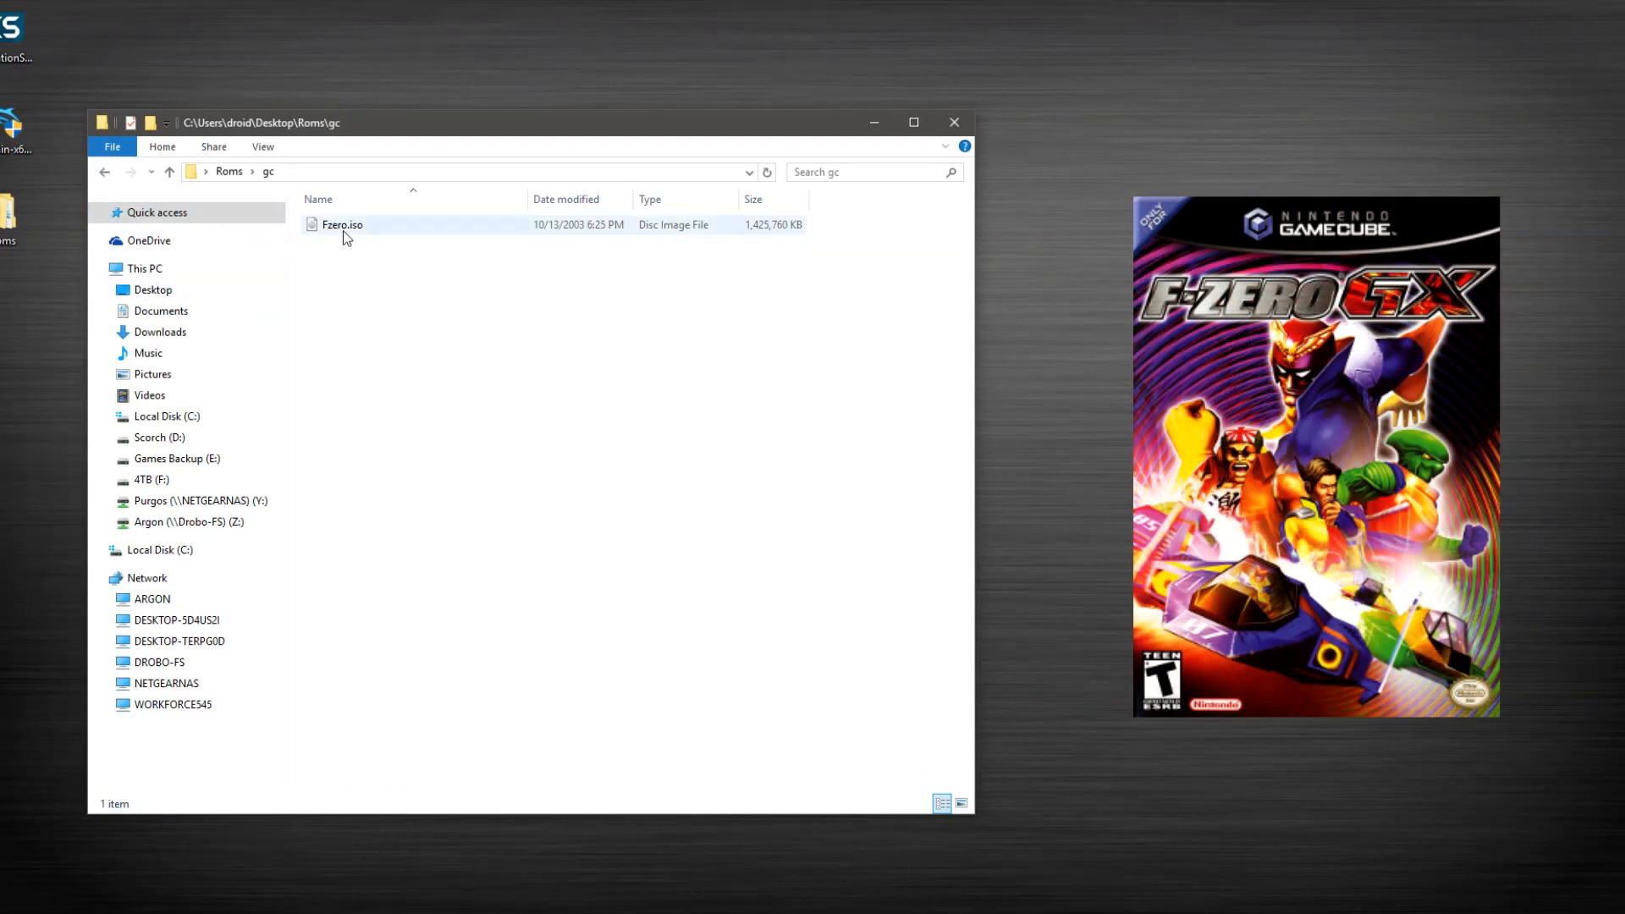
click(168, 171)
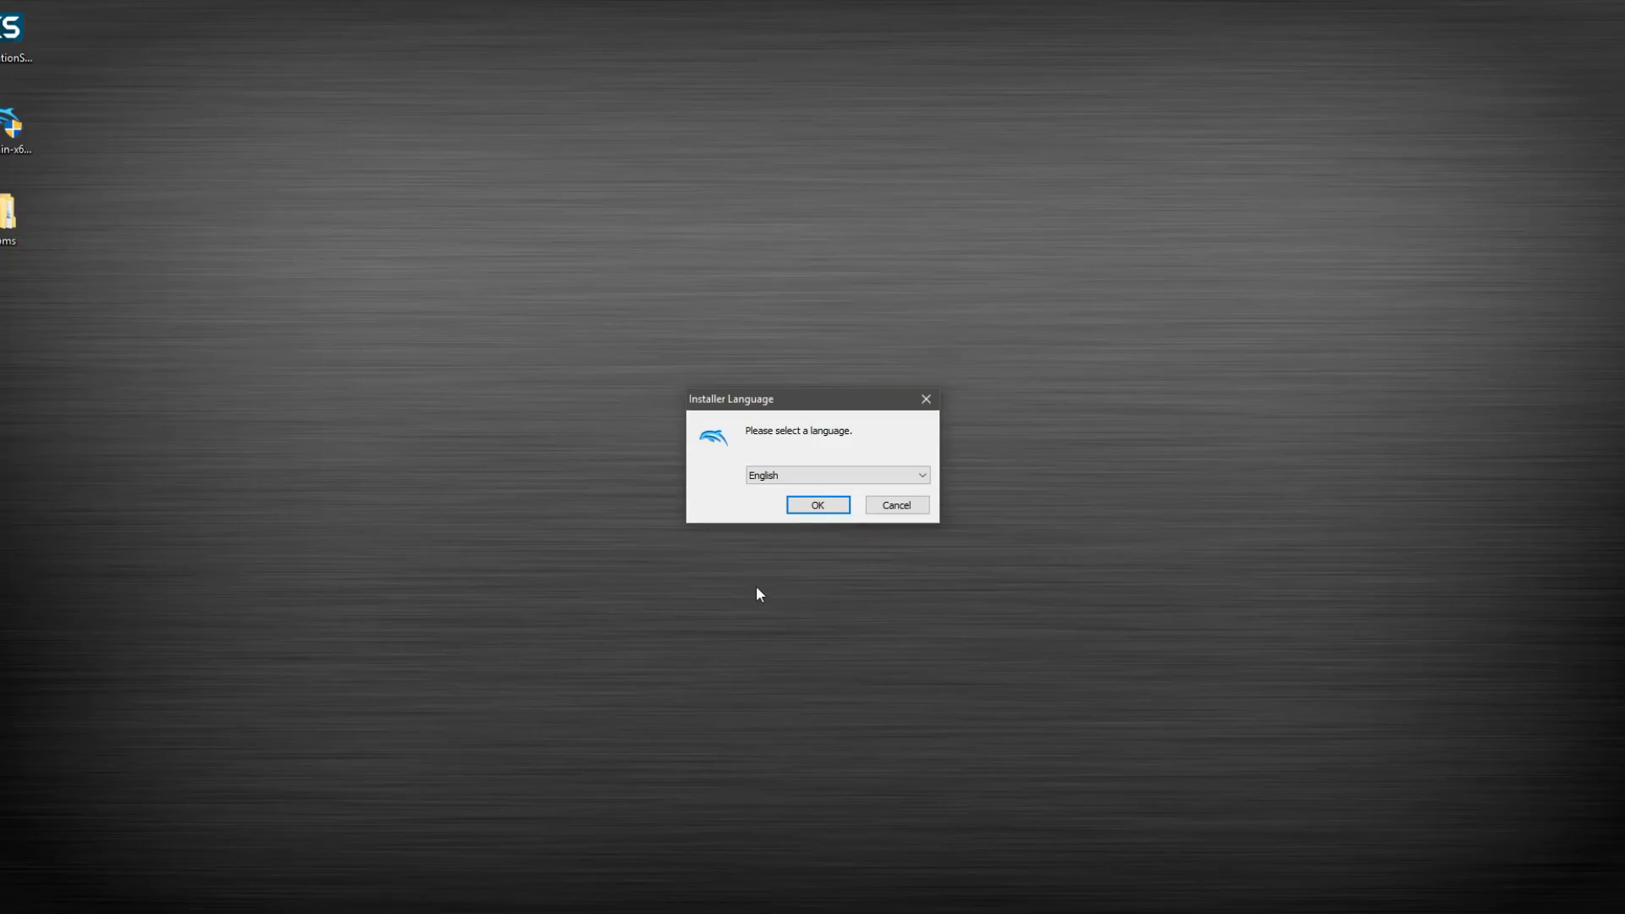
Run Dolphin Setup in English, accept the licence and keep the default components.
click(816, 504)
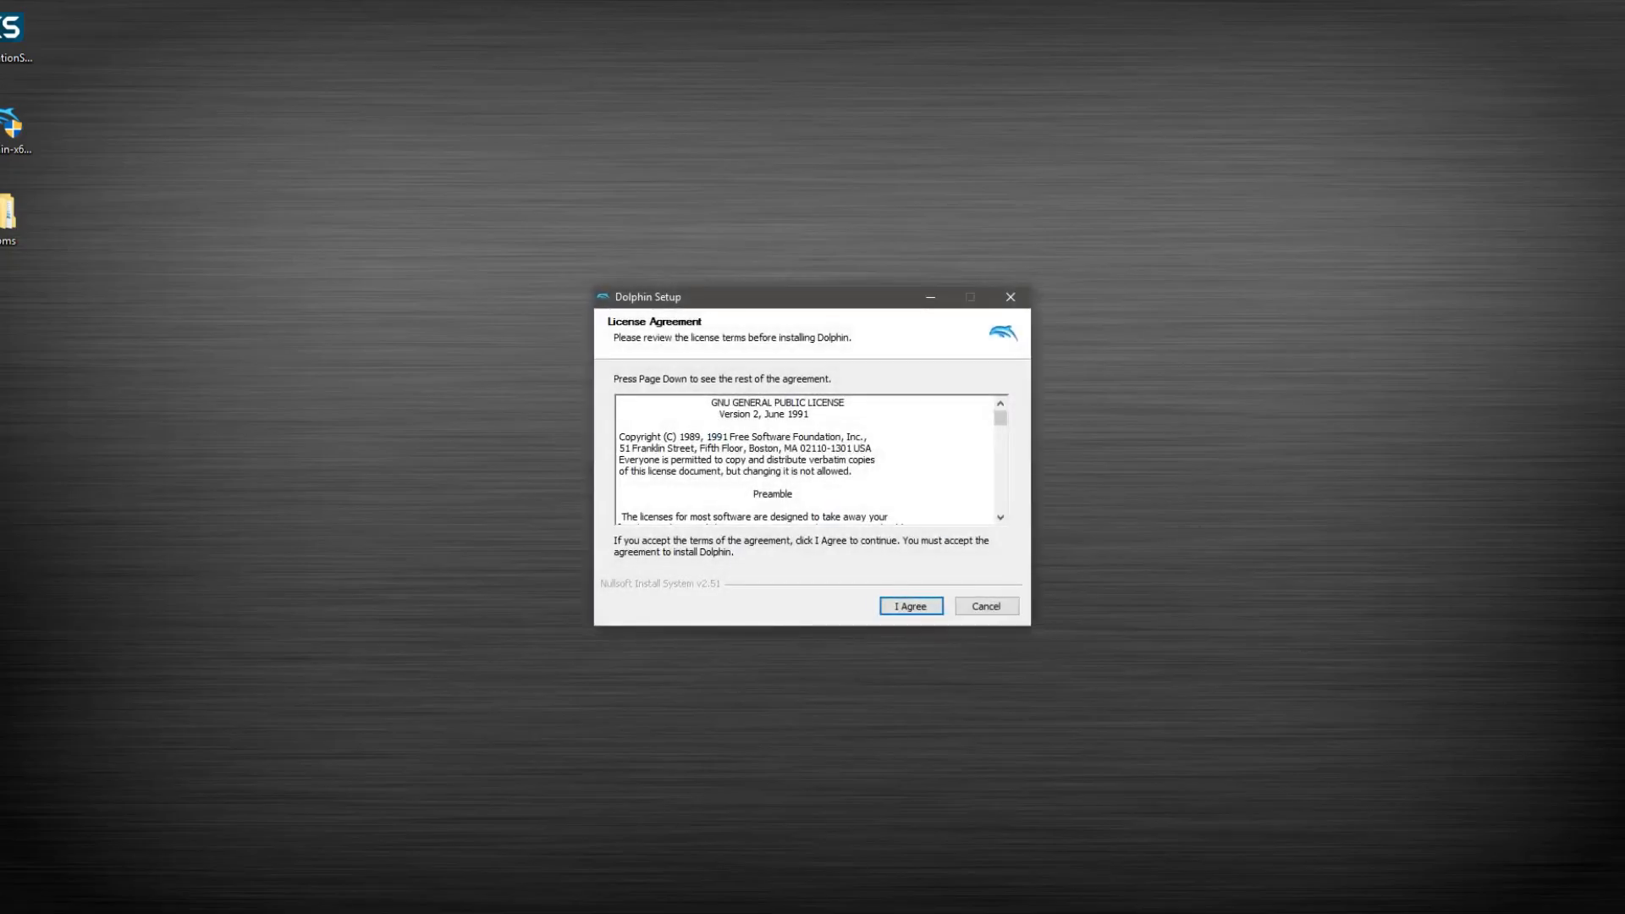
mouse_move(635, 630)
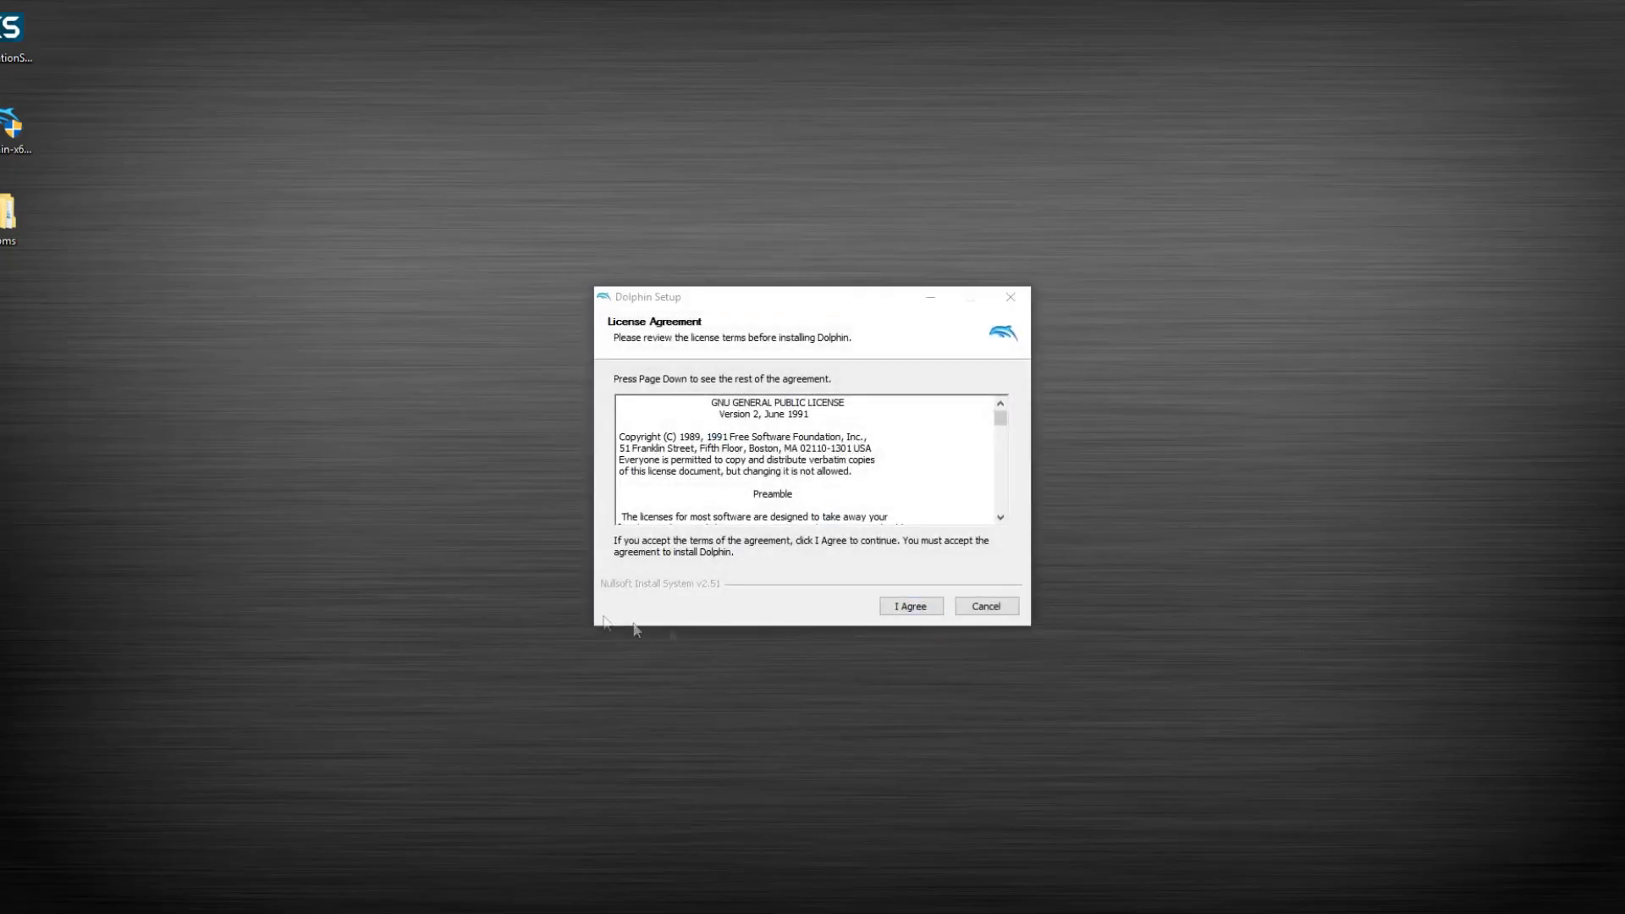
click(907, 606)
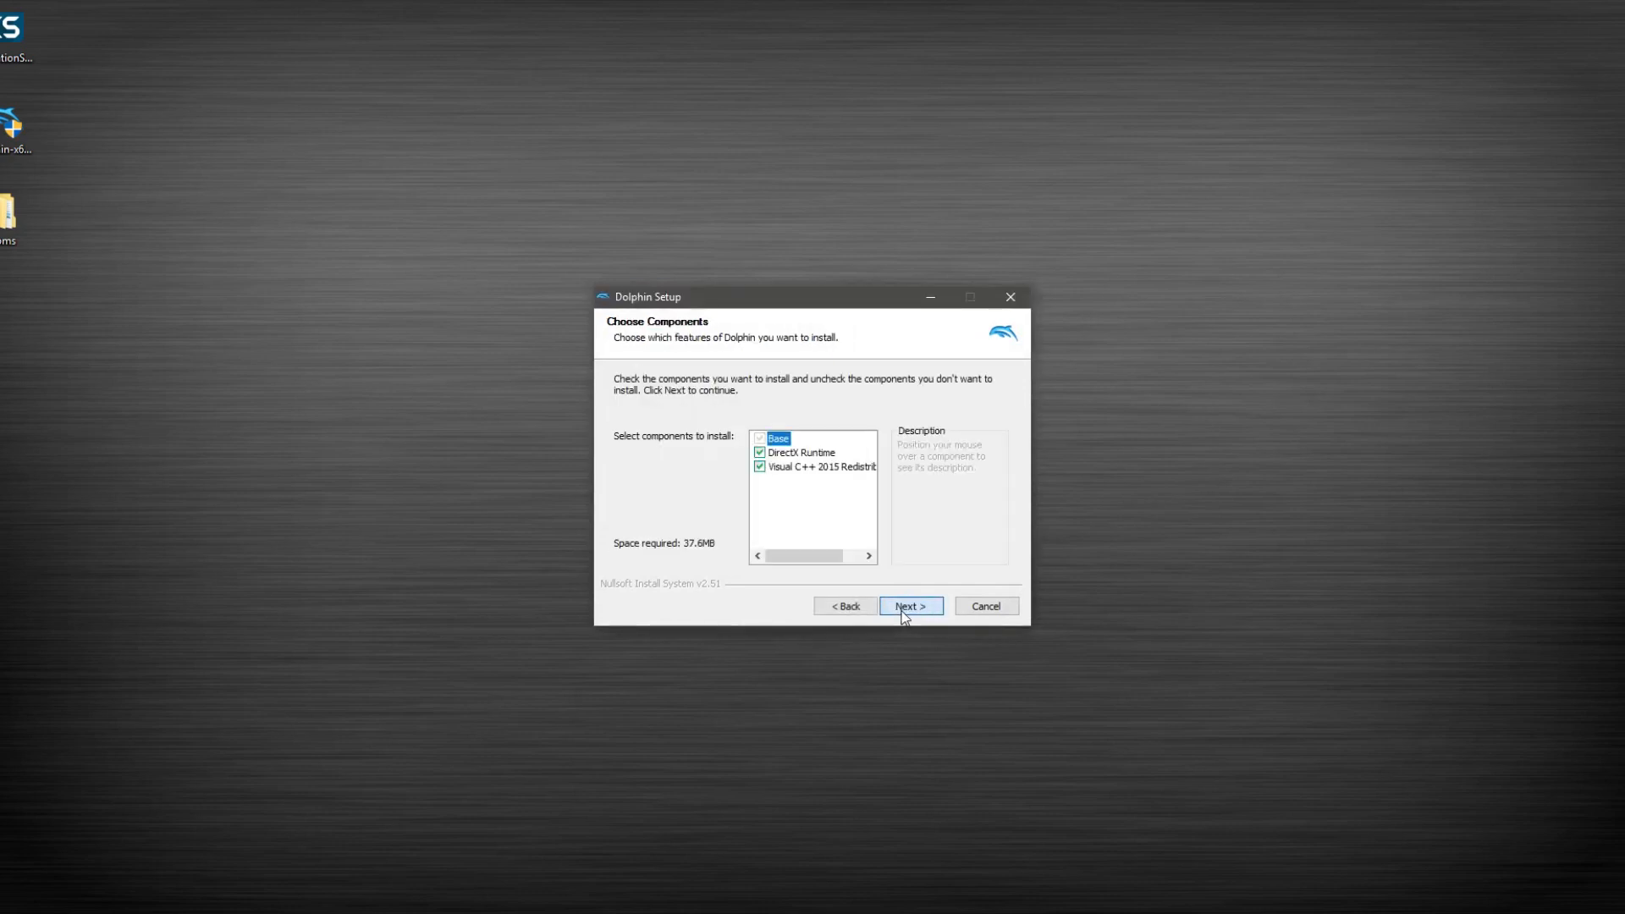
mouse_move(921, 642)
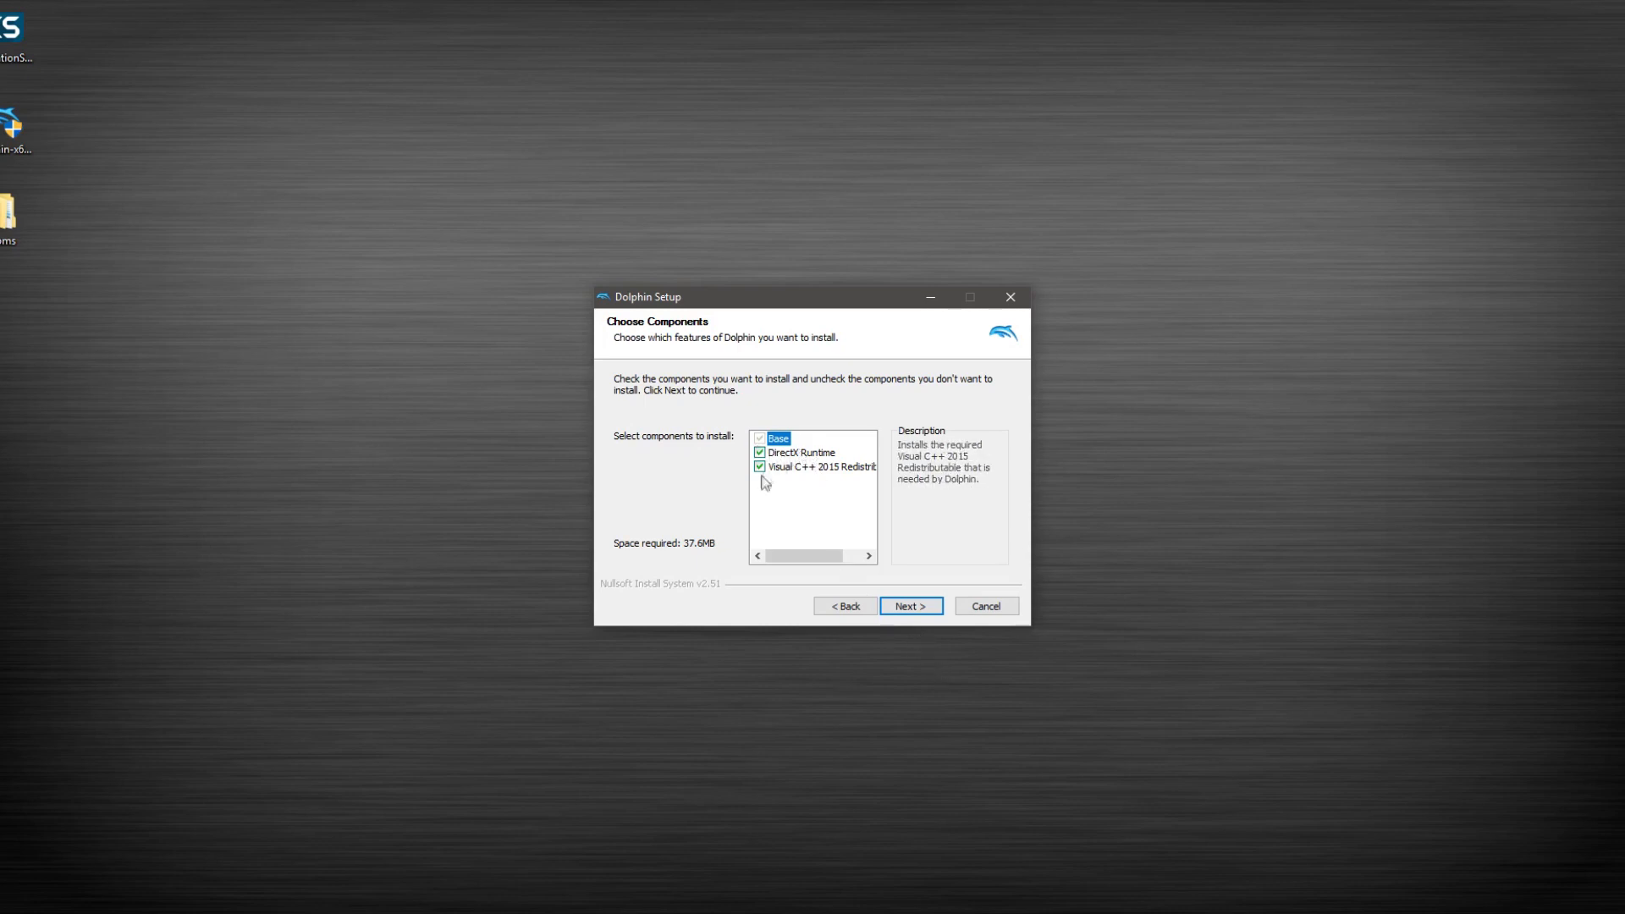
mouse_move(838, 491)
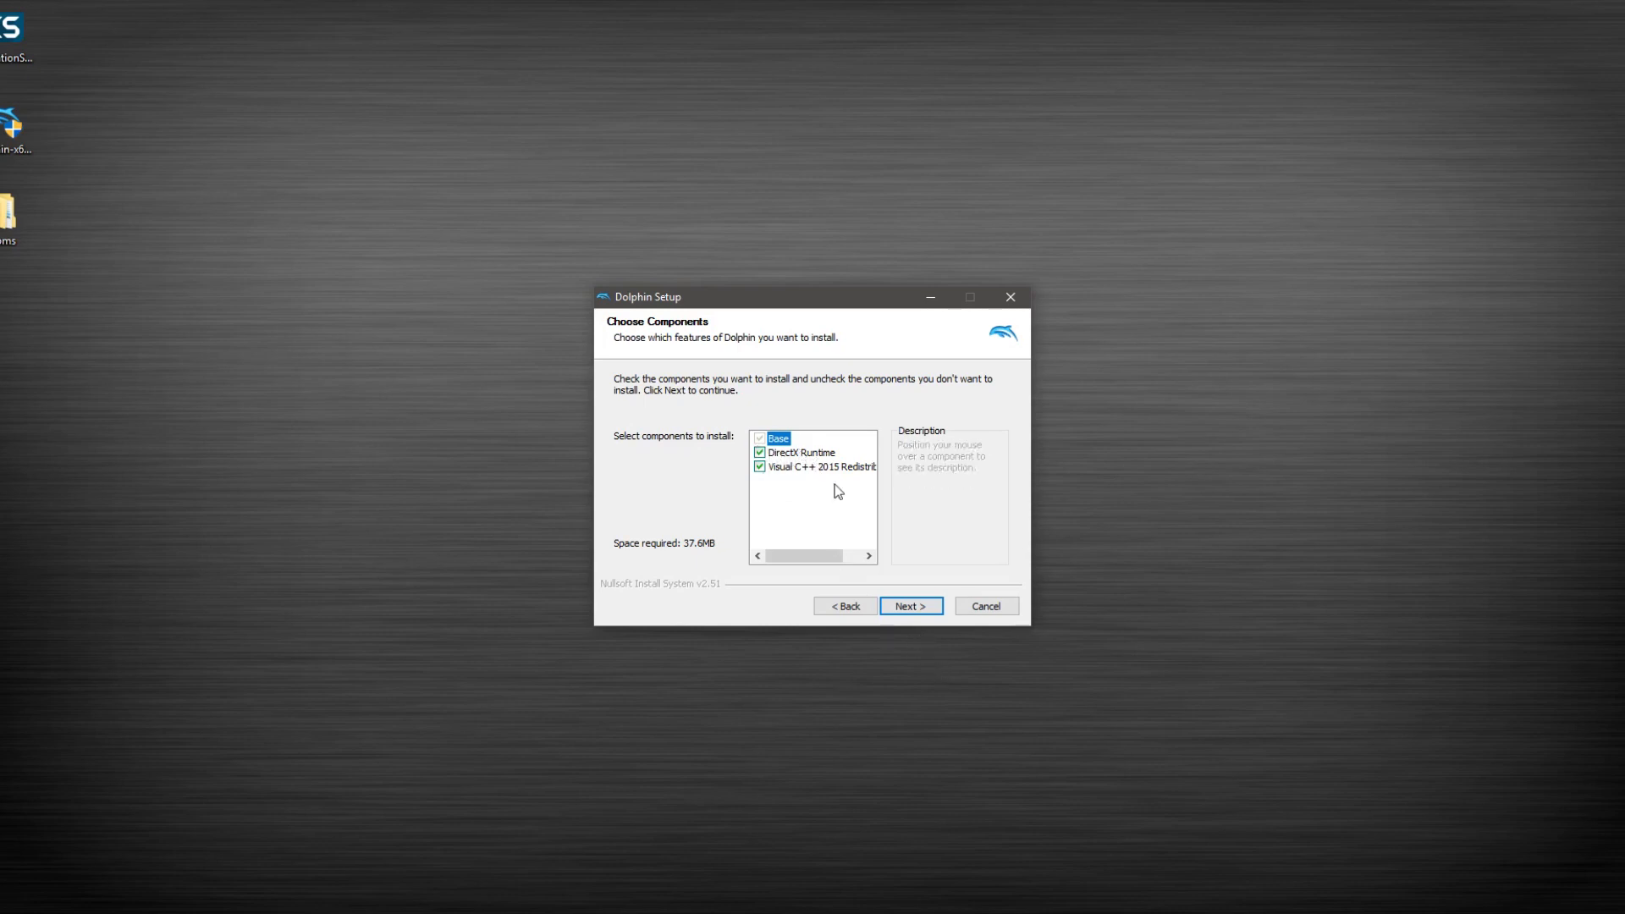
mouse_move(819, 468)
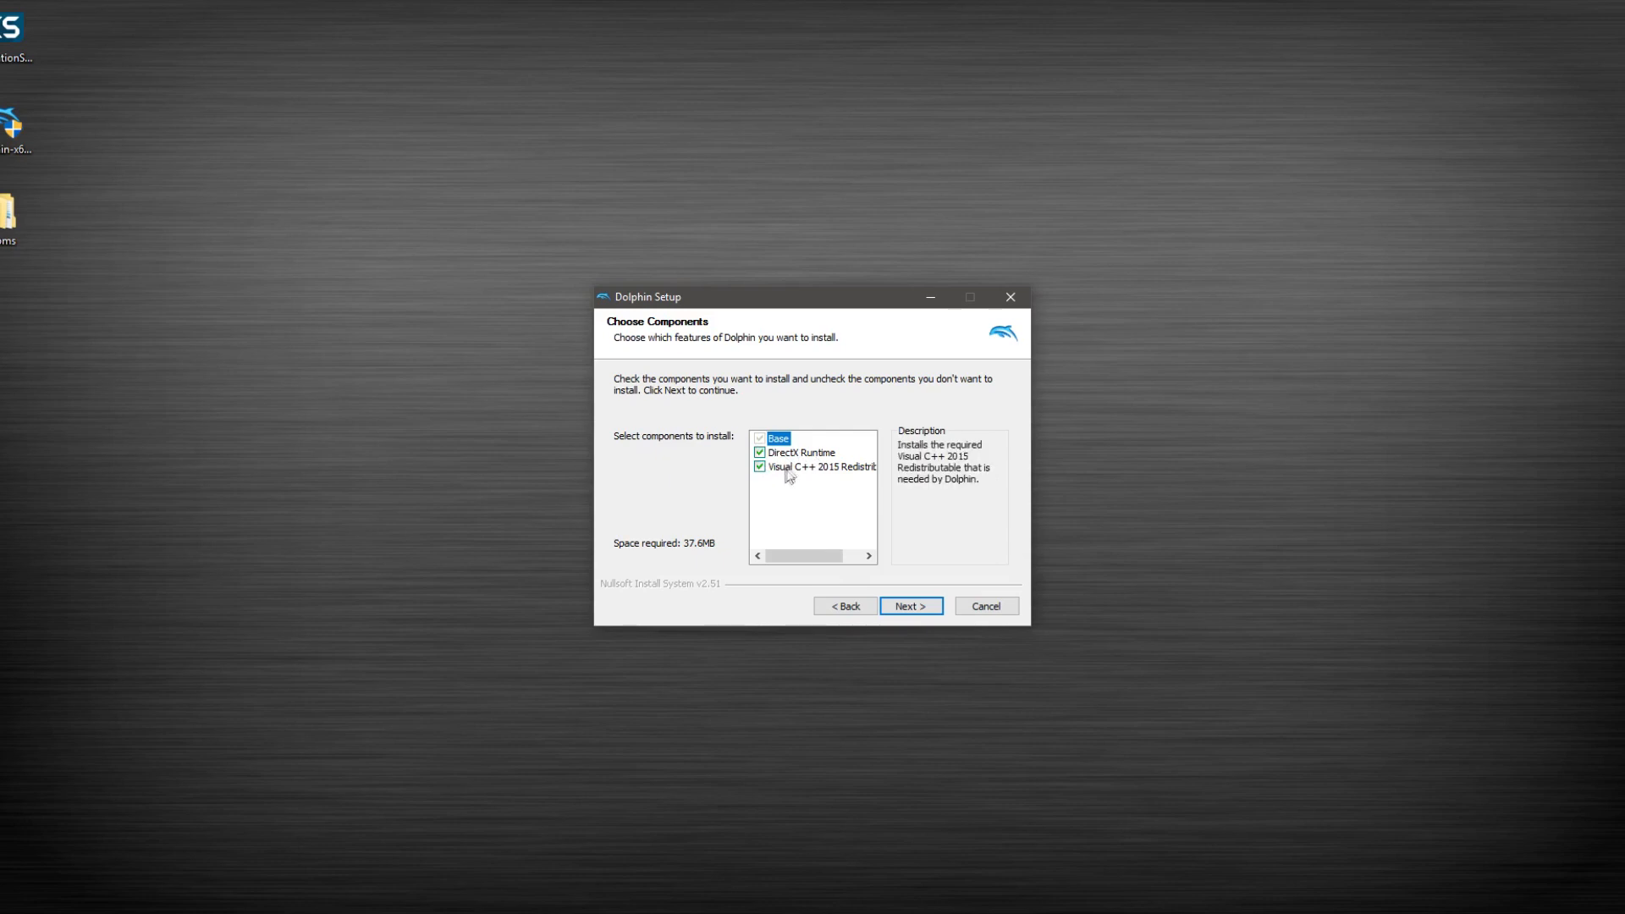
mouse_move(808, 475)
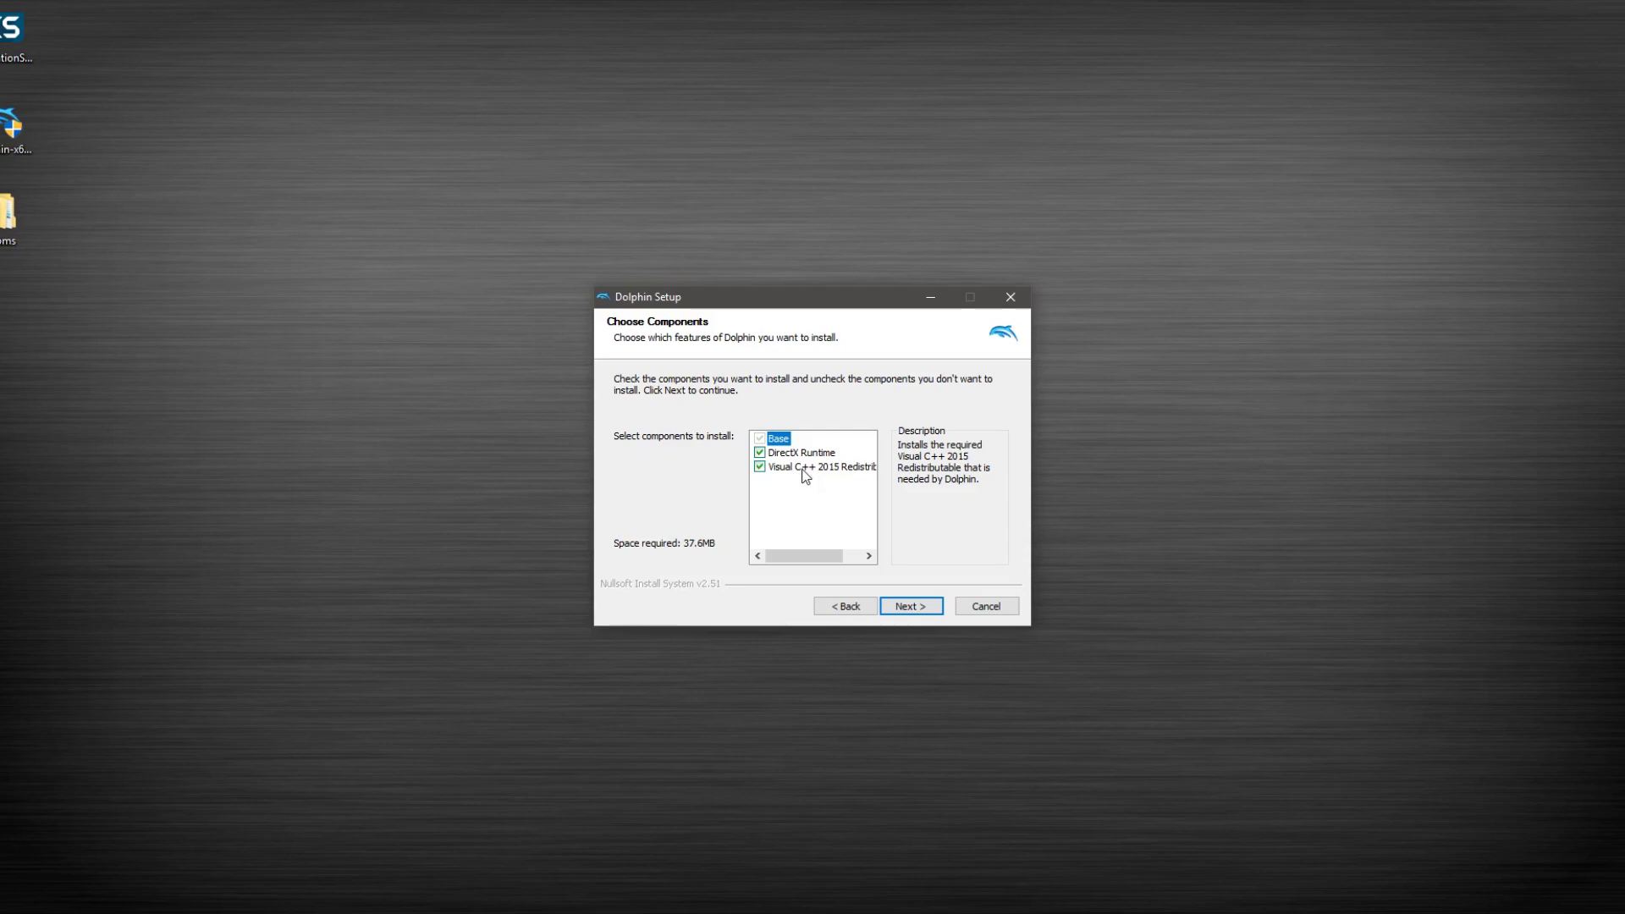
click(909, 606)
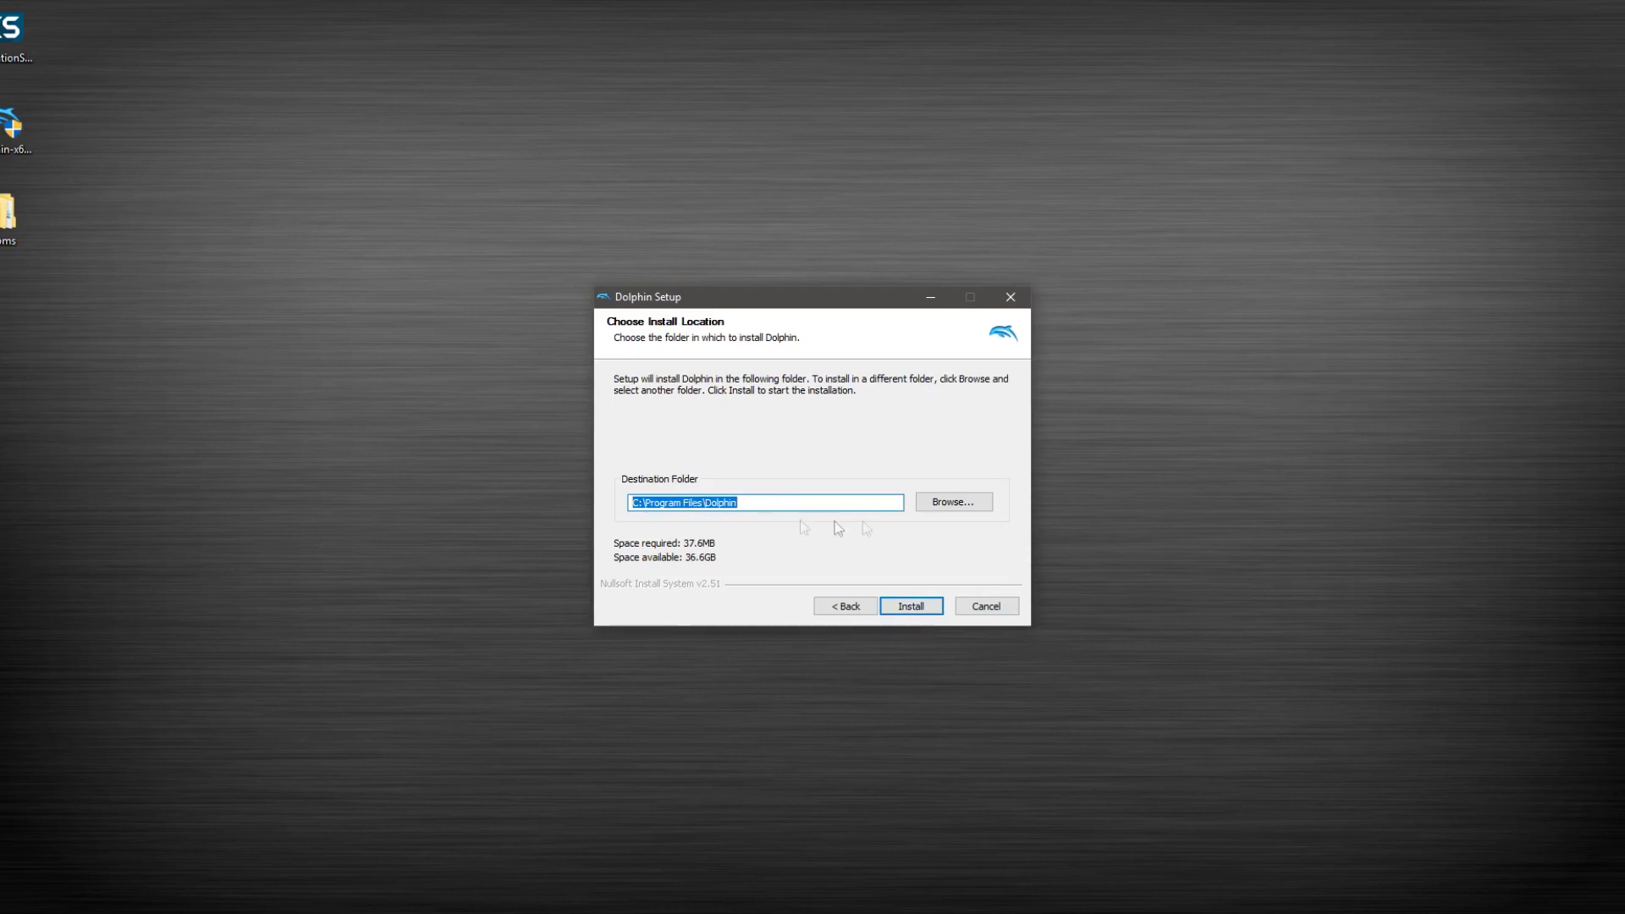
Browse to C:\Users\droid\.emulationstation\systems as the Dolphin install destination.
click(949, 501)
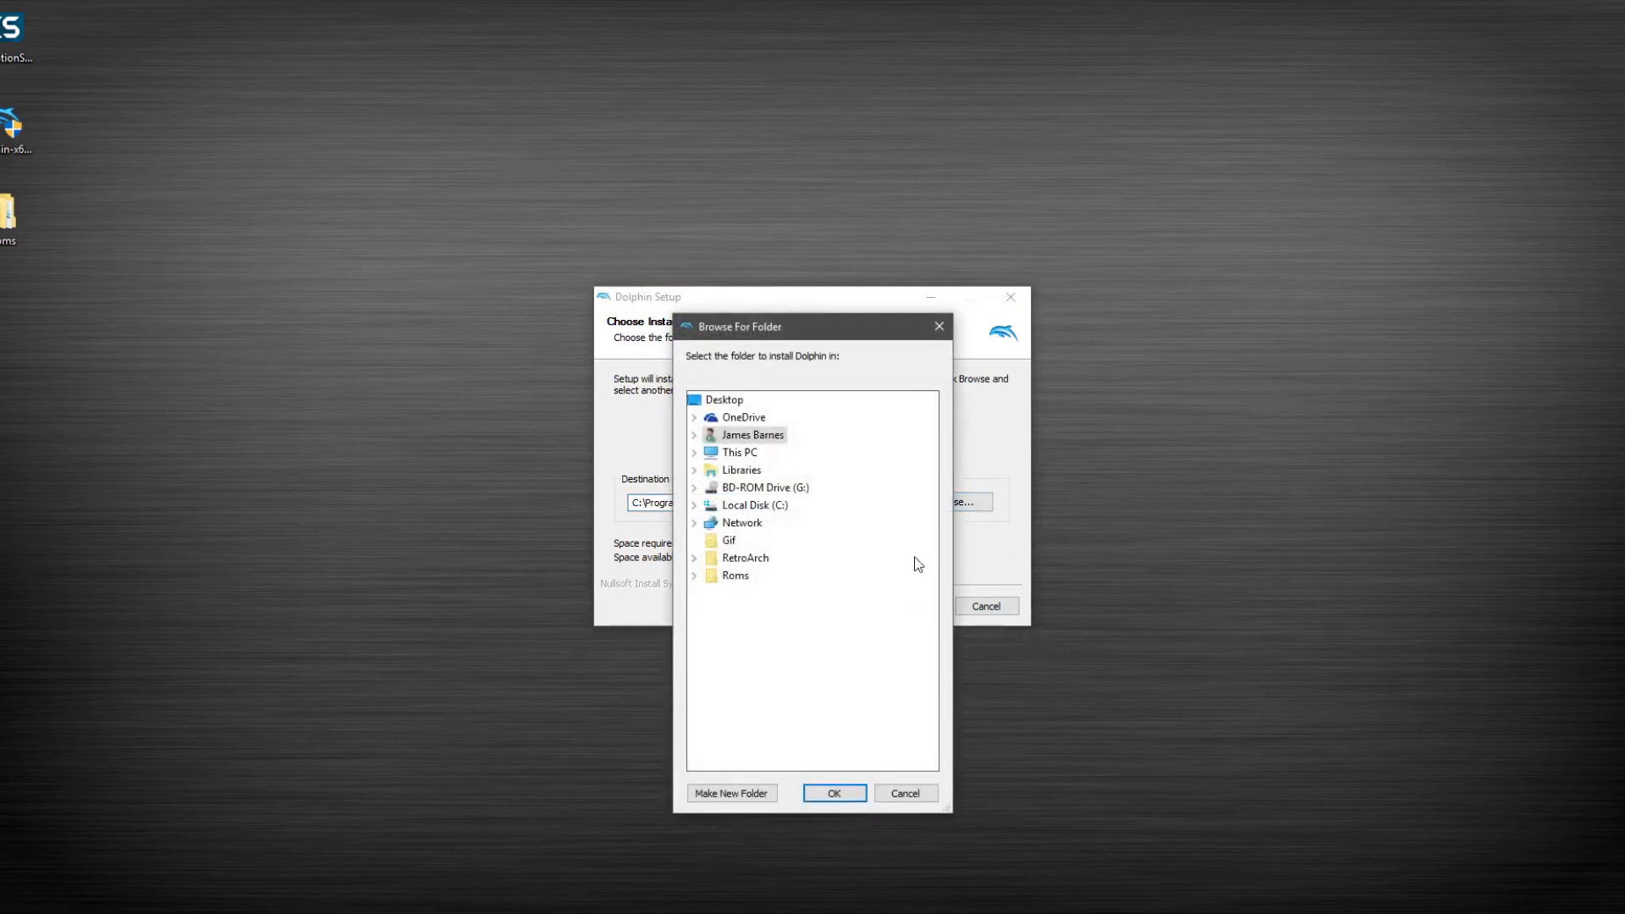
mouse_move(861, 625)
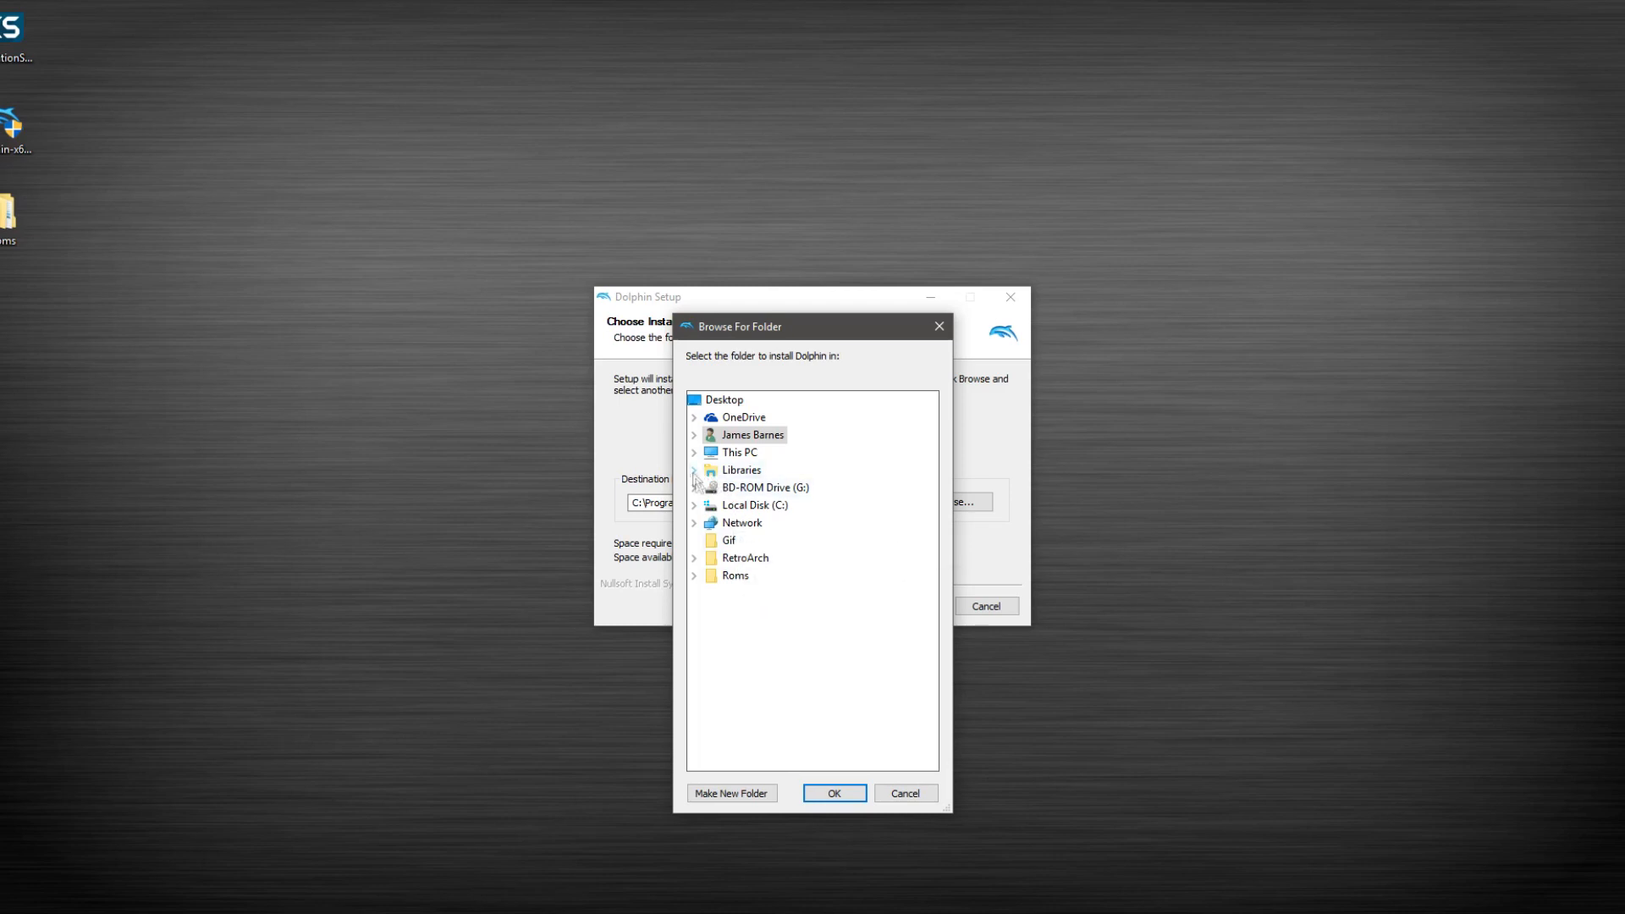
click(694, 506)
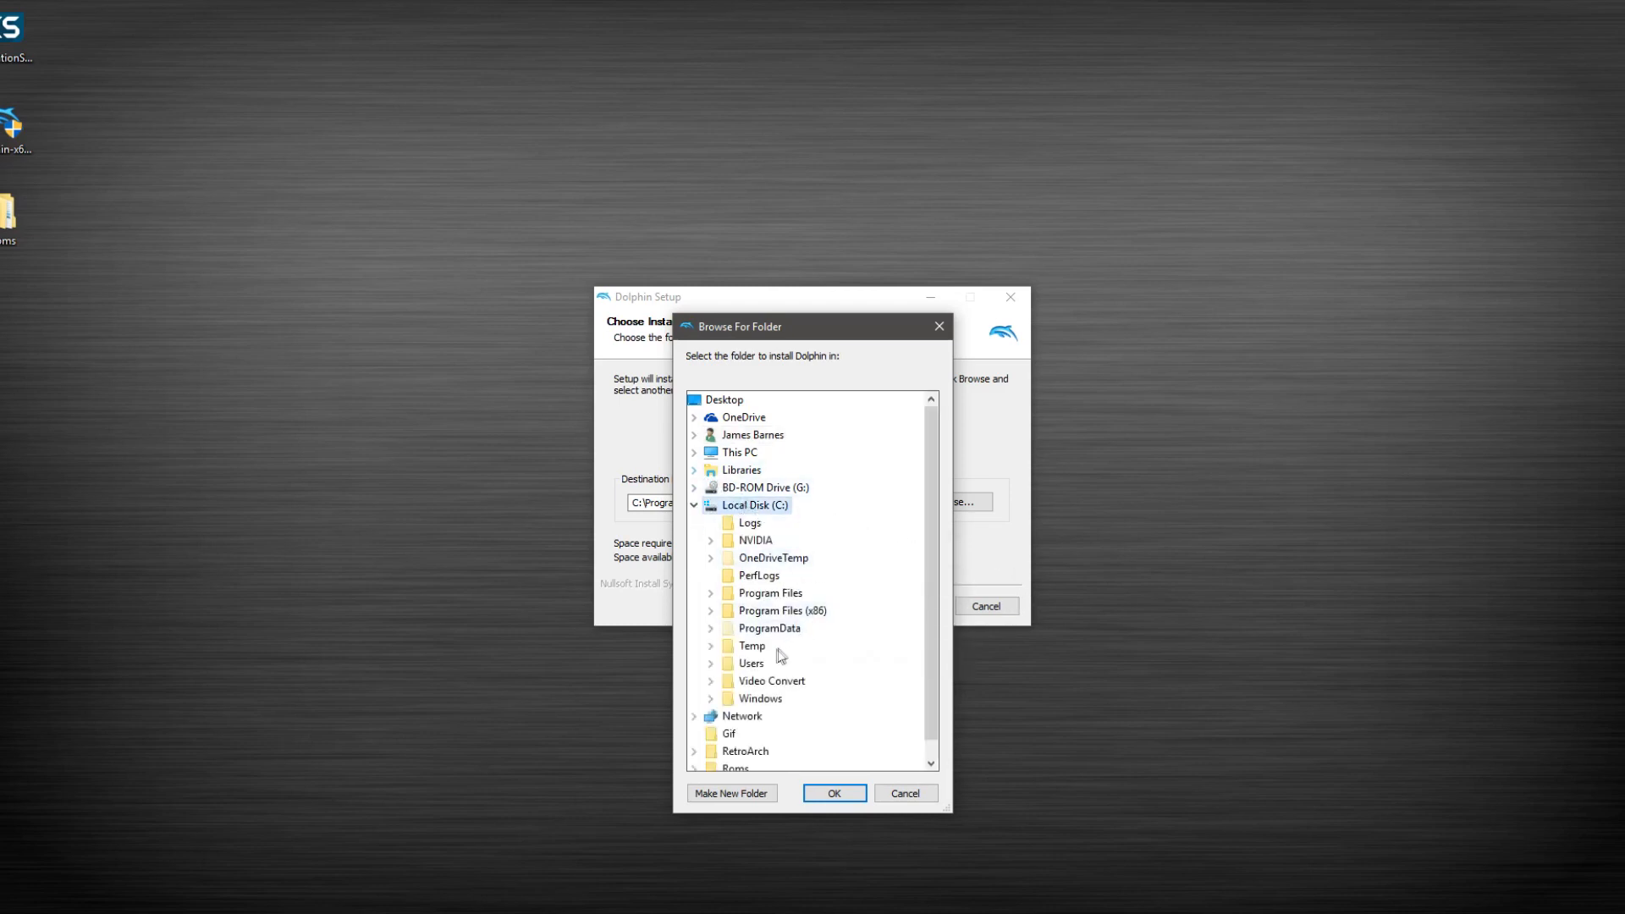
click(711, 663)
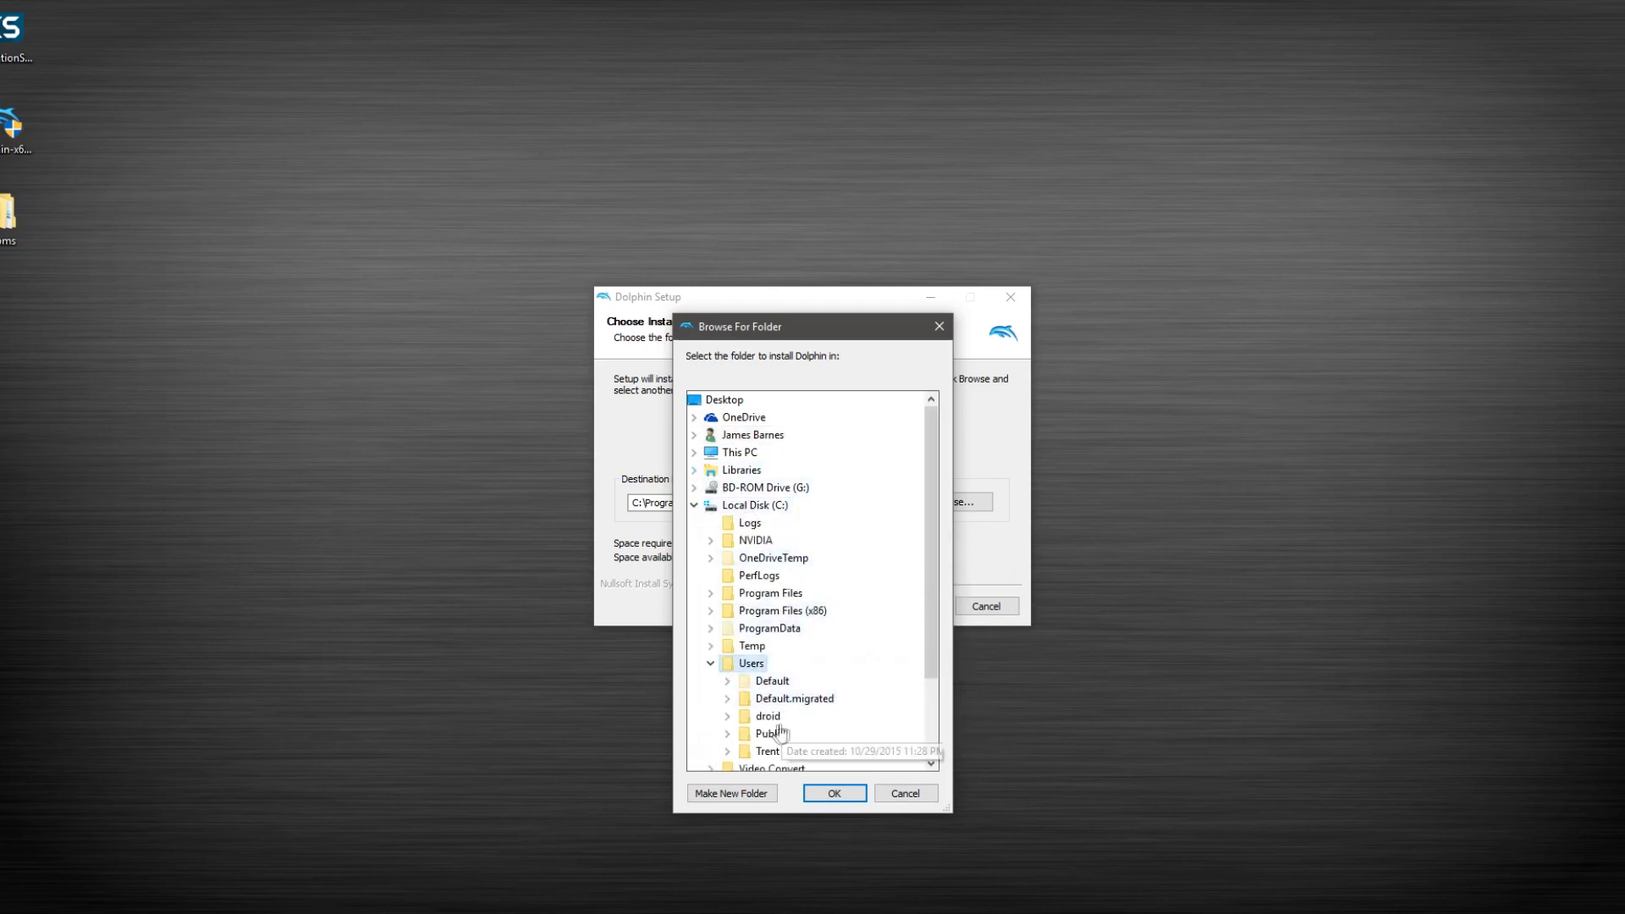
click(728, 714)
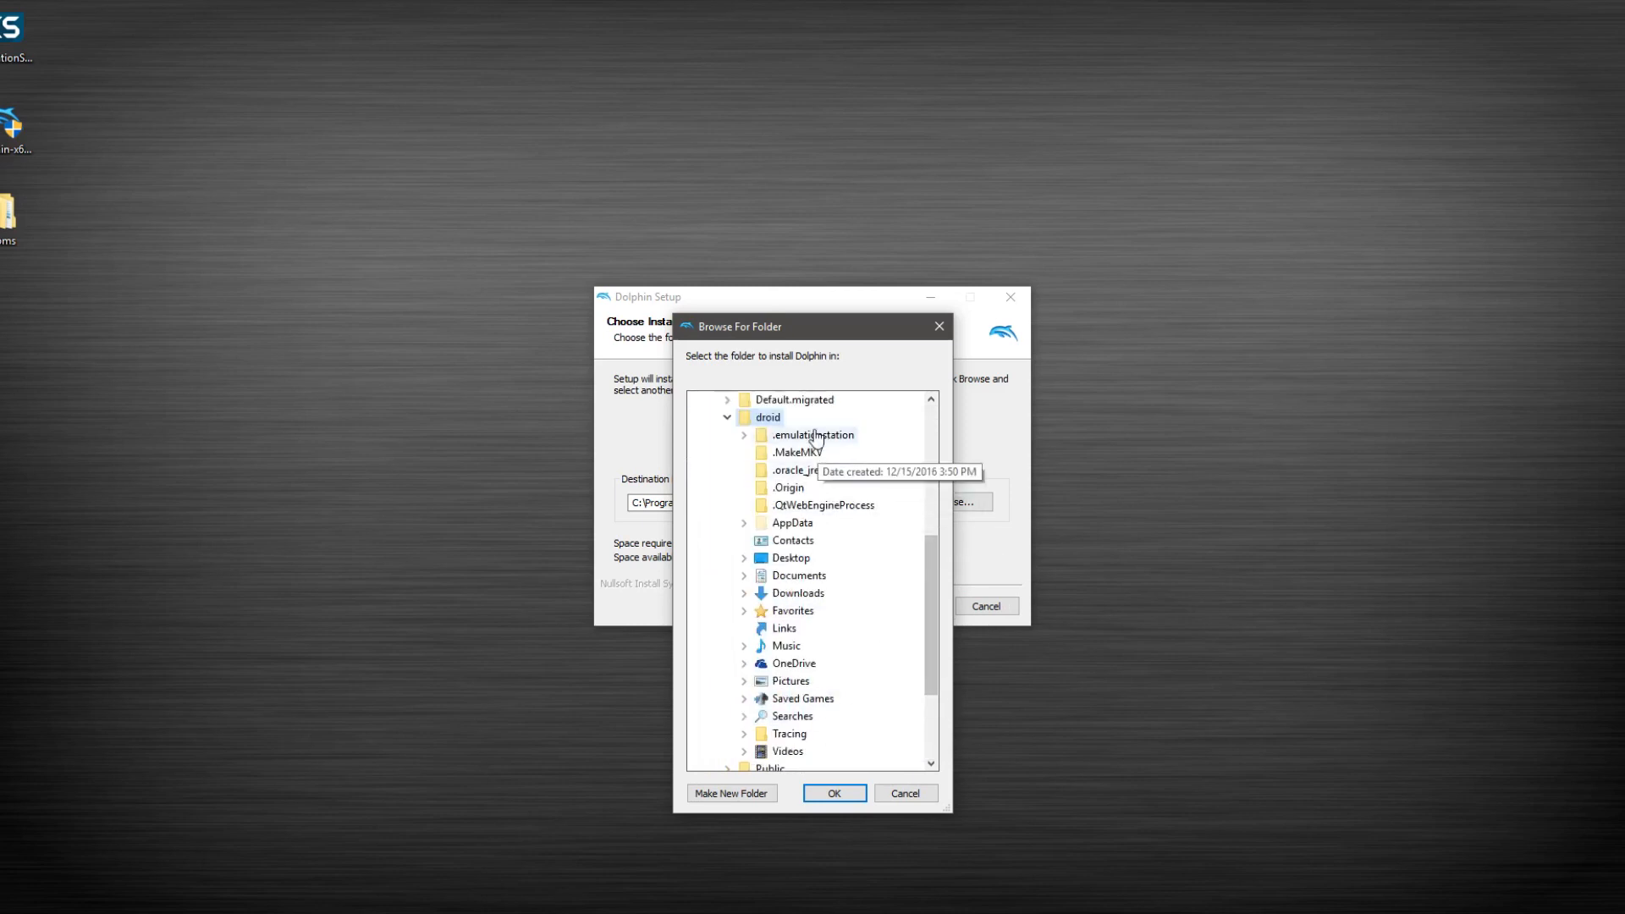
click(743, 435)
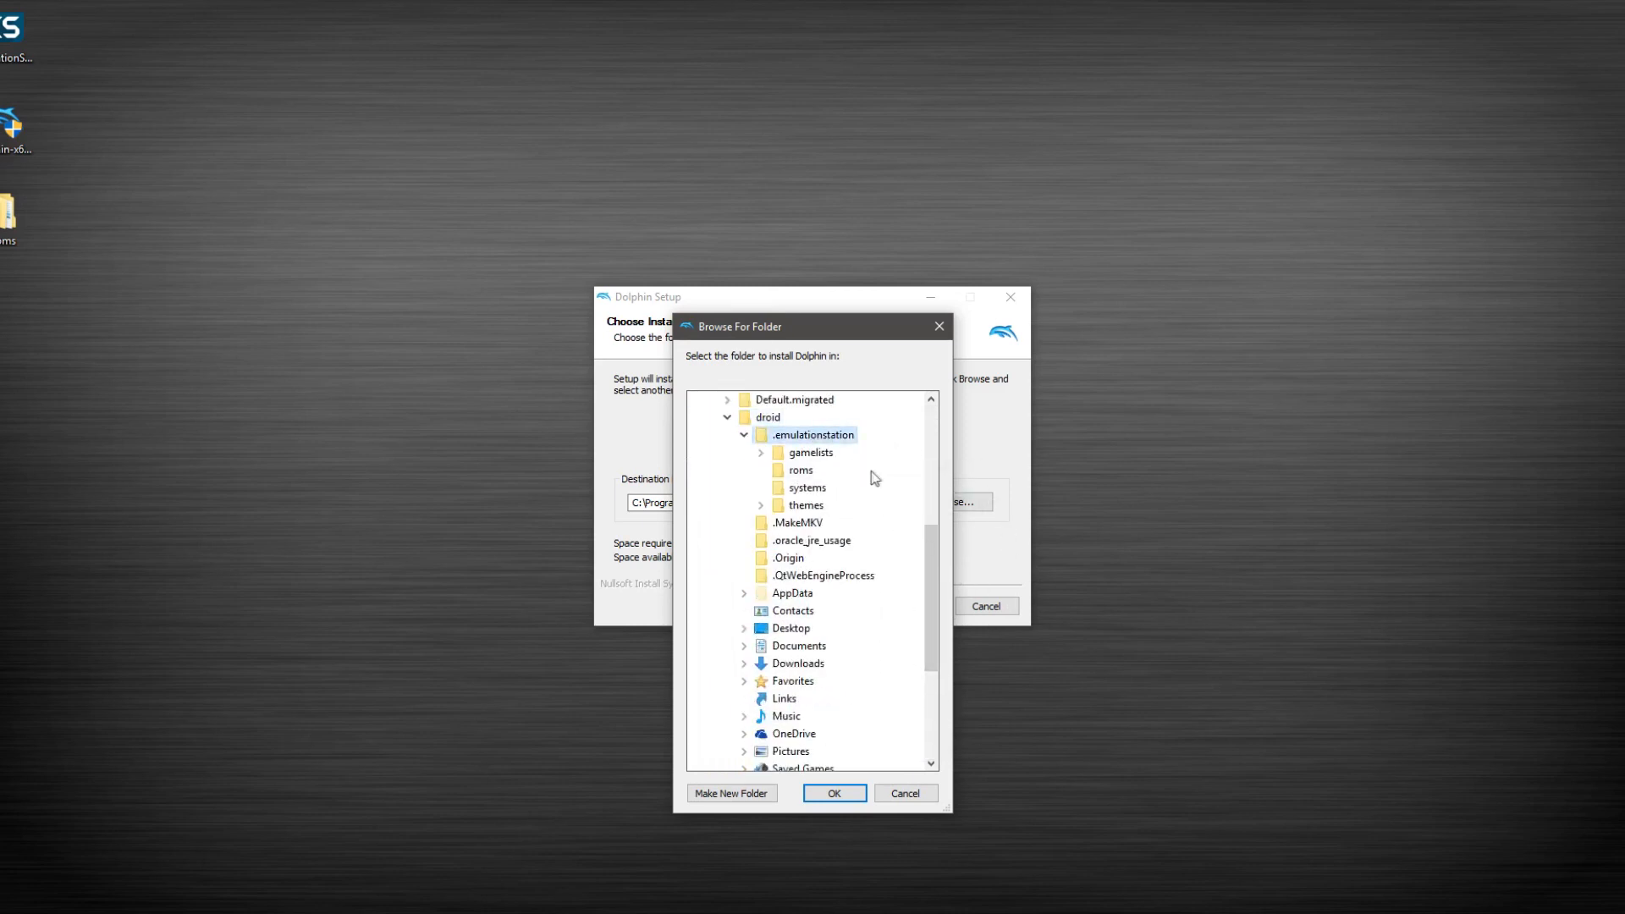
mouse_move(811, 435)
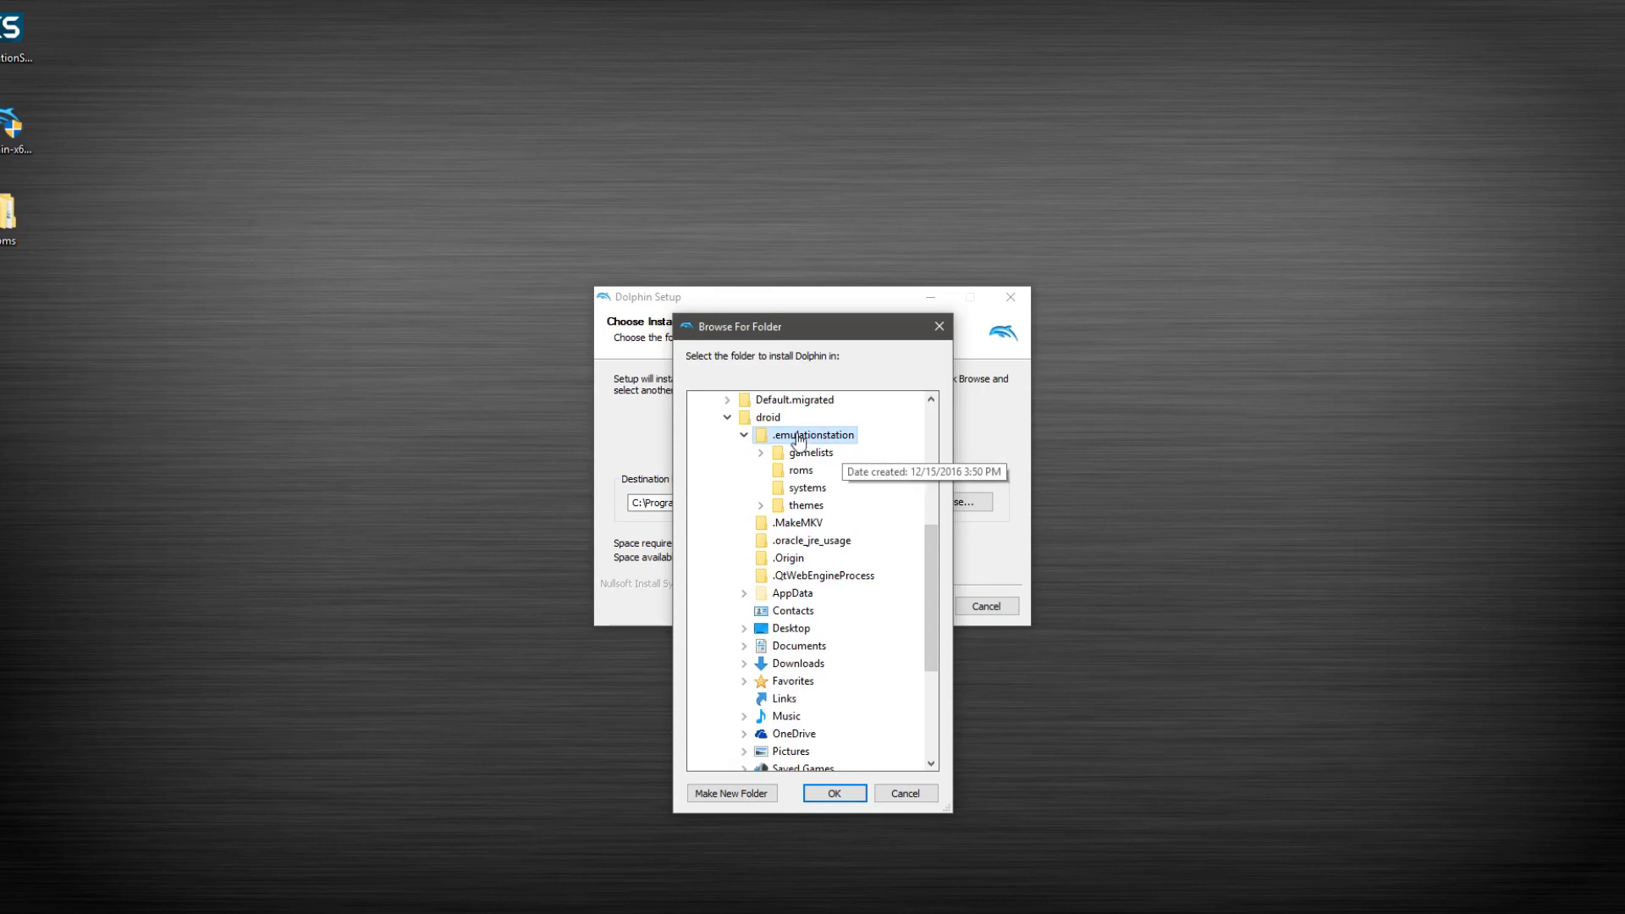
scroll(up, 3)
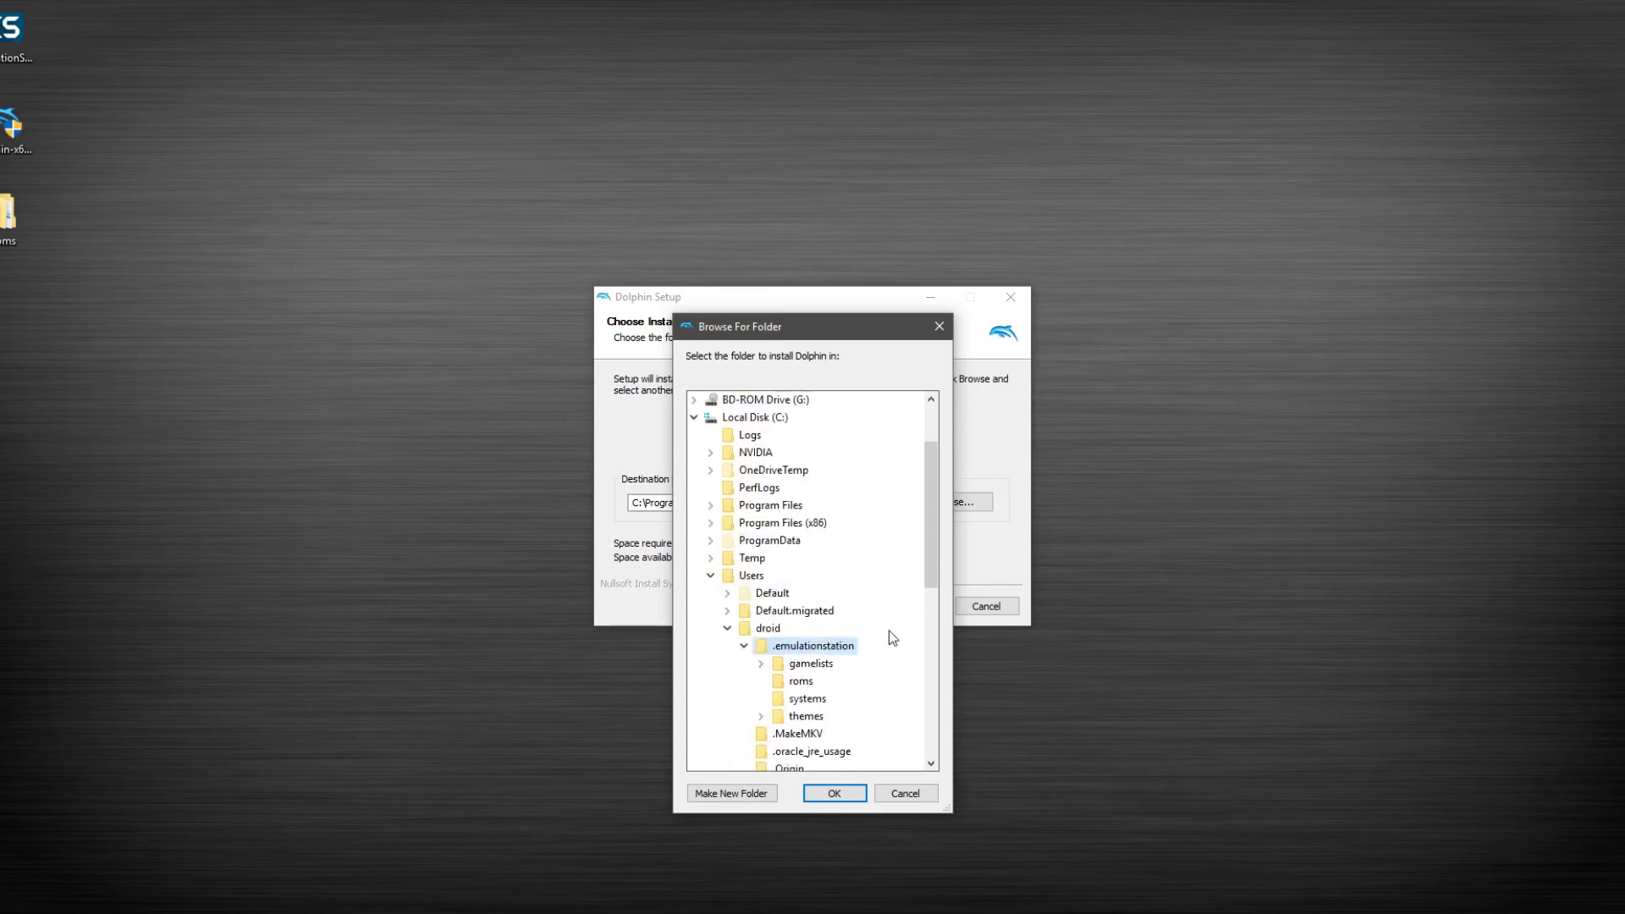
scroll(down, 3)
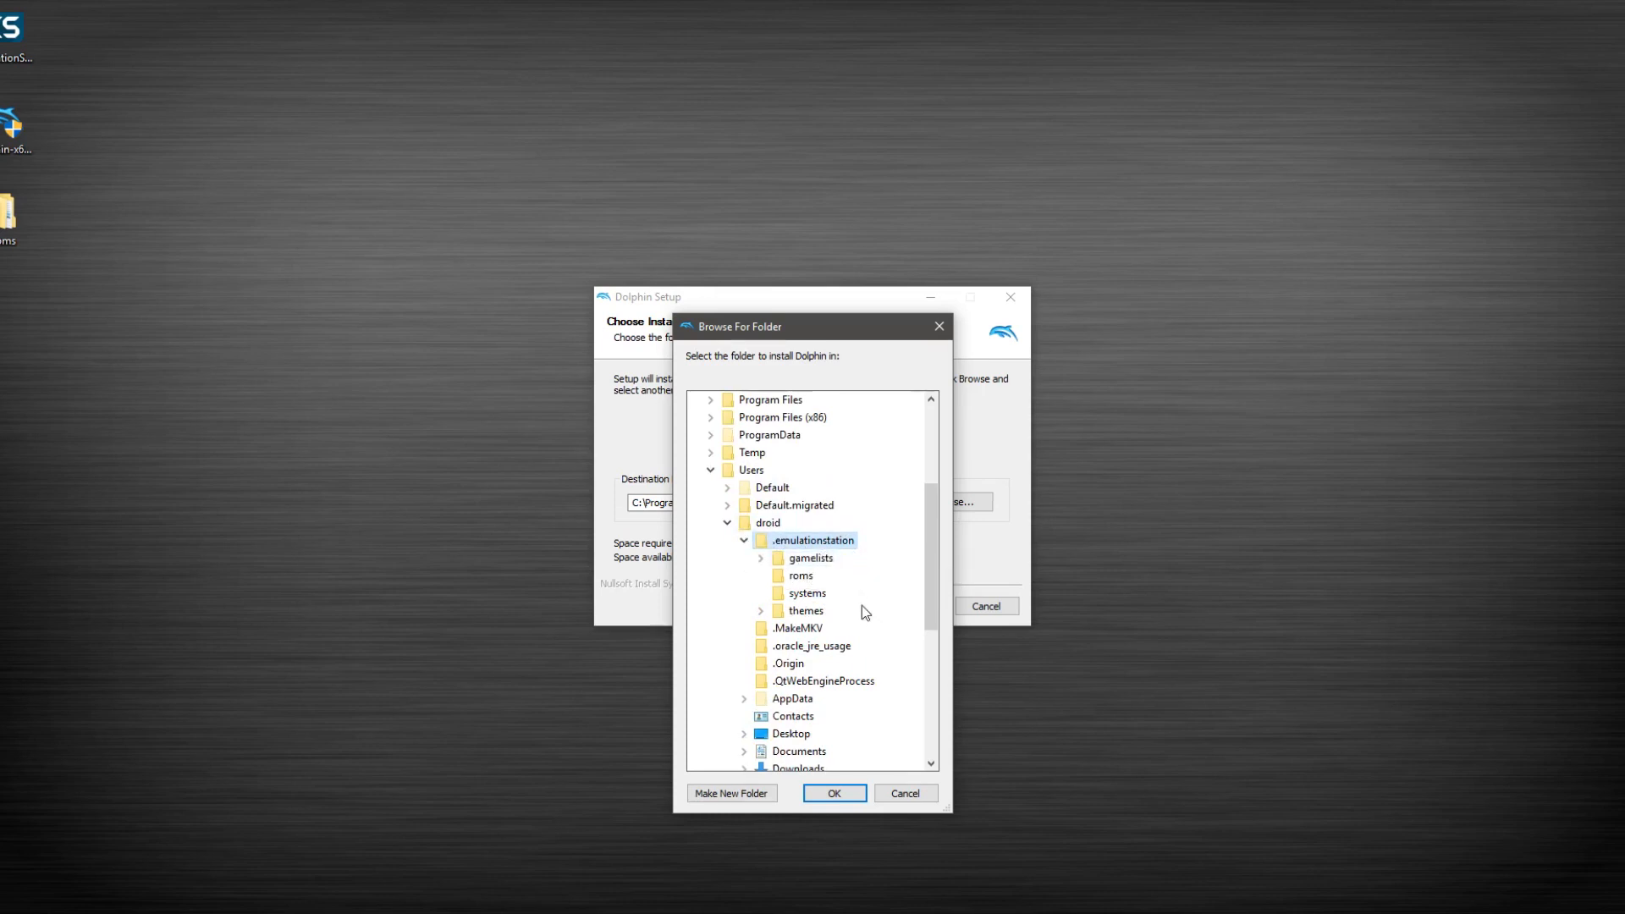
mouse_move(877, 598)
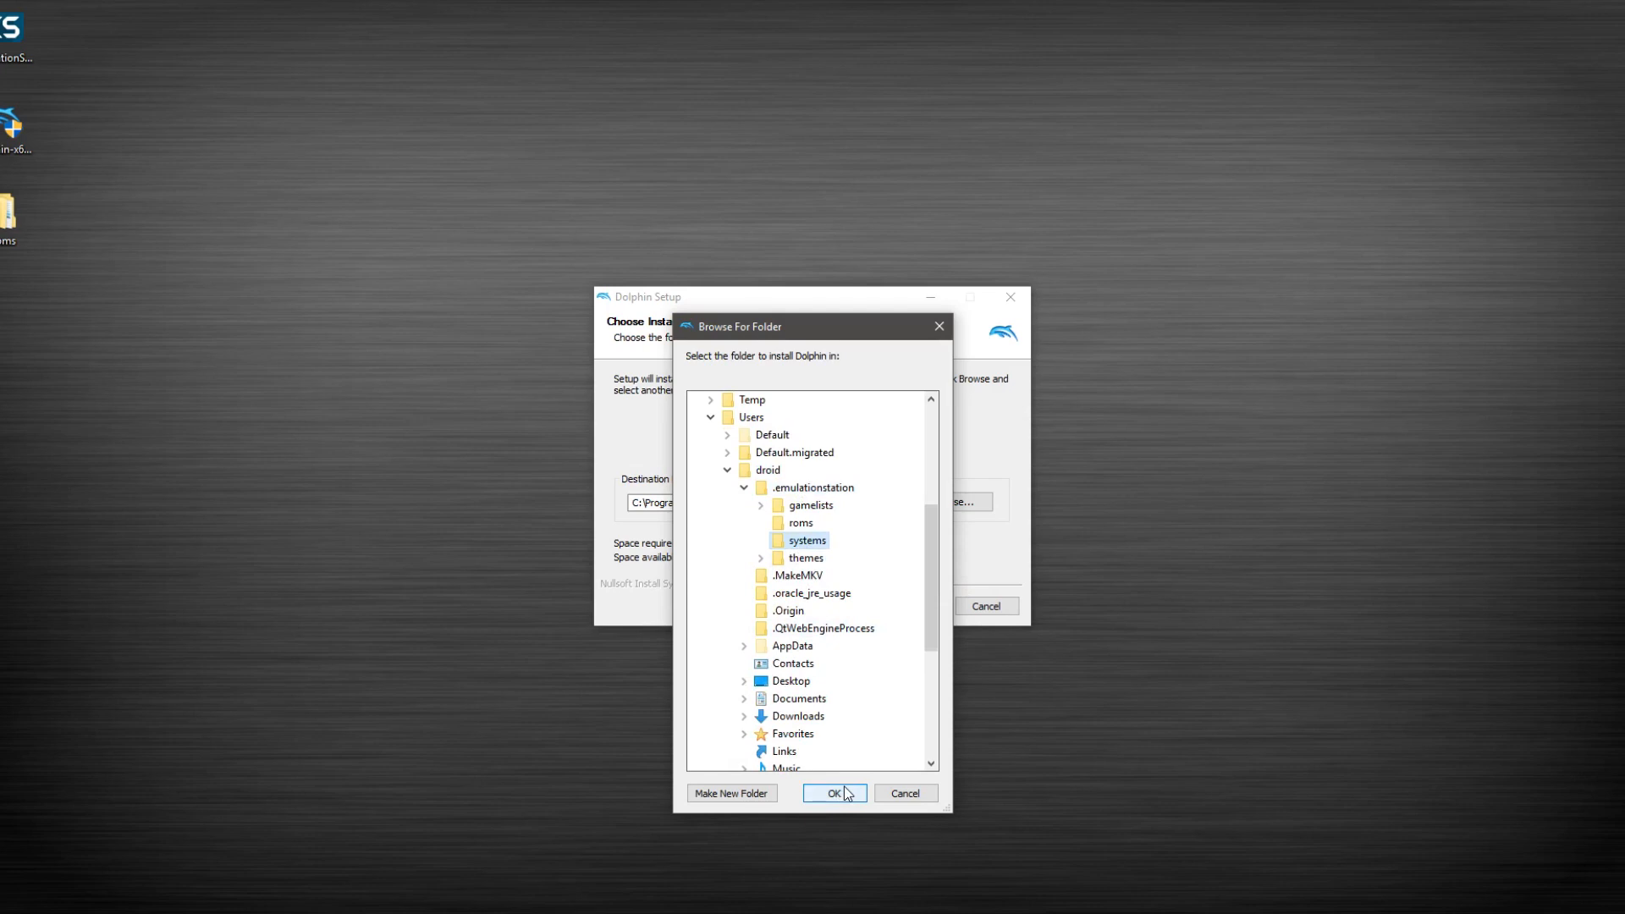
click(834, 792)
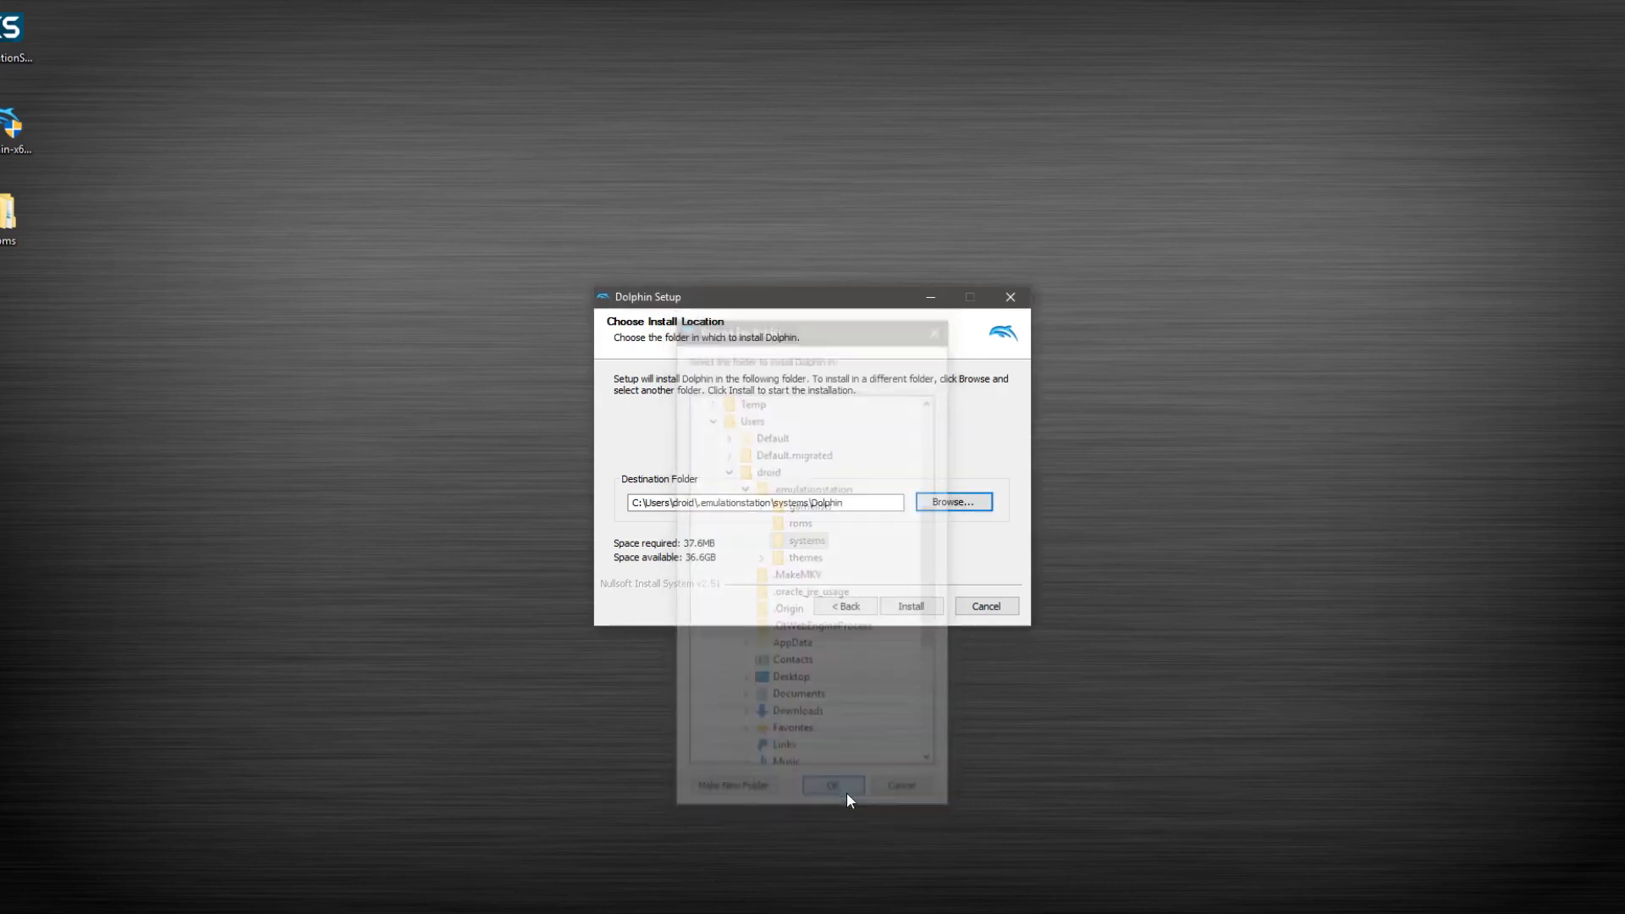
Install Dolphin into the chosen folder and finish the setup wizard.
click(909, 606)
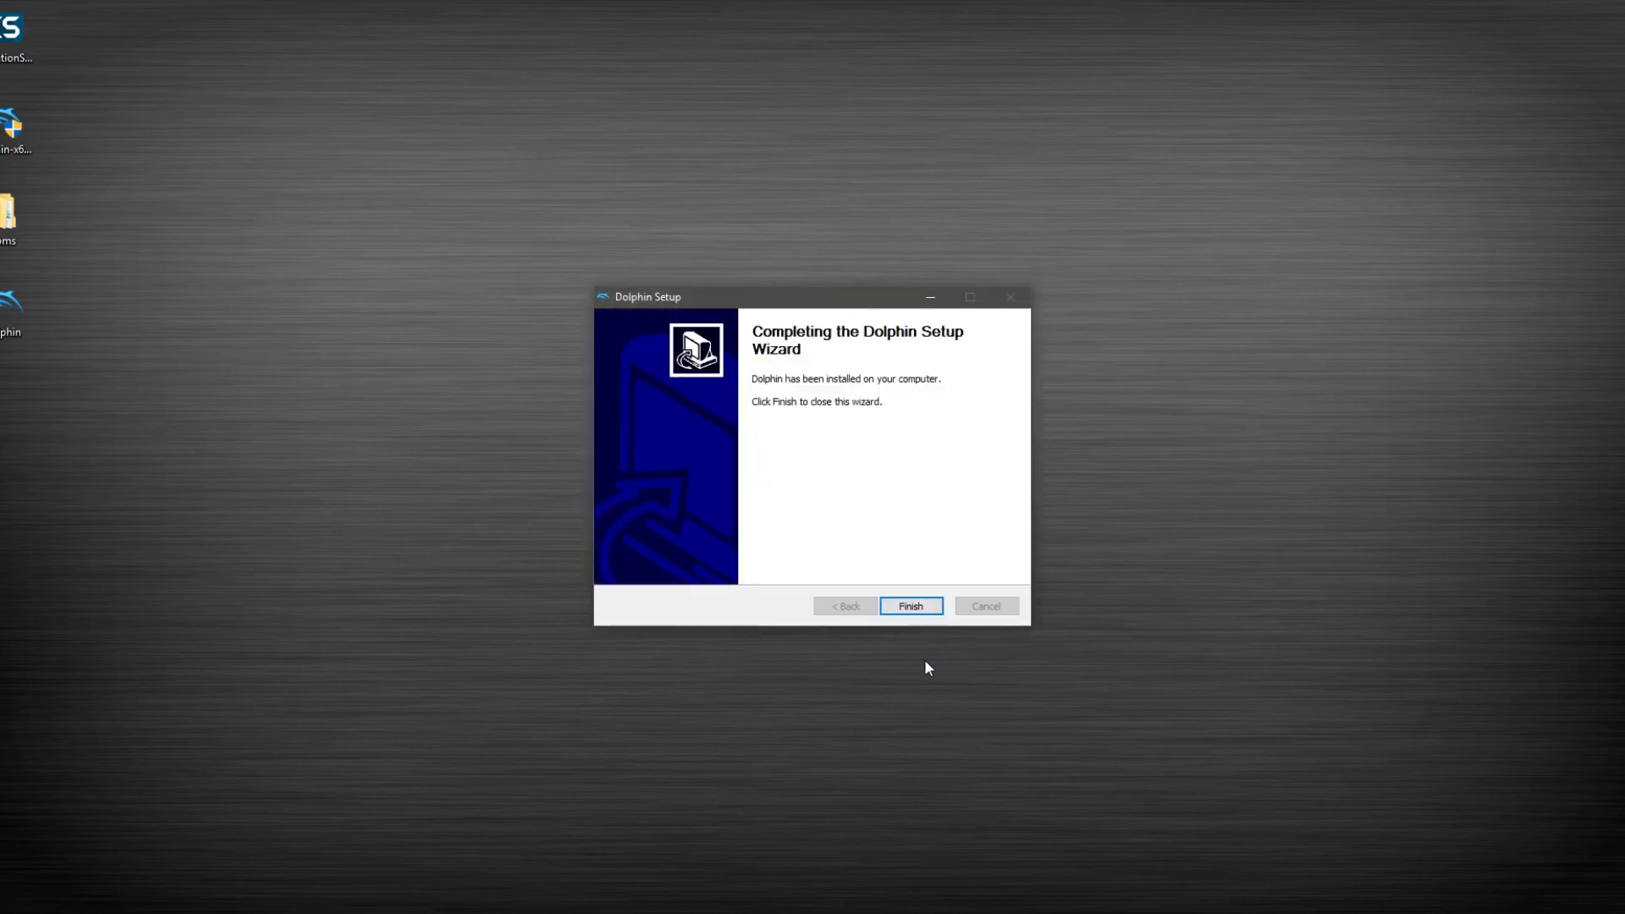
mouse_move(911, 619)
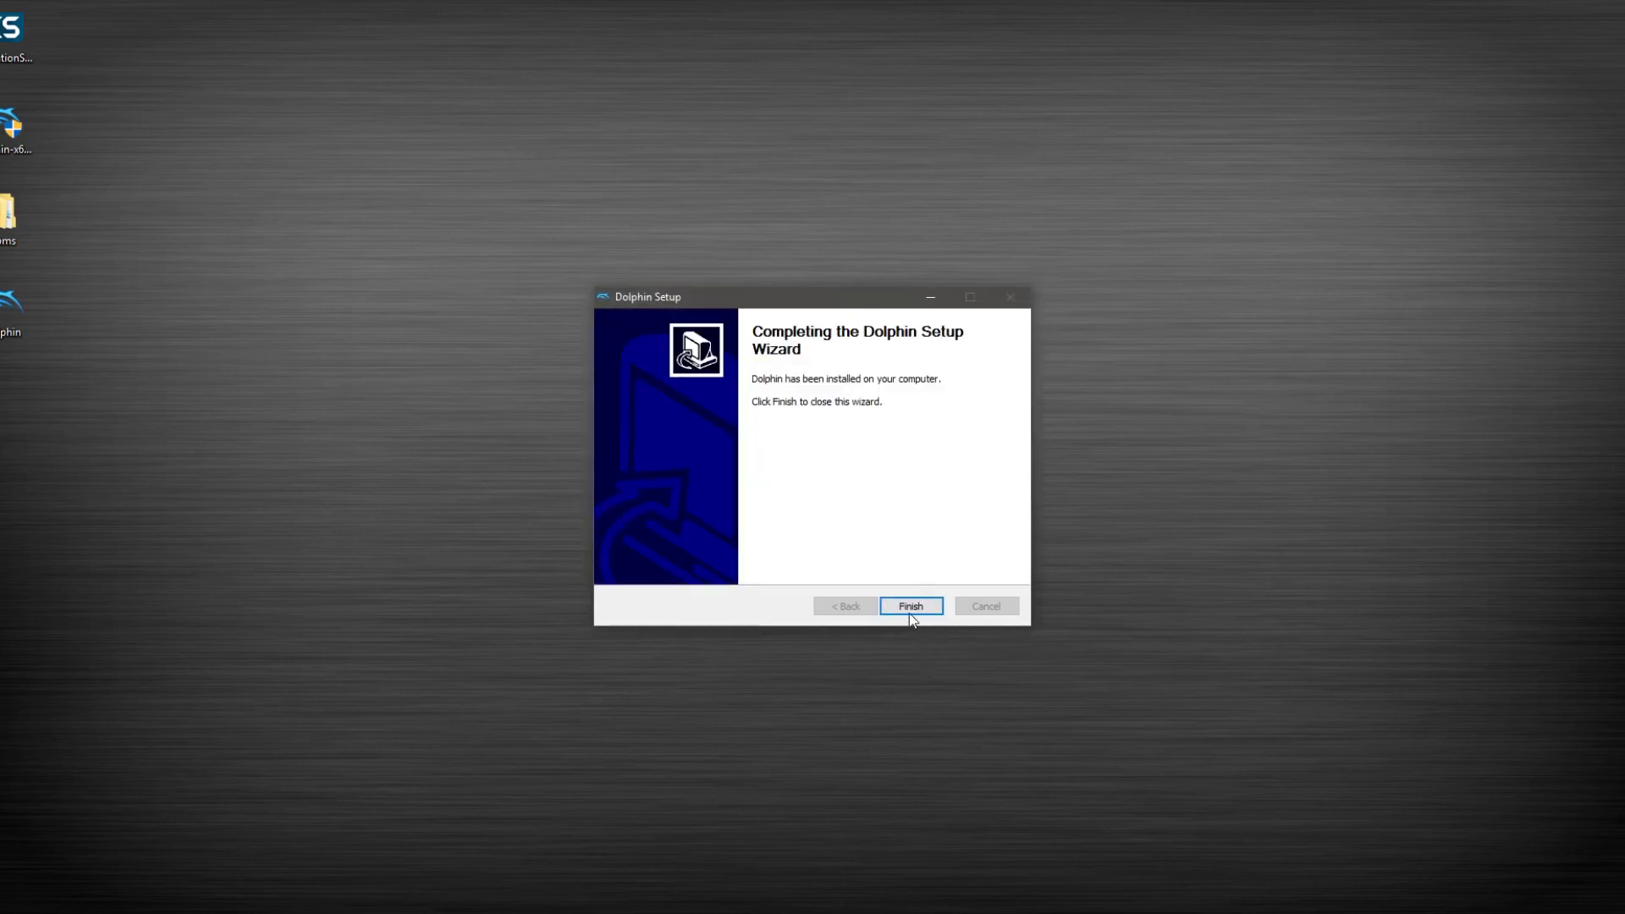
click(909, 606)
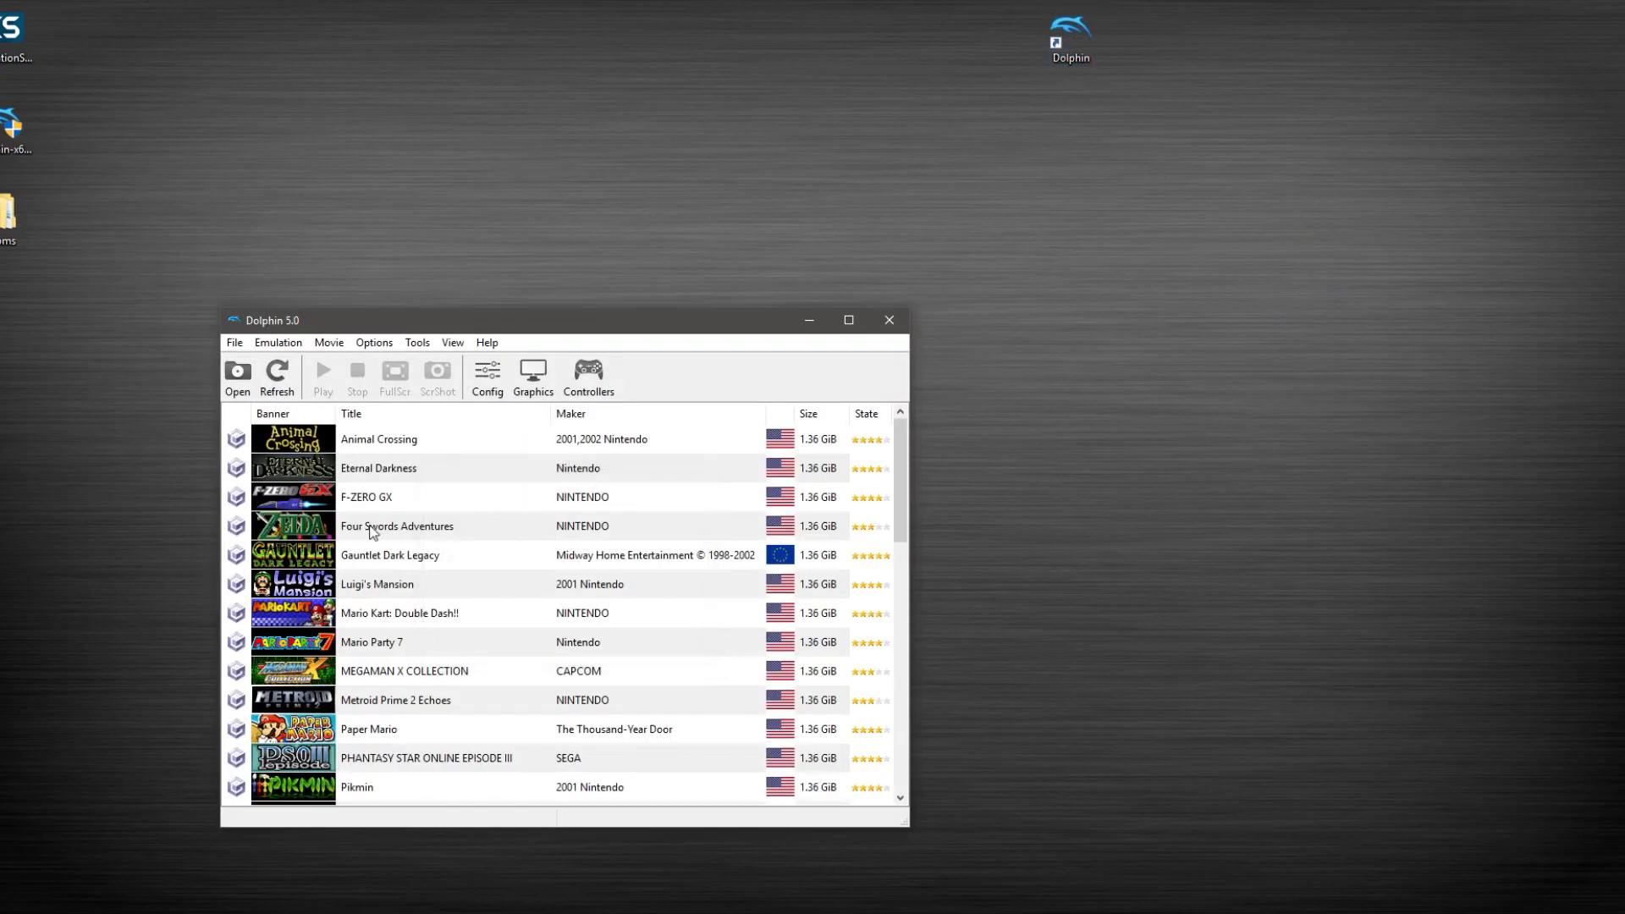
Scroll Dolphin's game list to check the GameCube and Wii titles appear.
scroll(down, 3)
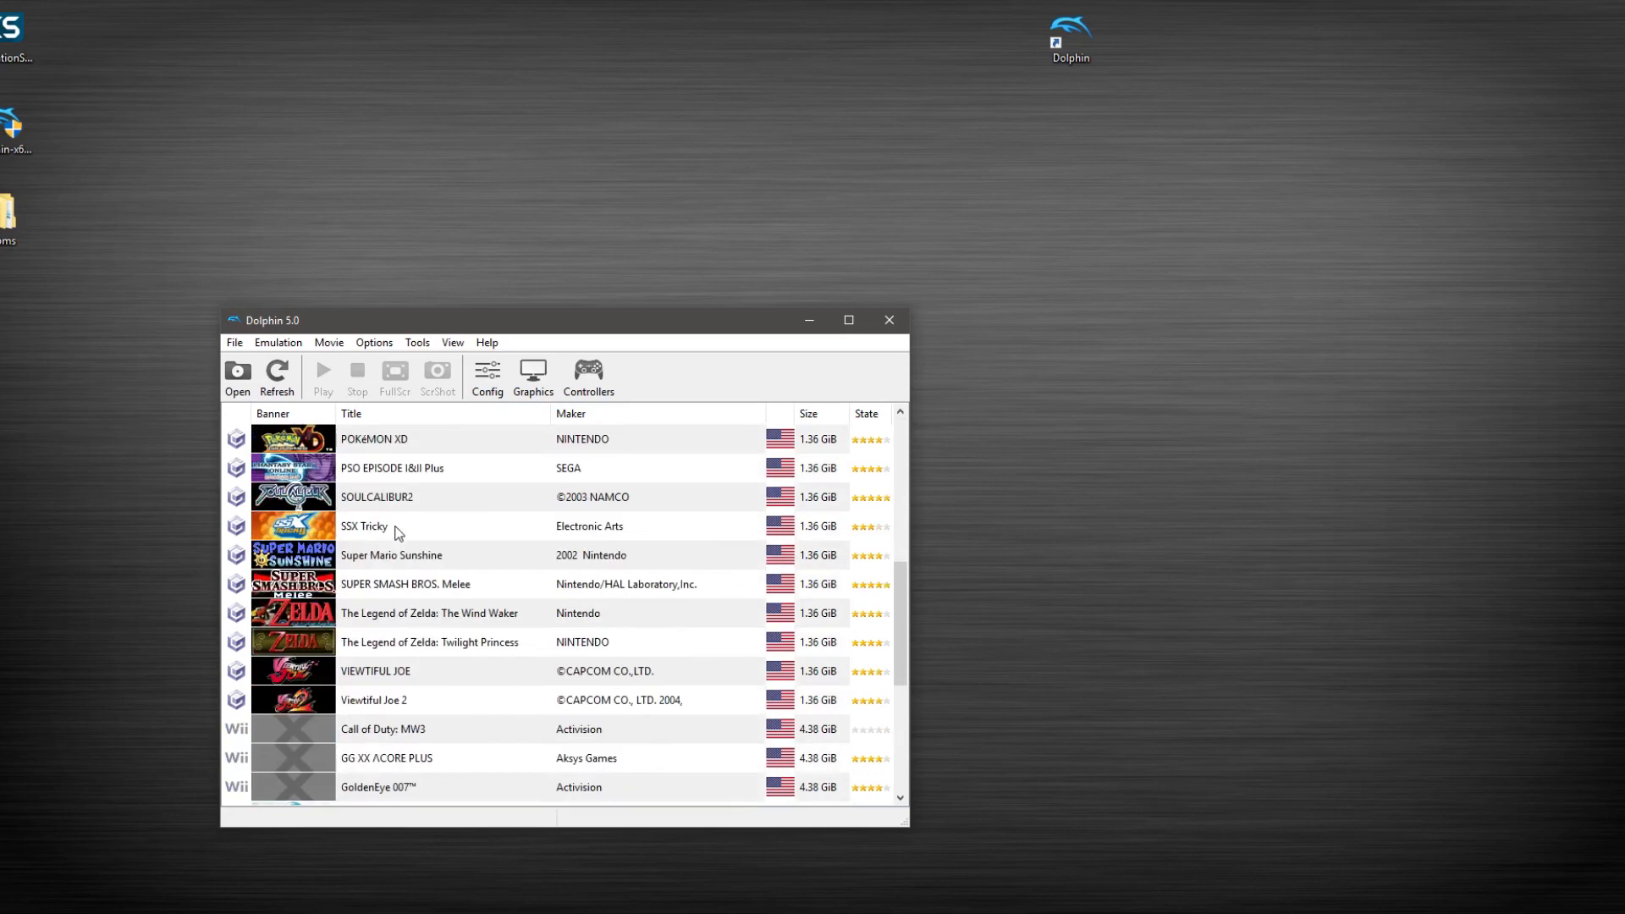
scroll(up, 3)
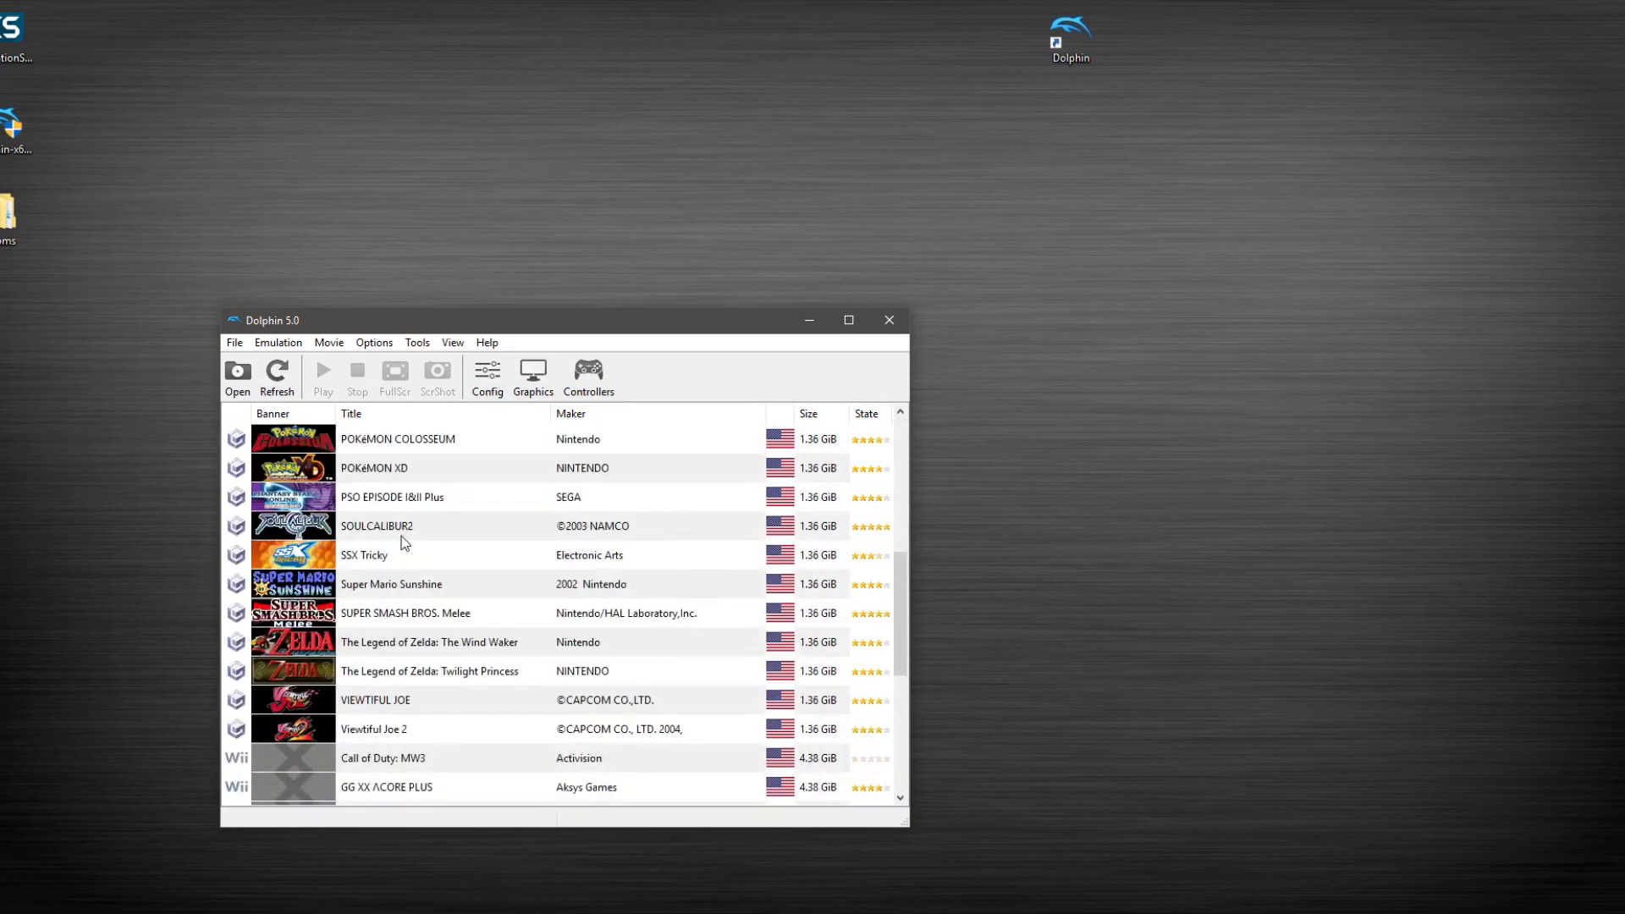
scroll(up, 3)
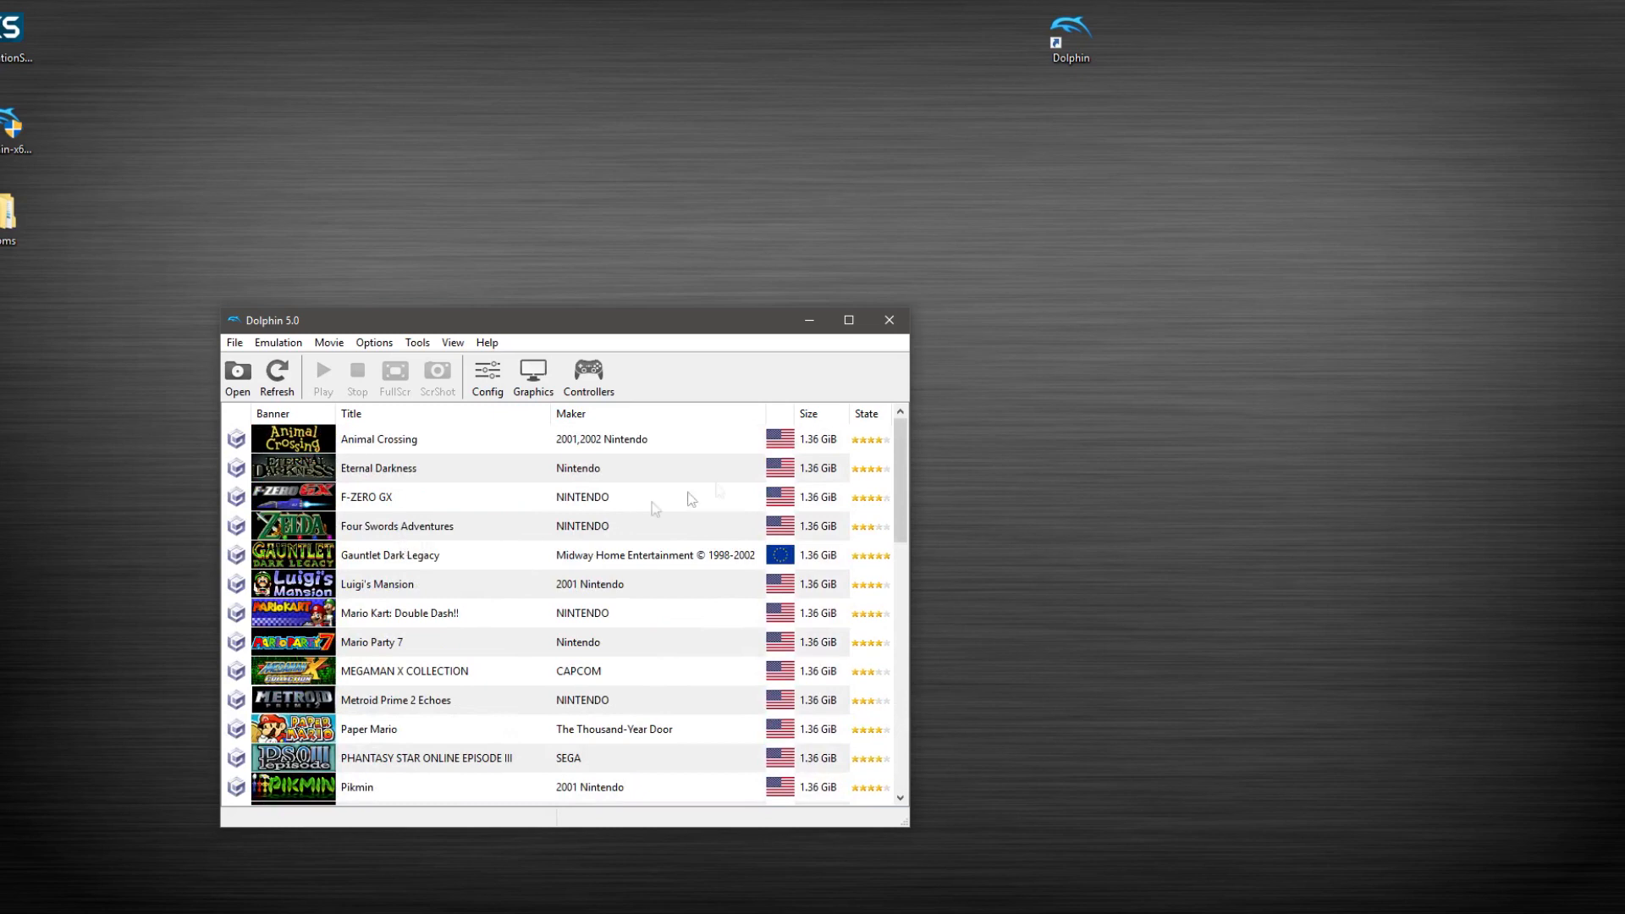
mouse_move(940, 386)
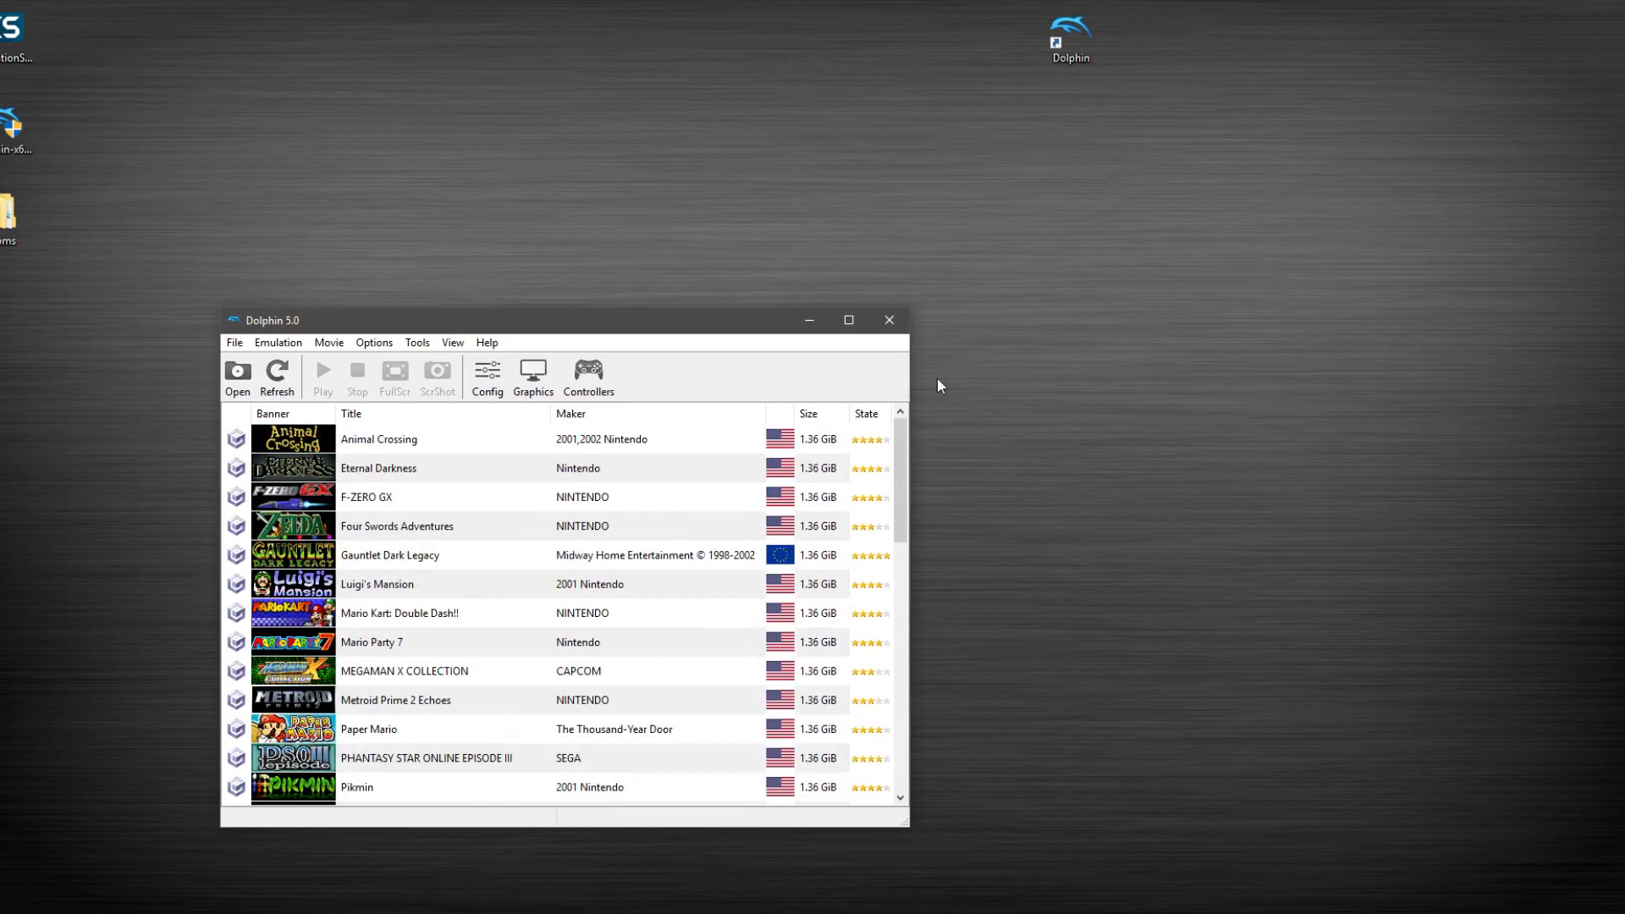
mouse_move(349, 523)
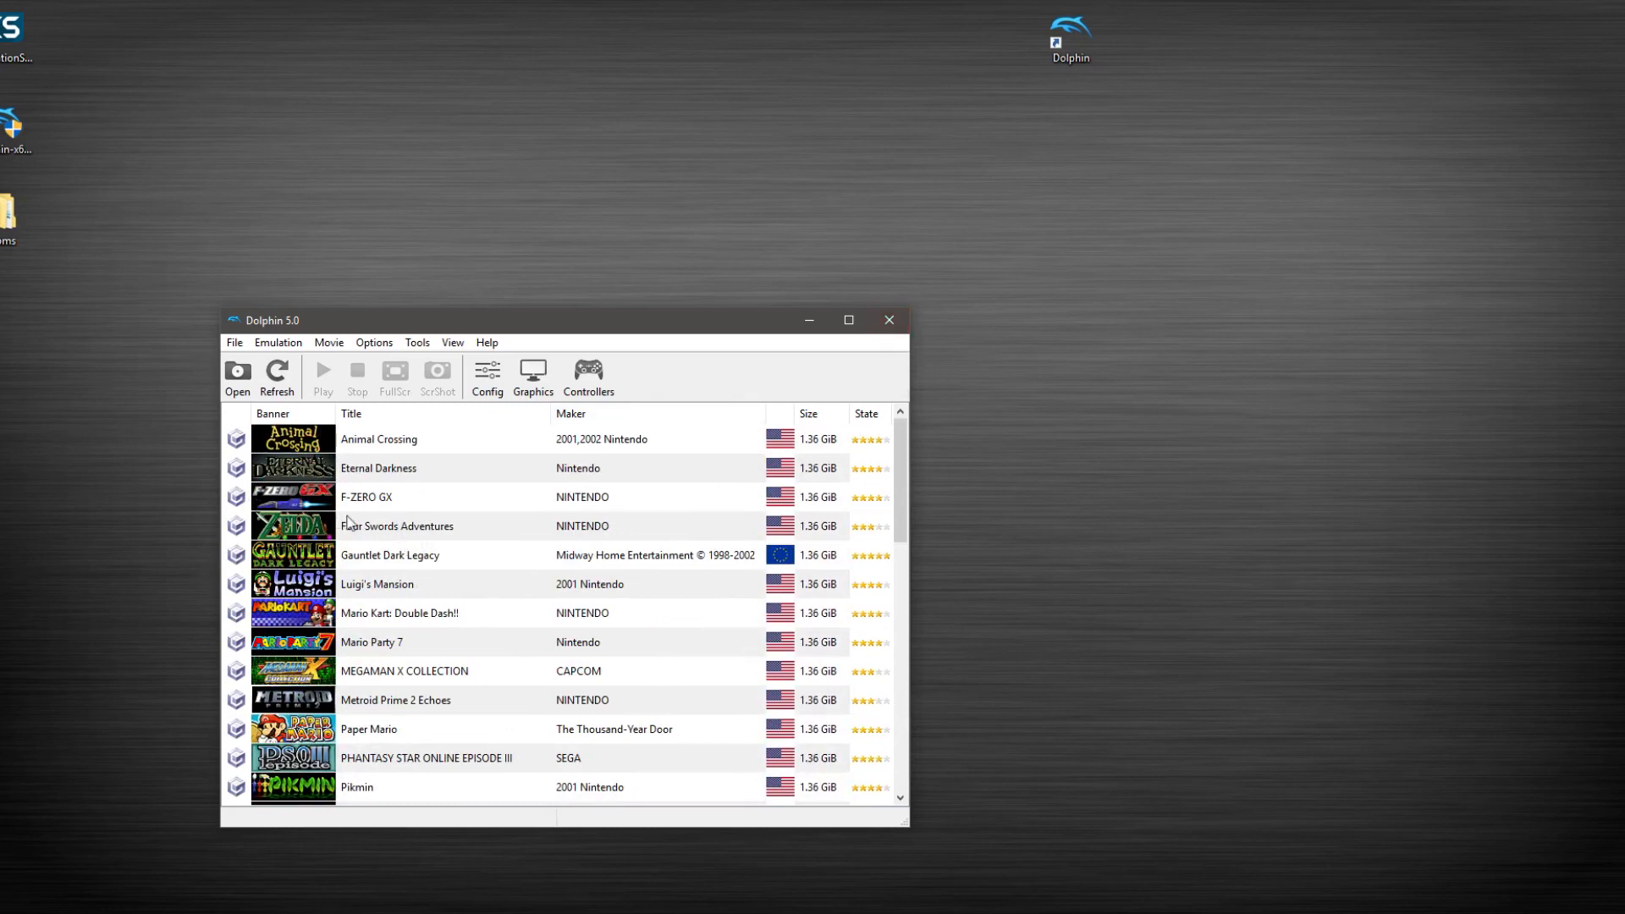
mouse_move(766, 453)
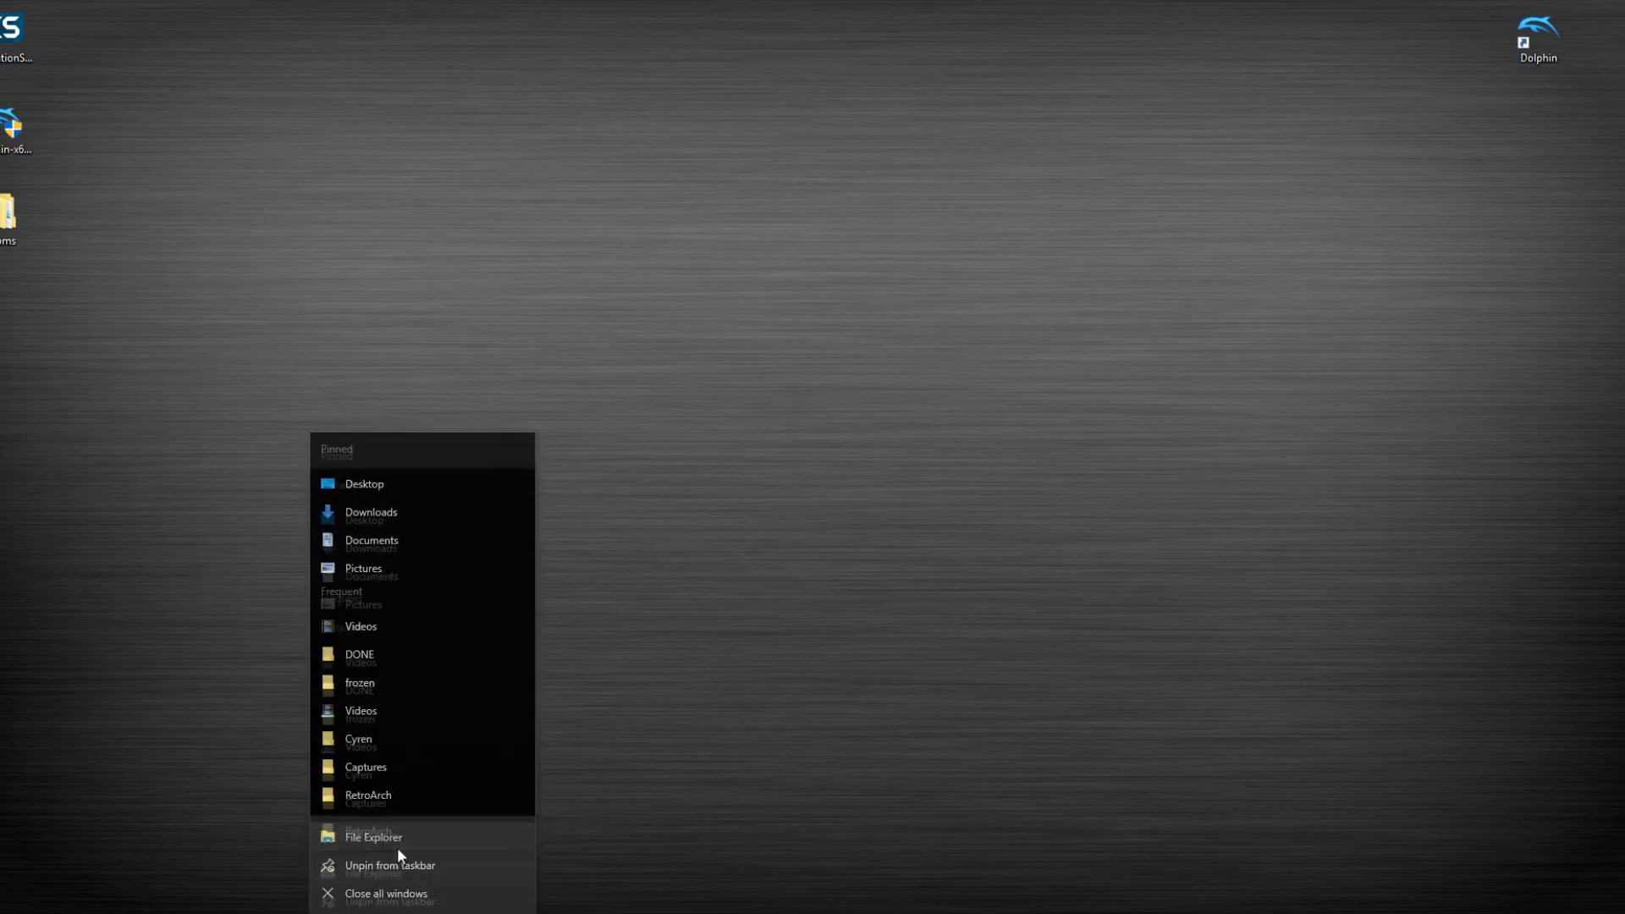
Go to C:\Users\droid\.emulationstation, delete the gamelists folder and enter the empty roms folder.
click(372, 840)
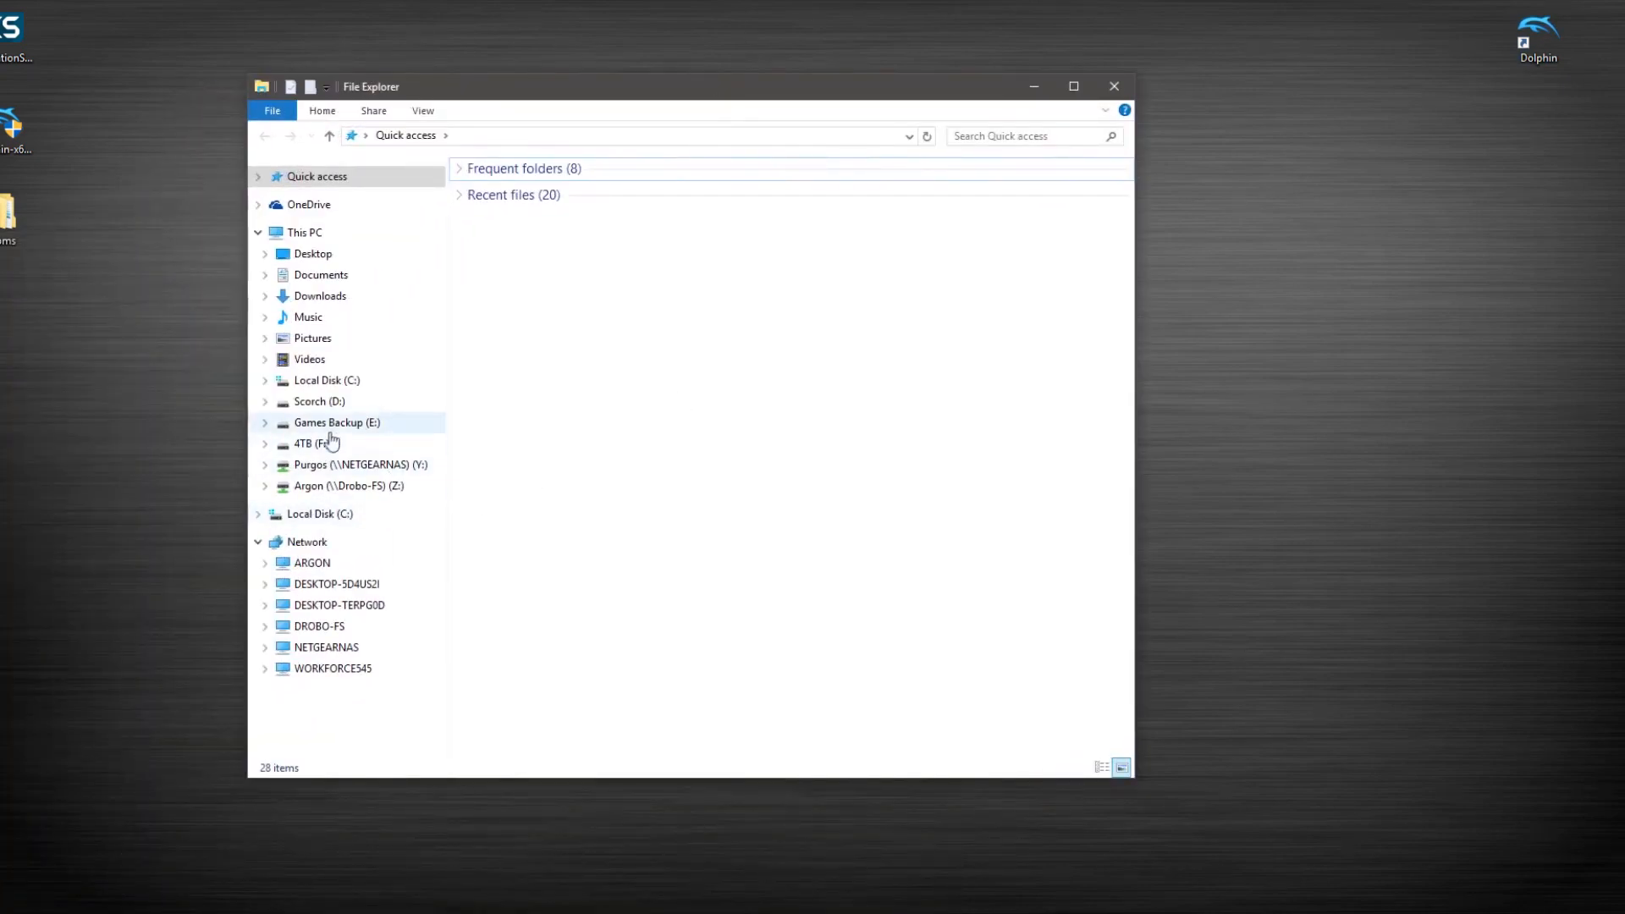
click(327, 381)
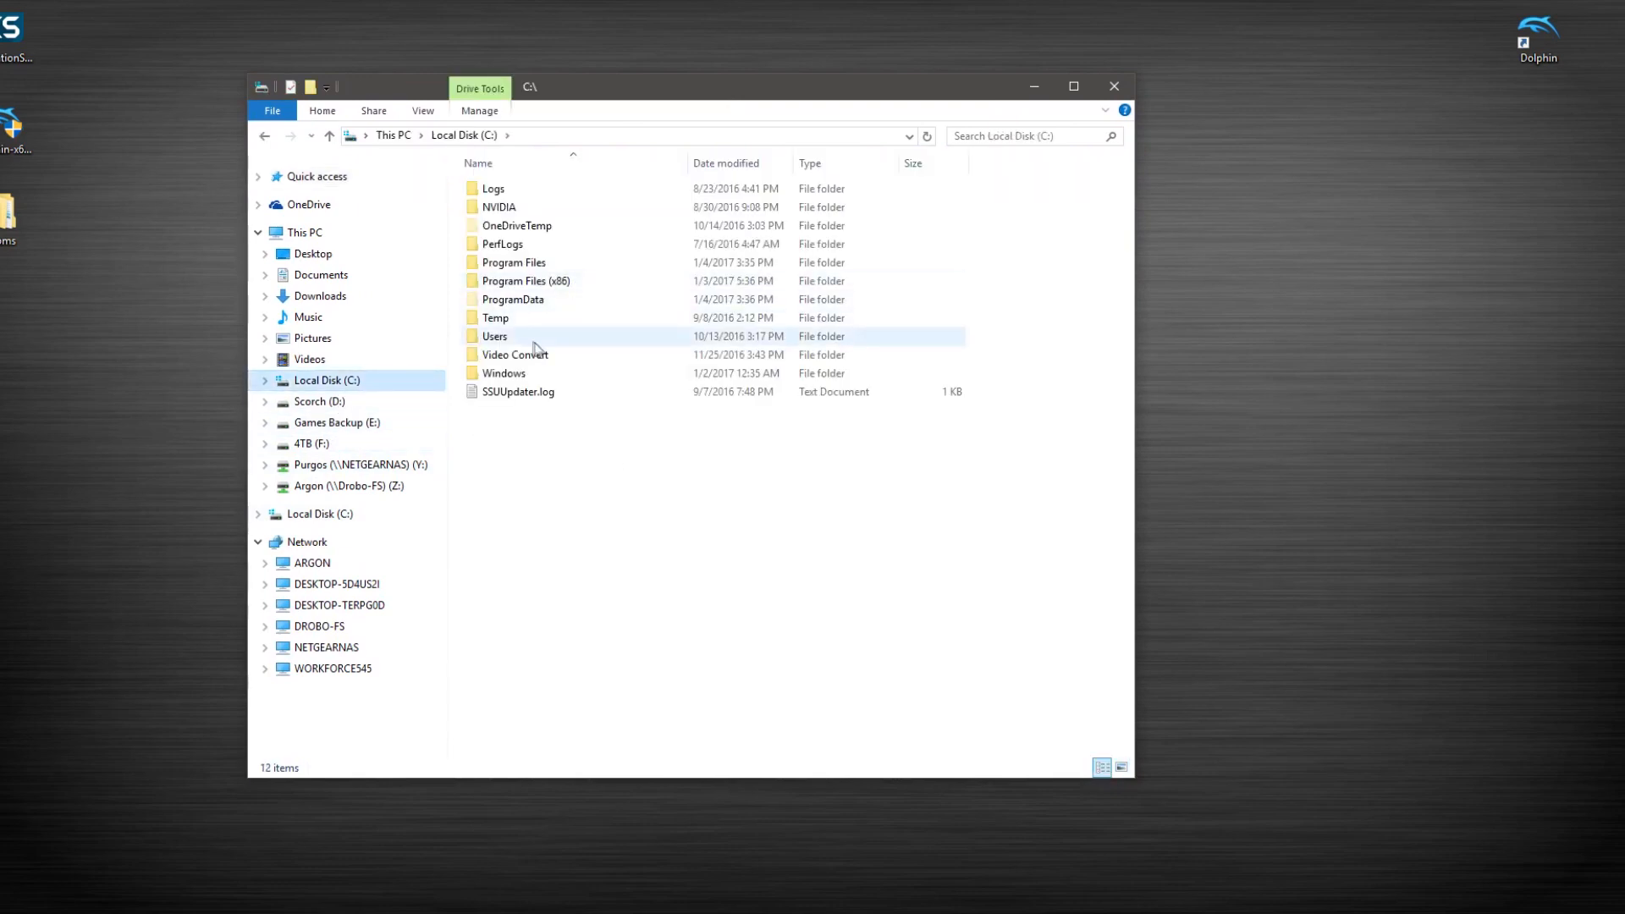
double_click(496, 335)
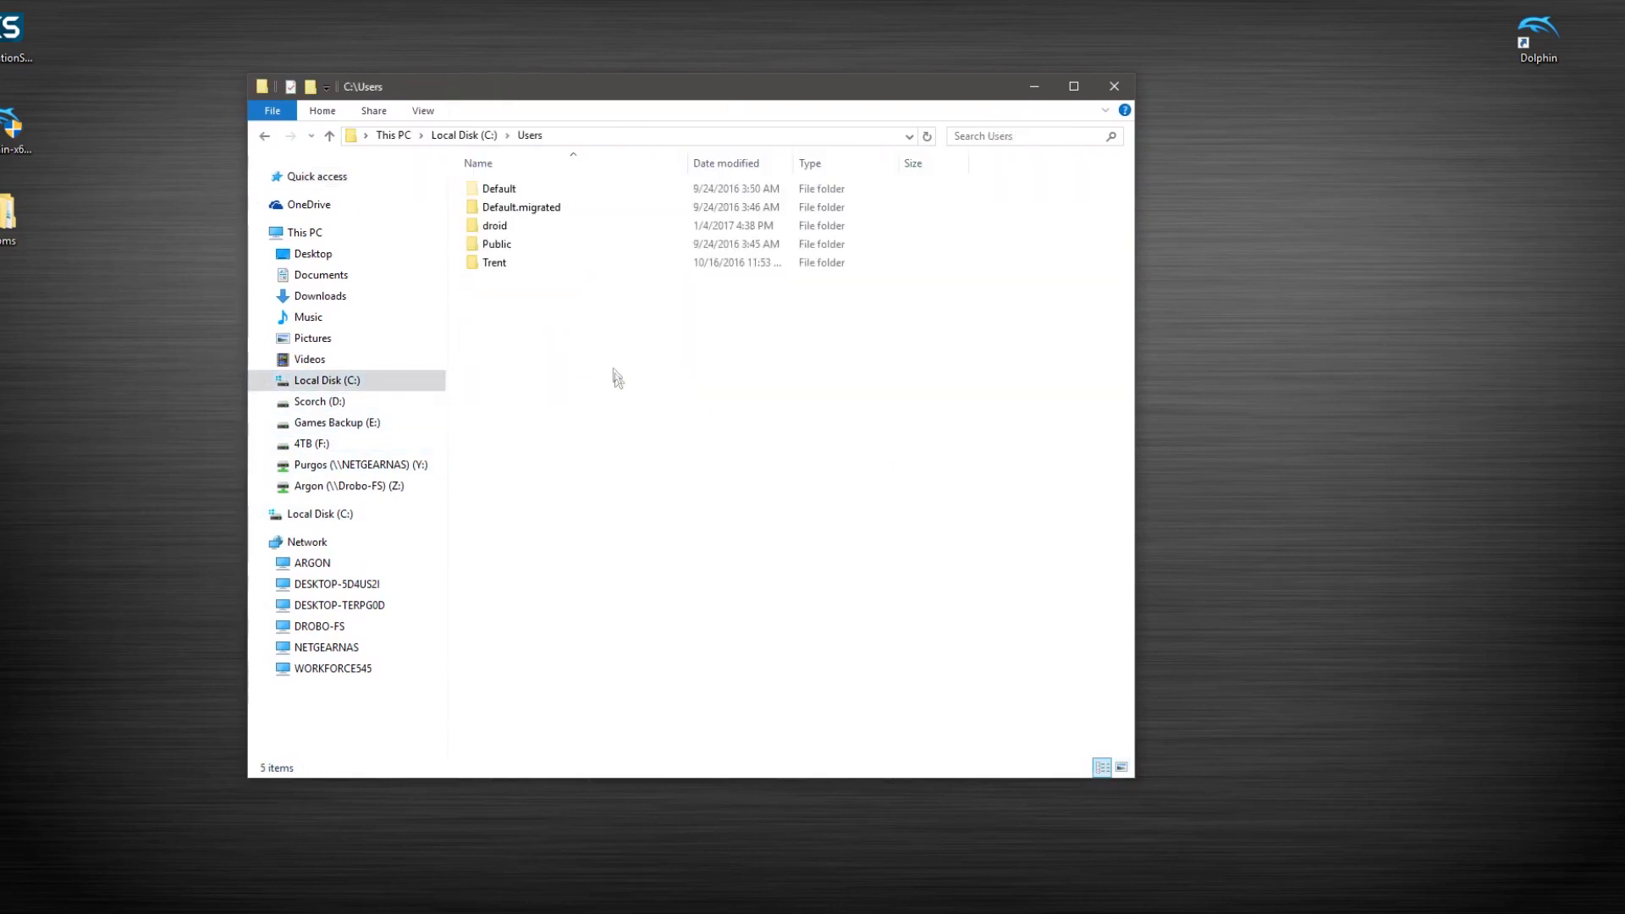
double_click(495, 226)
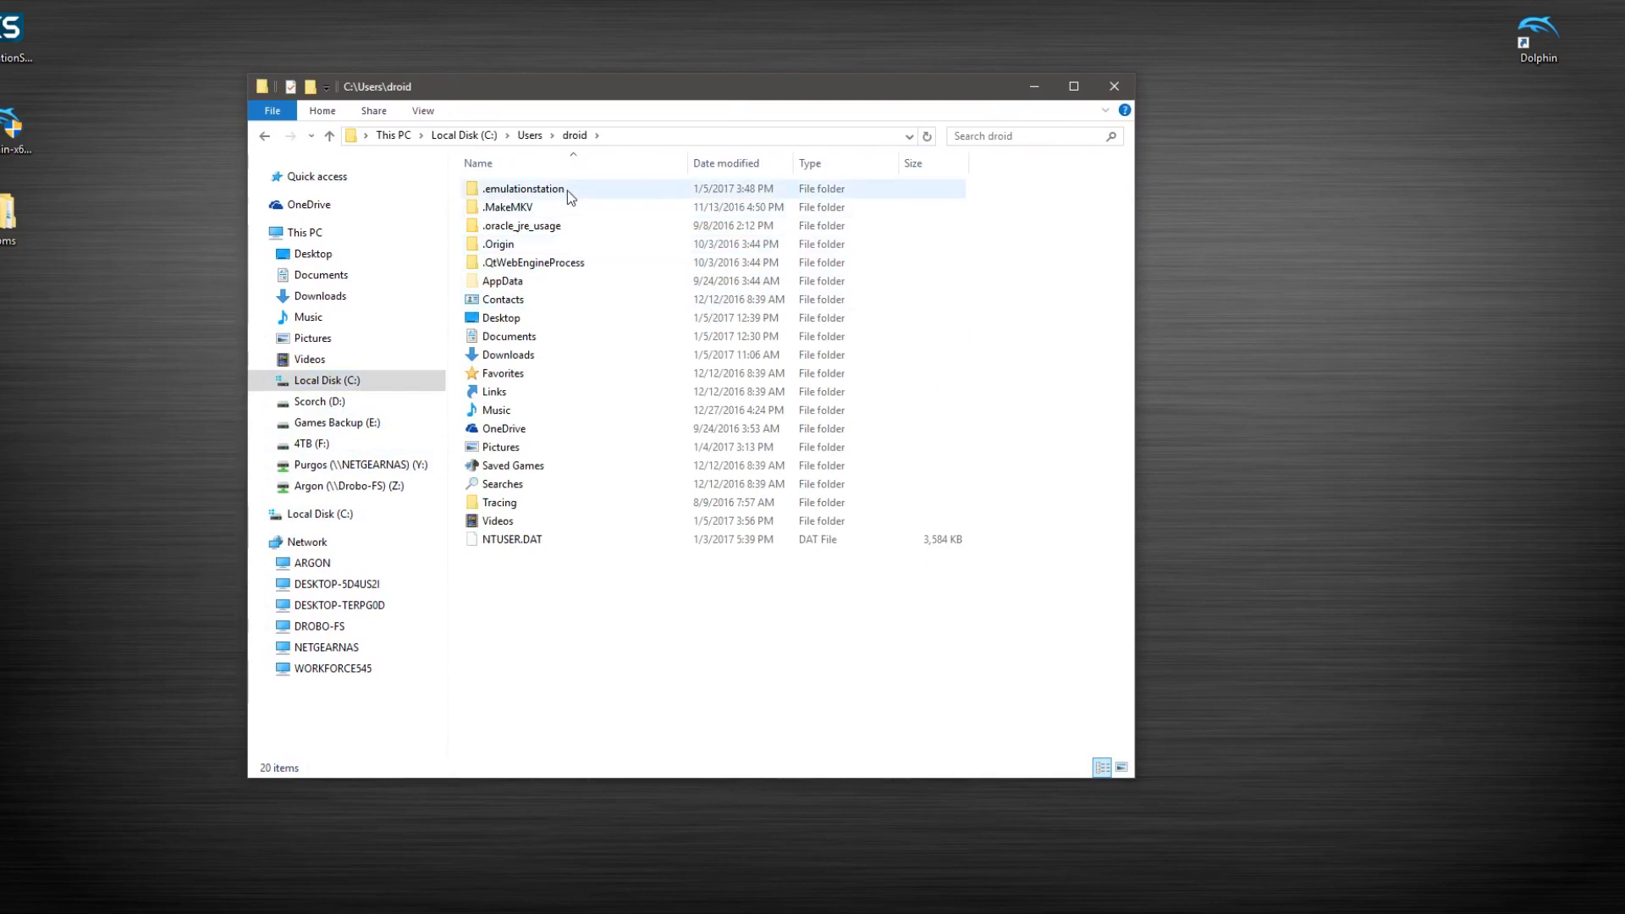
double_click(523, 187)
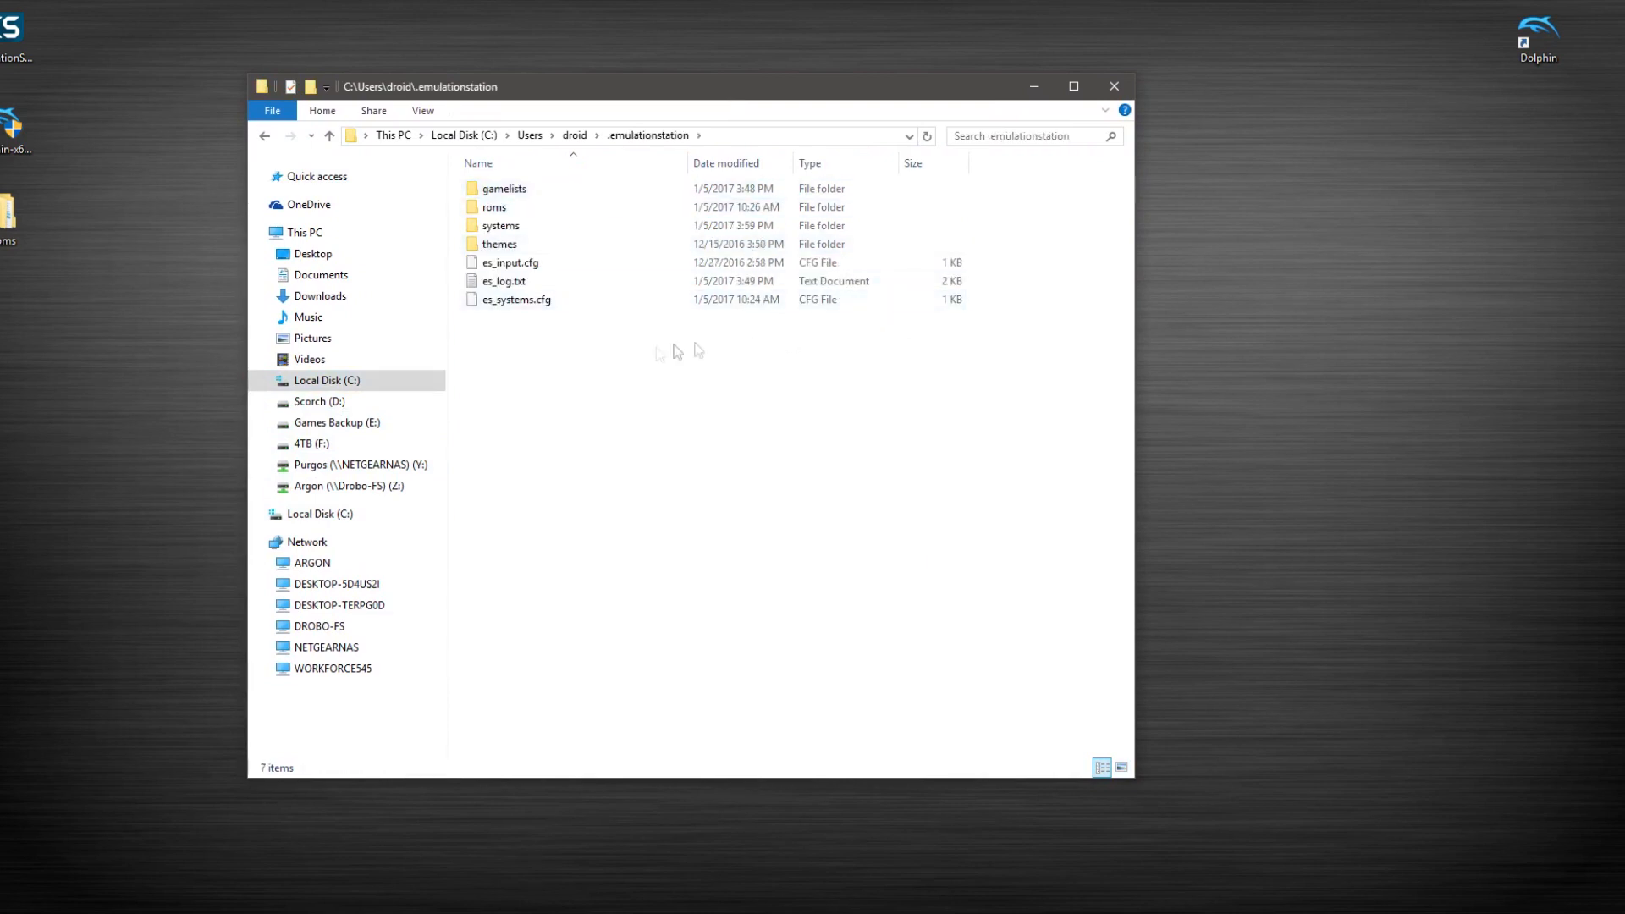
click(505, 188)
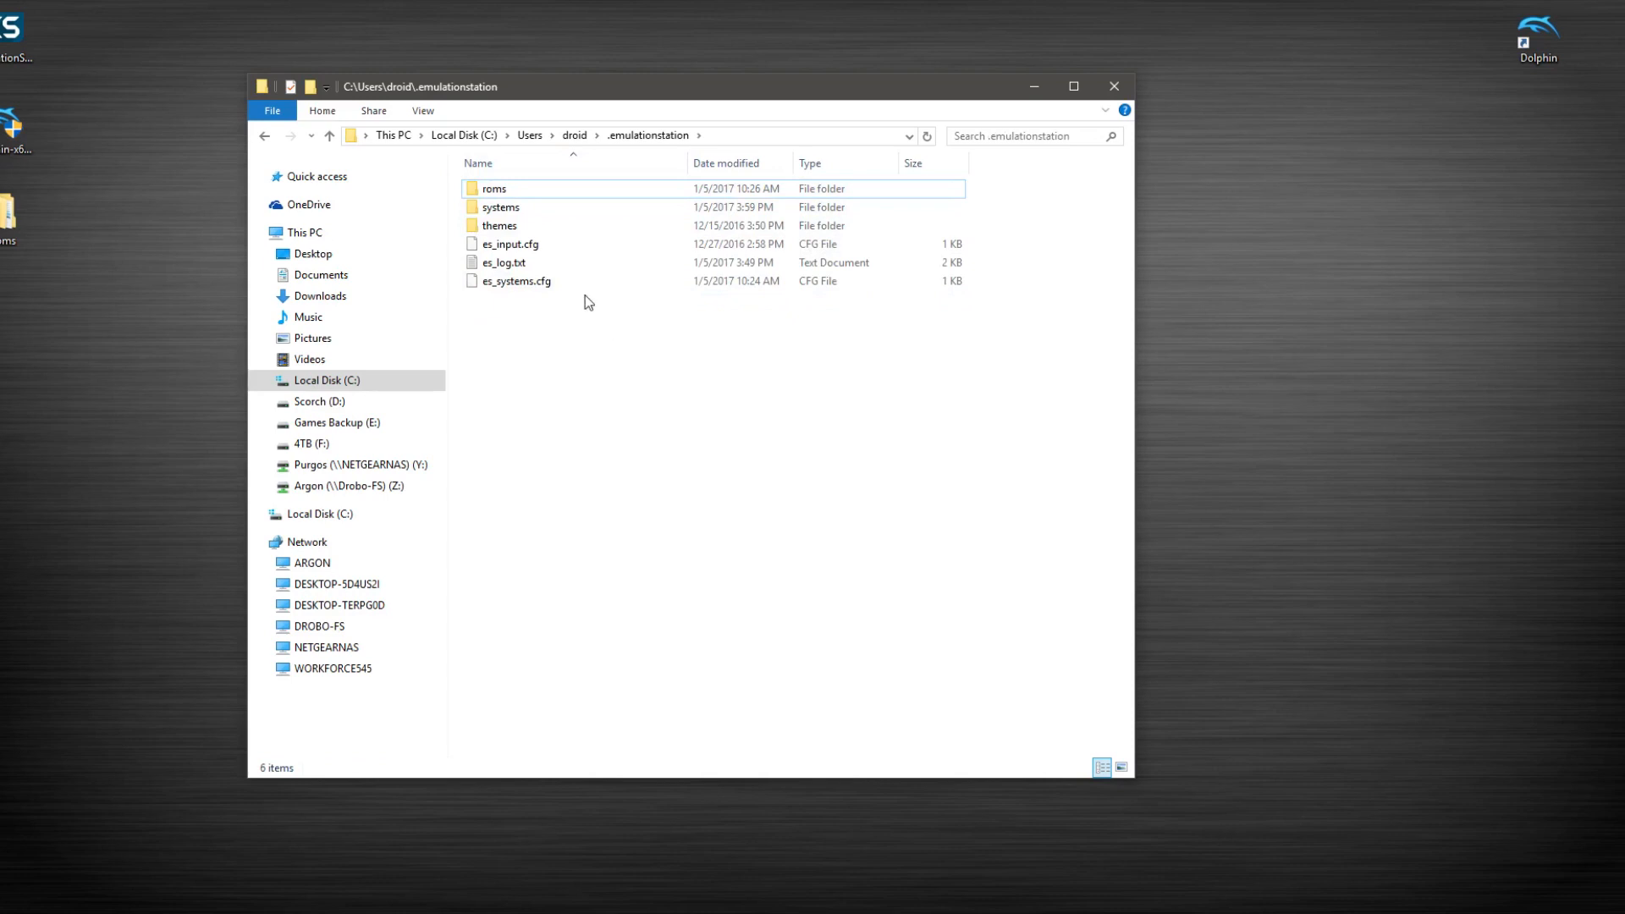
mouse_move(626, 333)
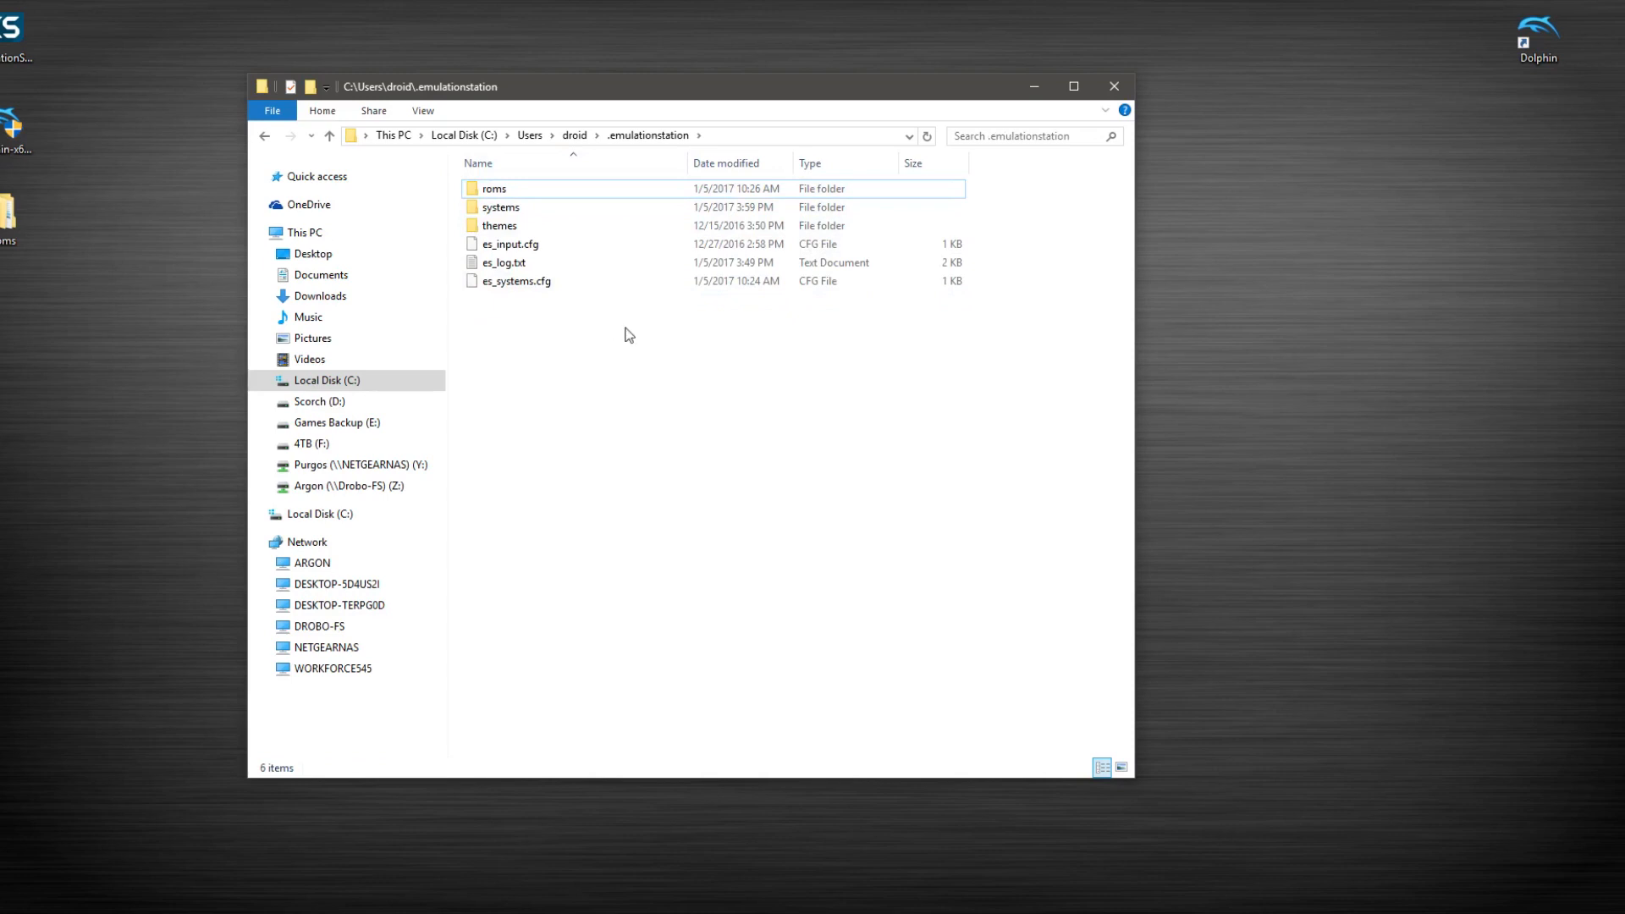
mouse_move(655, 394)
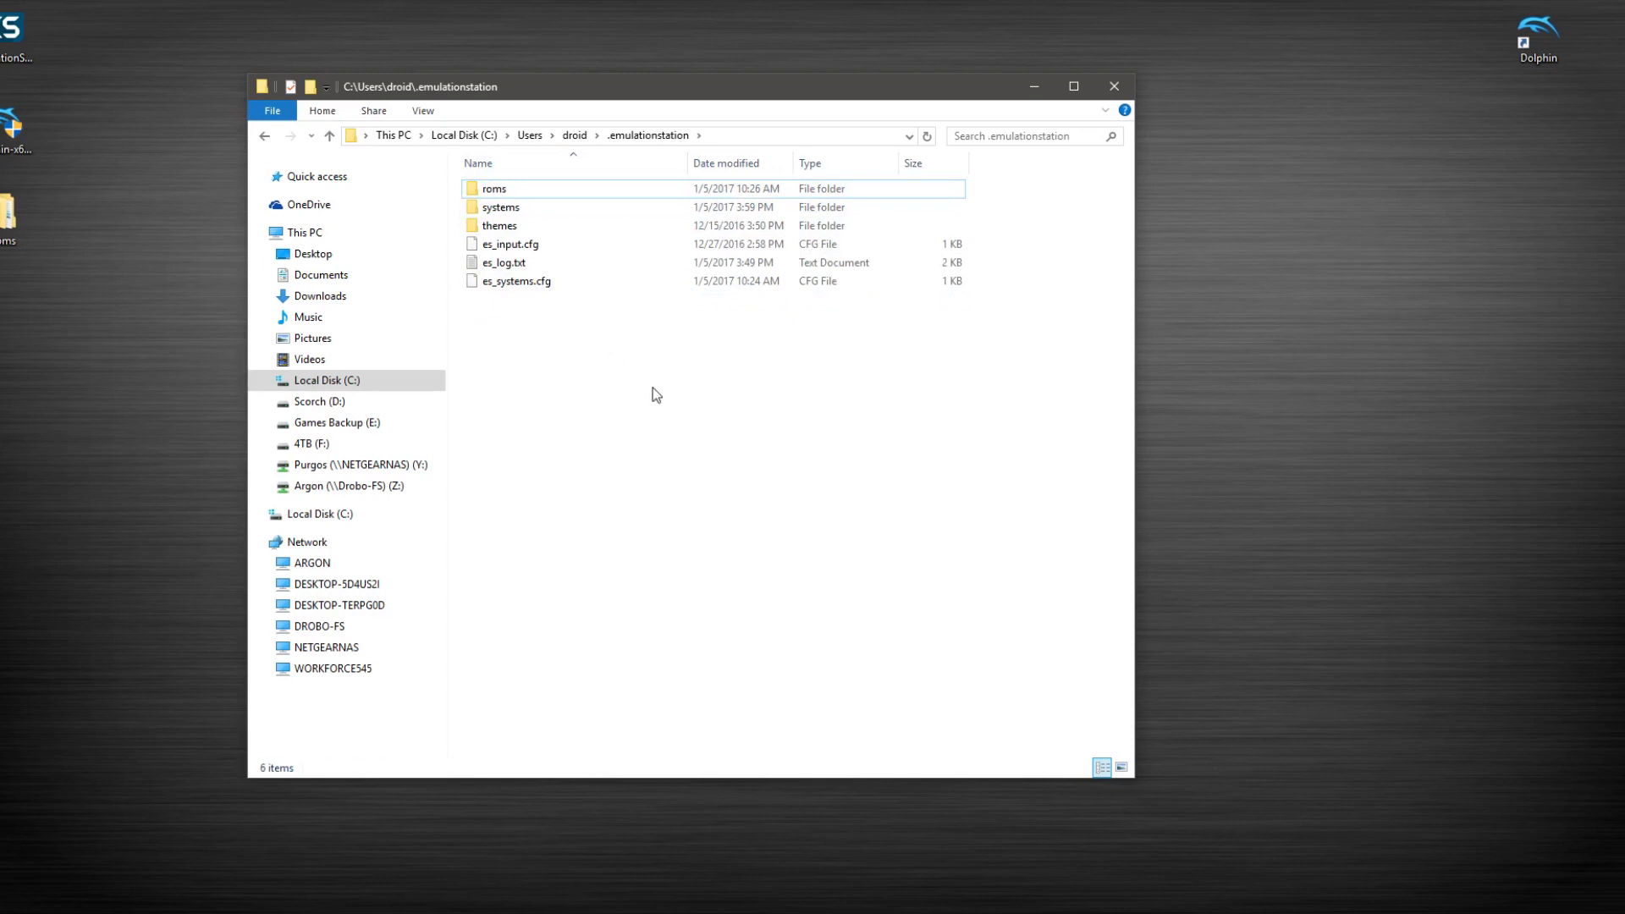
mouse_move(570, 359)
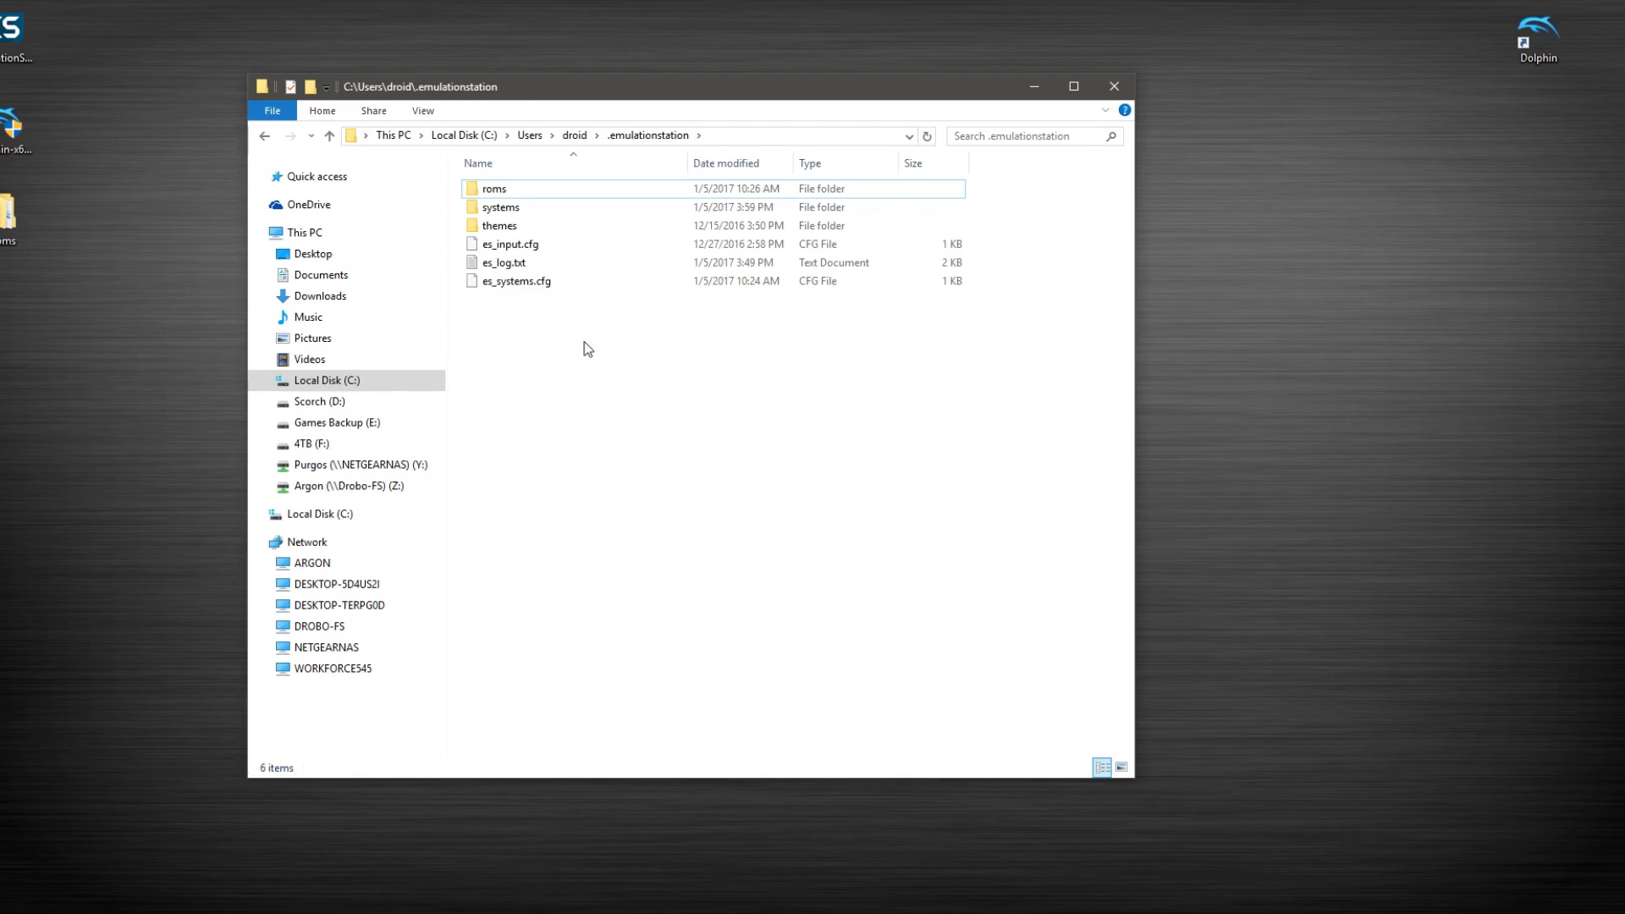
double_click(493, 188)
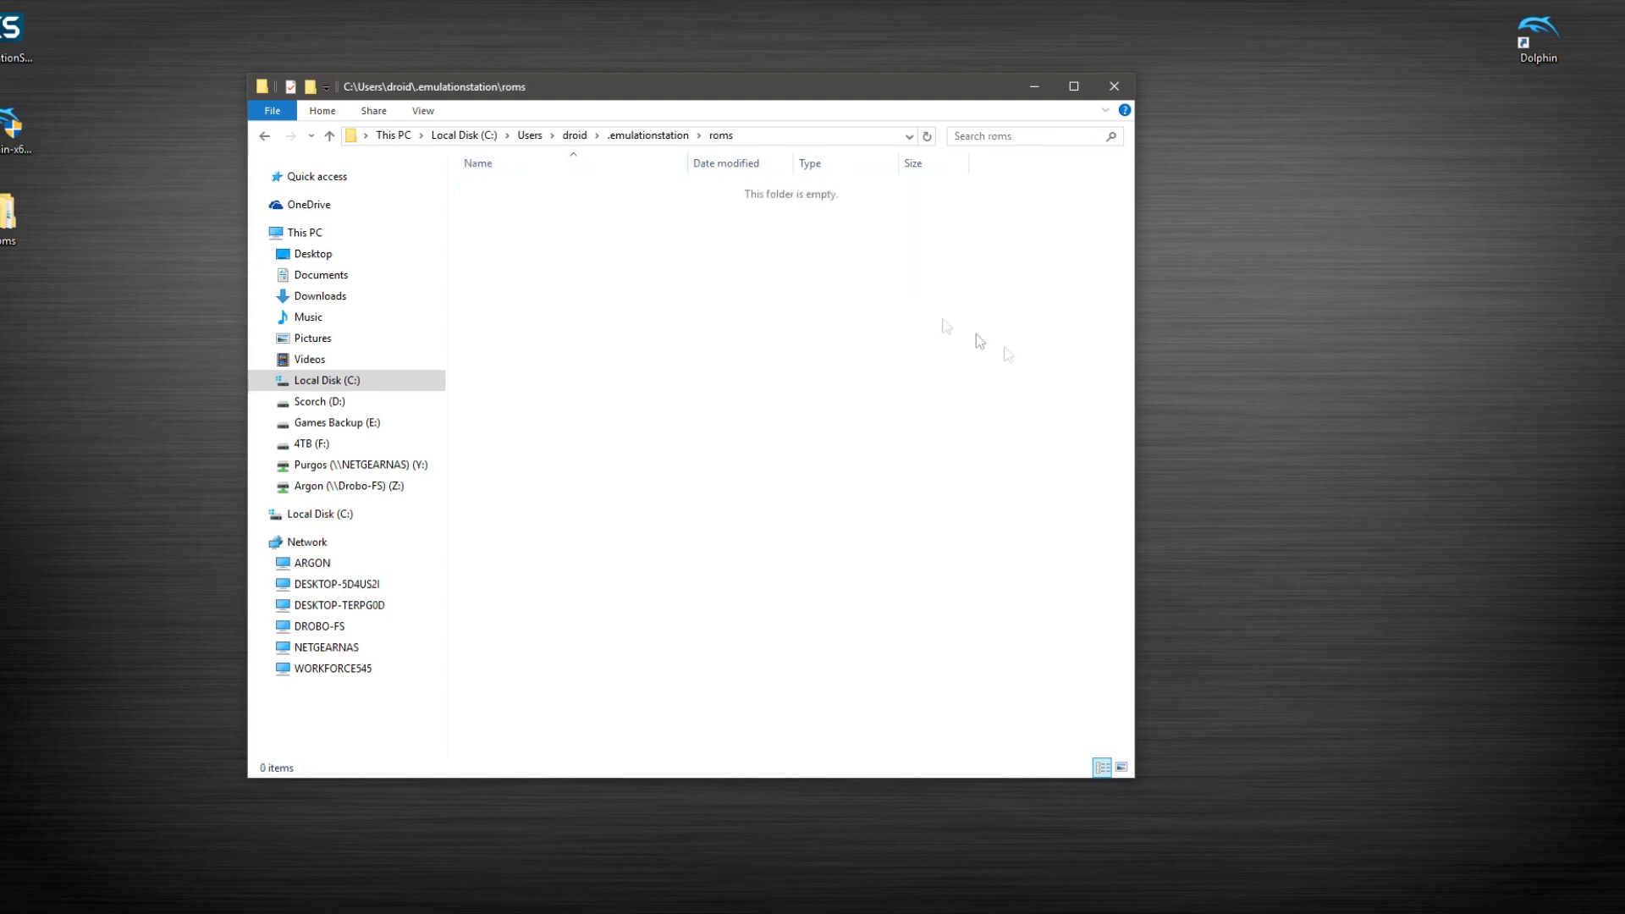
mouse_move(963, 421)
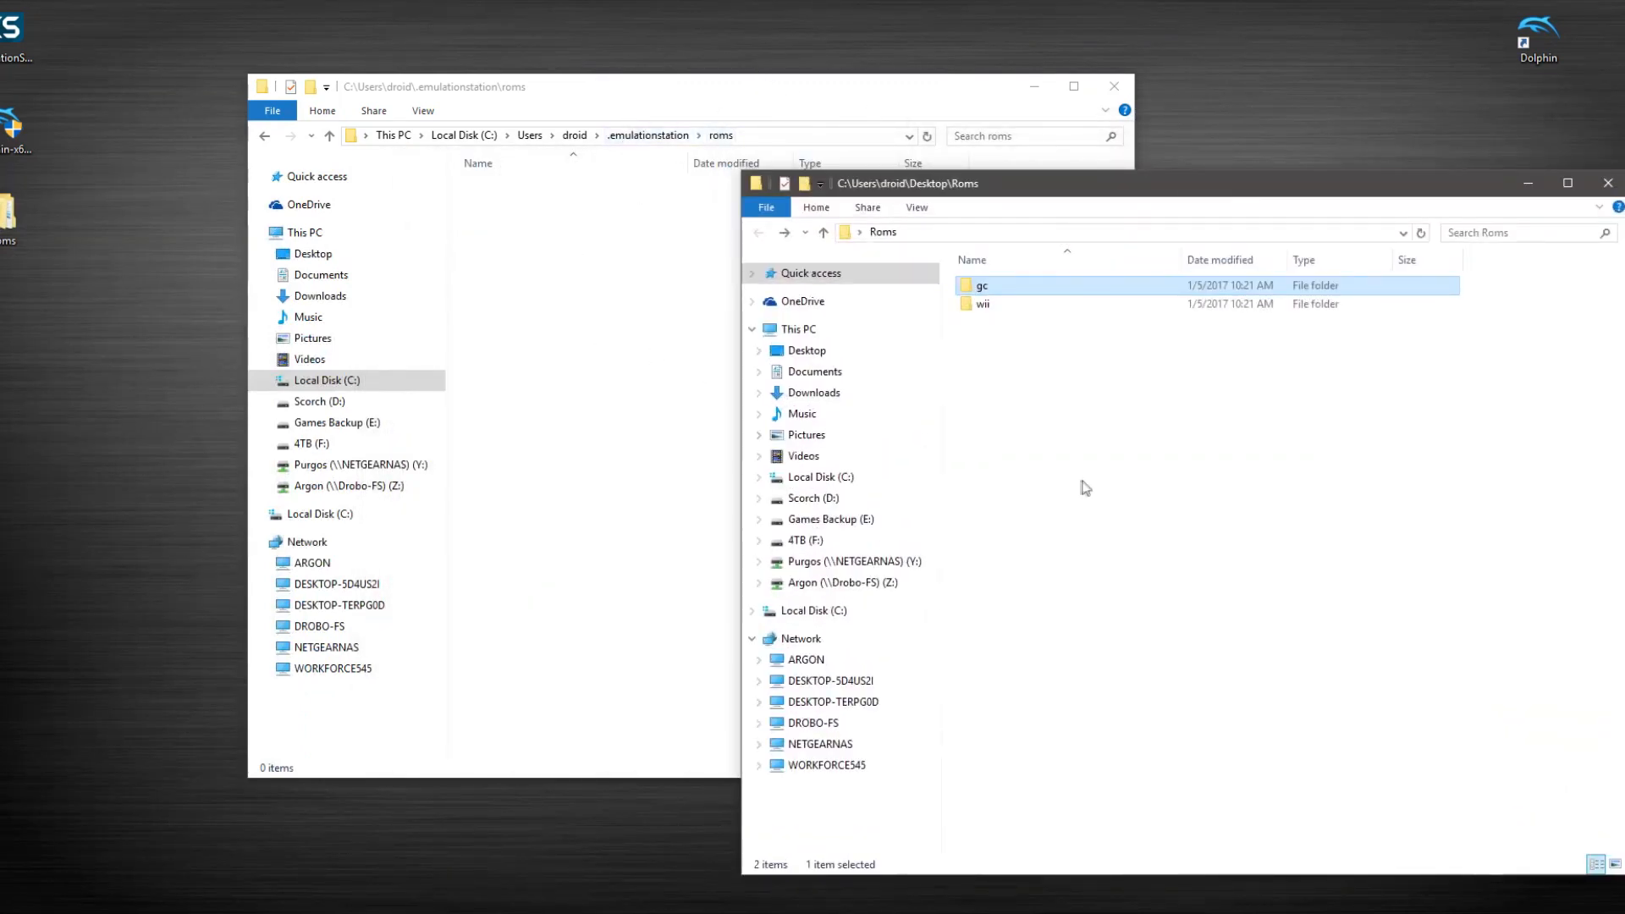
Copy the gc and wii folders from Desktop\Roms into .emulationstation\roms.
click(980, 303)
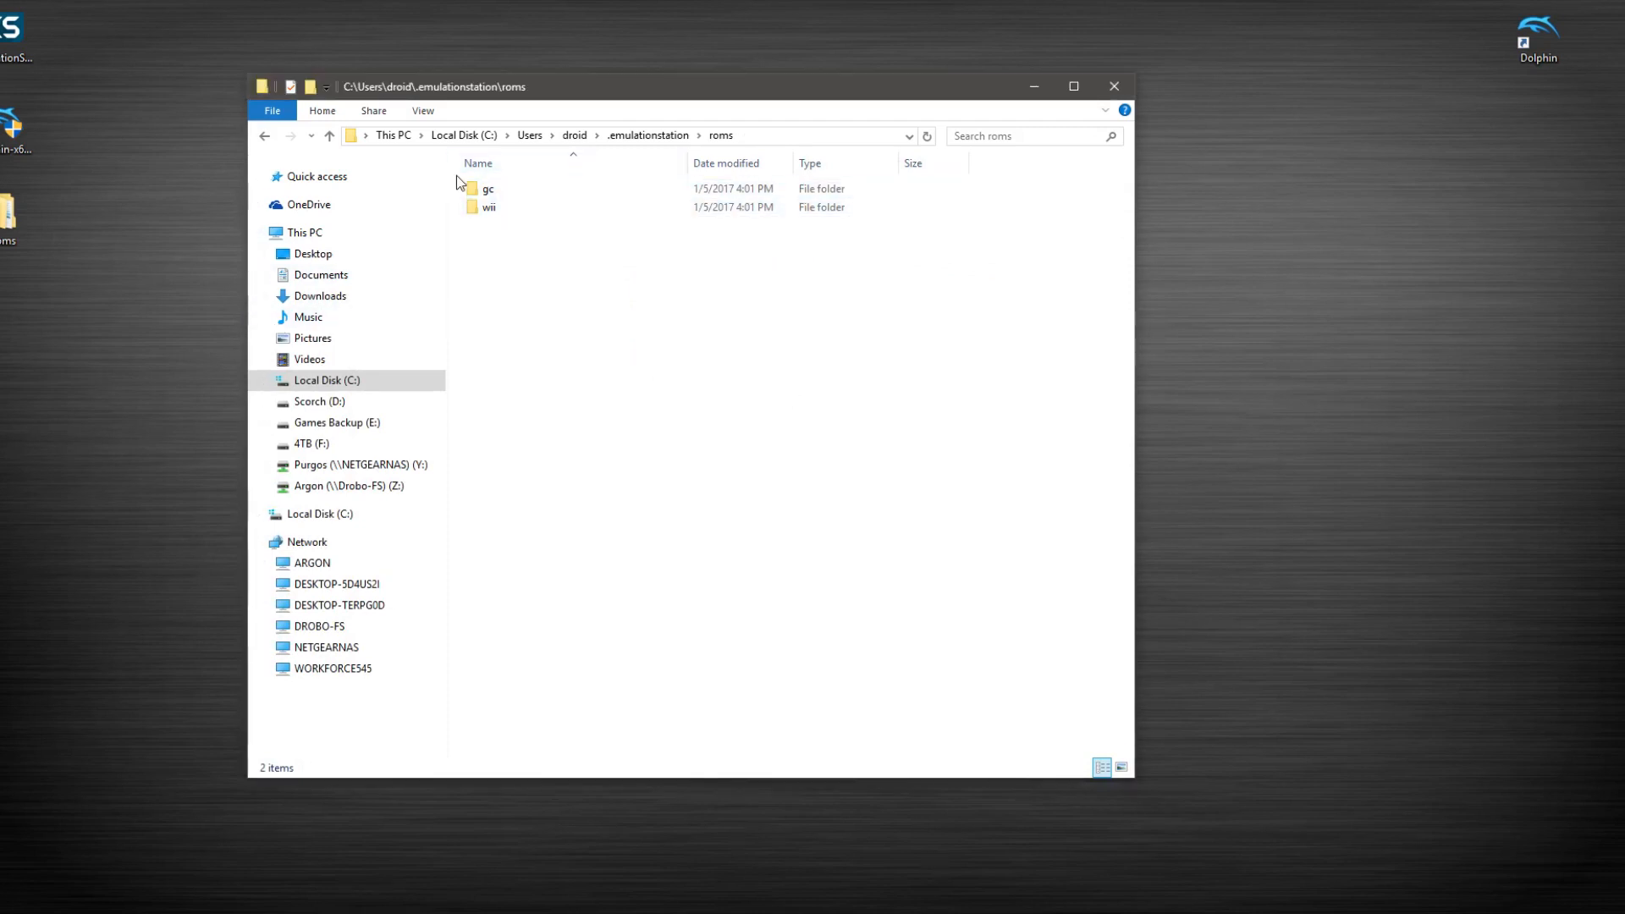
Check the gc and wii folders each hold their ISO, then return to .emulationstation.
double_click(488, 188)
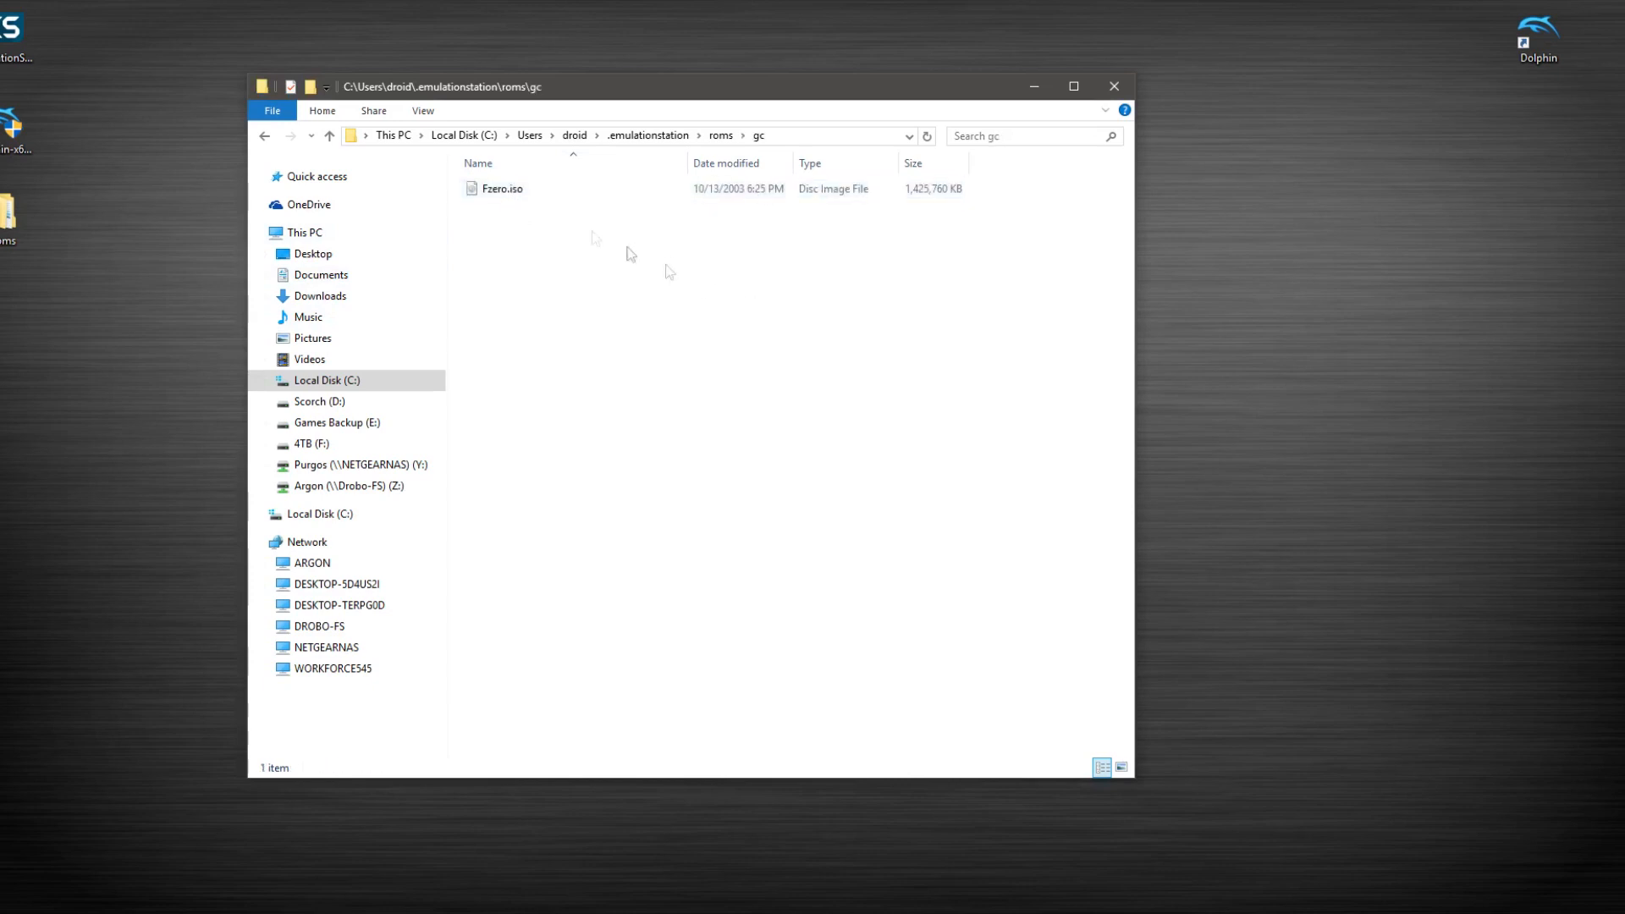
click(330, 135)
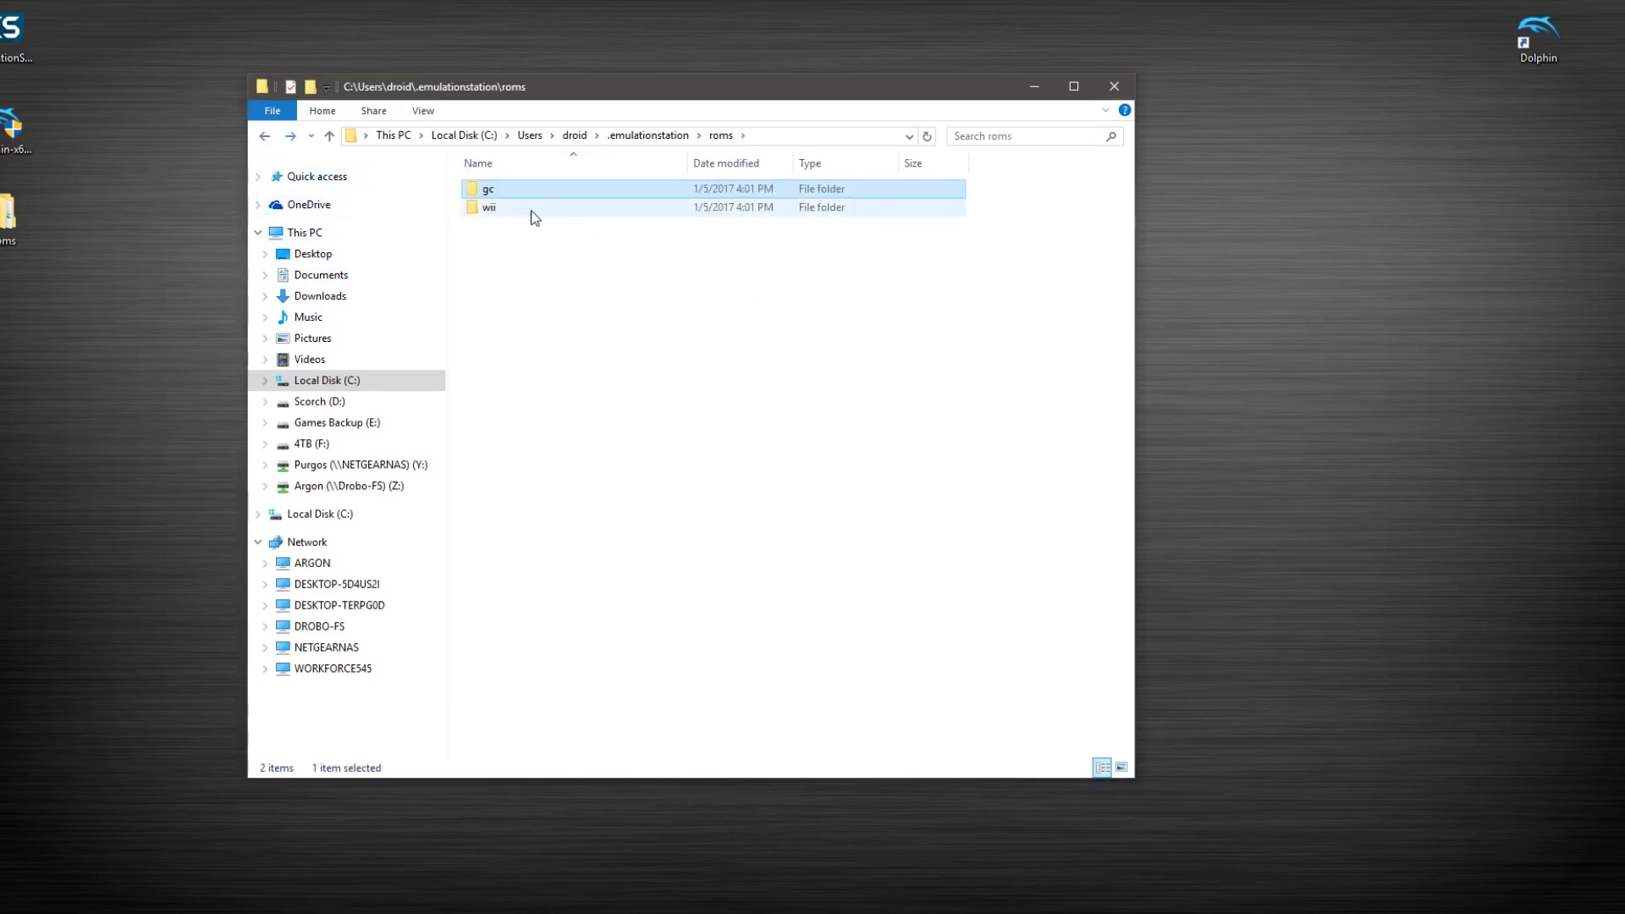
double_click(487, 207)
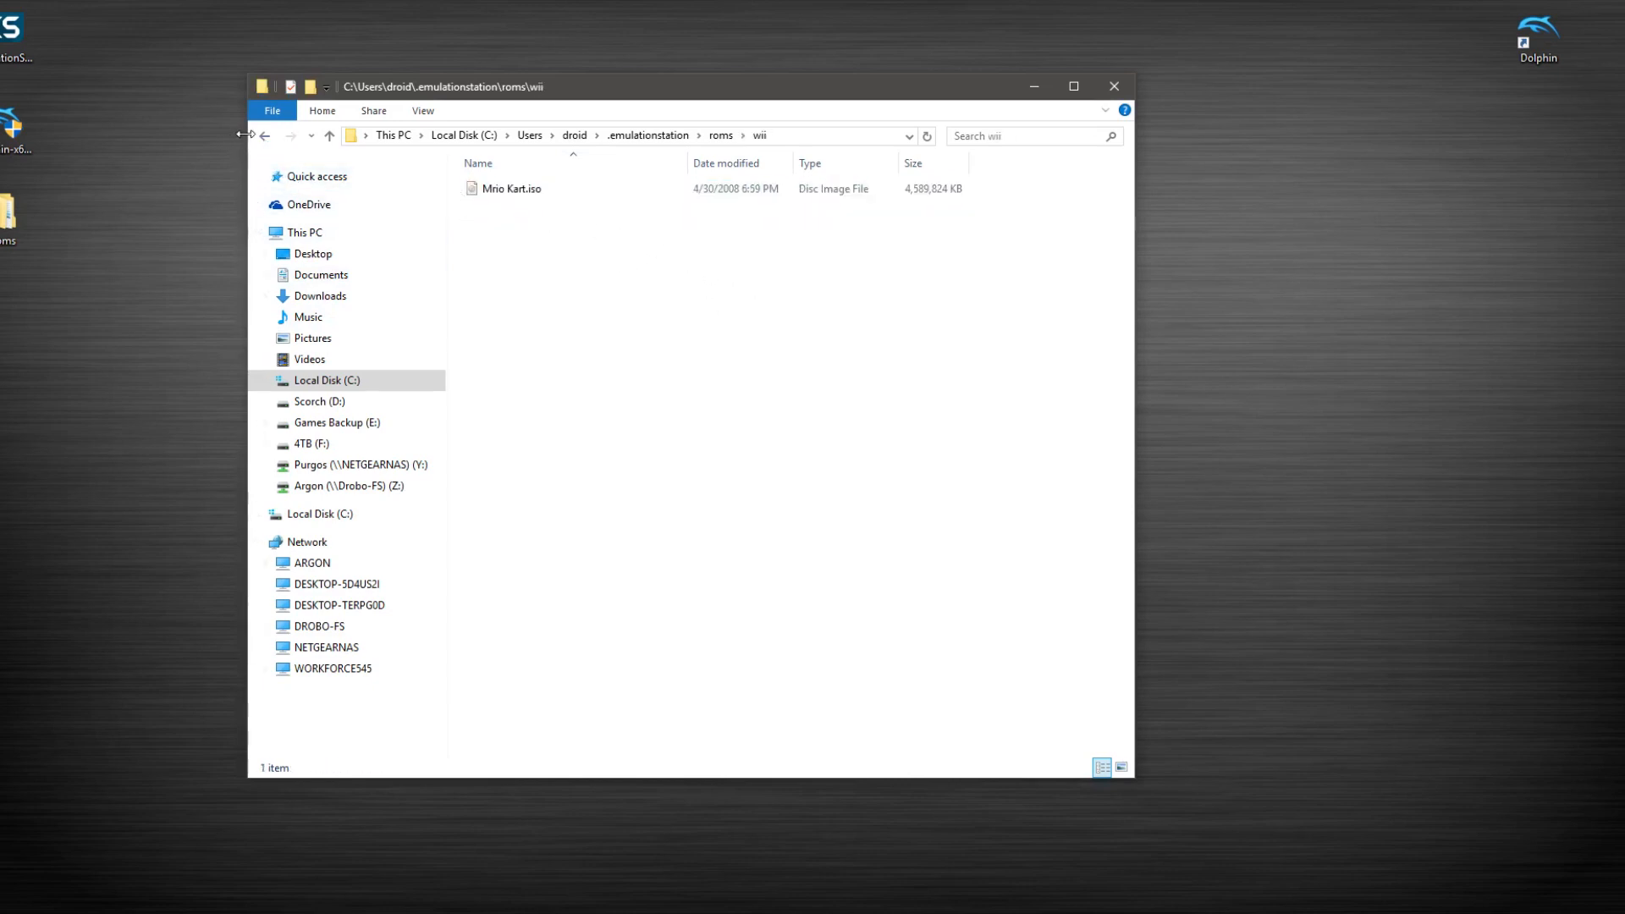
click(265, 135)
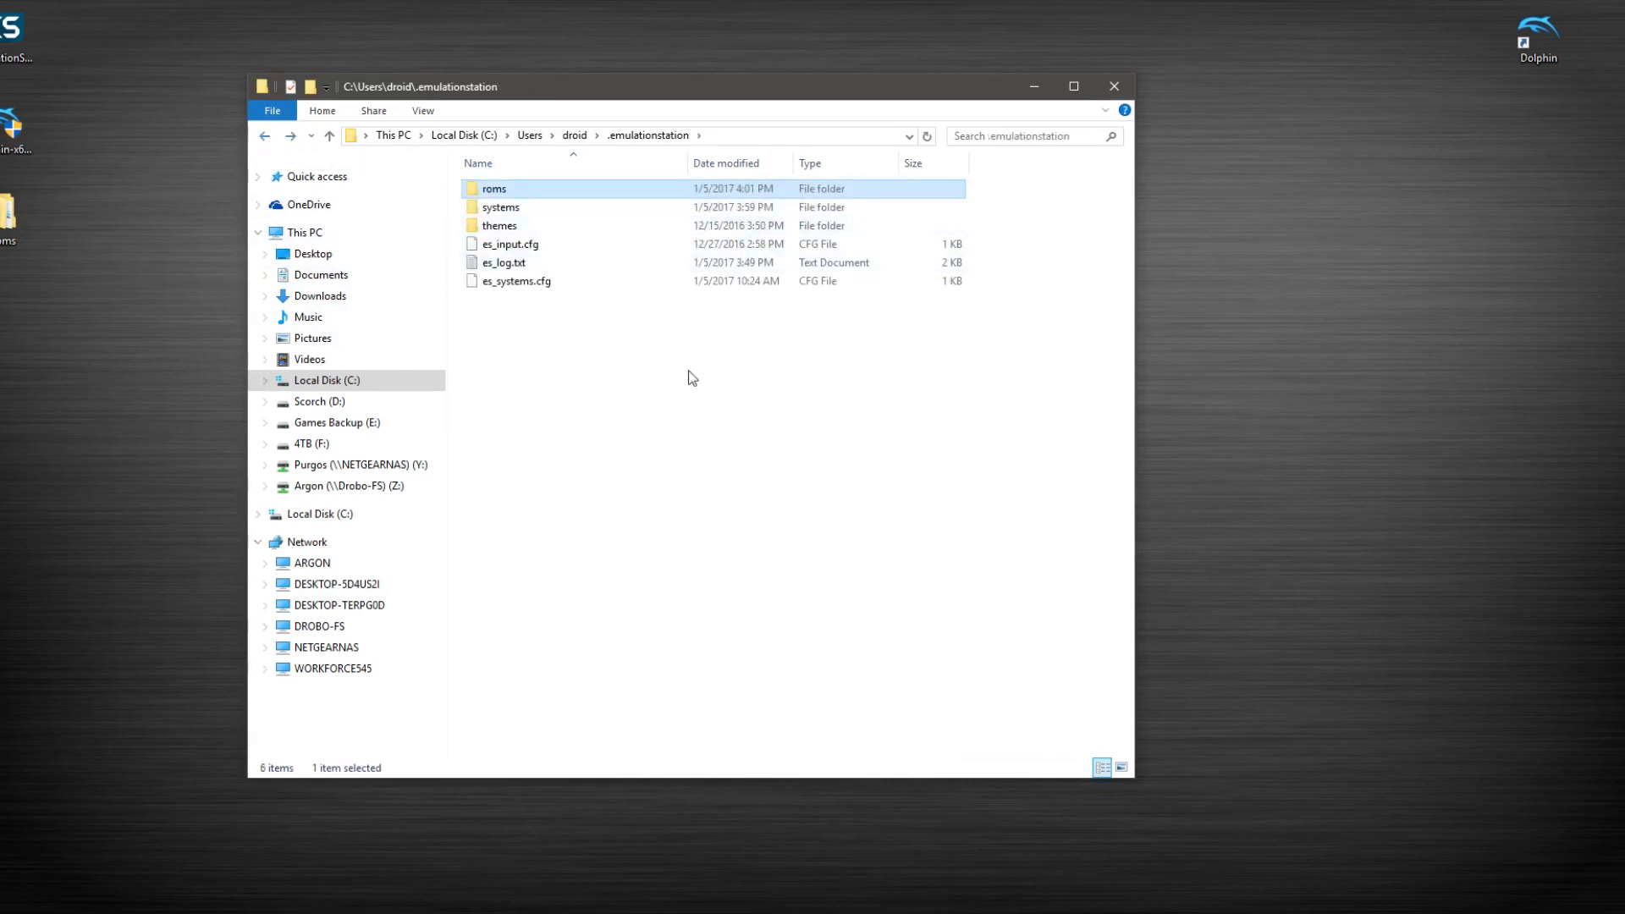
double_click(495, 188)
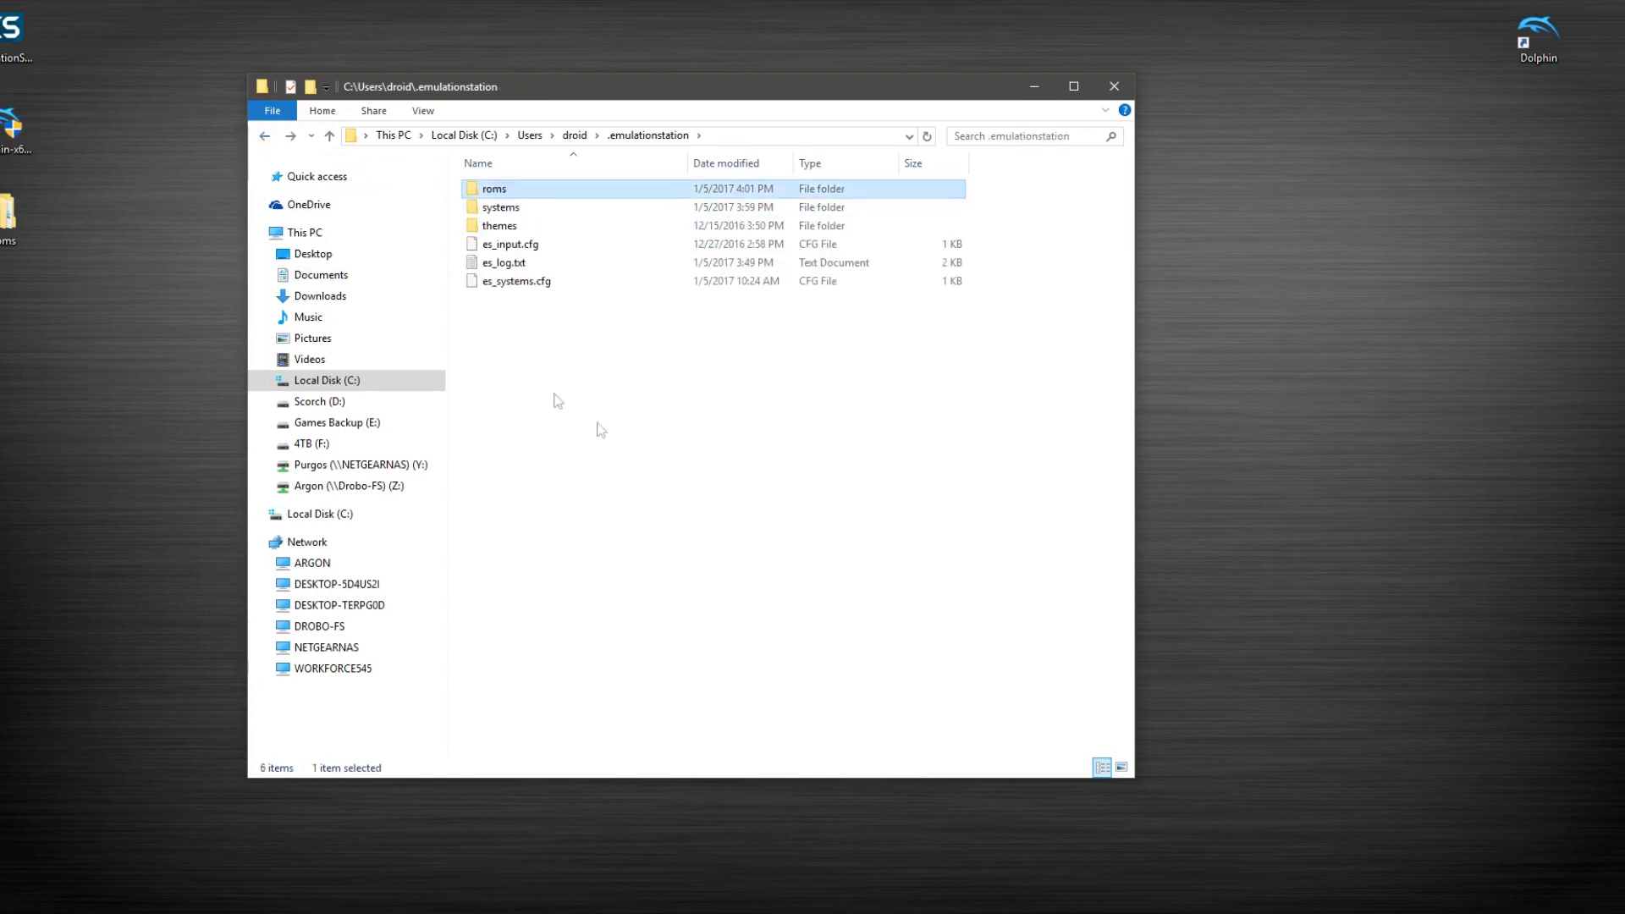
Open es_systems.cfg with Notepad++ via its right-click menu.
click(515, 281)
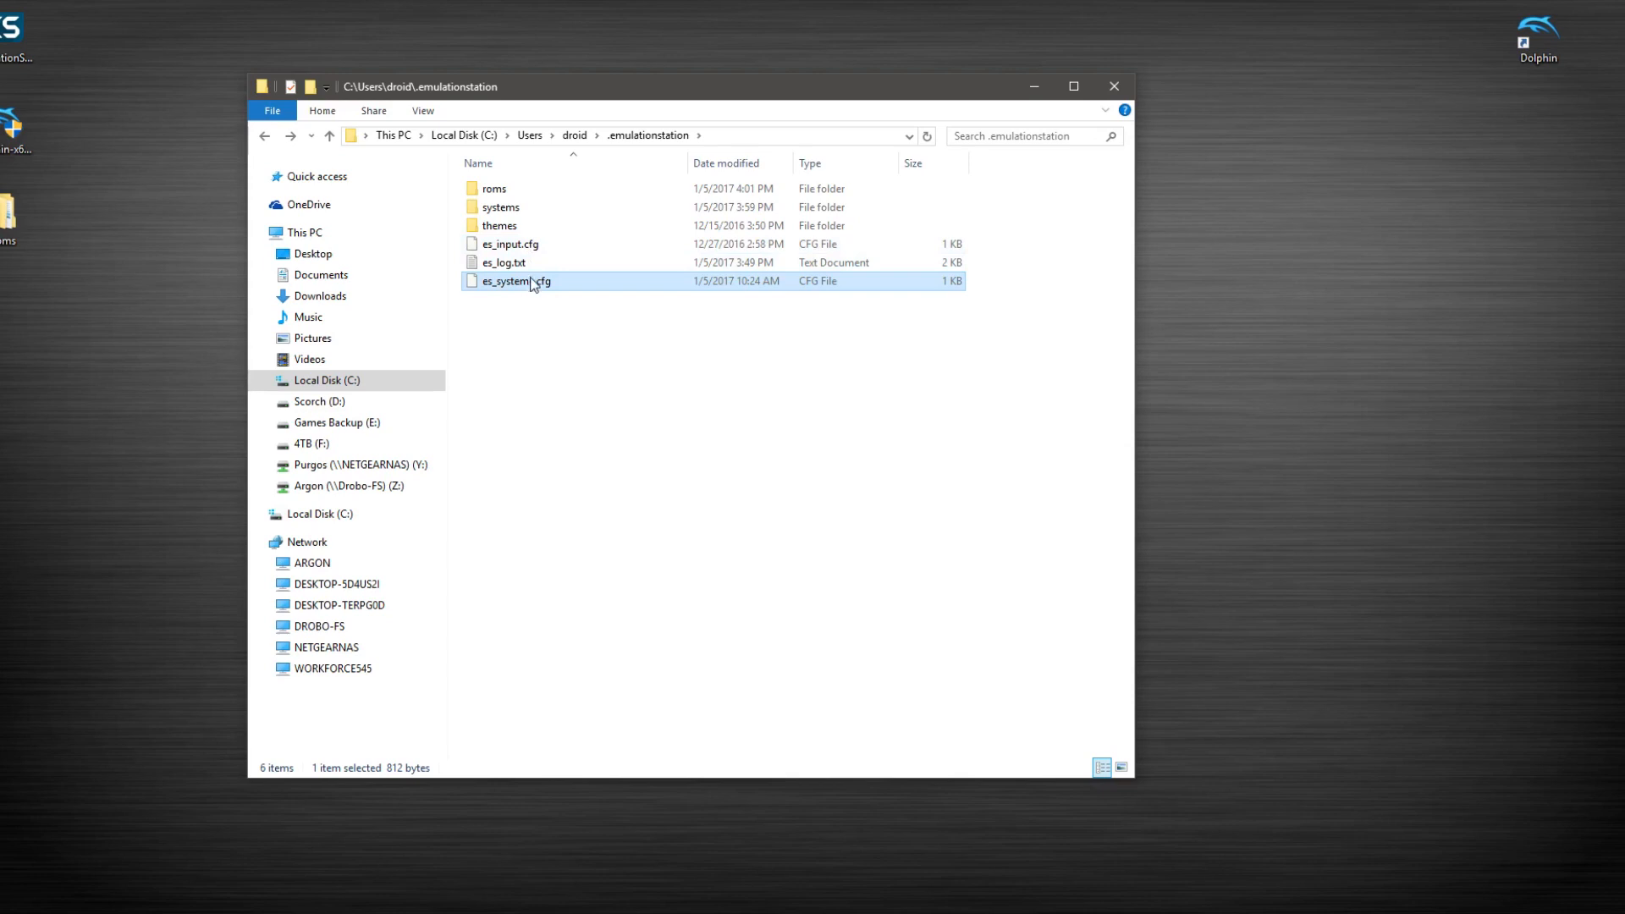
mouse_move(528, 281)
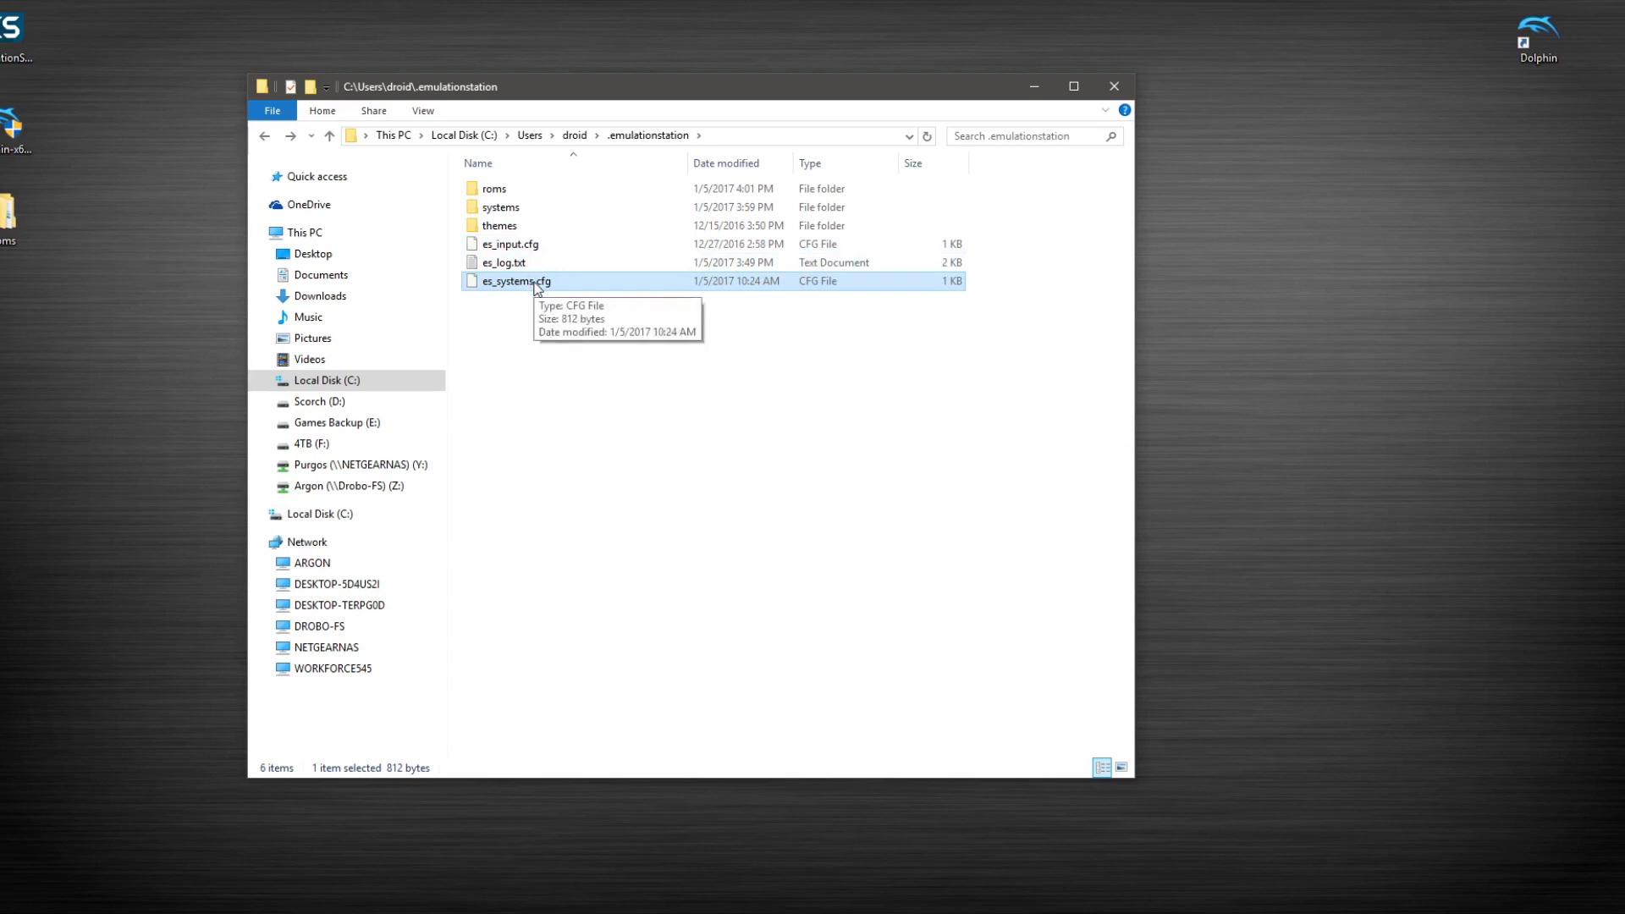
right_click(515, 280)
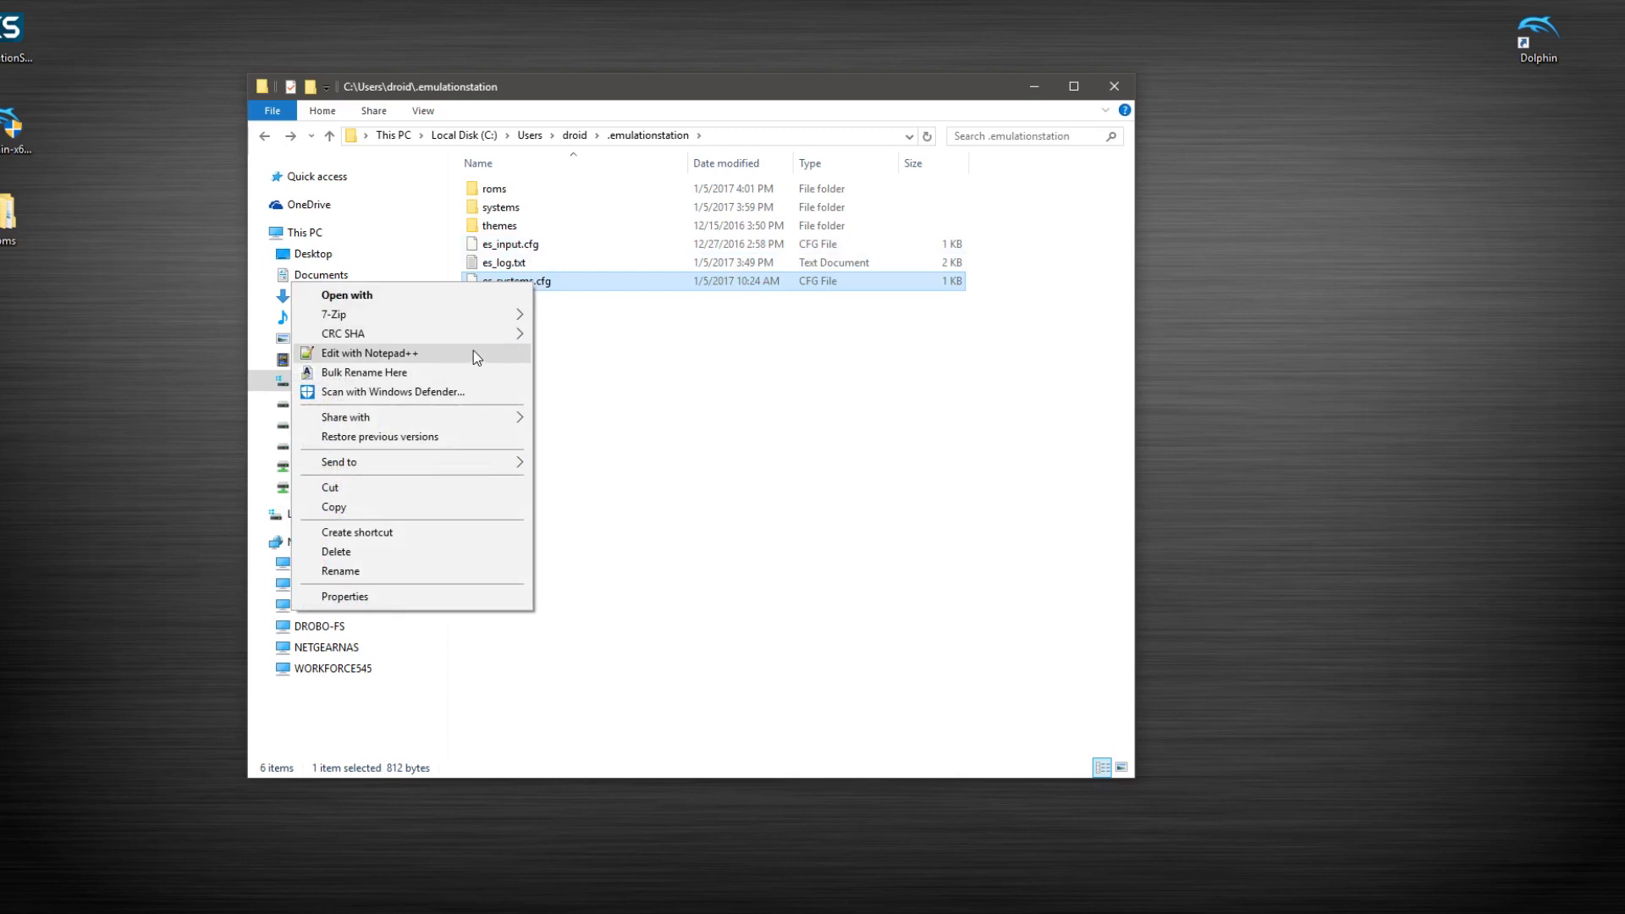
mouse_move(674, 405)
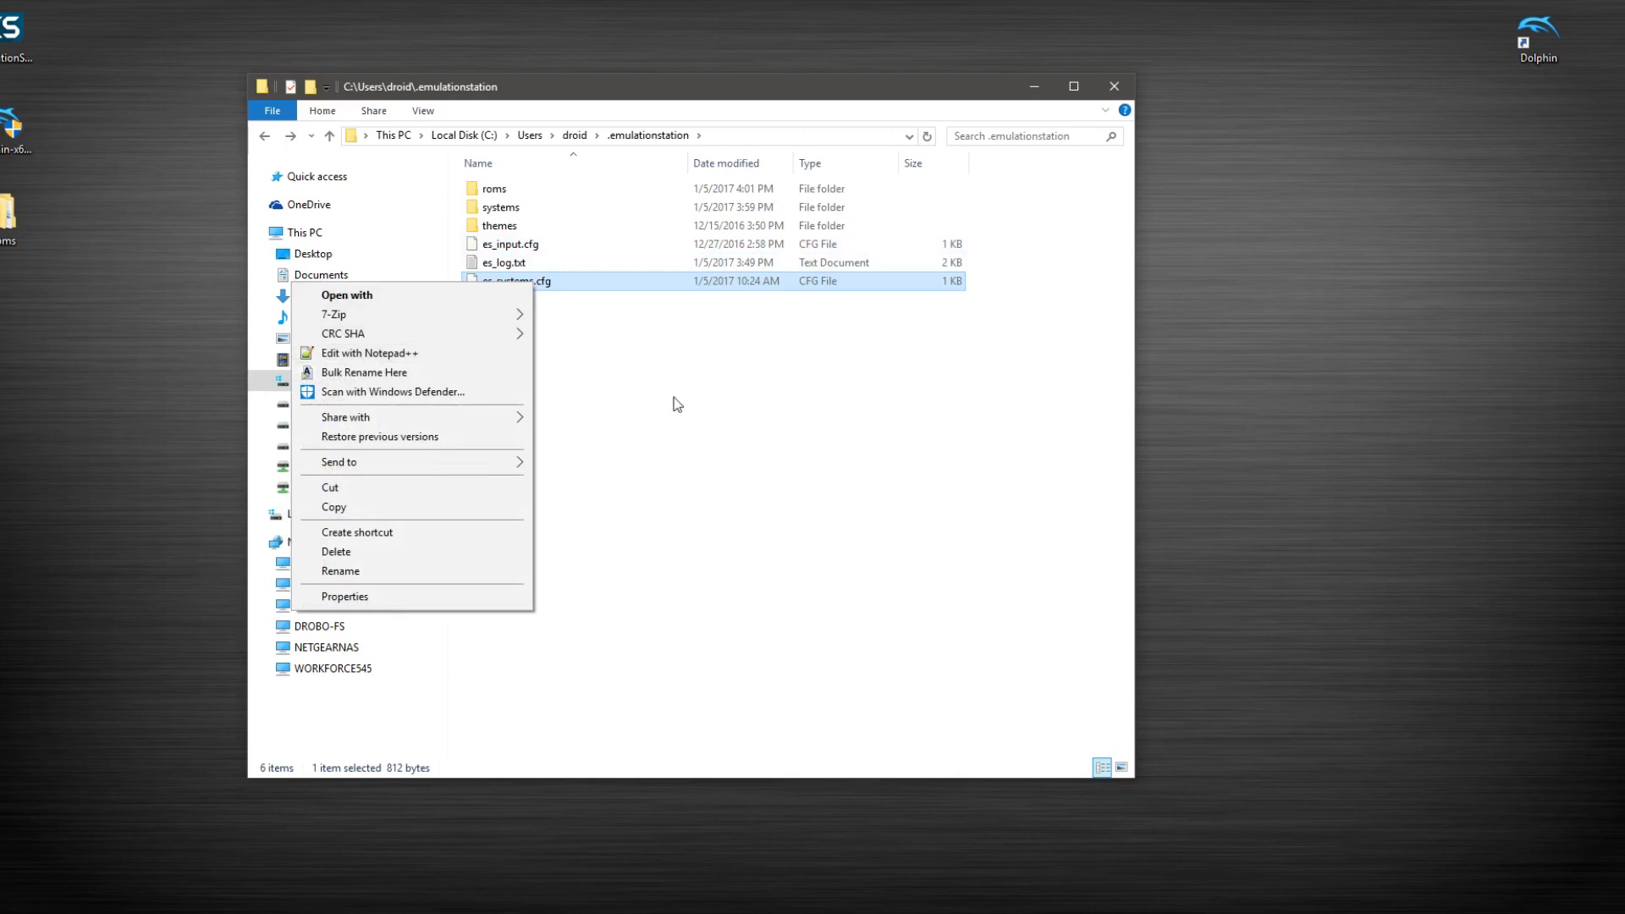
click(673, 403)
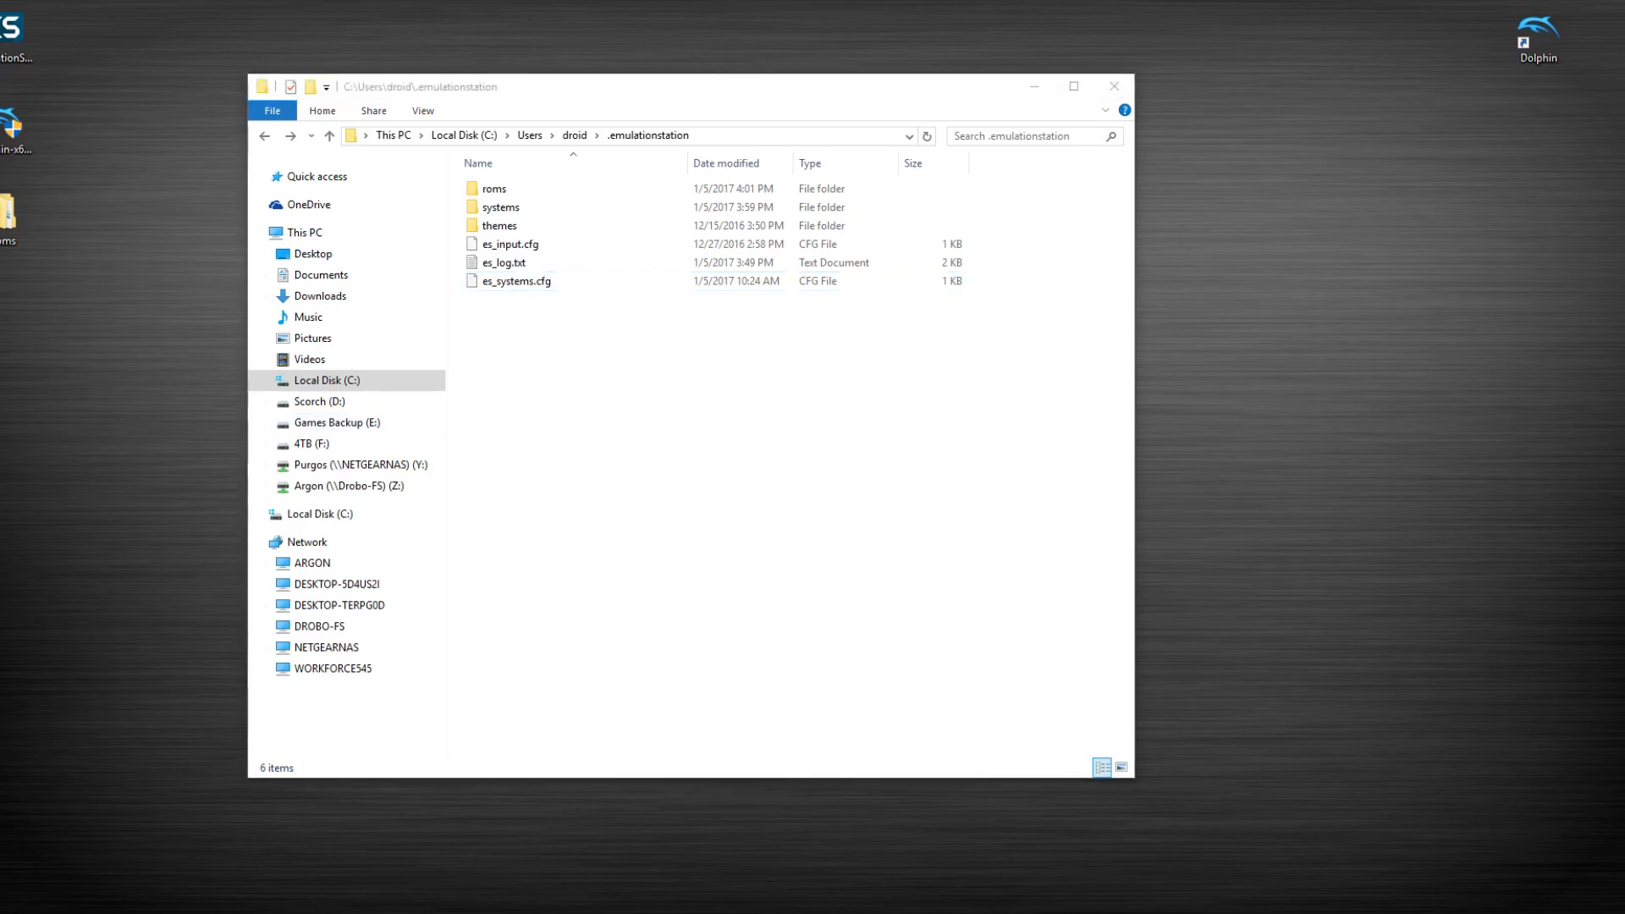
double_click(516, 279)
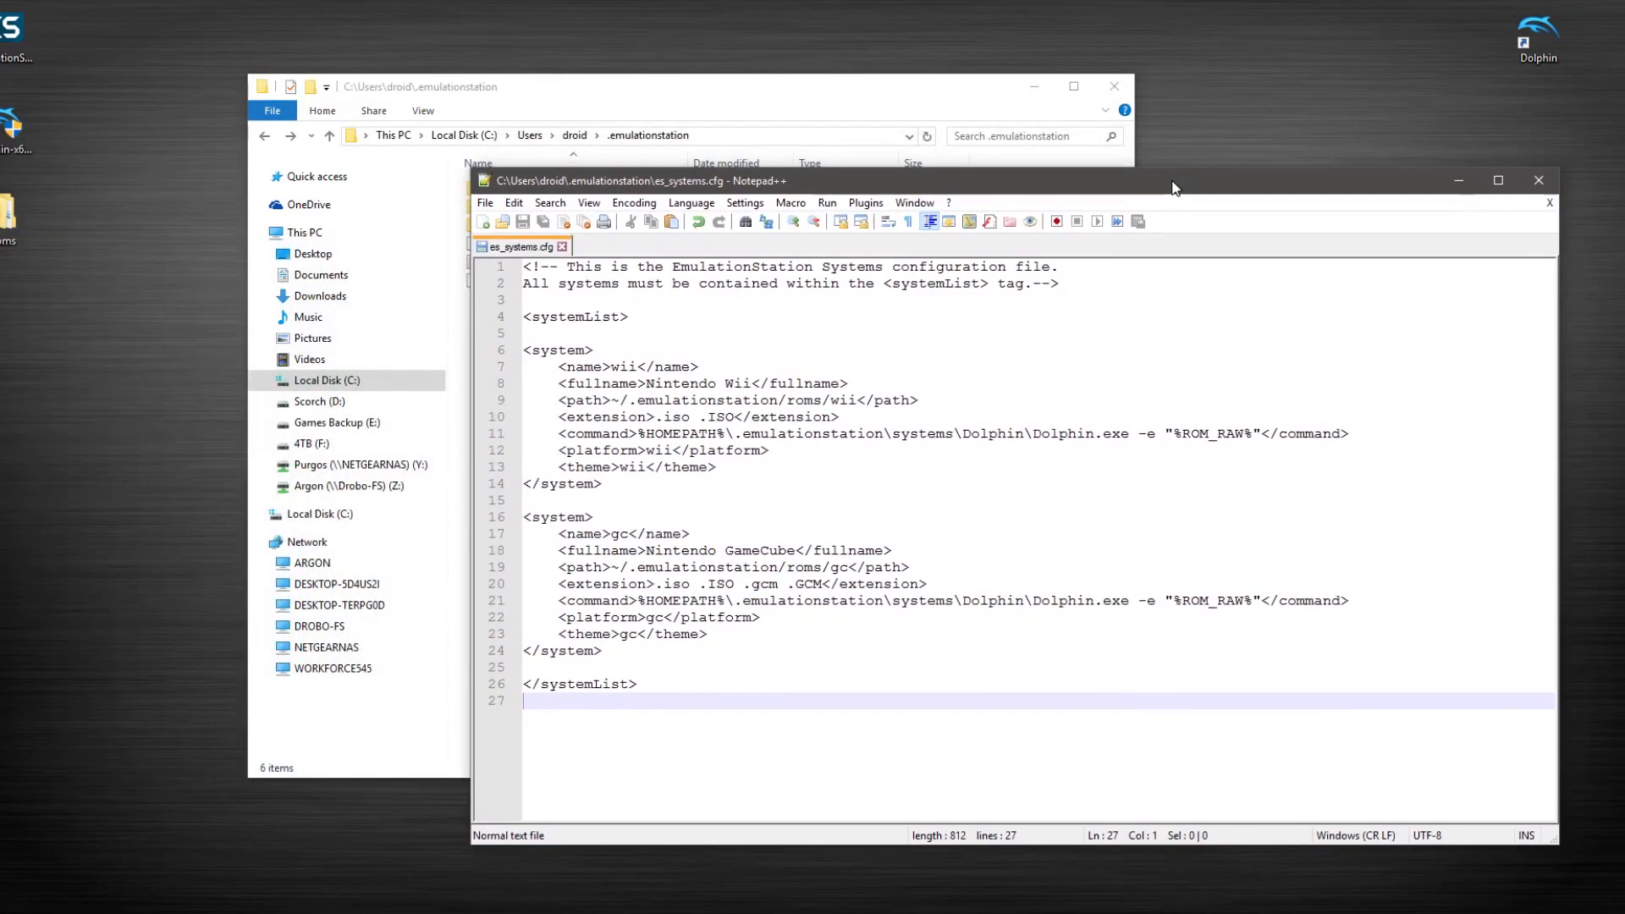
mouse_move(1202, 496)
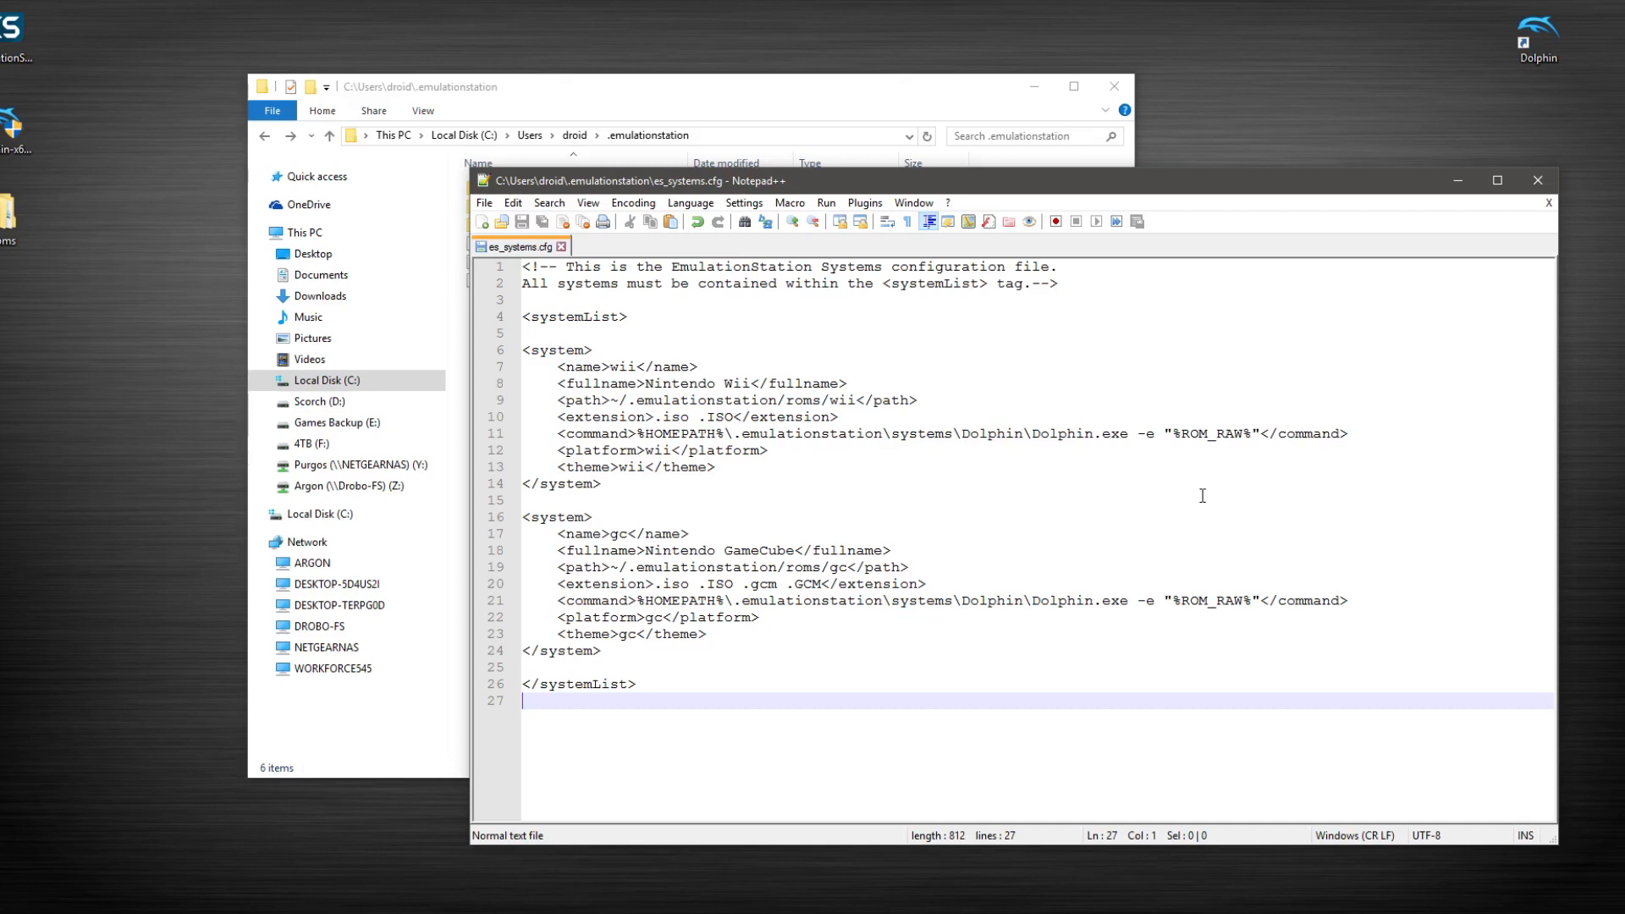
mouse_move(1044, 497)
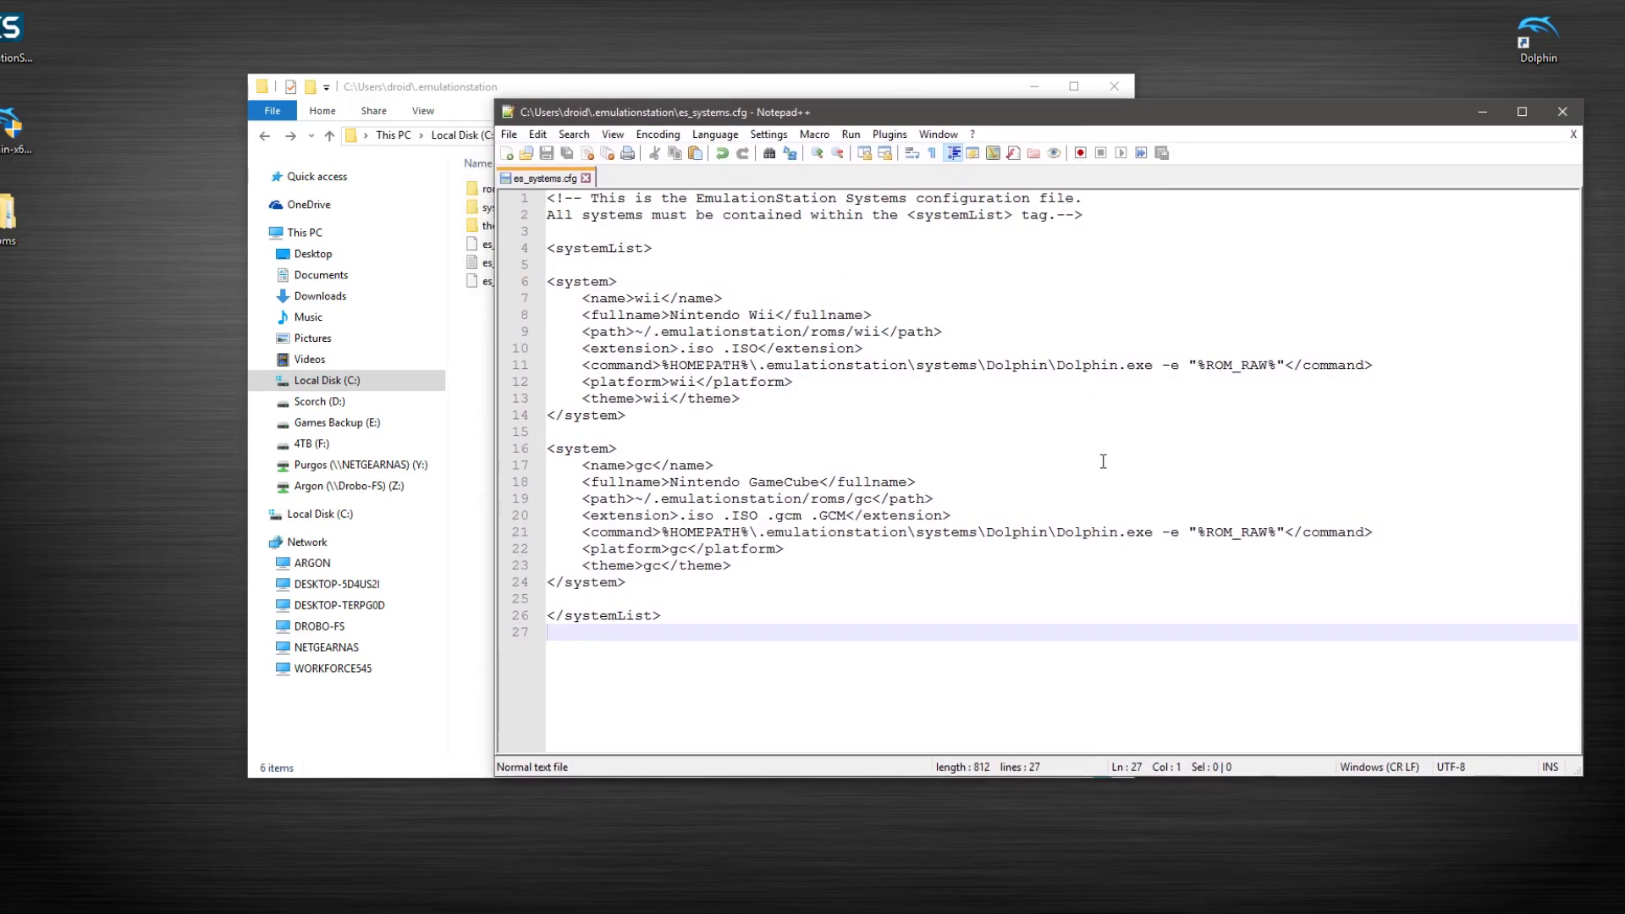
mouse_move(1099, 479)
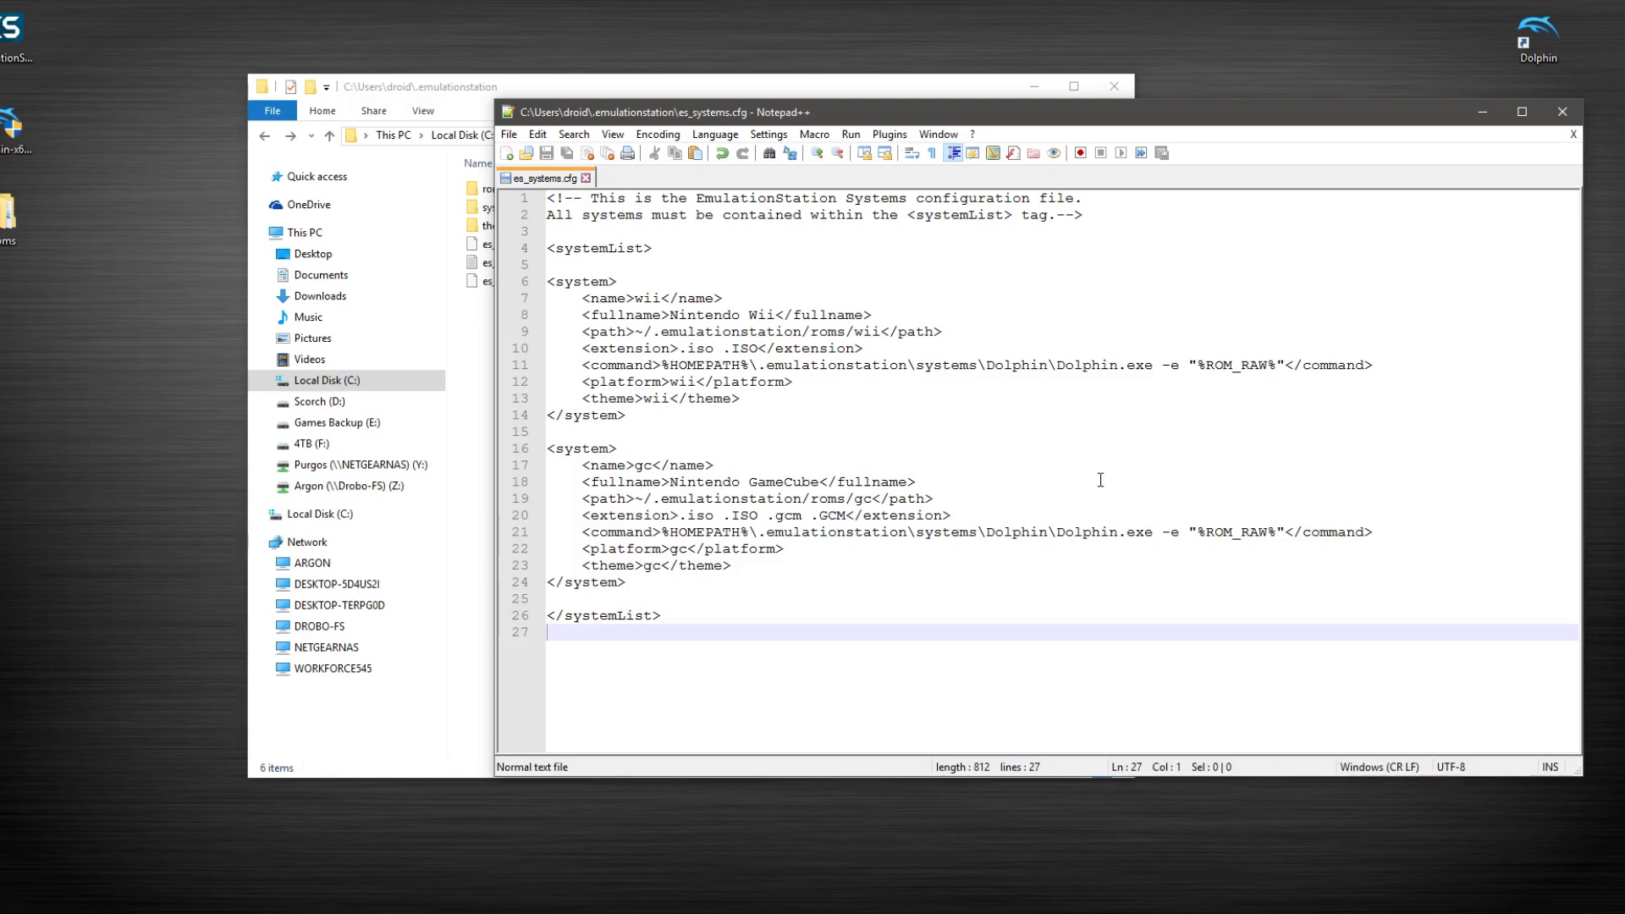
mouse_move(1086, 478)
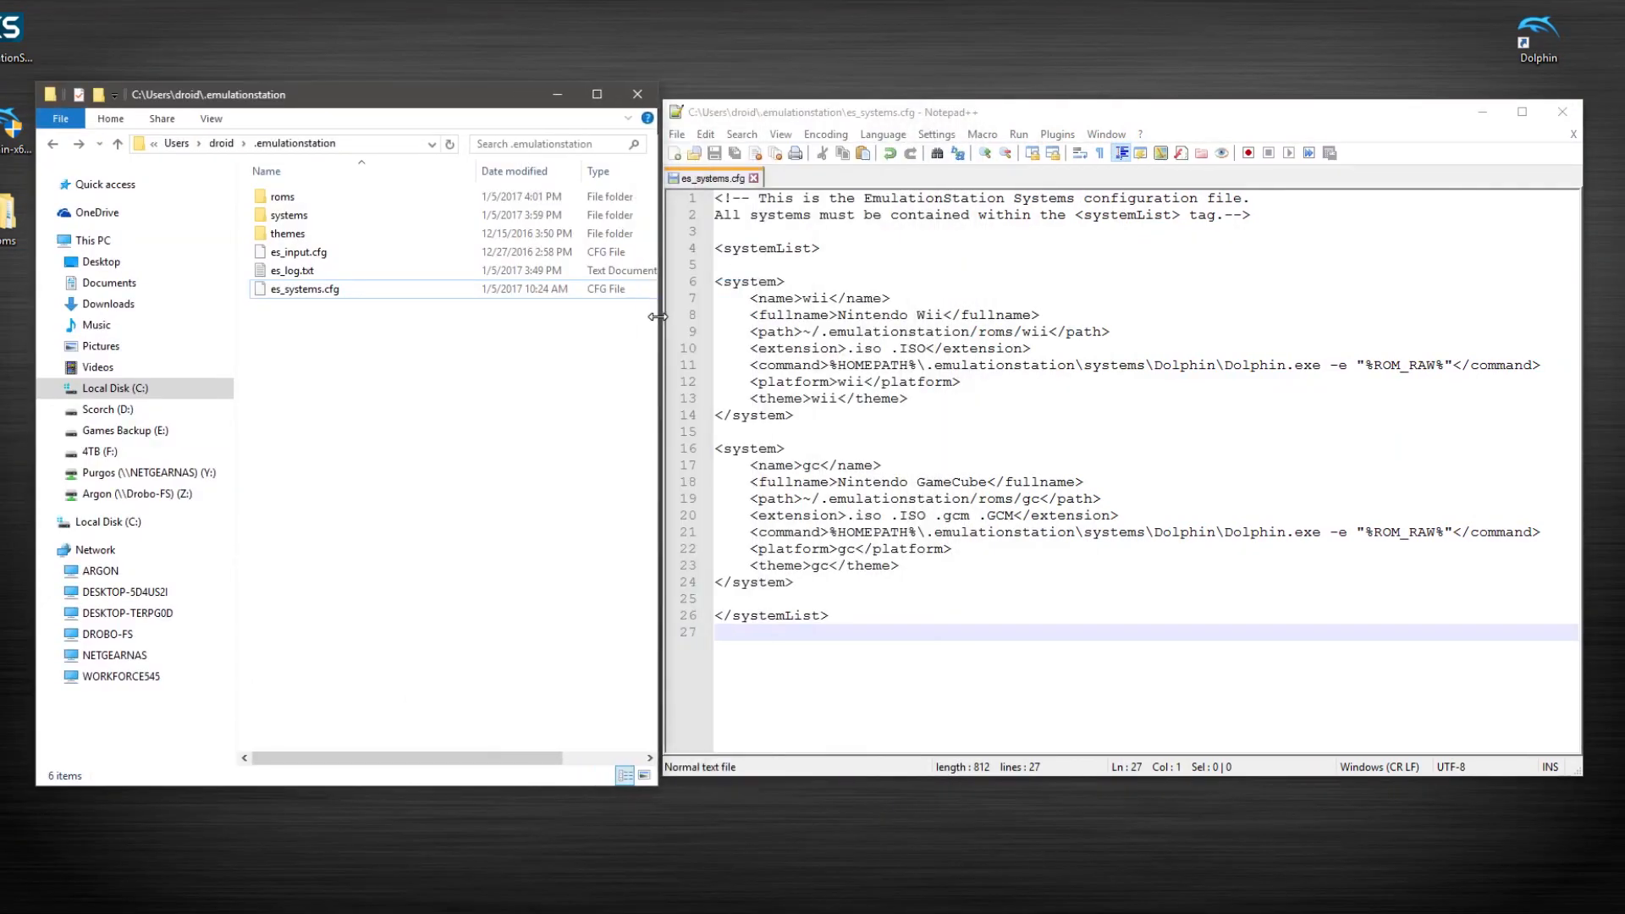
mouse_move(611, 482)
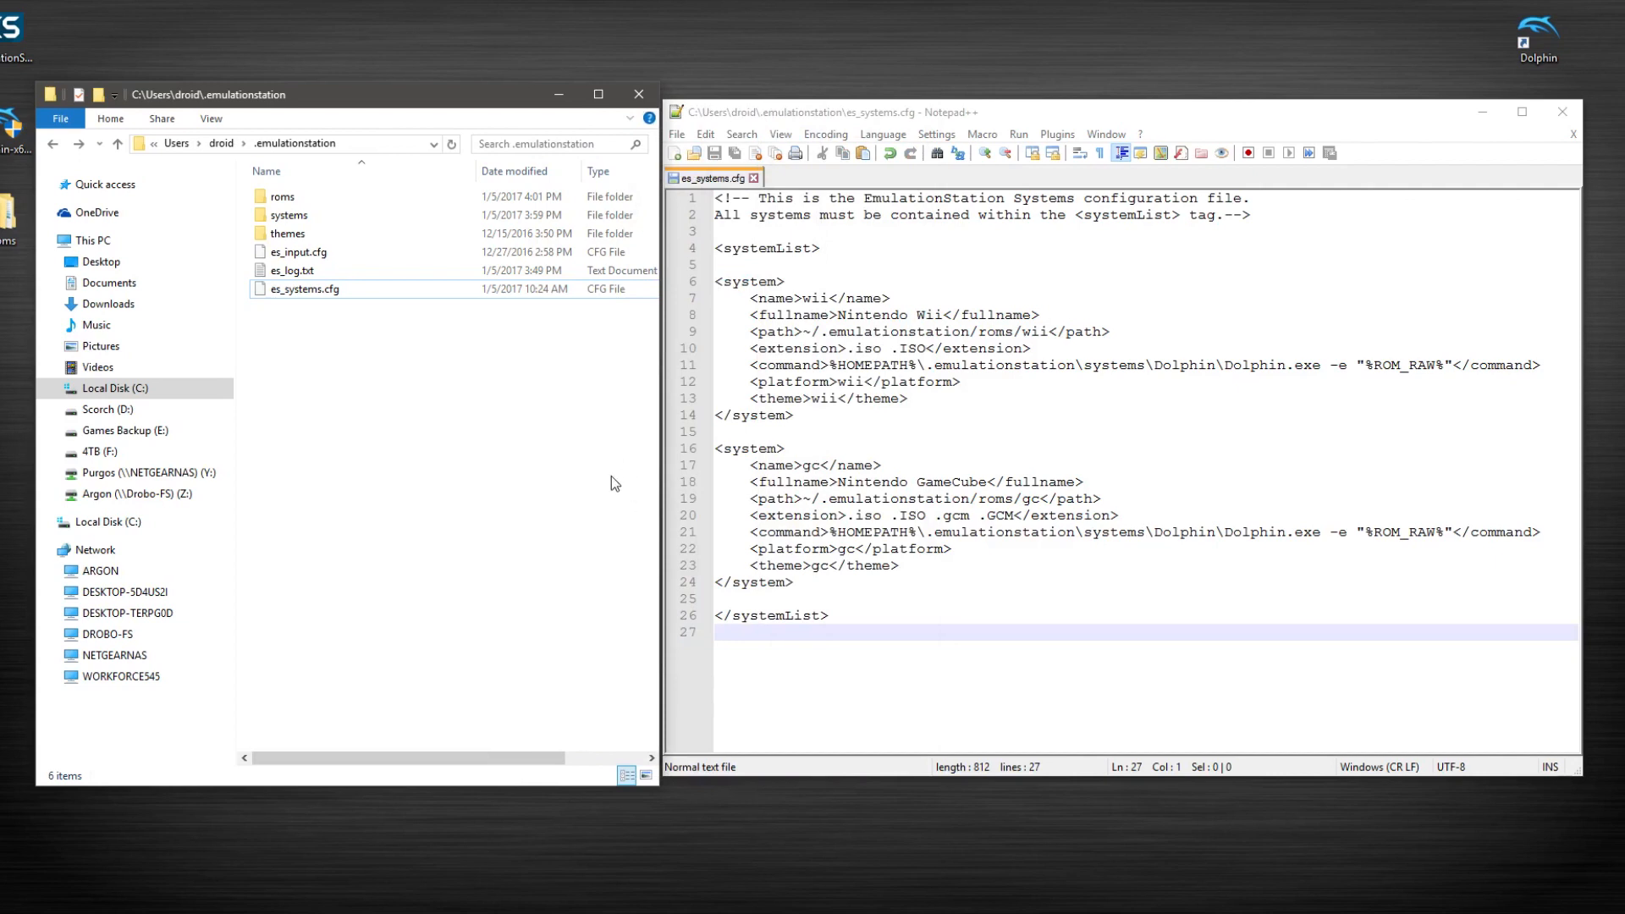
mouse_move(602, 494)
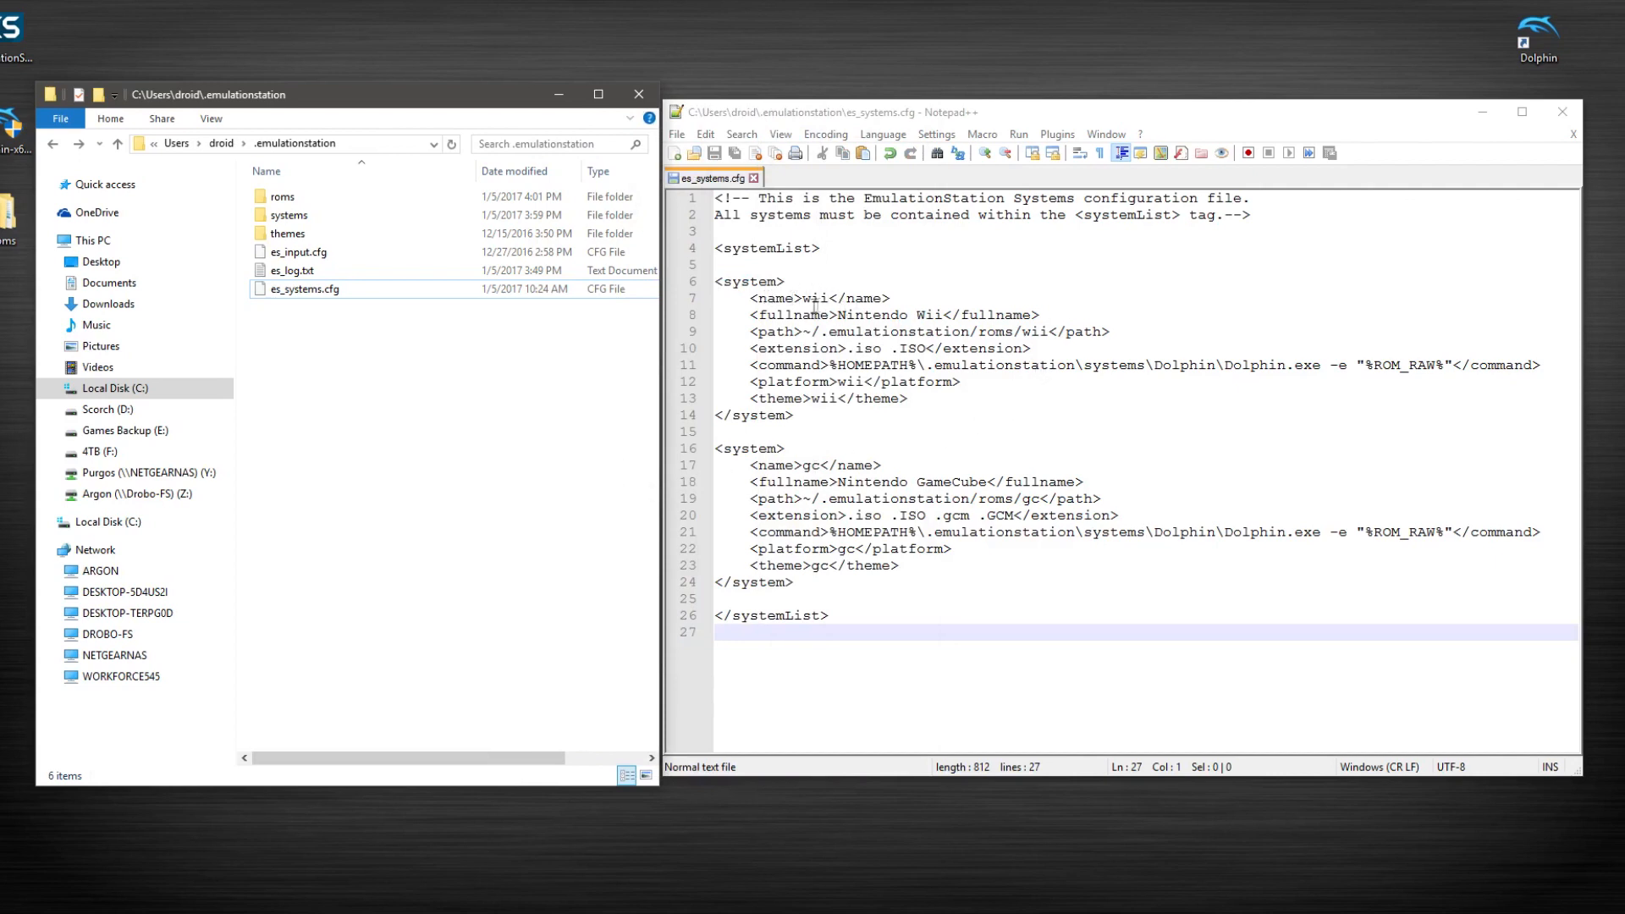
double_click(814, 298)
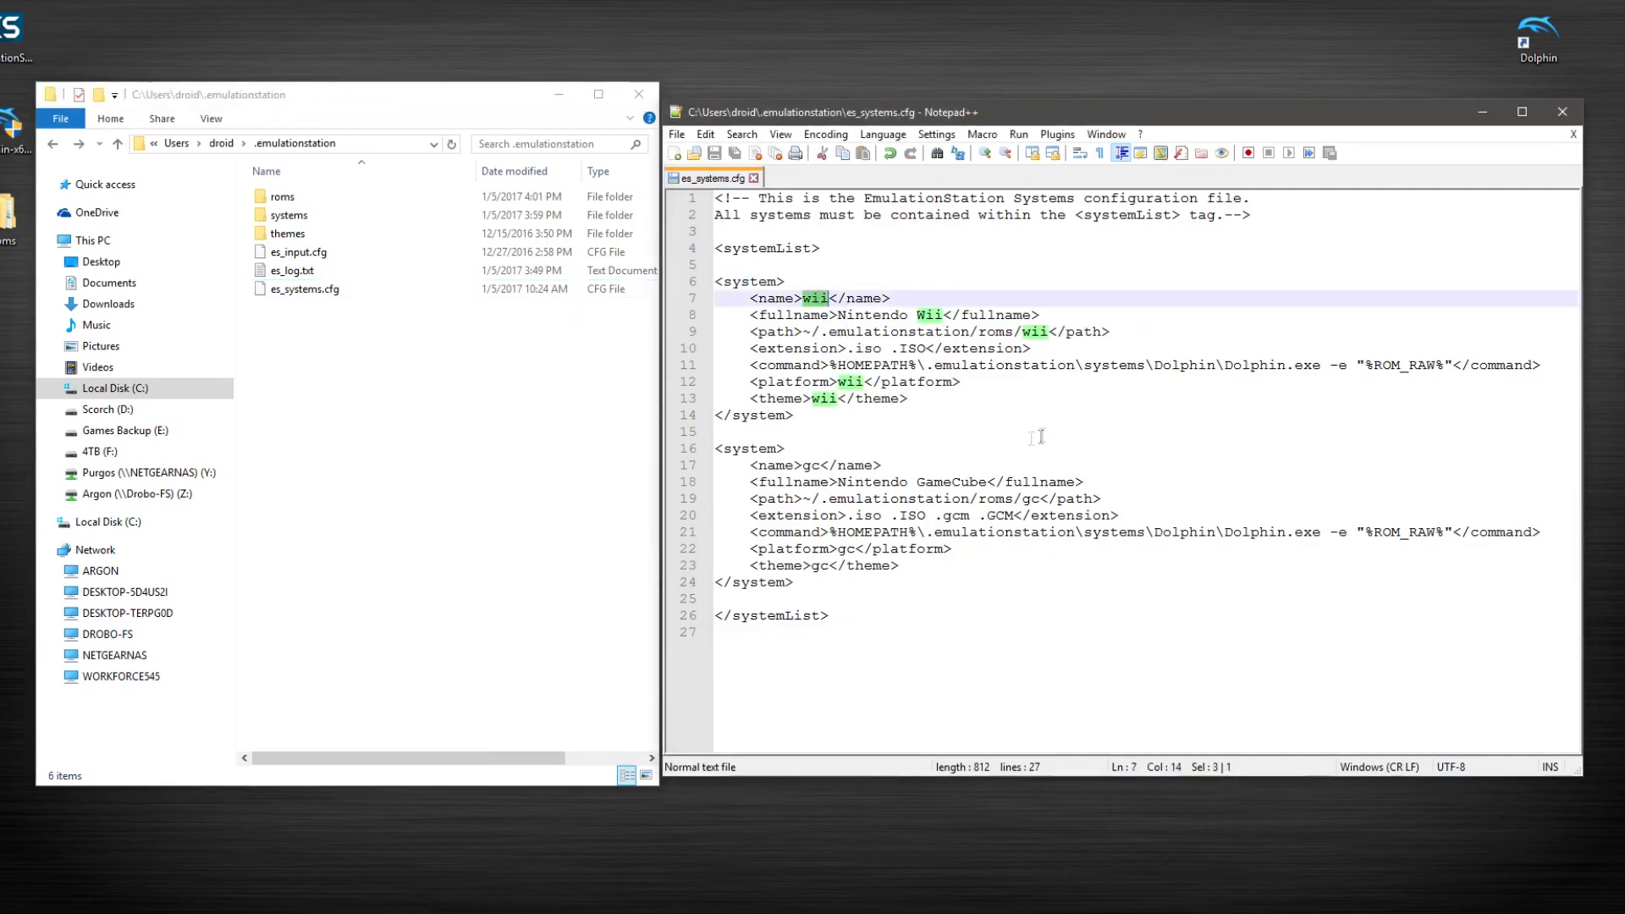
click(1036, 366)
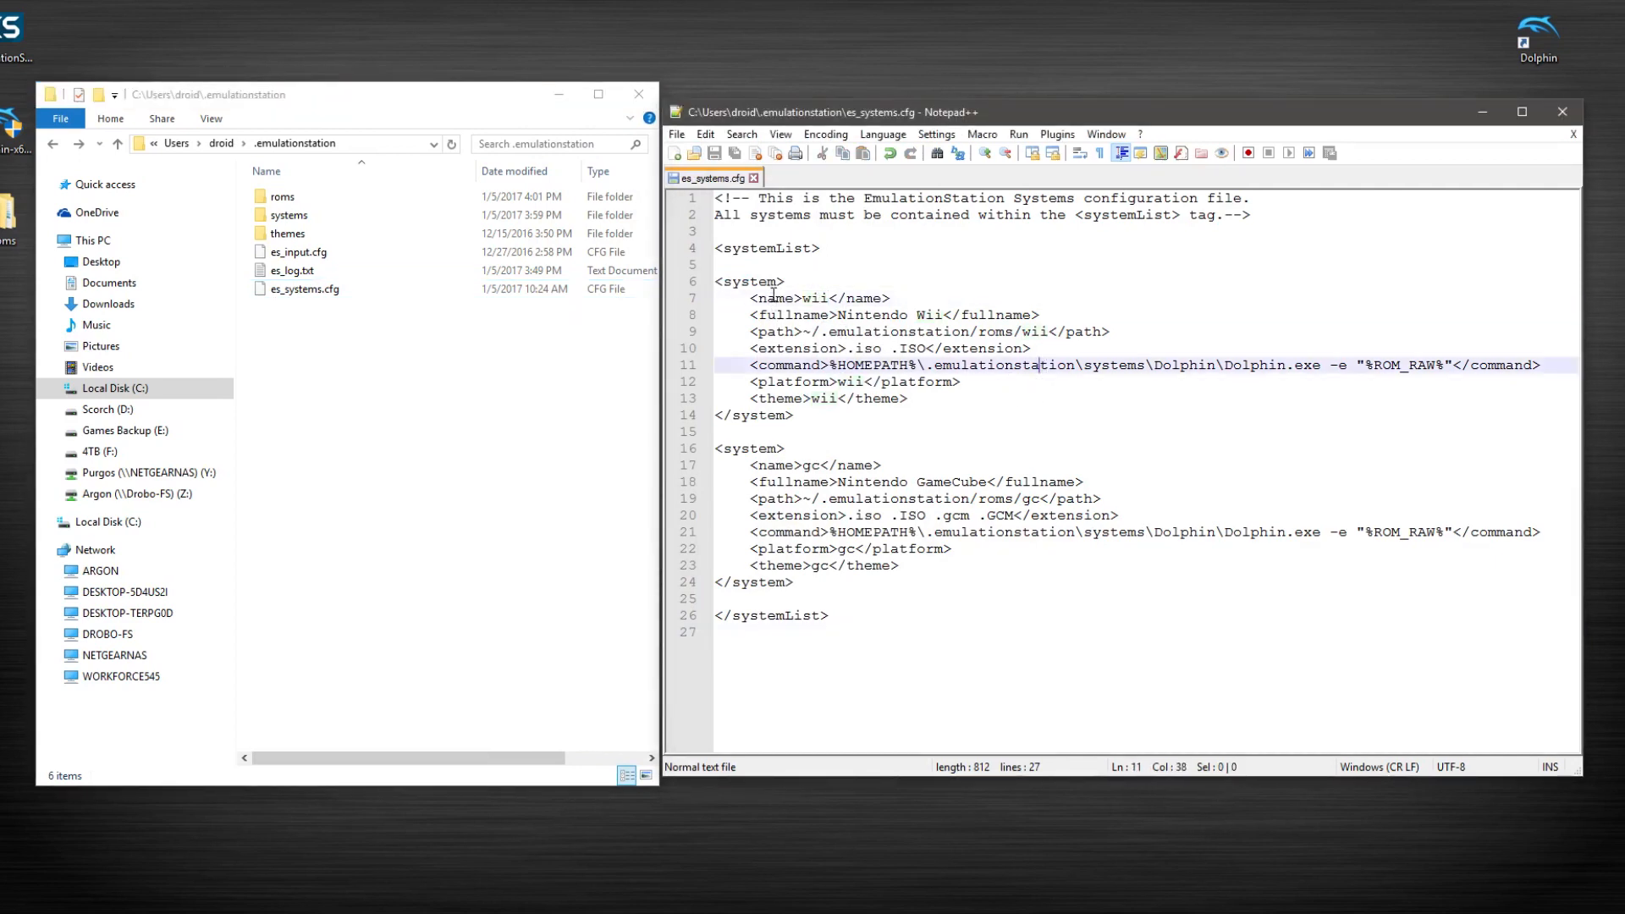
mouse_move(929, 315)
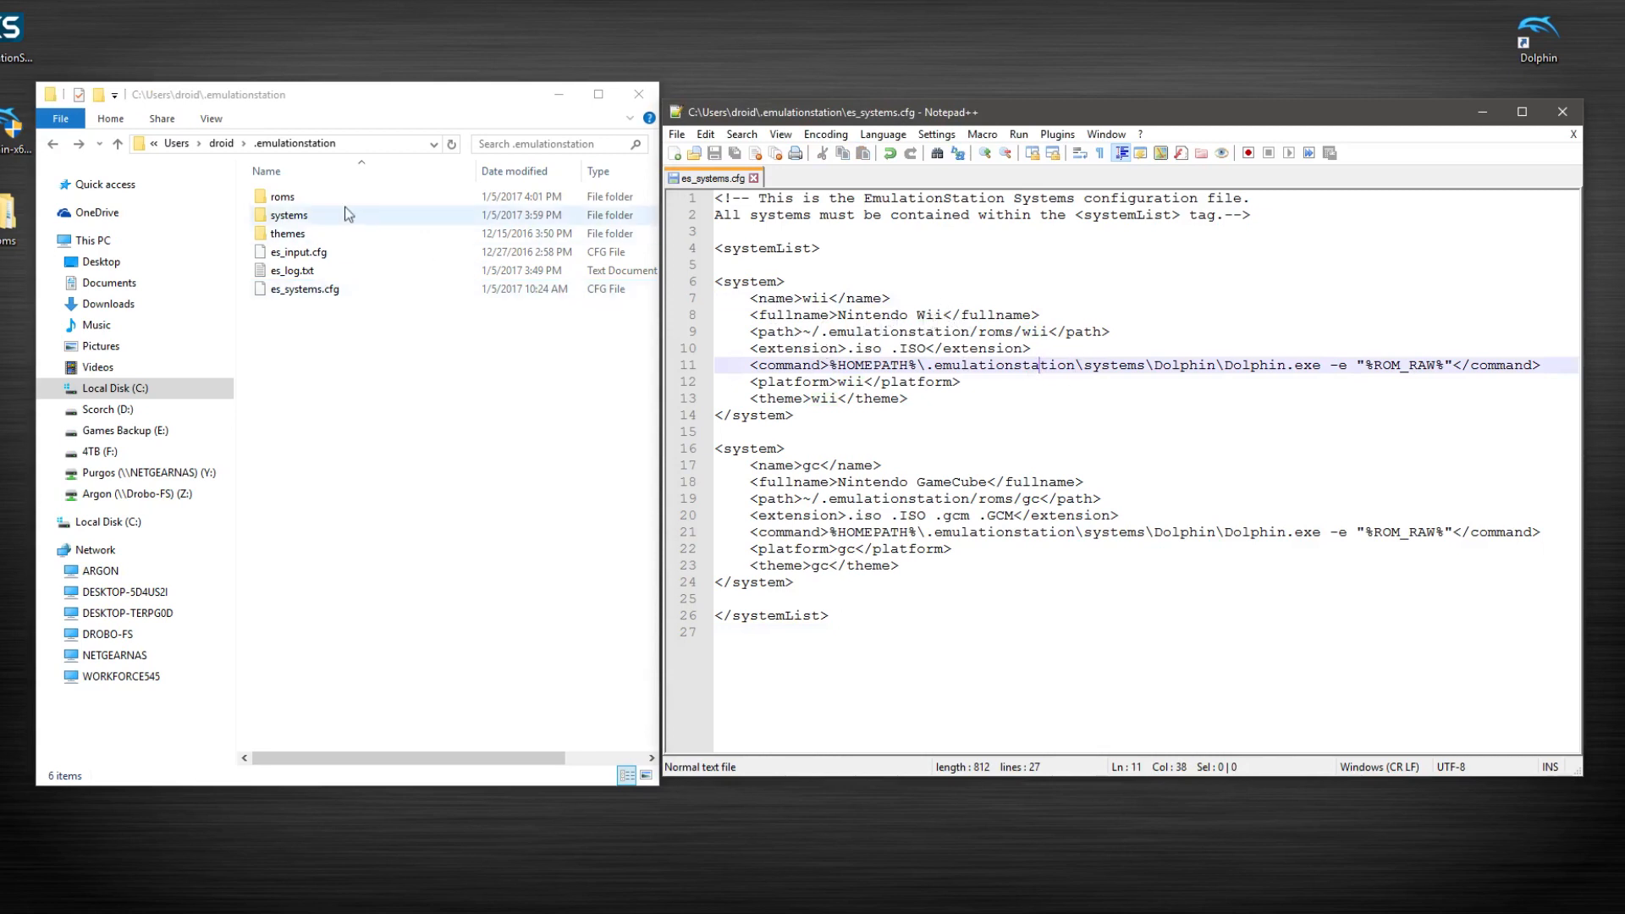
double_click(283, 196)
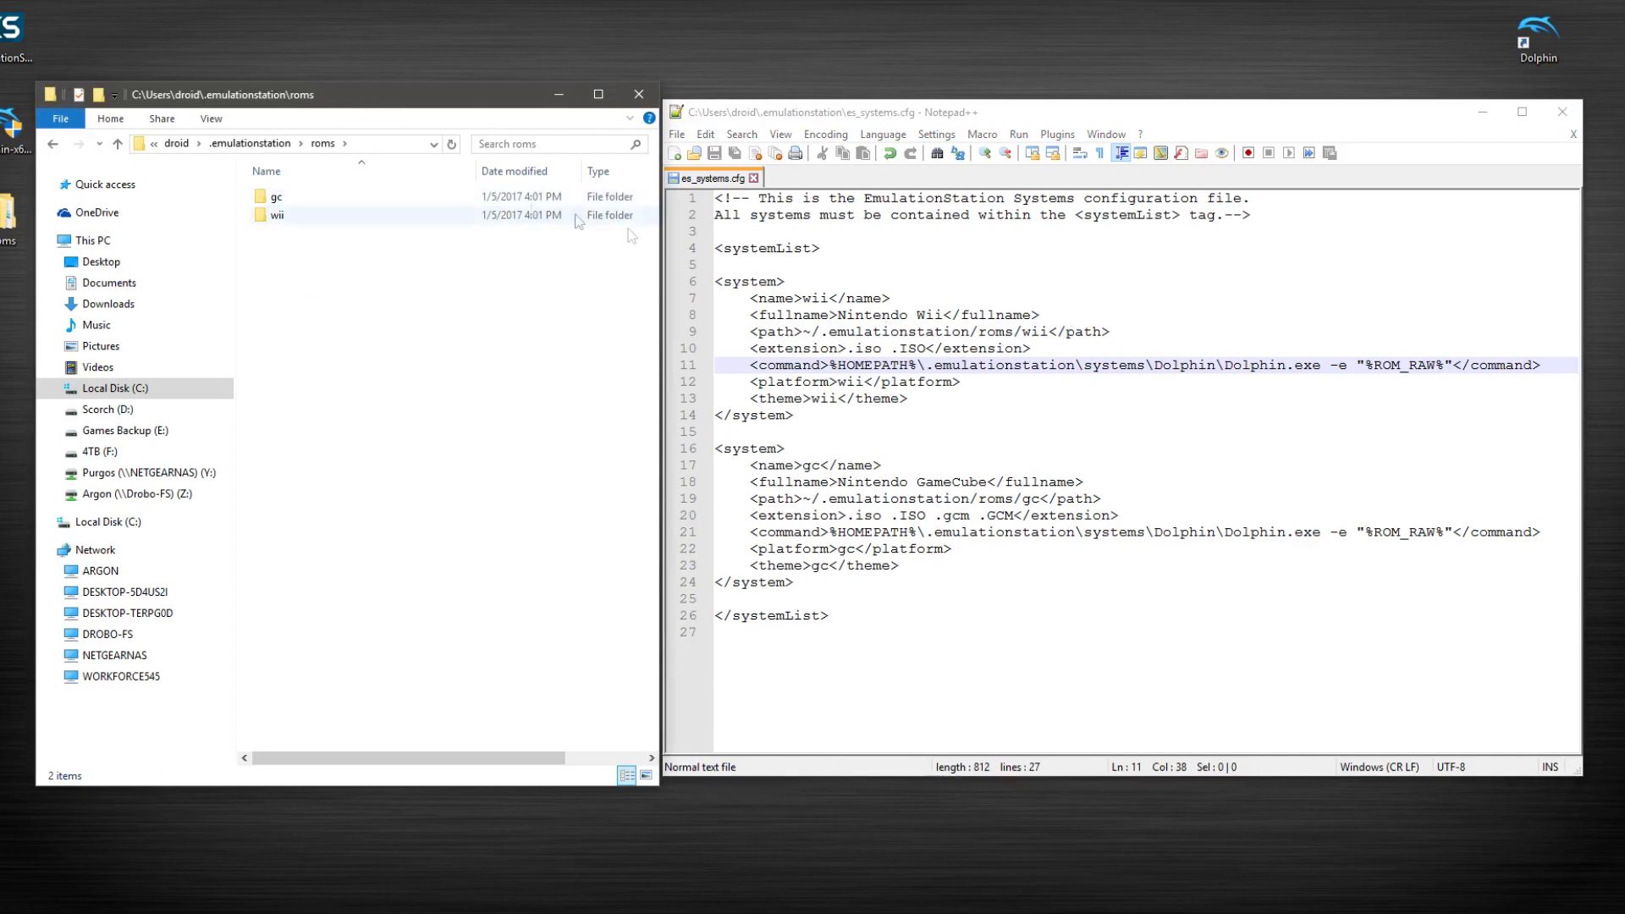
double_click(276, 215)
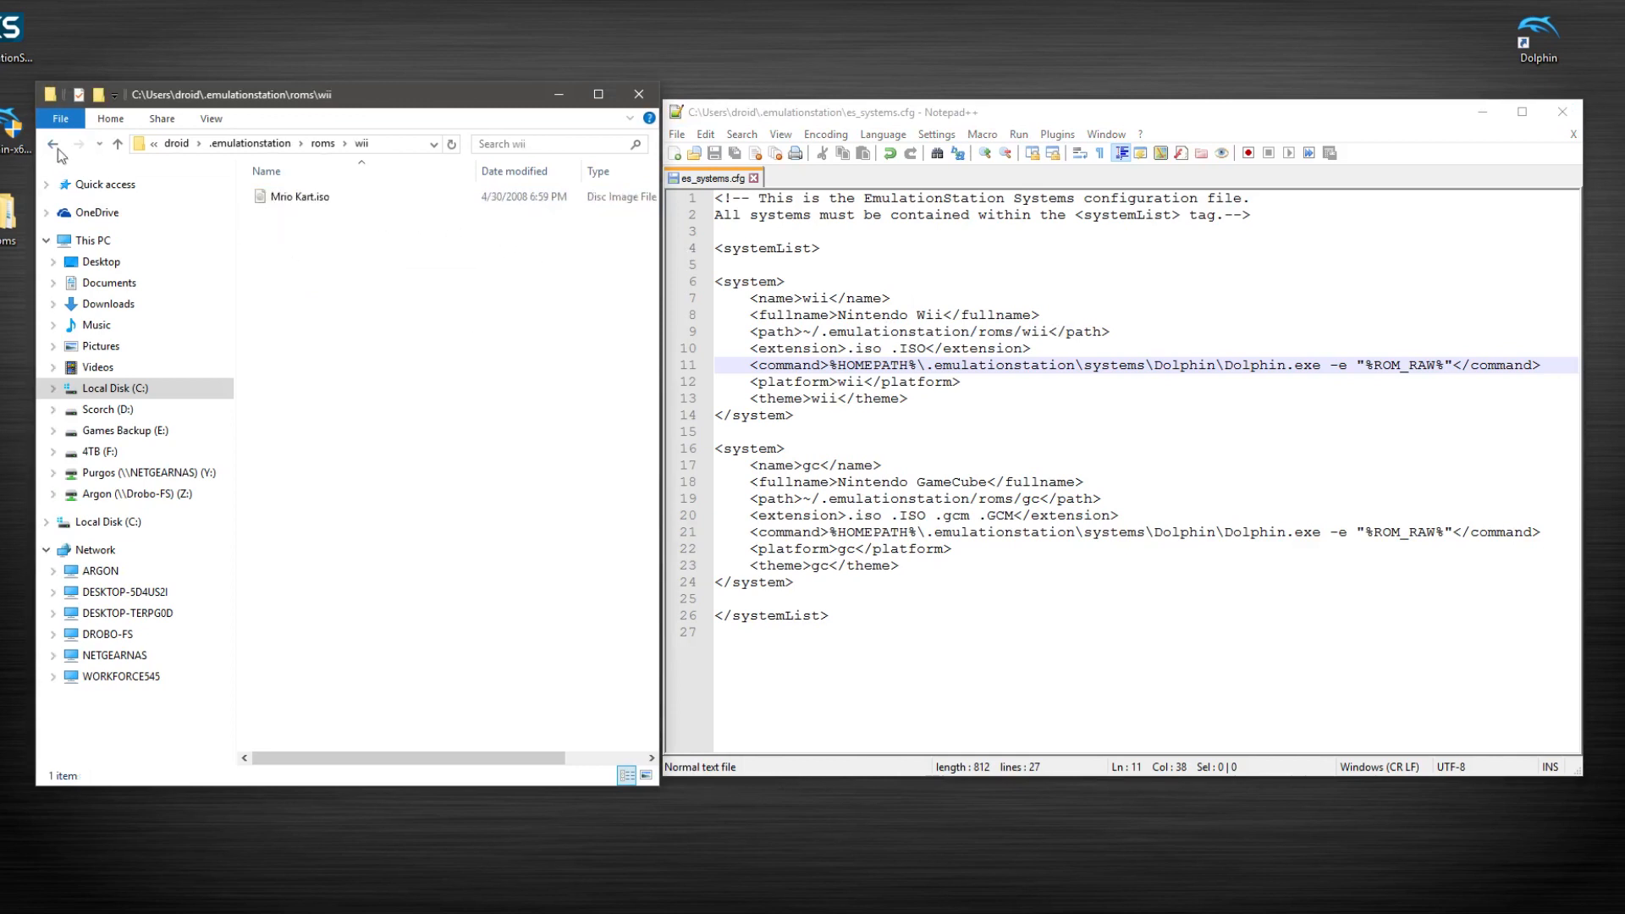
click(52, 142)
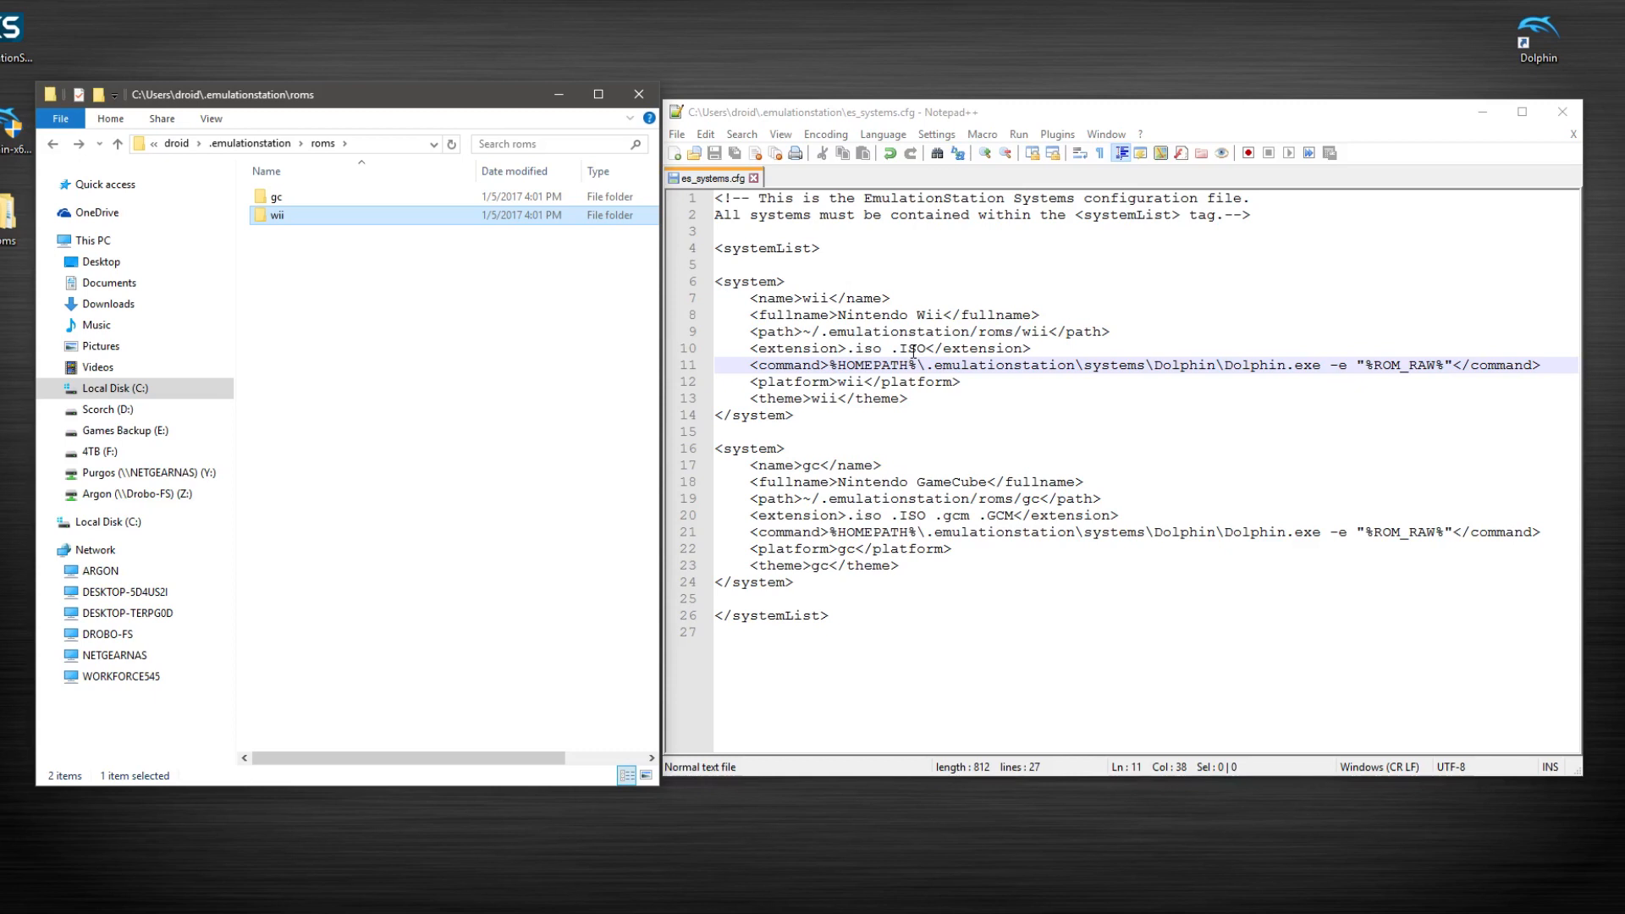
mouse_move(916, 352)
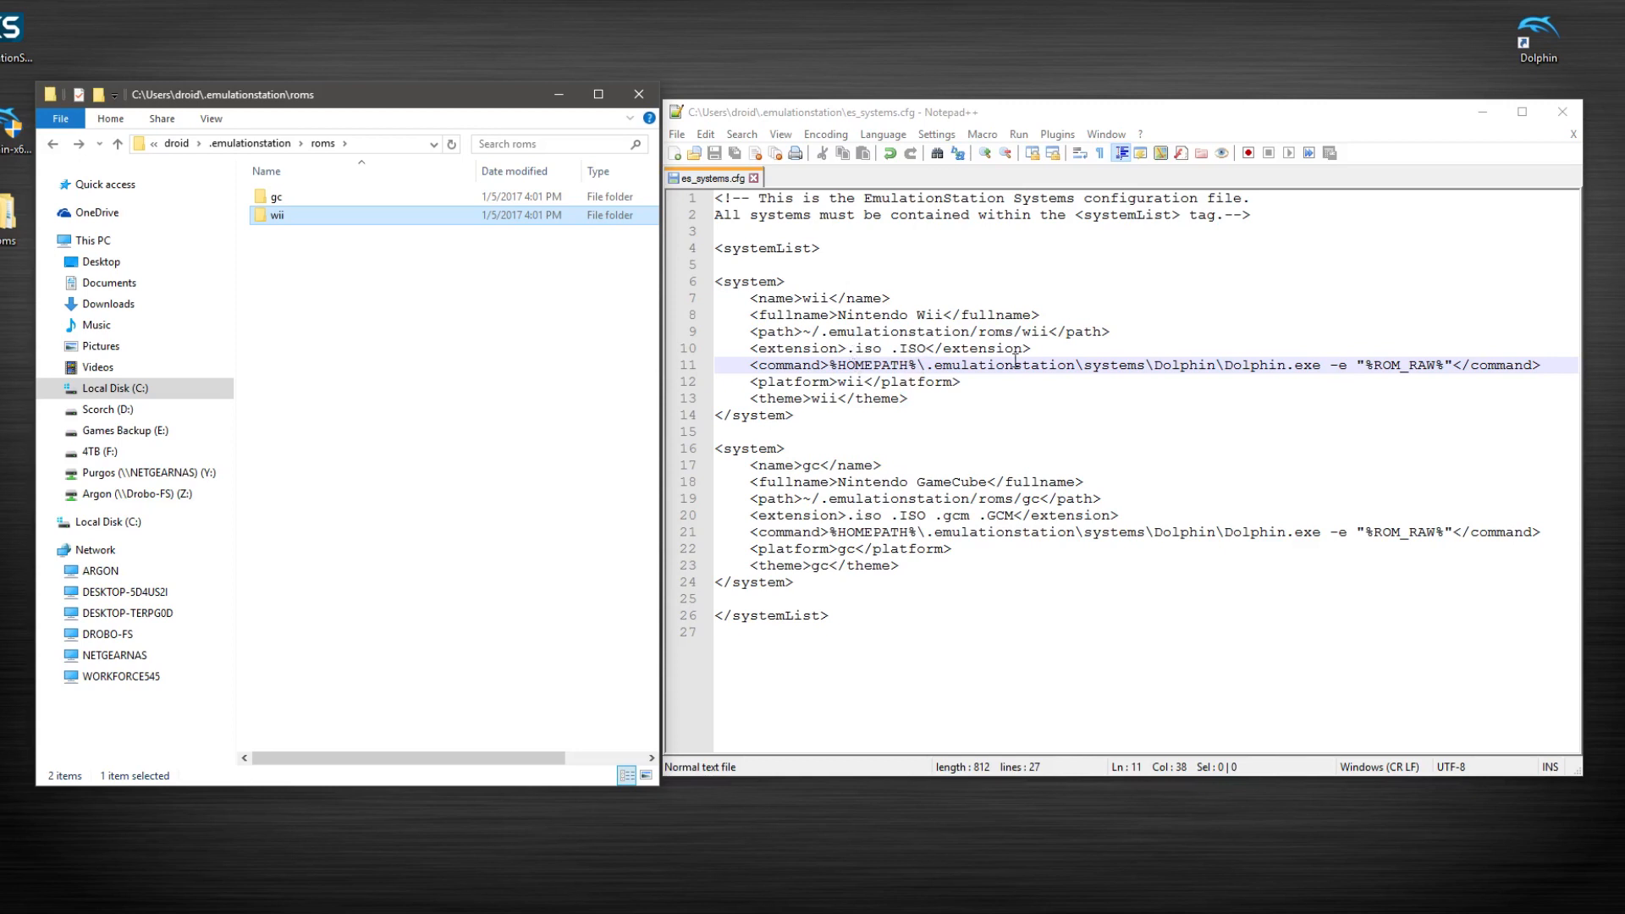
mouse_move(565, 173)
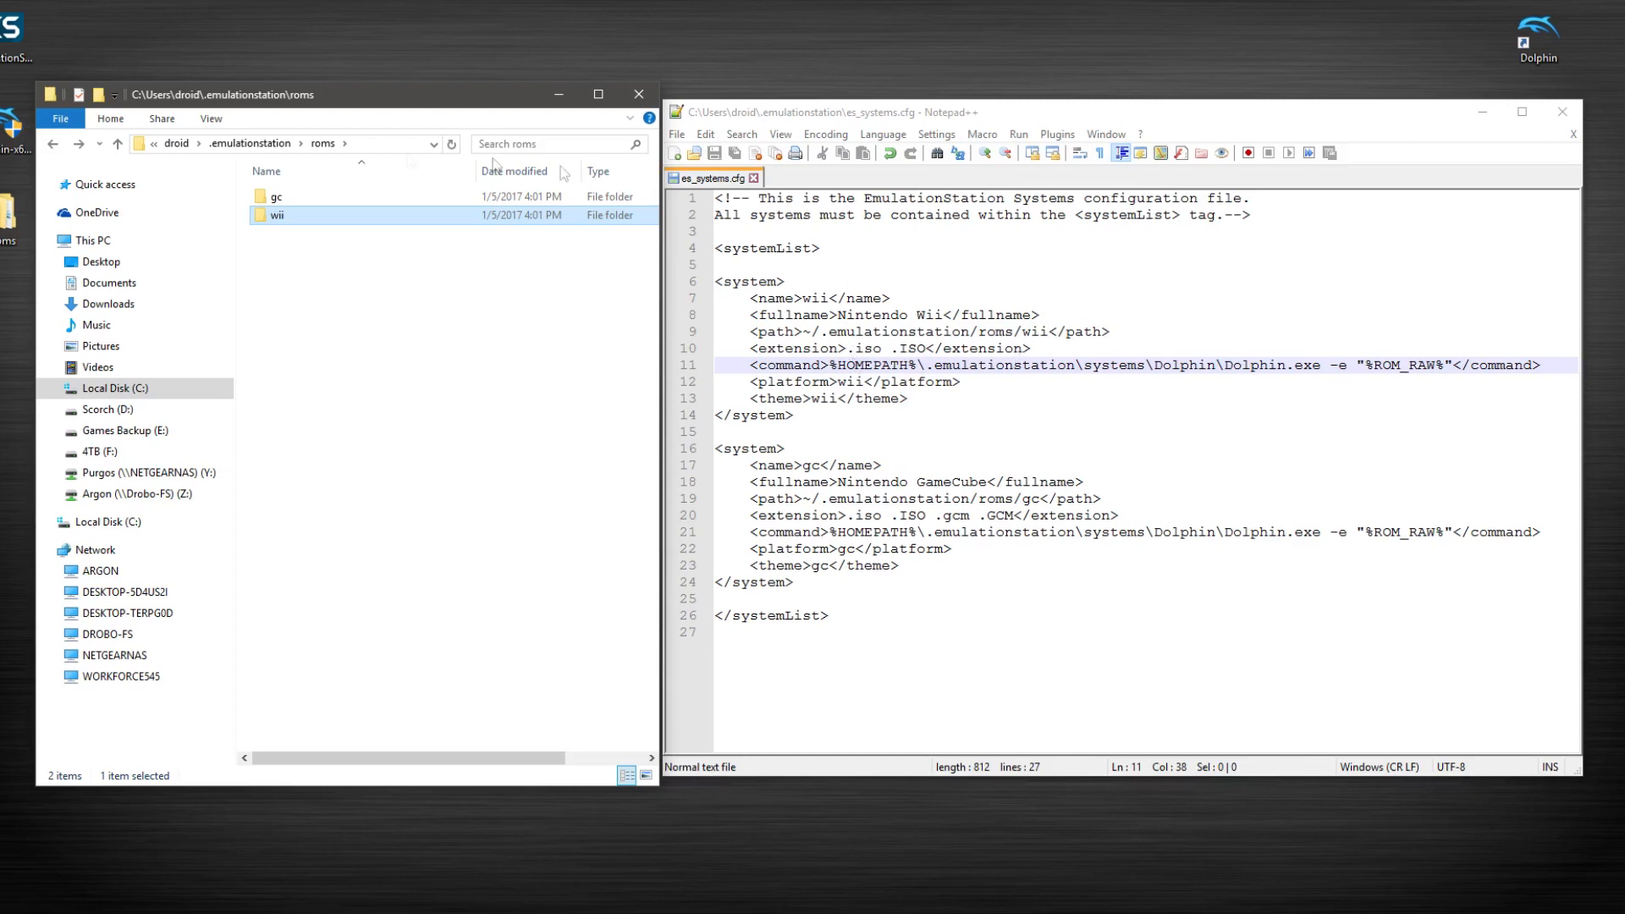
double_click(276, 215)
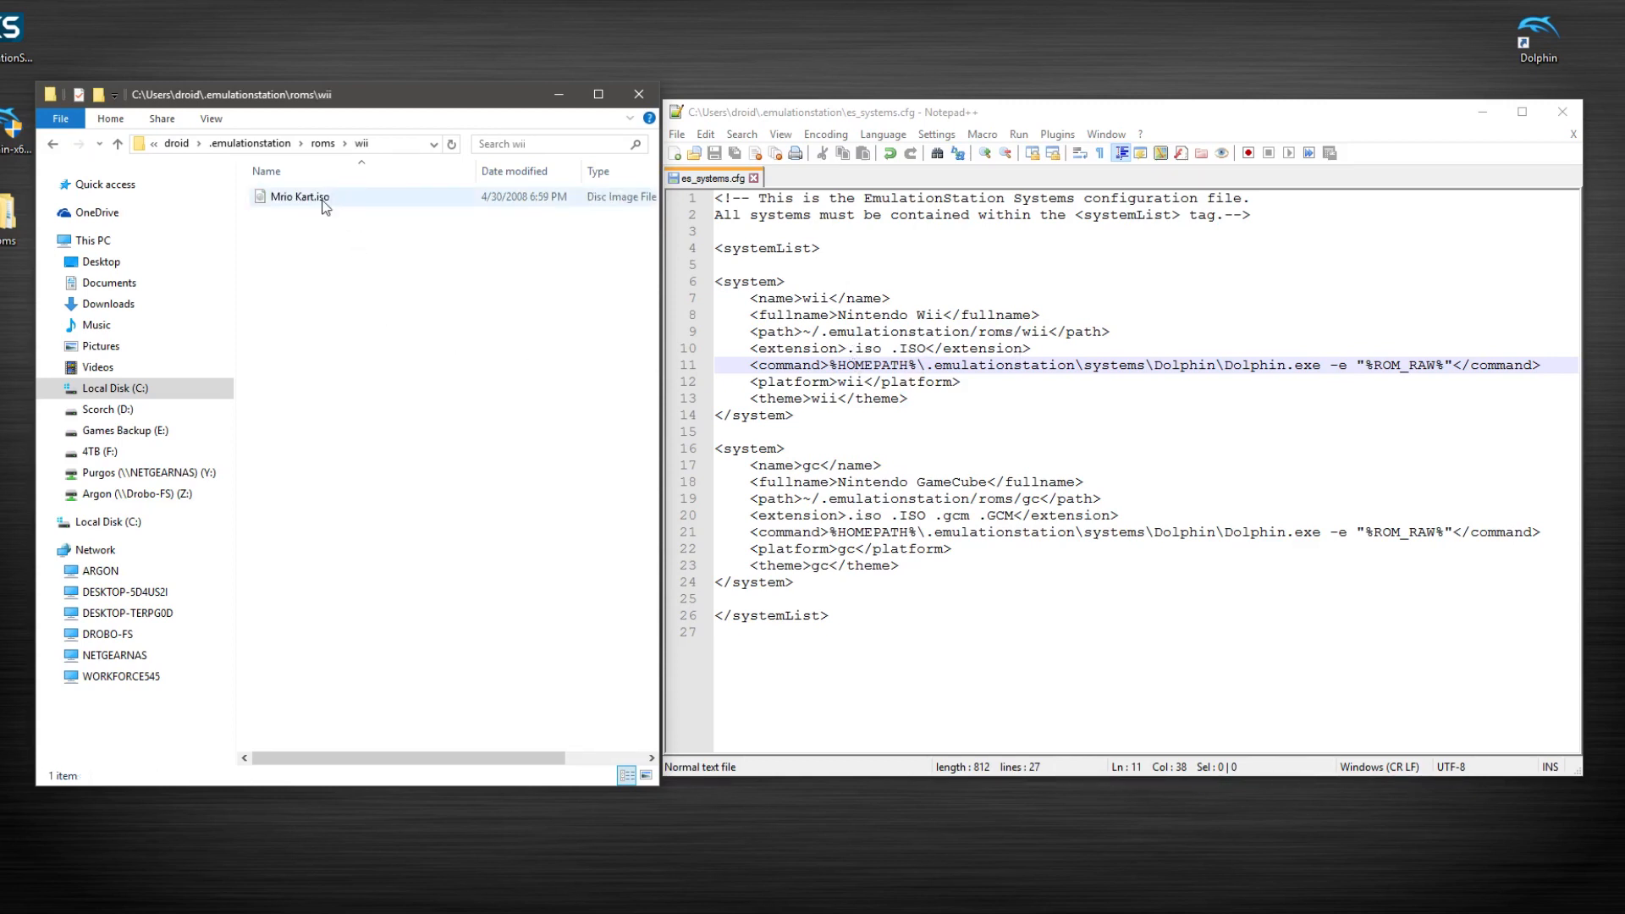
click(1009, 435)
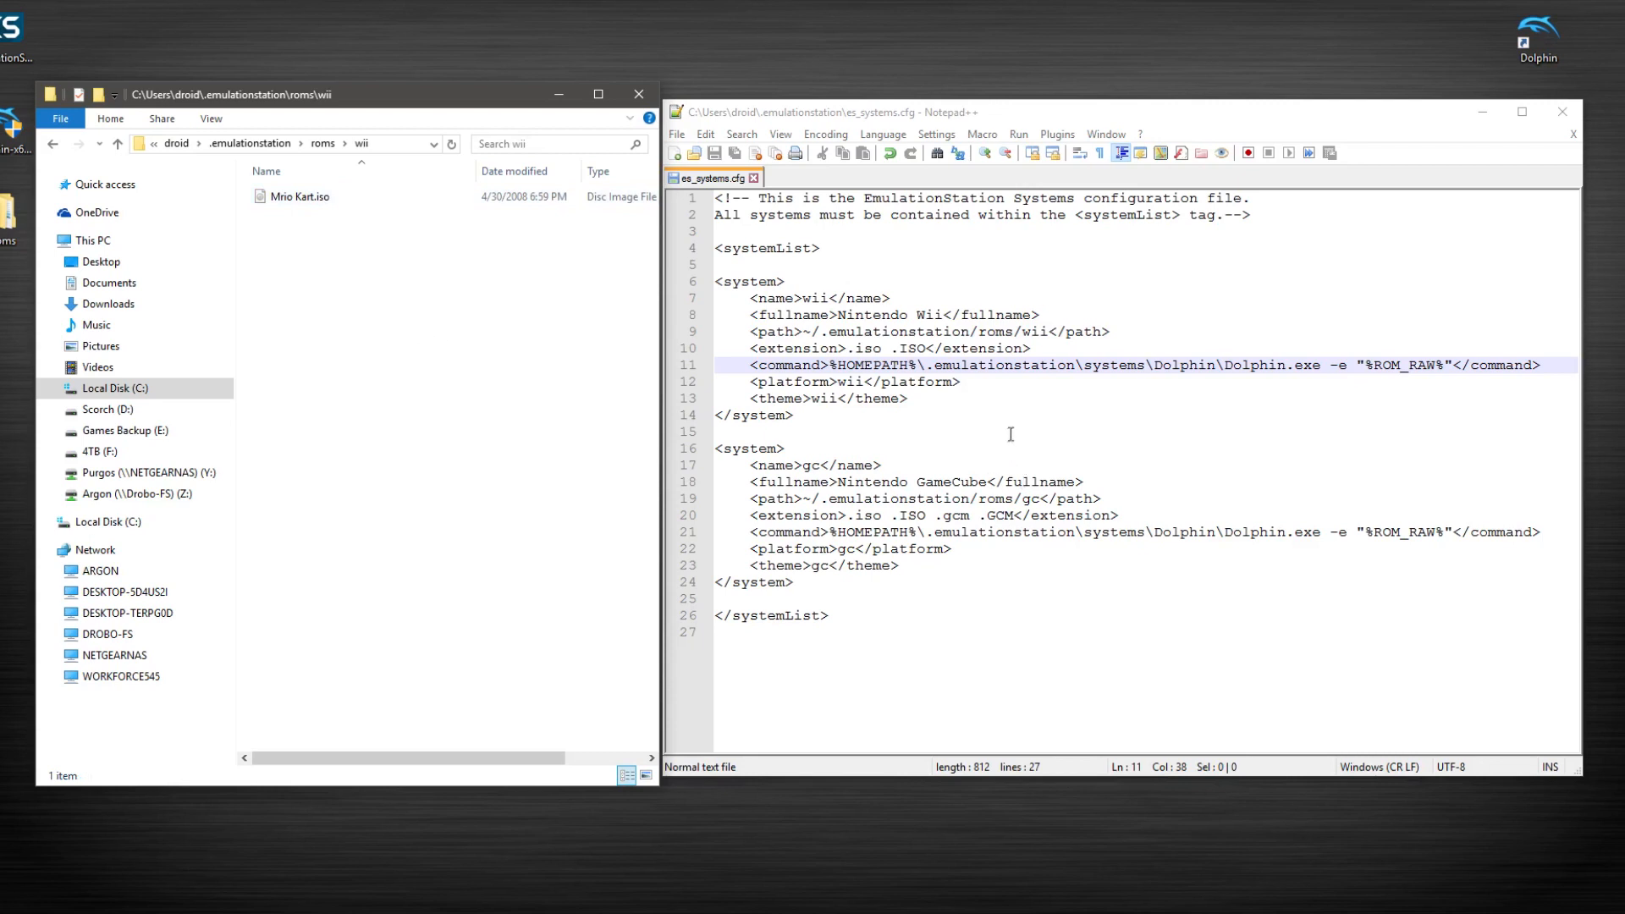
mouse_move(986, 425)
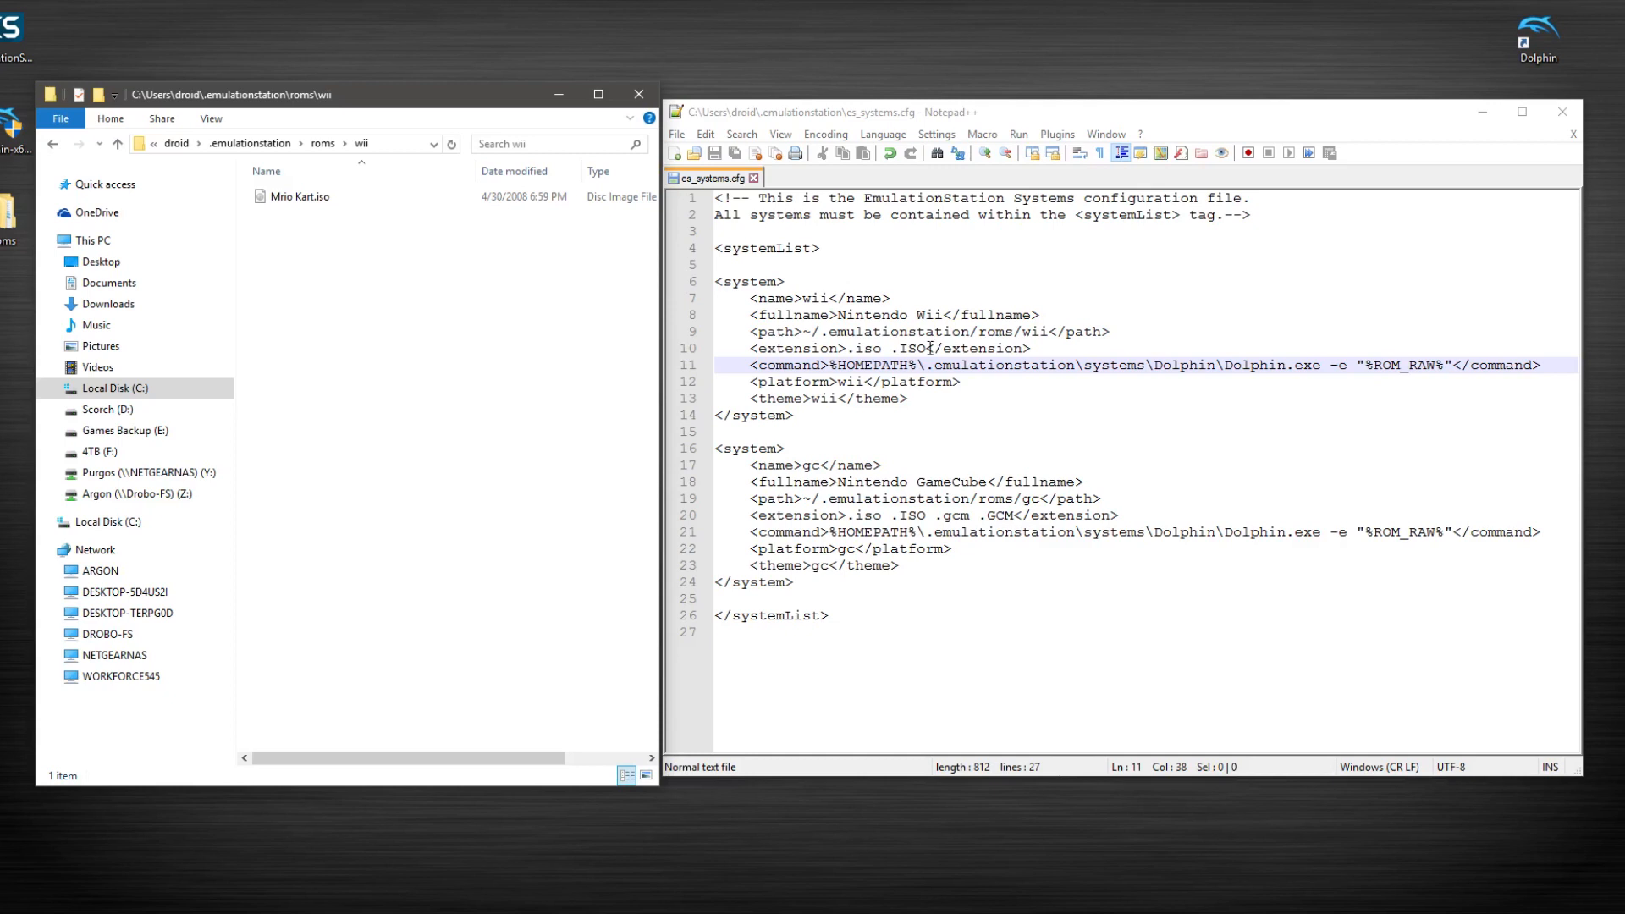
click(951, 395)
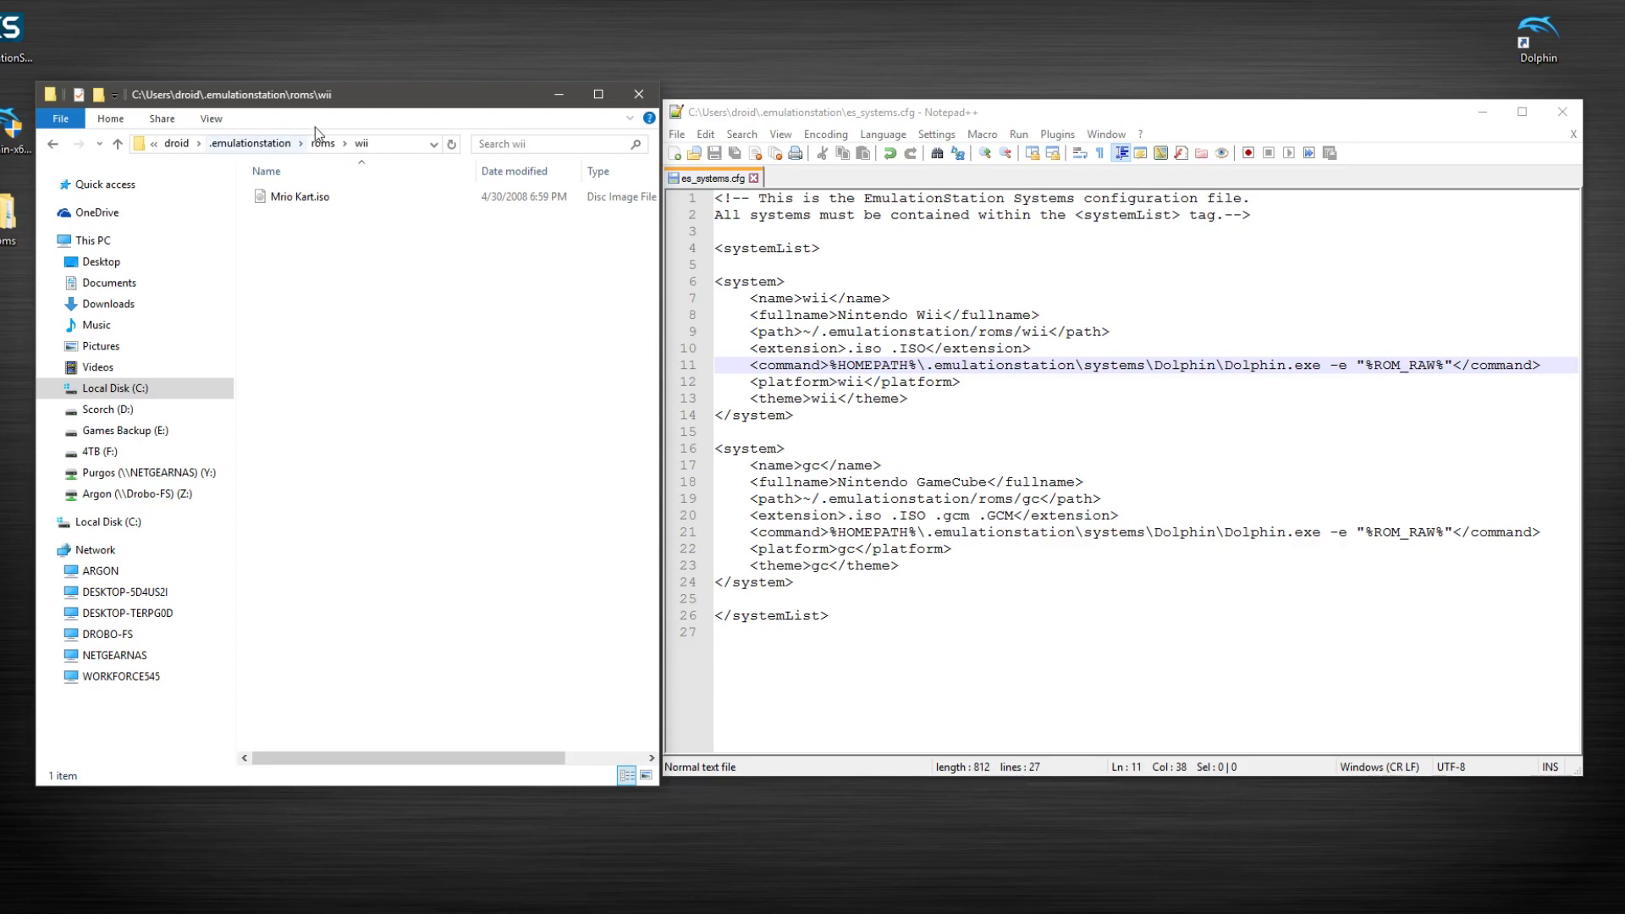
click(296, 142)
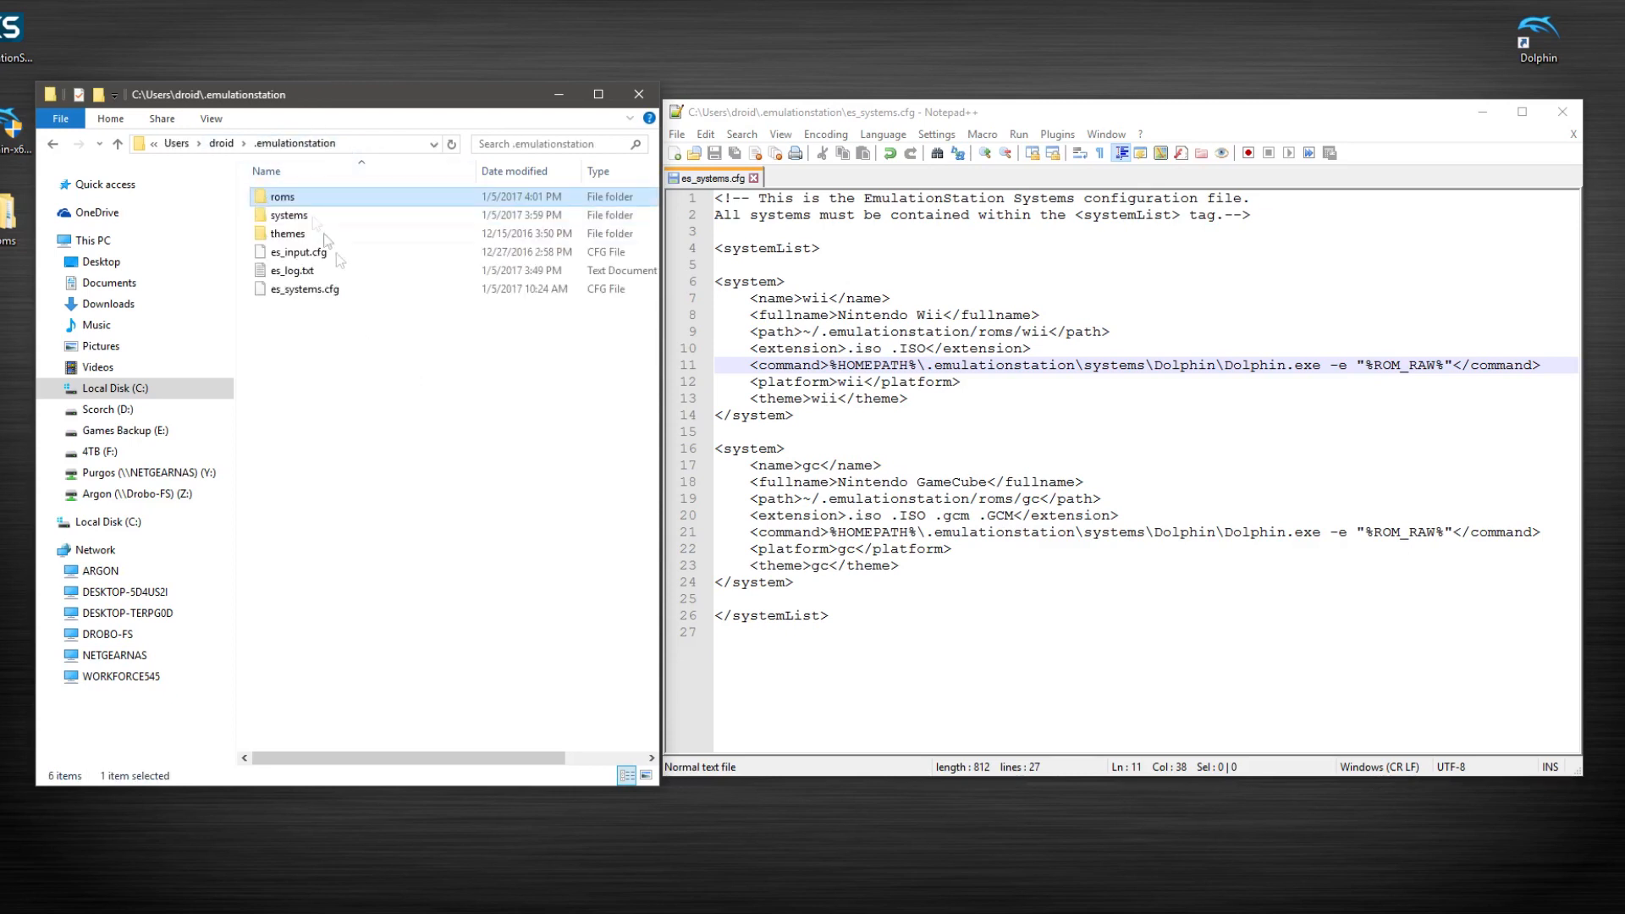
Enter systems\Dolphin to see Dolphin.exe beside the config's command paths.
double_click(288, 215)
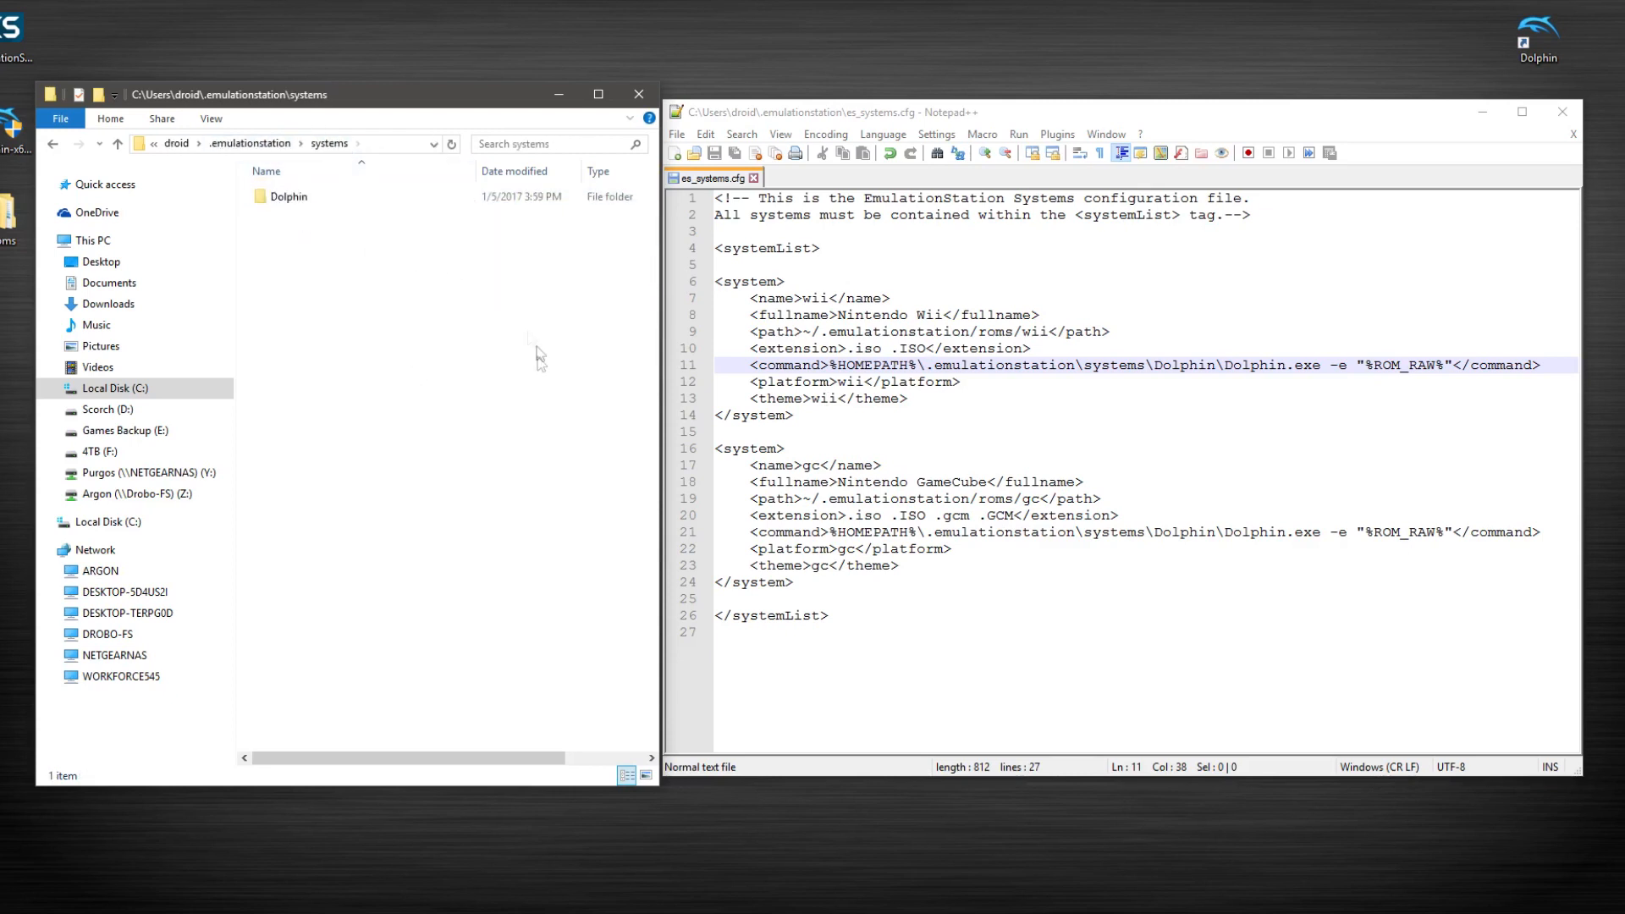
double_click(289, 196)
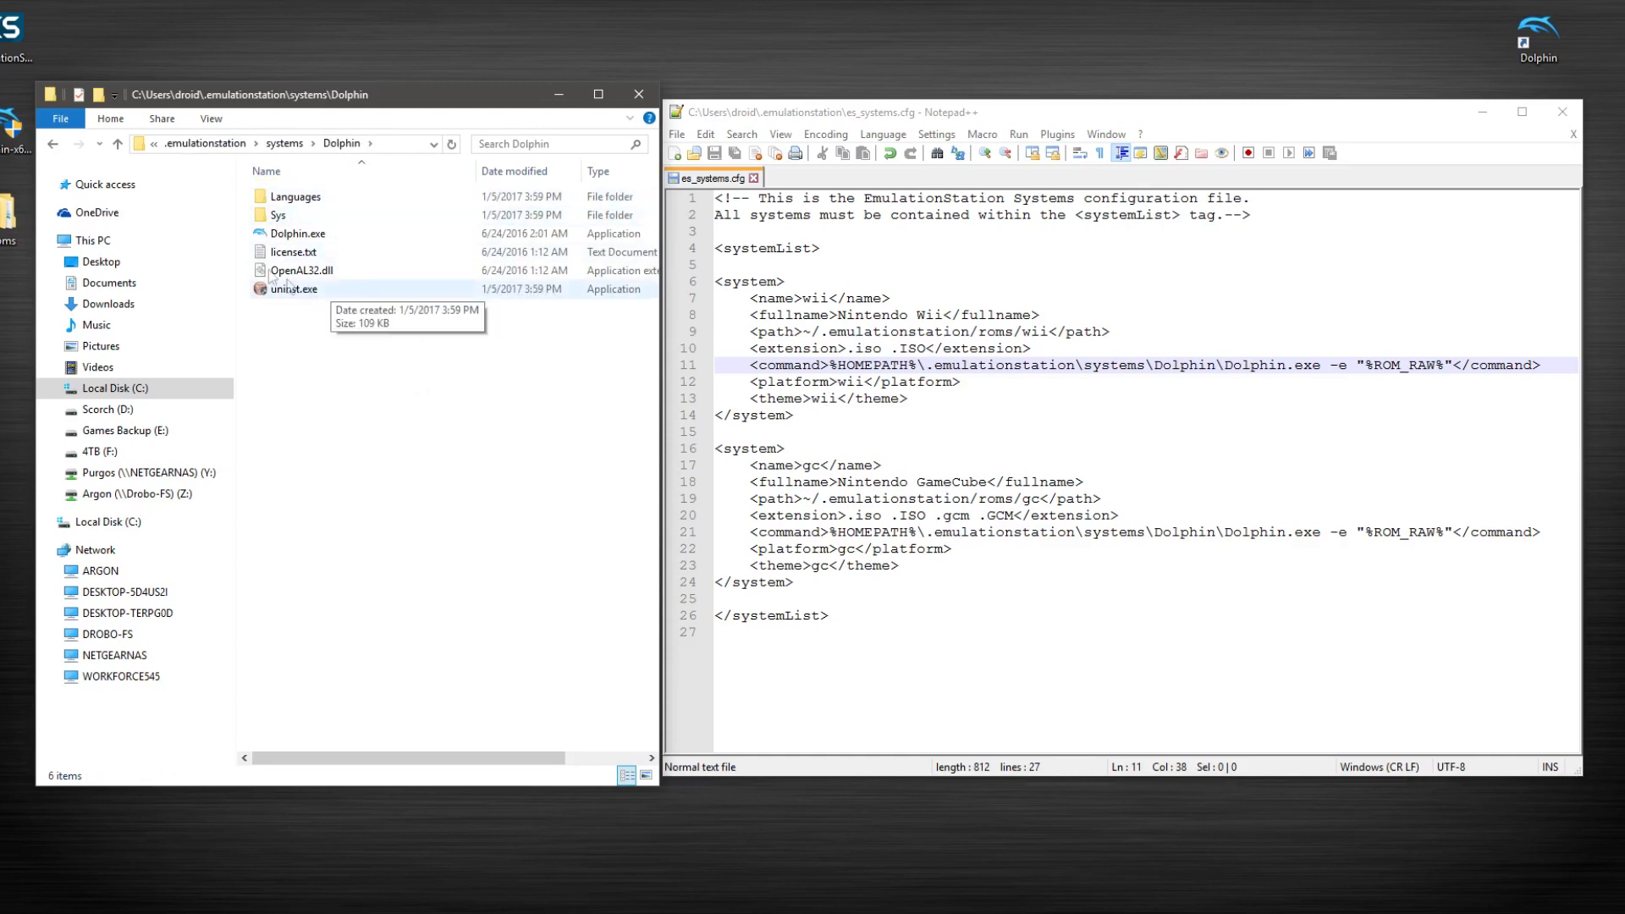
mouse_move(285, 150)
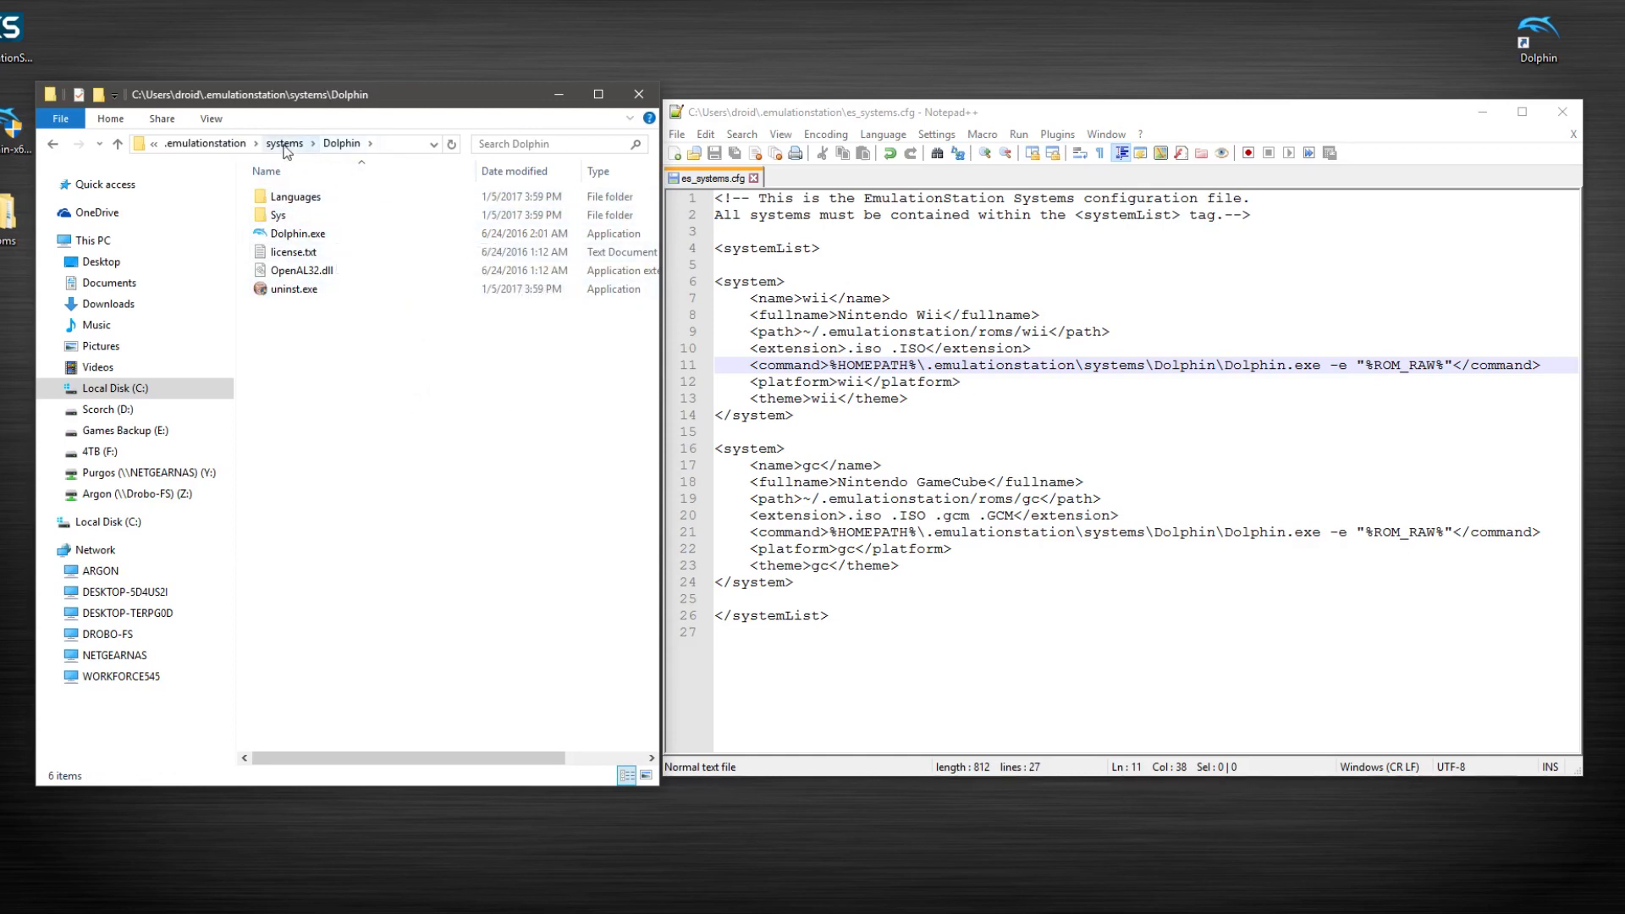
mouse_move(298, 233)
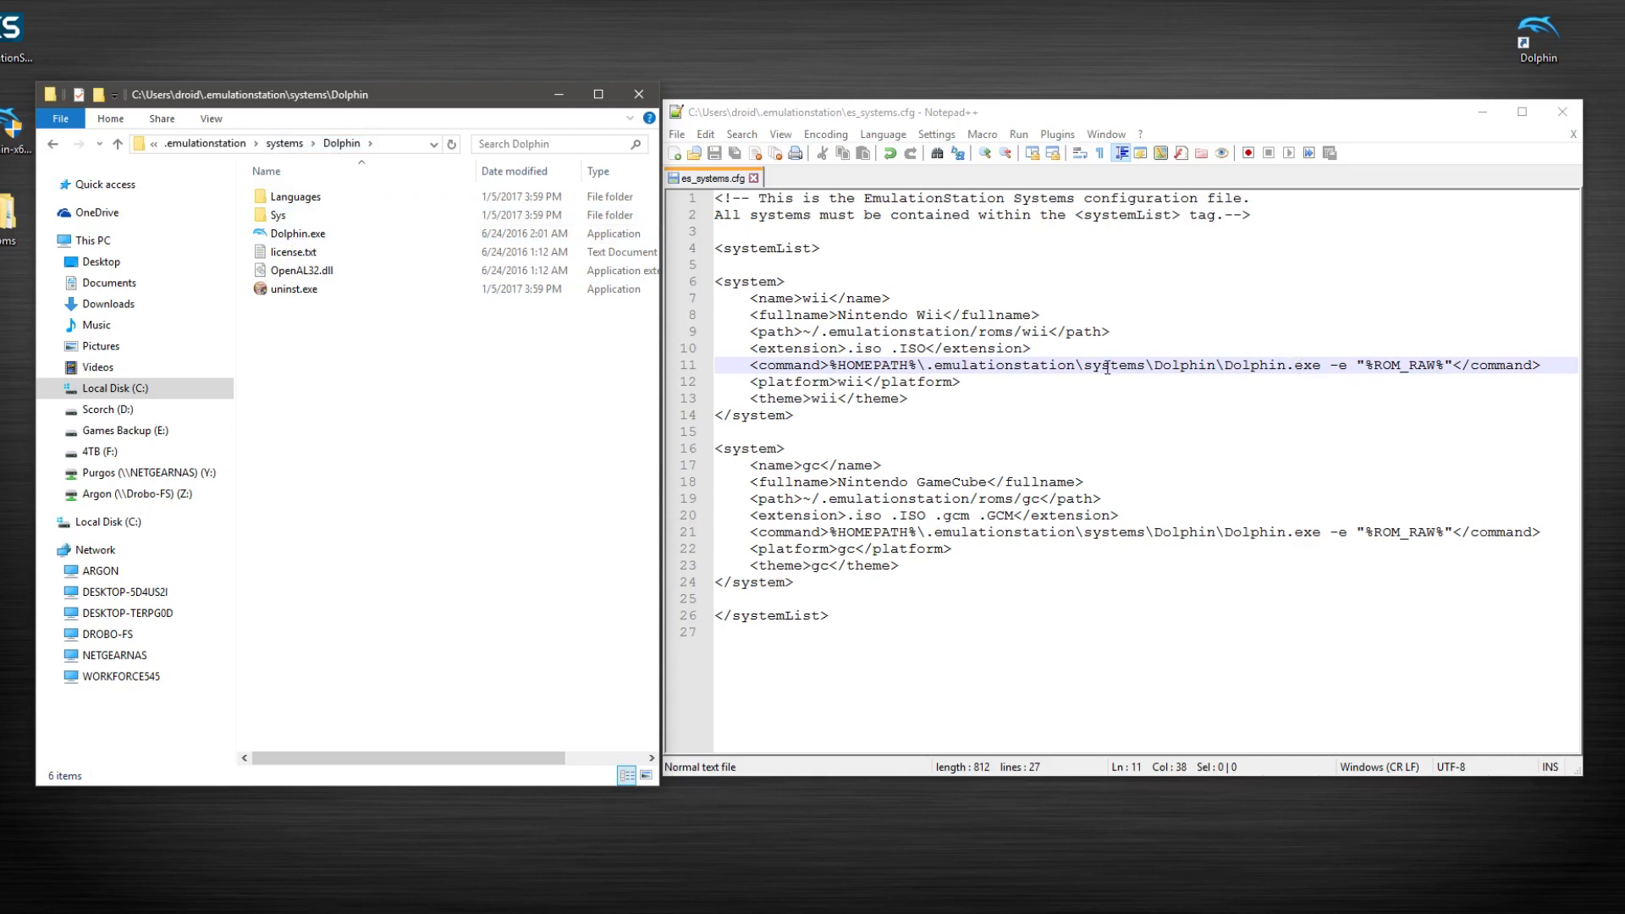
mouse_move(1234, 359)
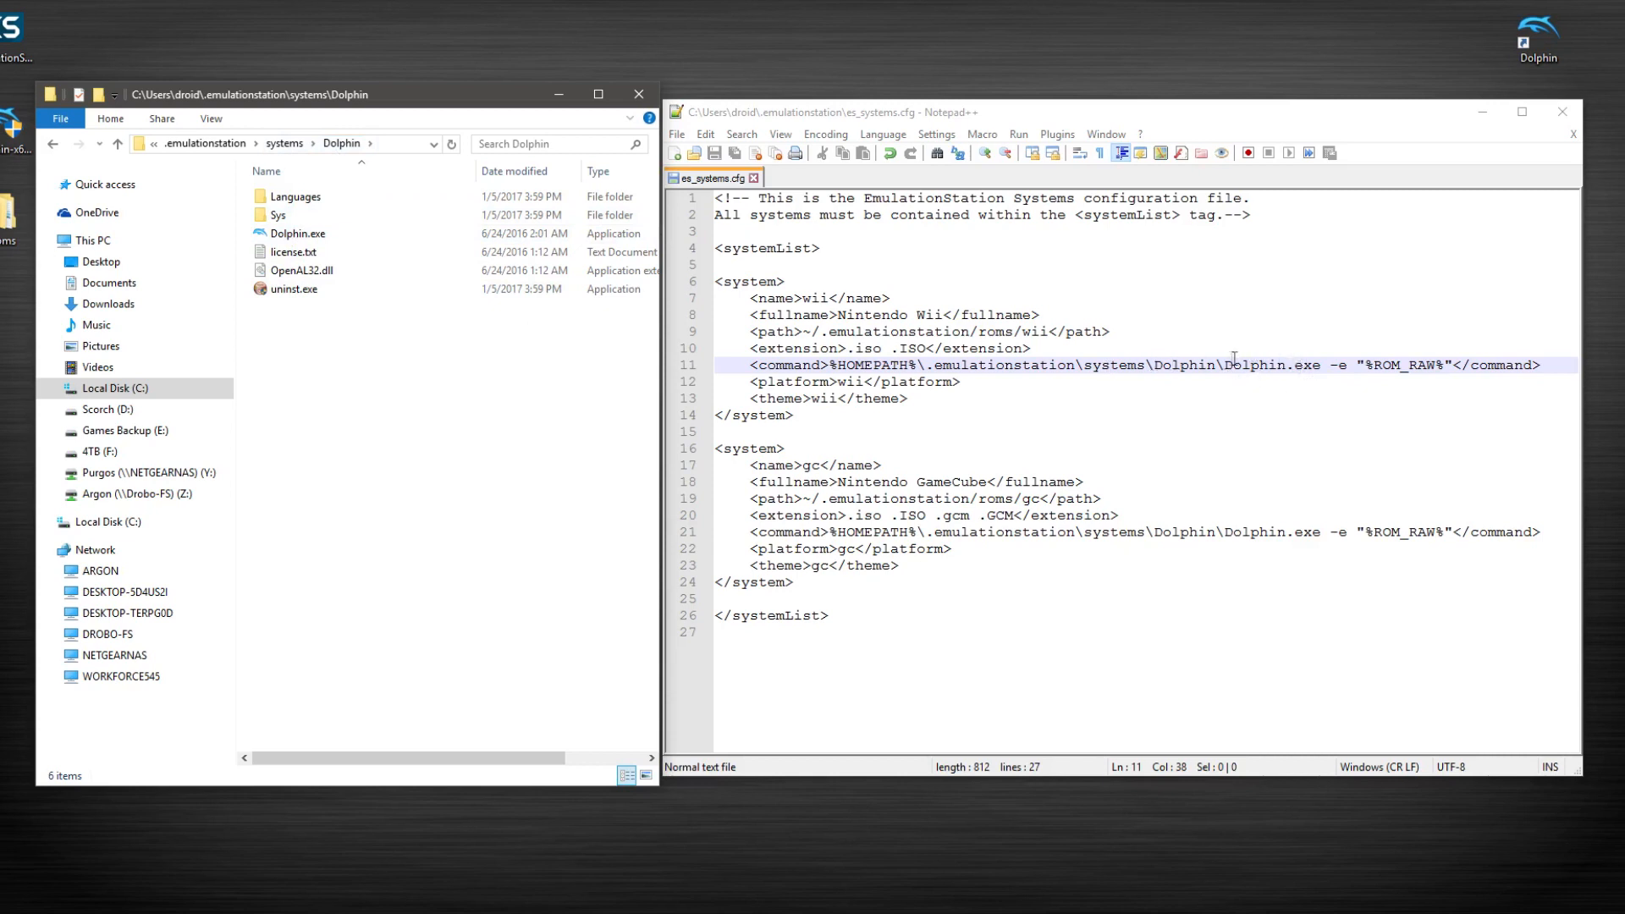
mouse_move(1138, 377)
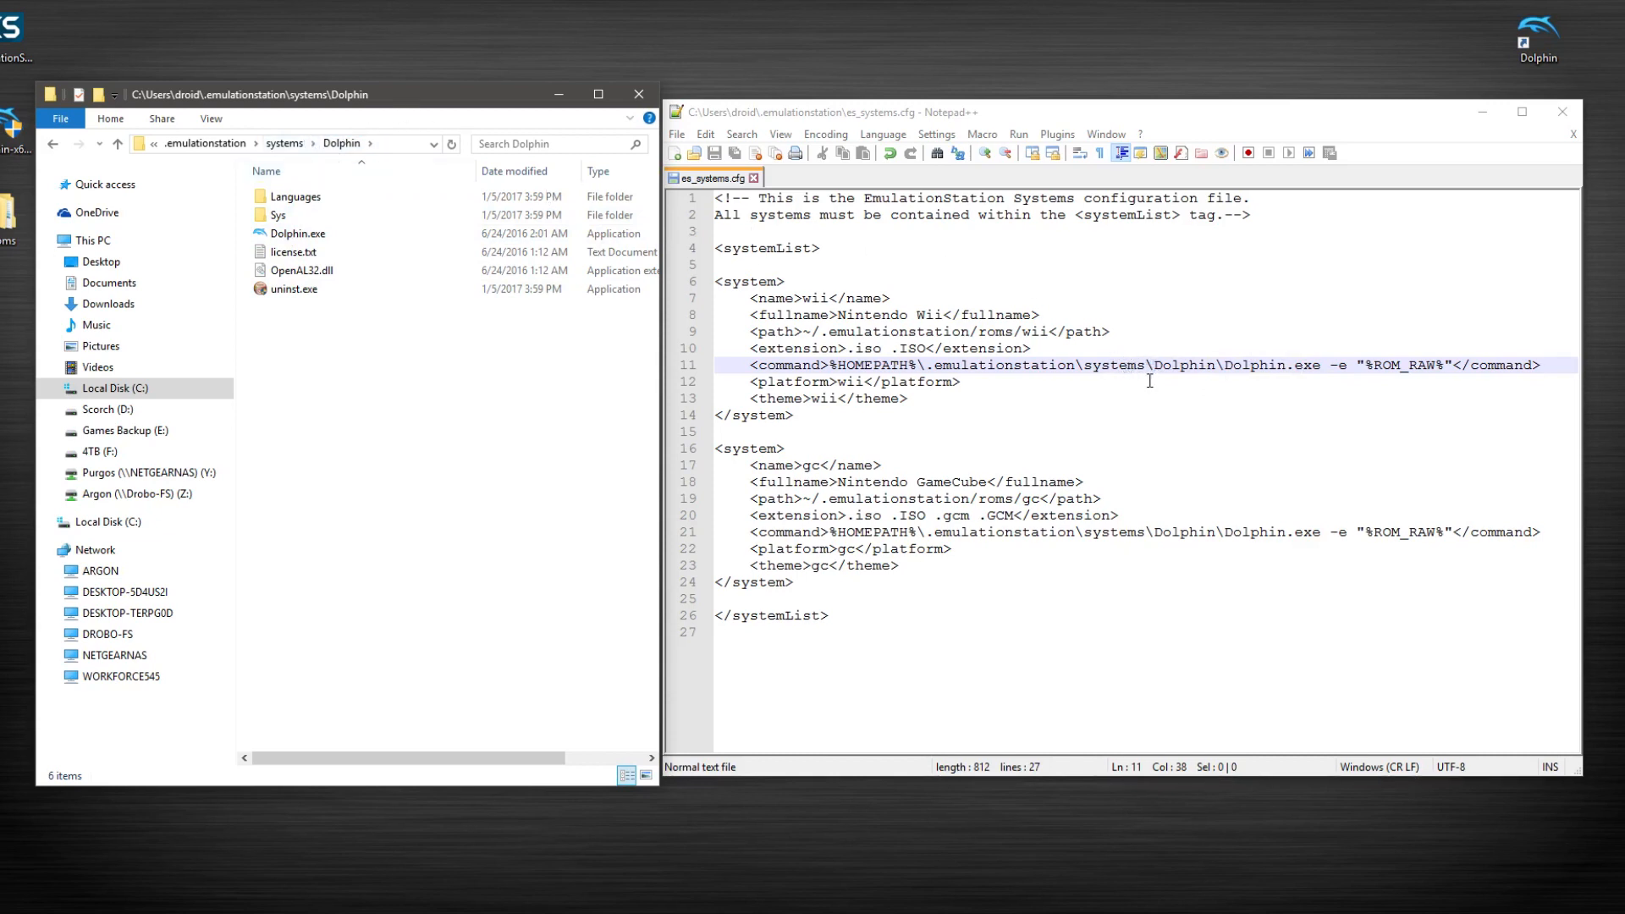
mouse_move(1136, 438)
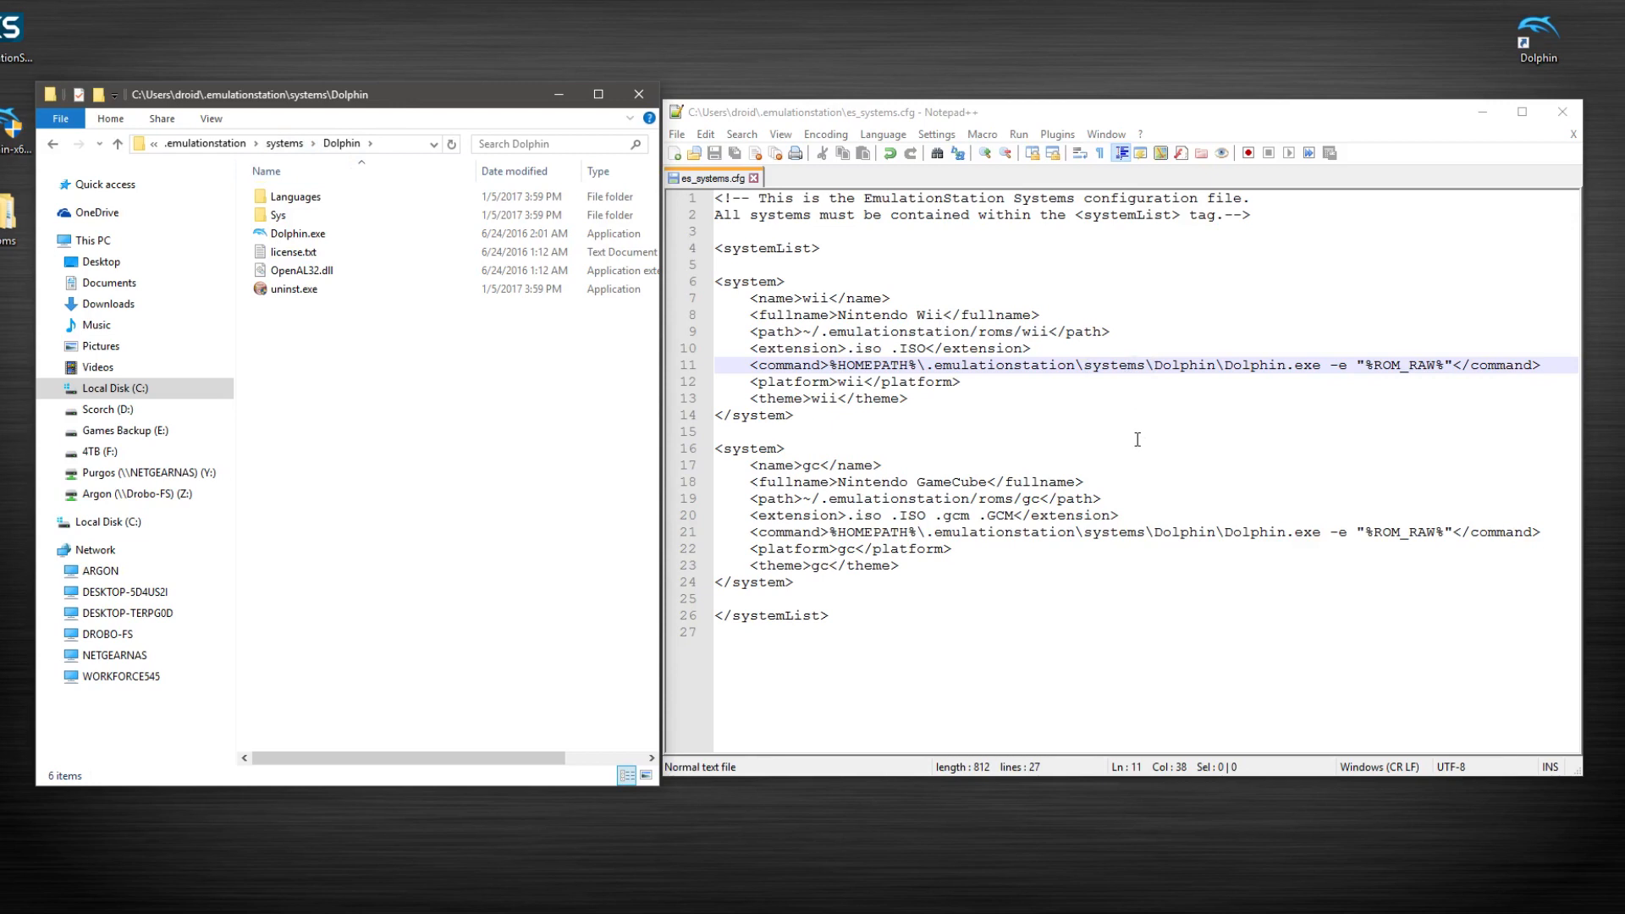
mouse_move(1147, 414)
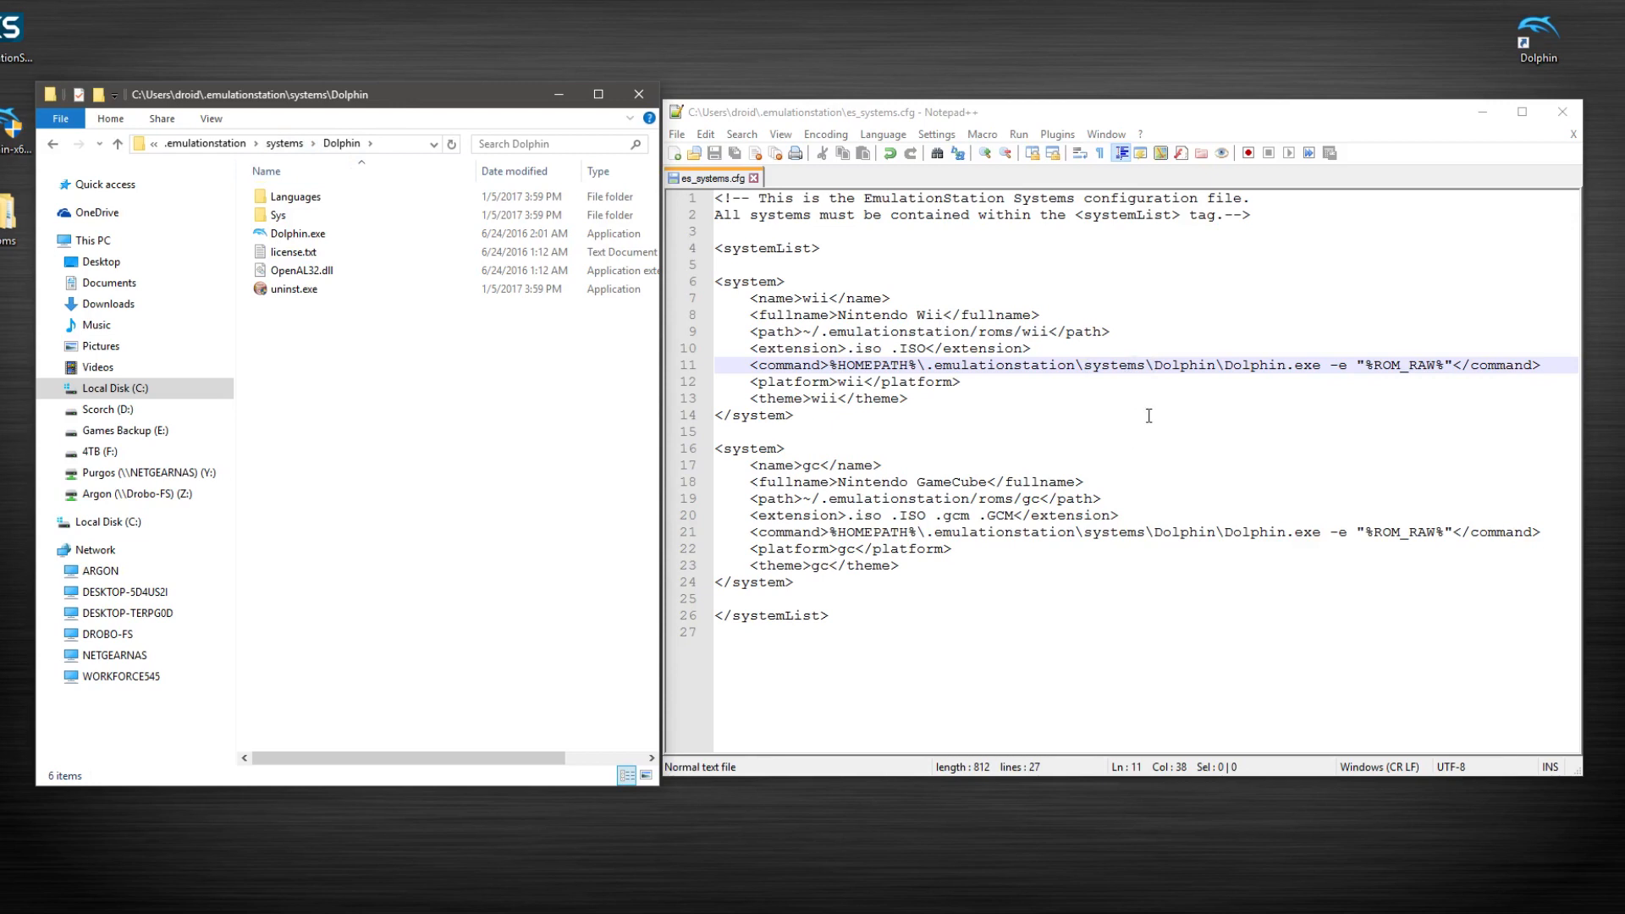
mouse_move(1334, 401)
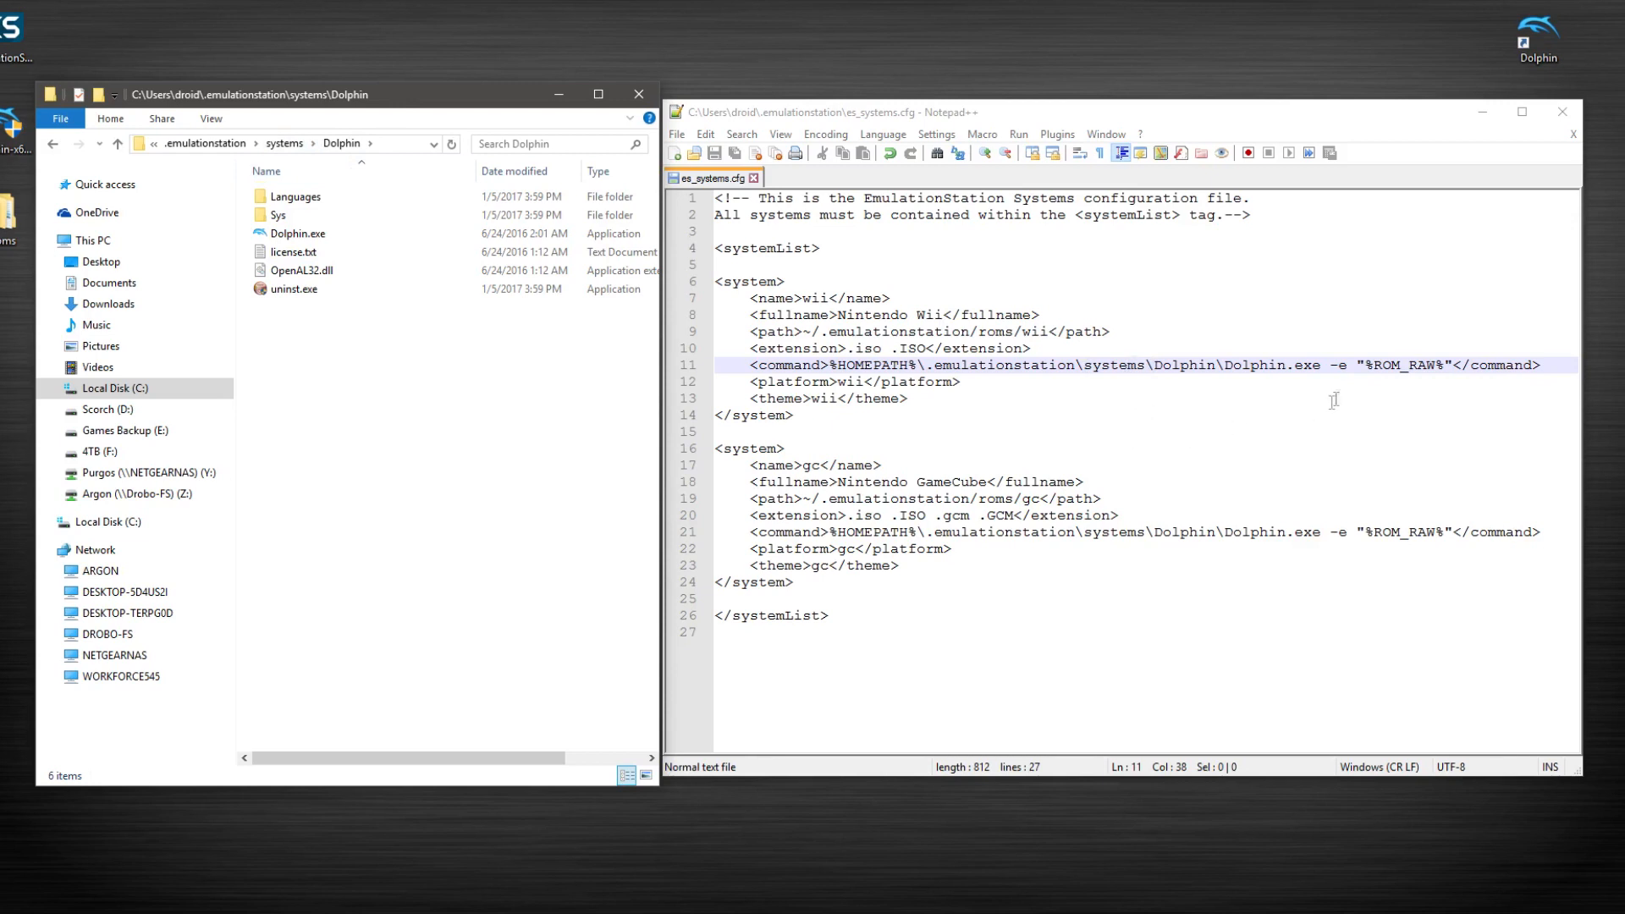
mouse_move(1334, 366)
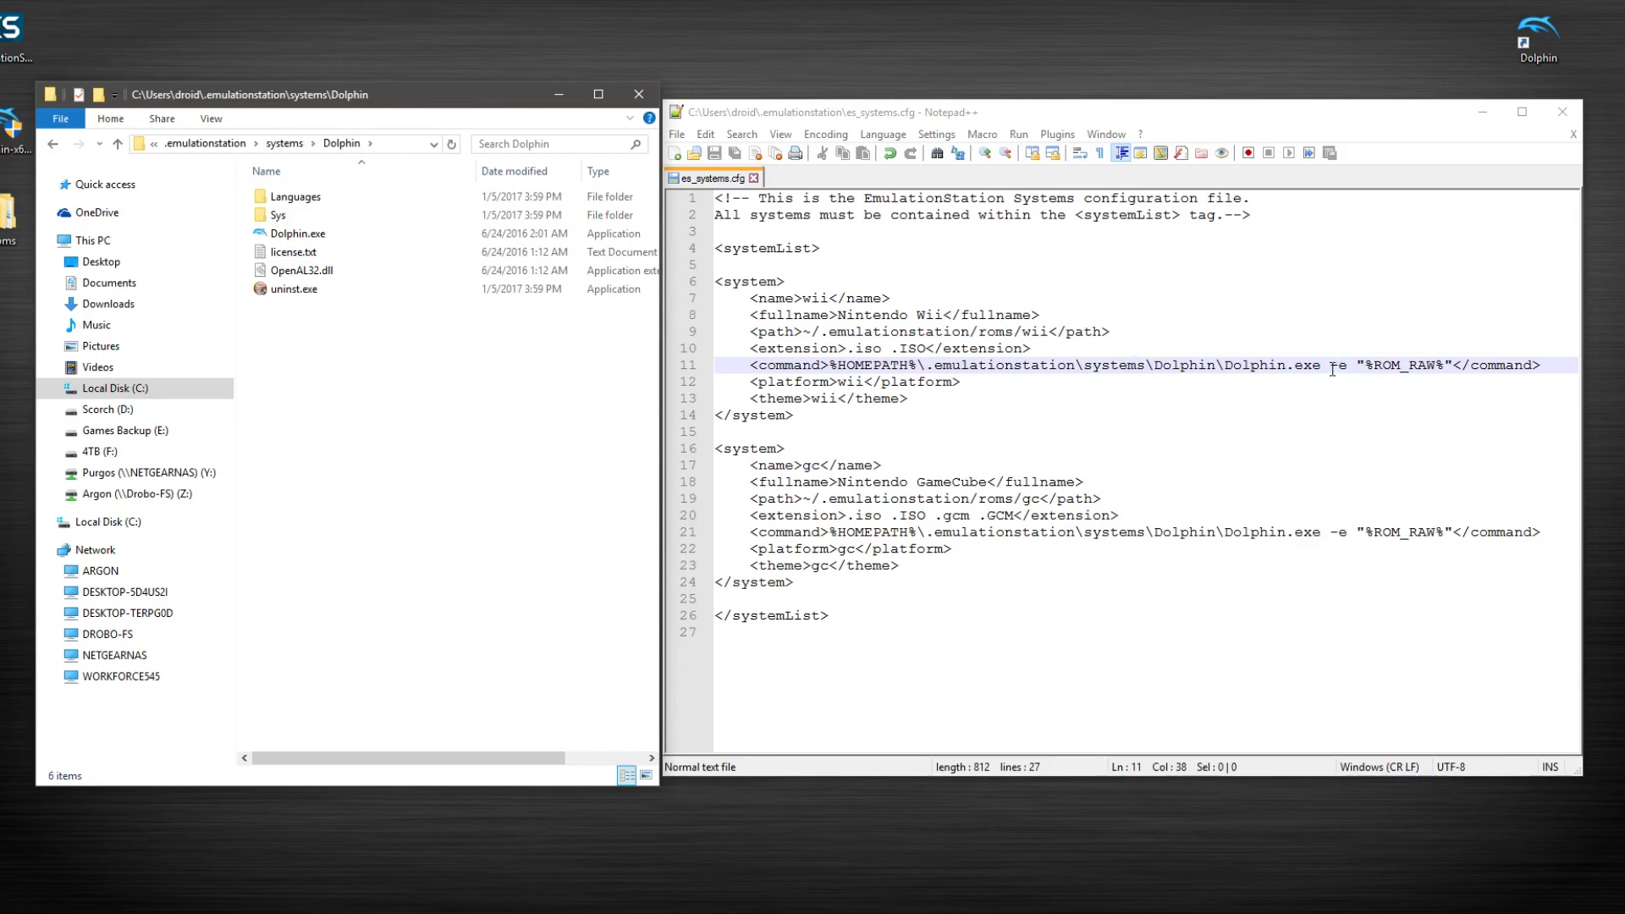
mouse_move(1334, 364)
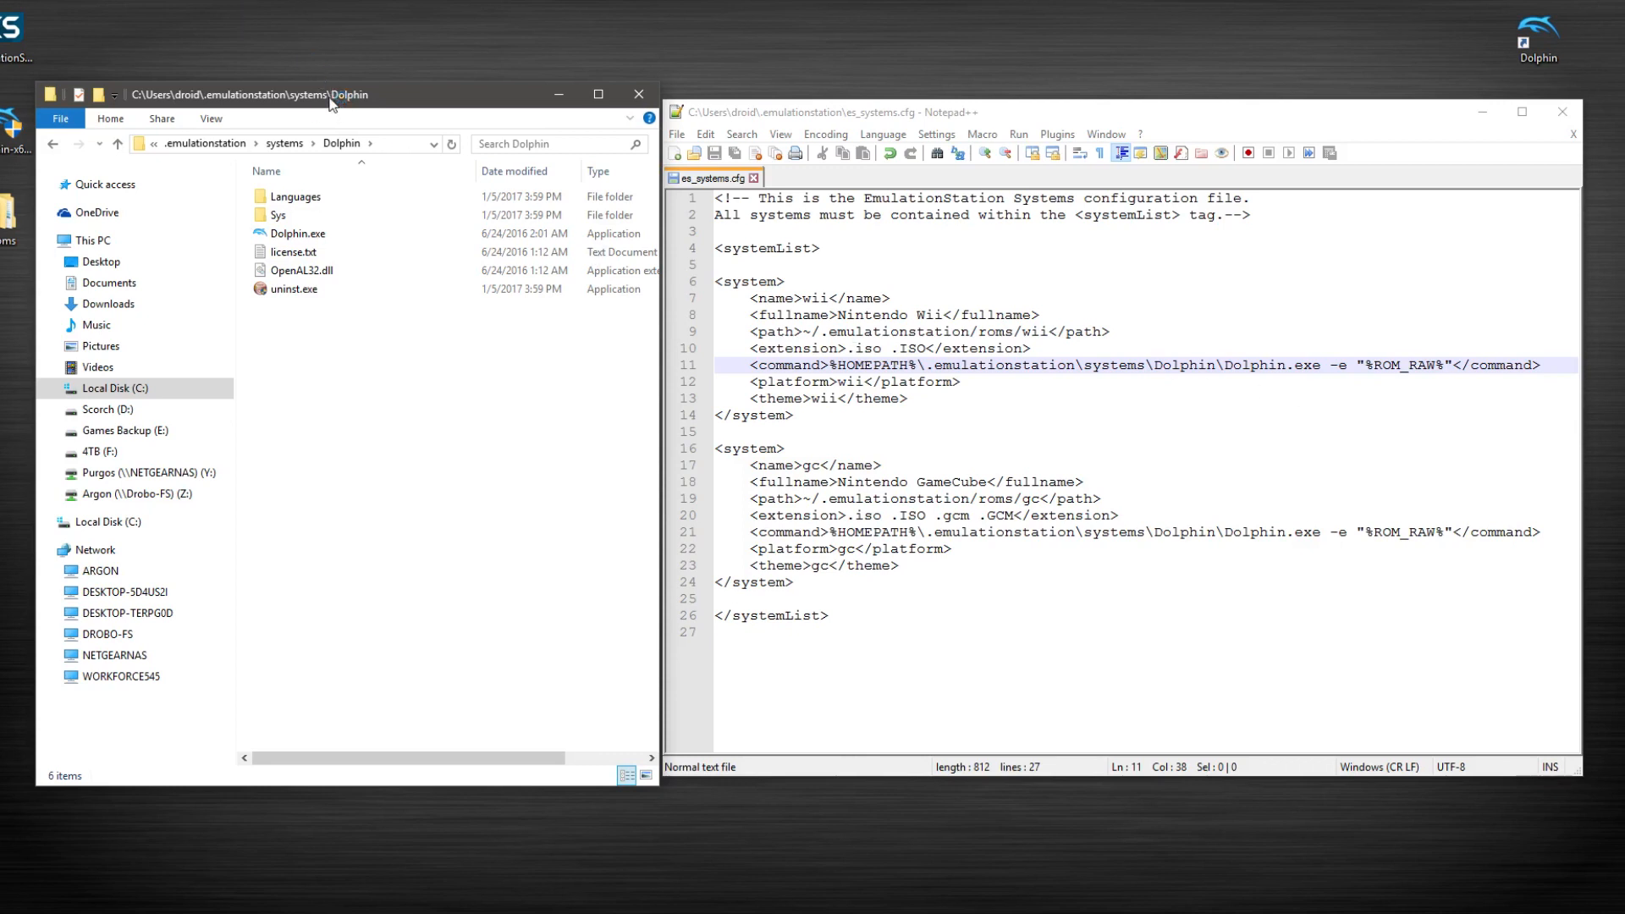
mouse_move(302, 271)
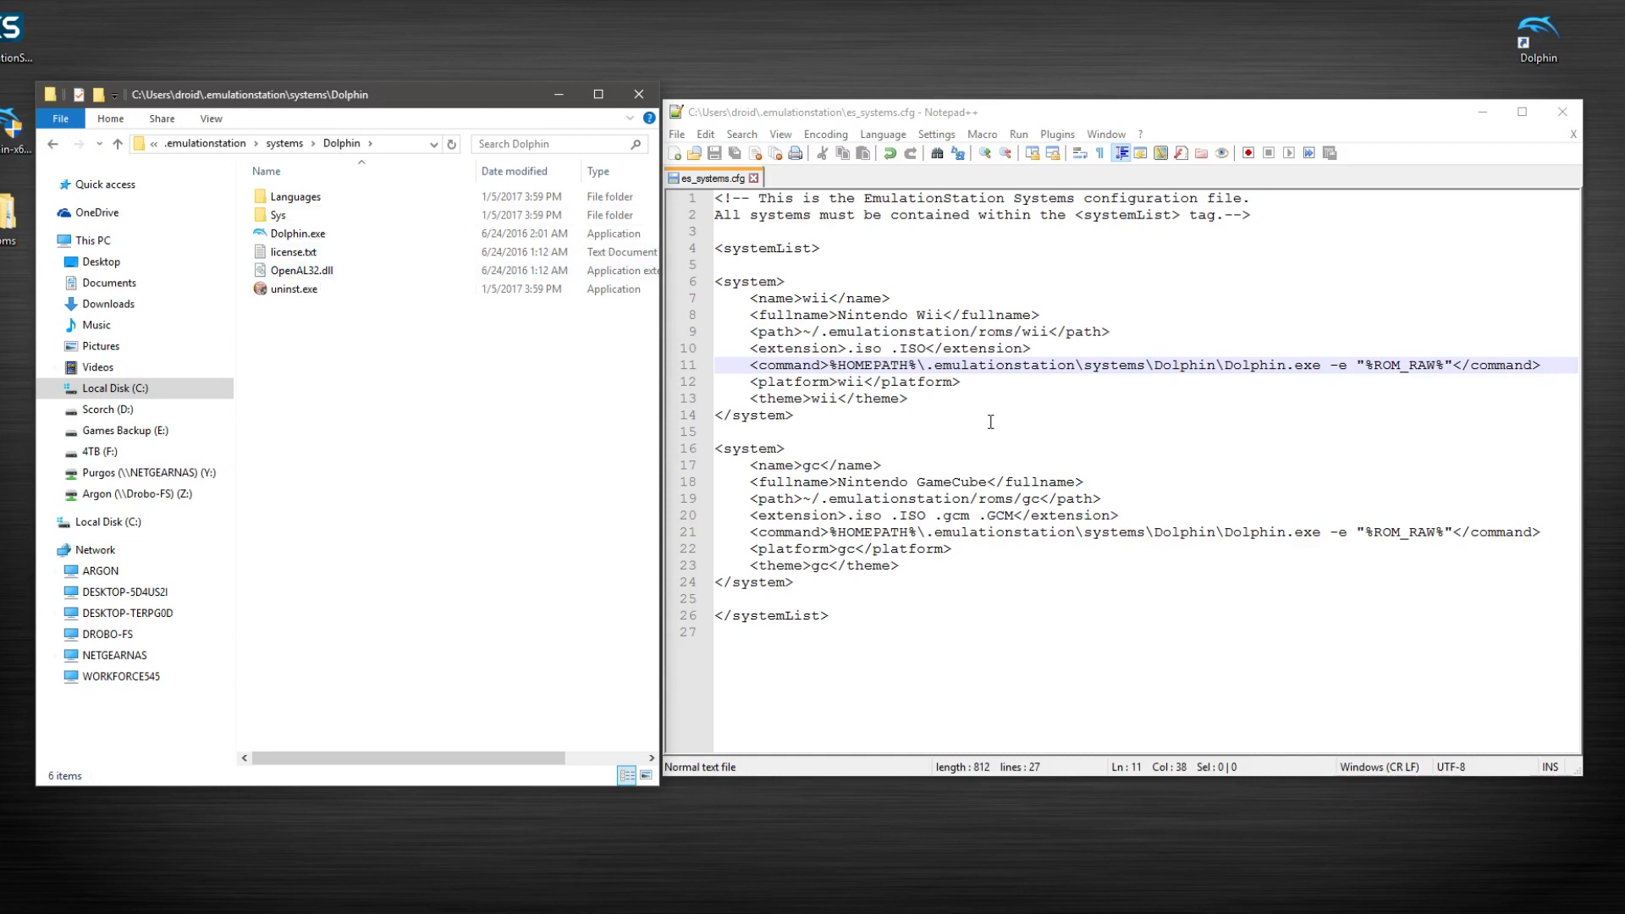
mouse_move(1340, 376)
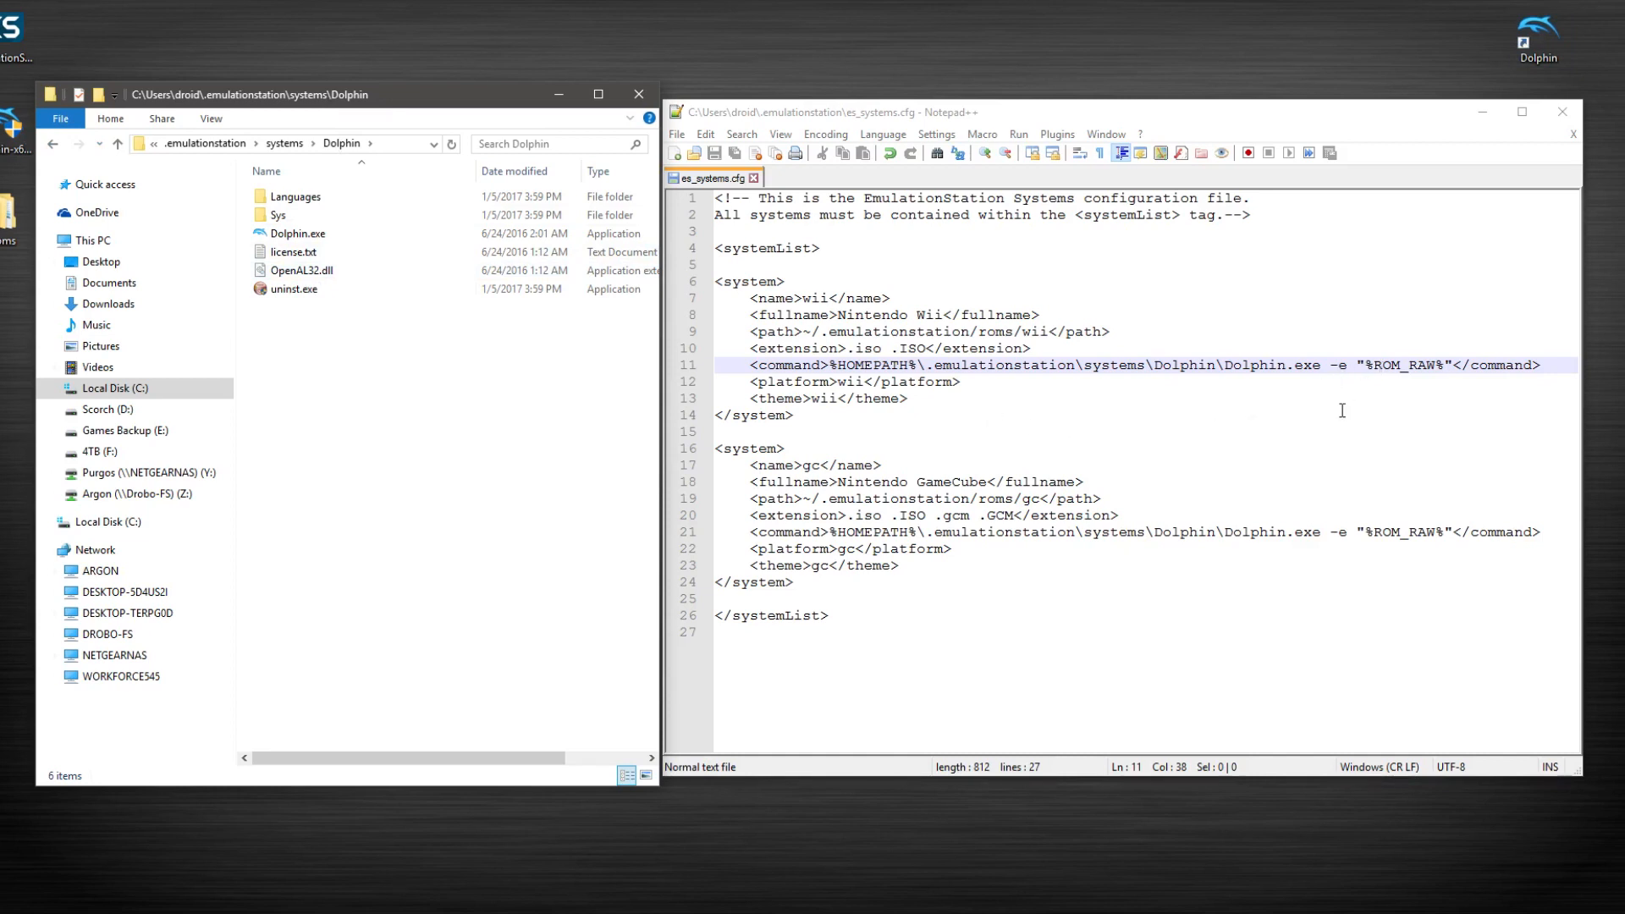
mouse_move(1316, 414)
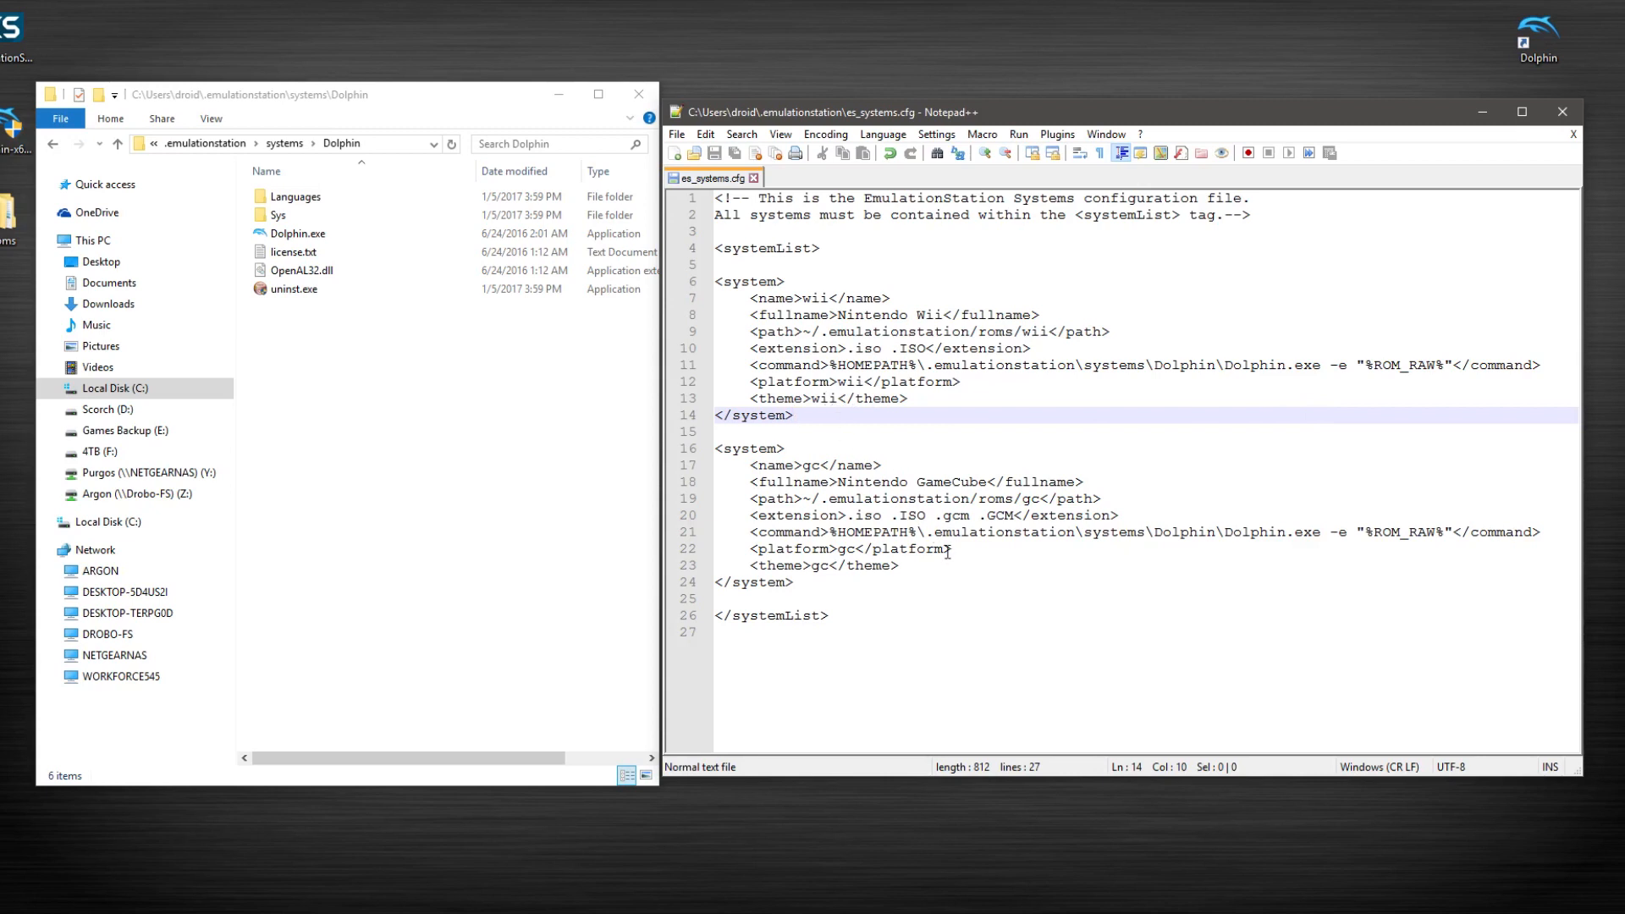
mouse_move(829, 494)
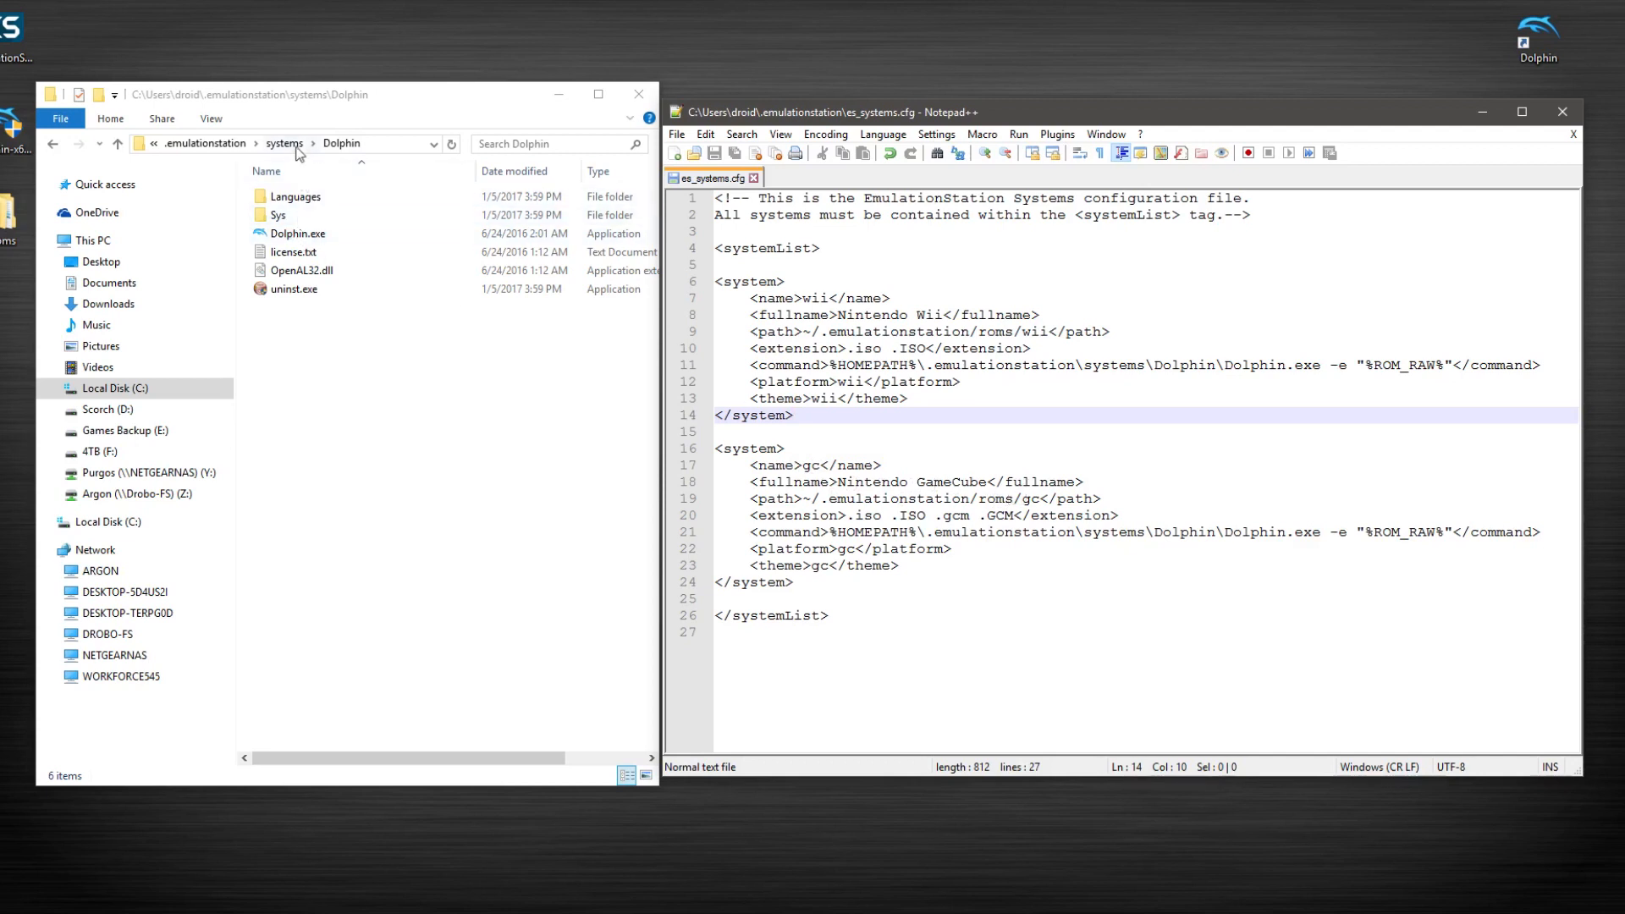
Browse to roms\gc showing Fzero.iso and place the cursor at the end of line 23.
click(204, 143)
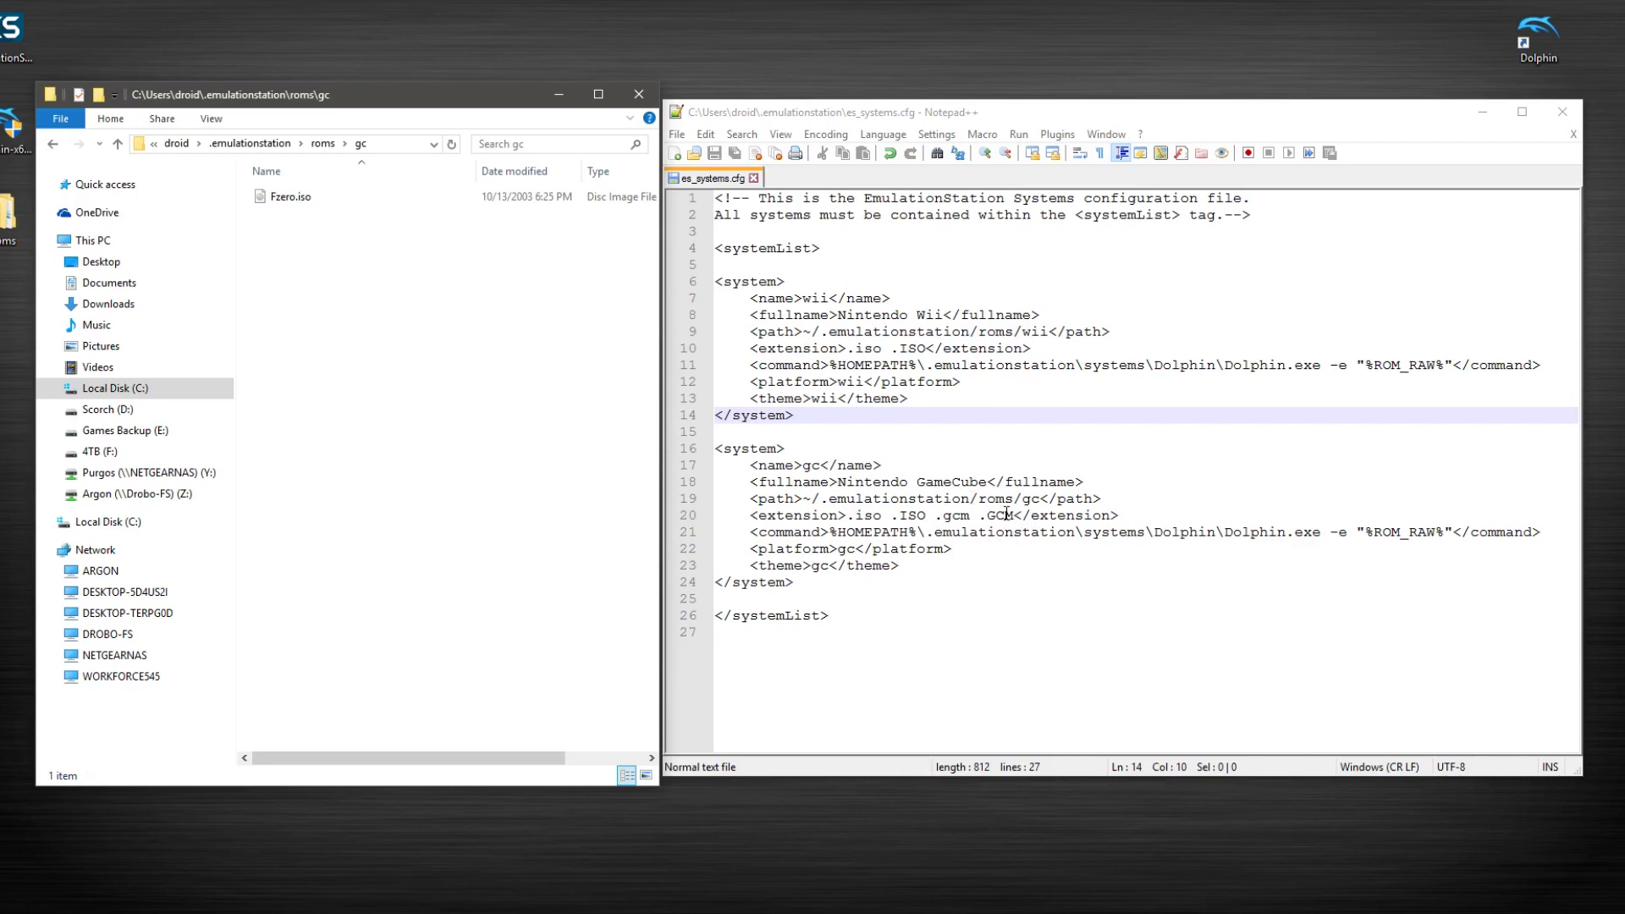
mouse_move(1011, 514)
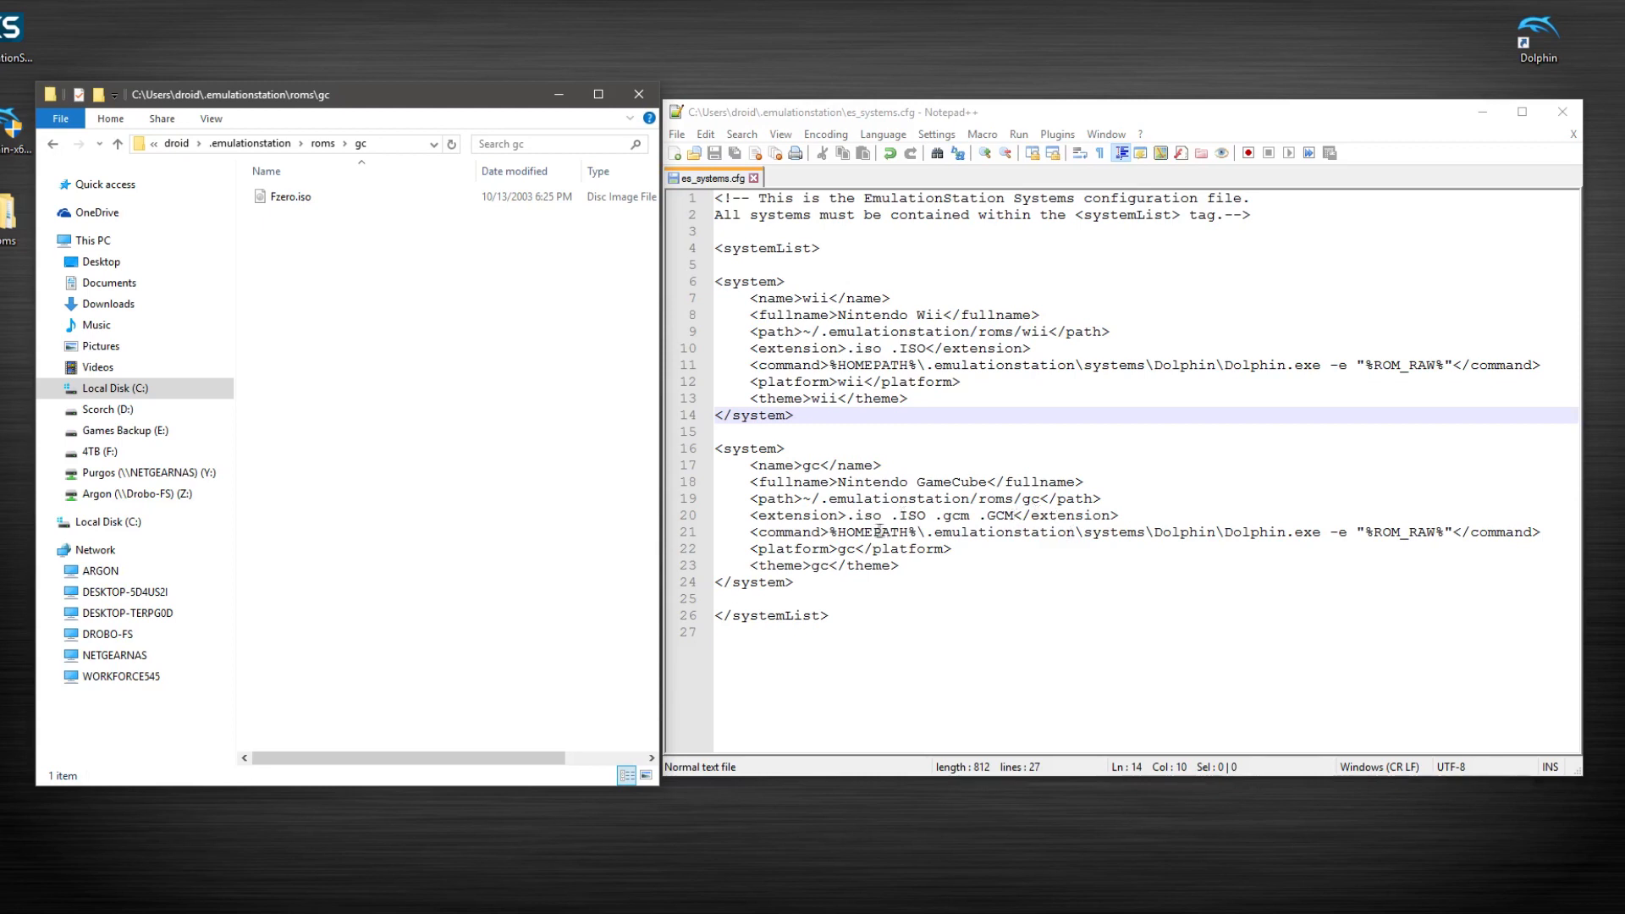
mouse_move(1163, 514)
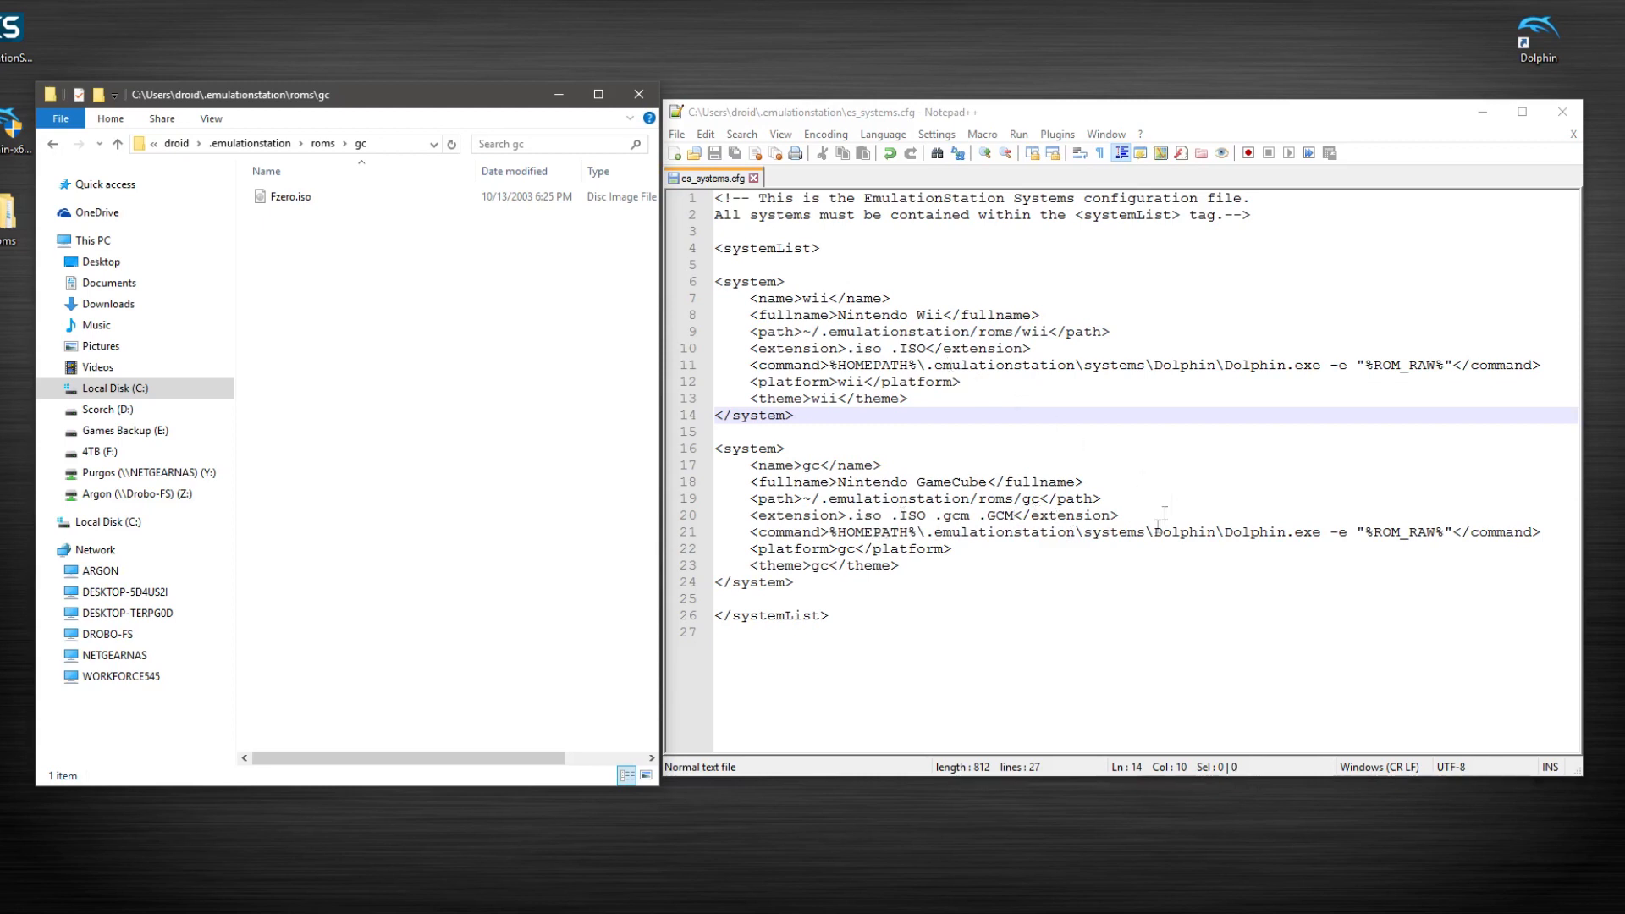
mouse_move(1154, 533)
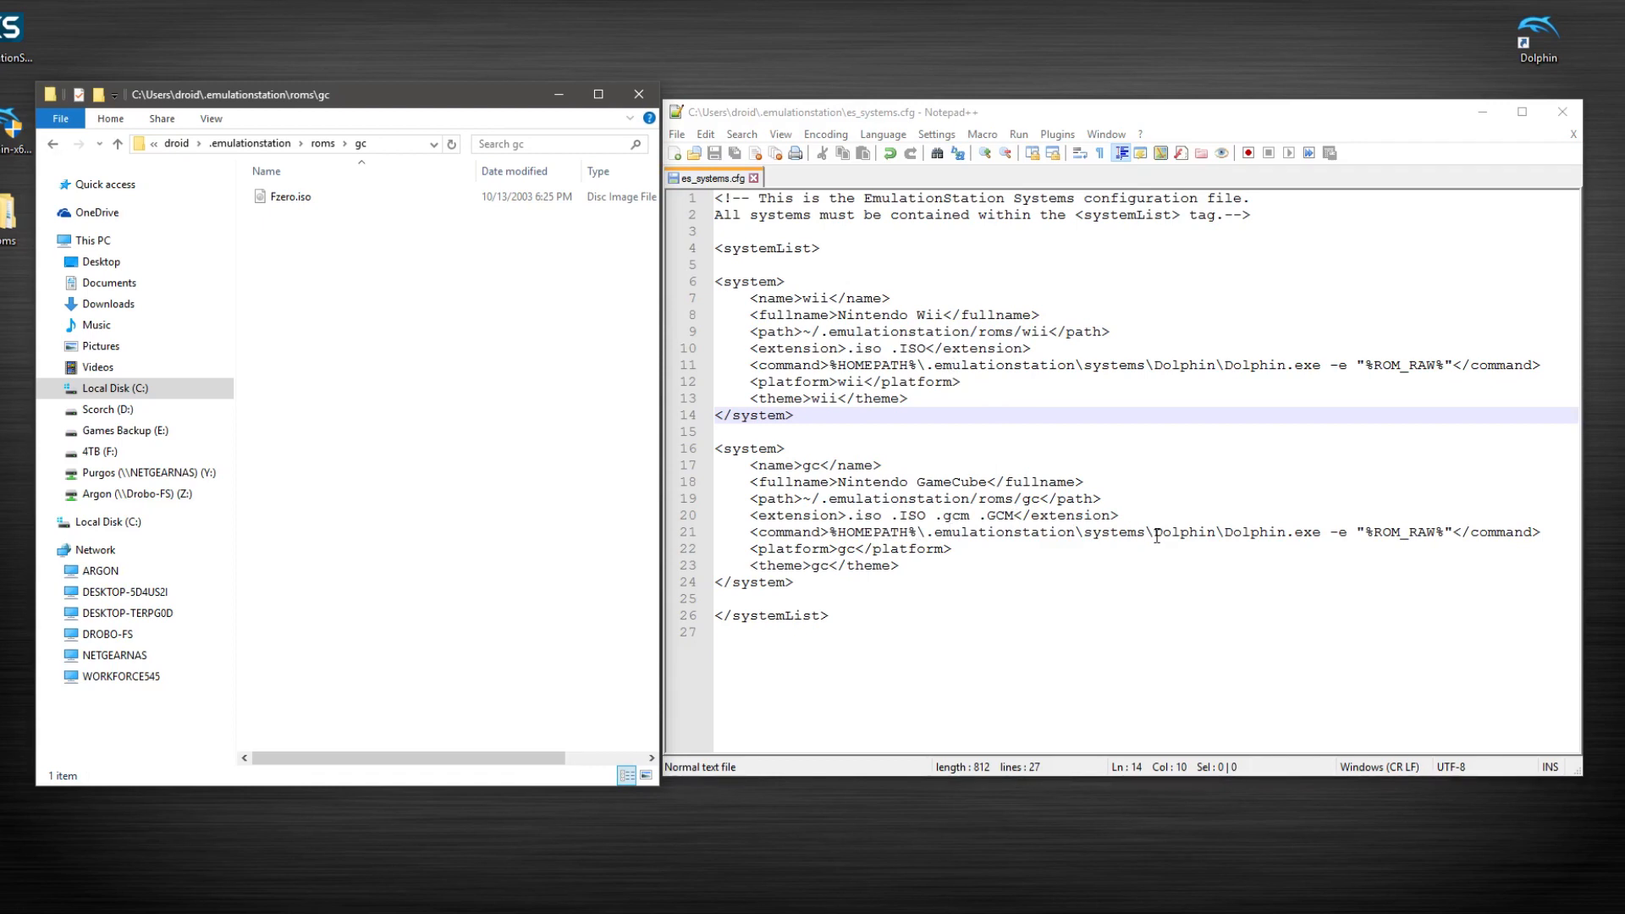
mouse_move(1157, 526)
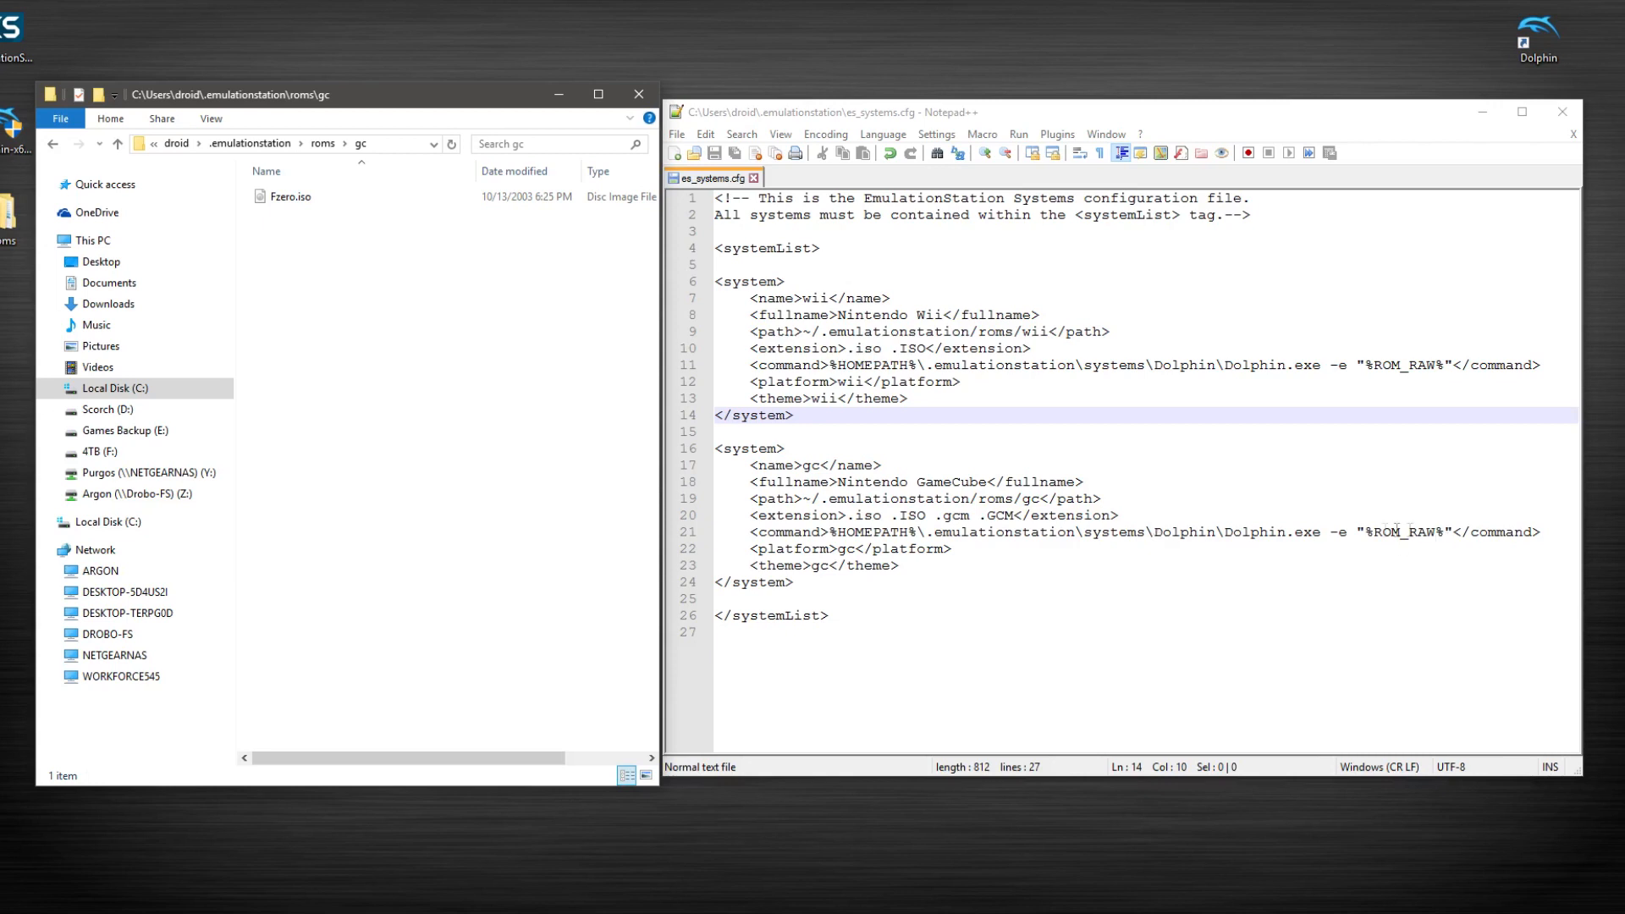
mouse_move(1199, 555)
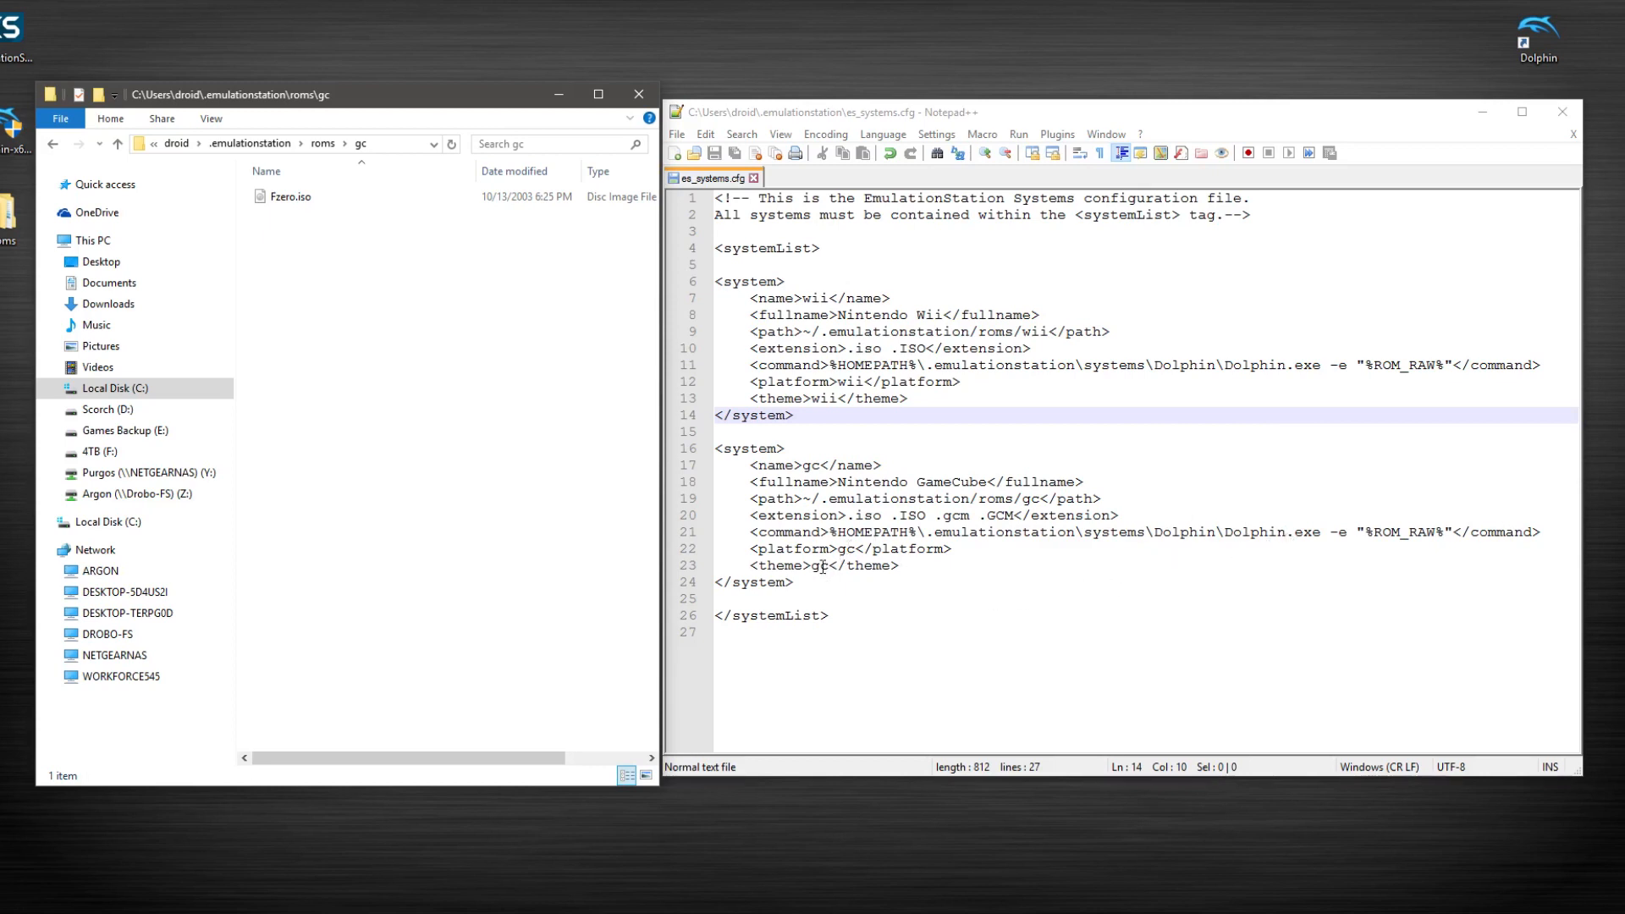
mouse_move(819, 548)
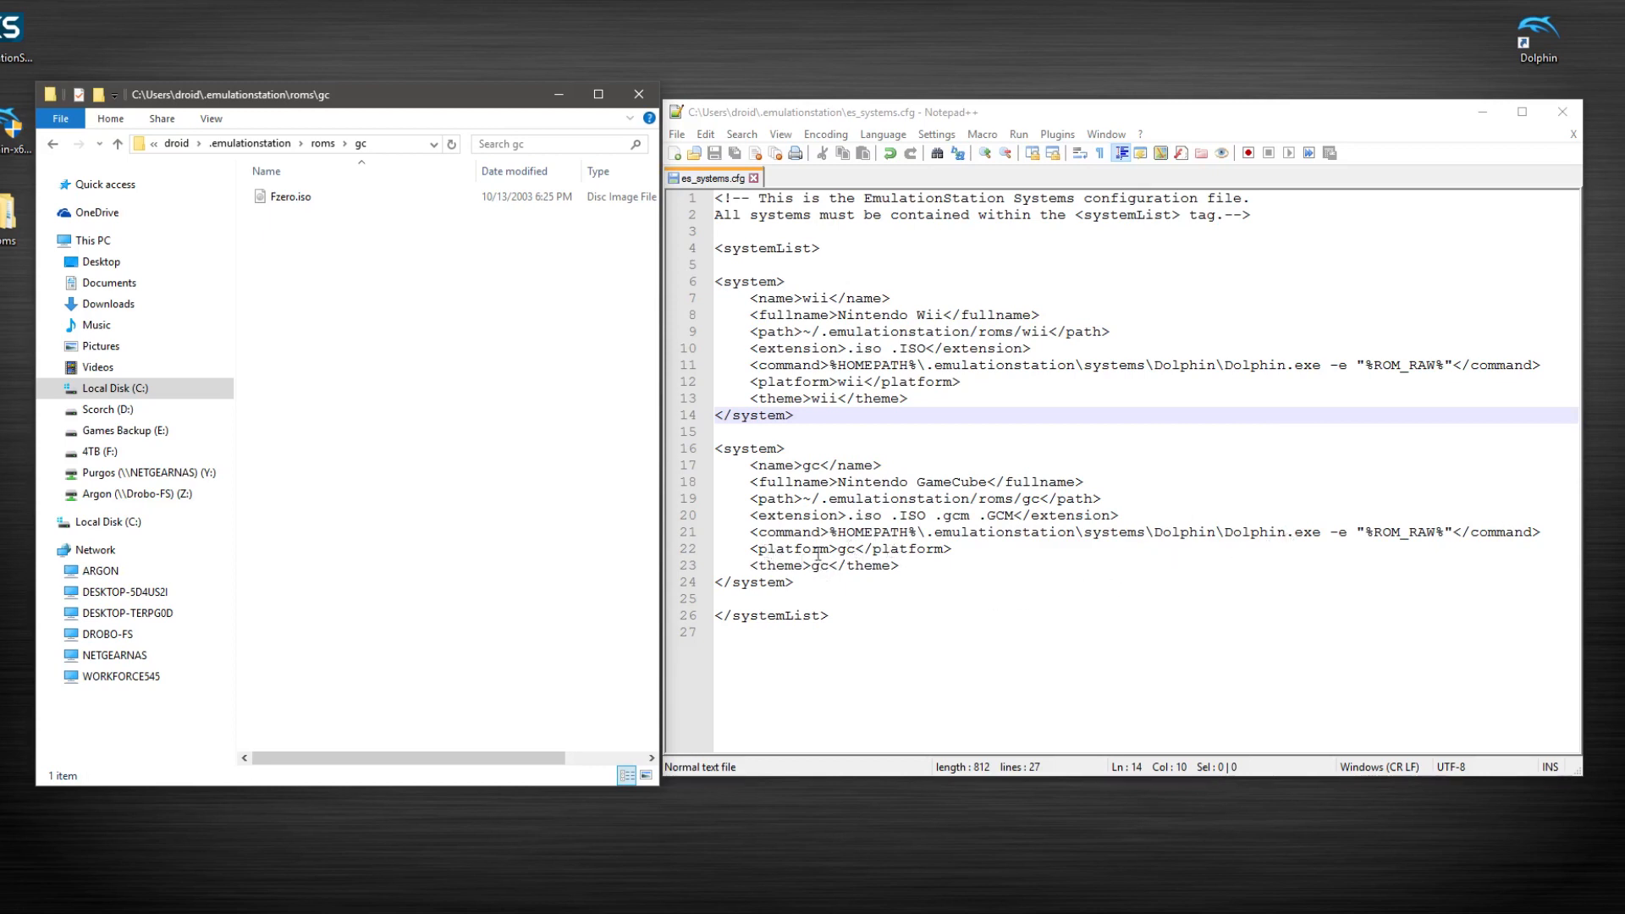
click(923, 566)
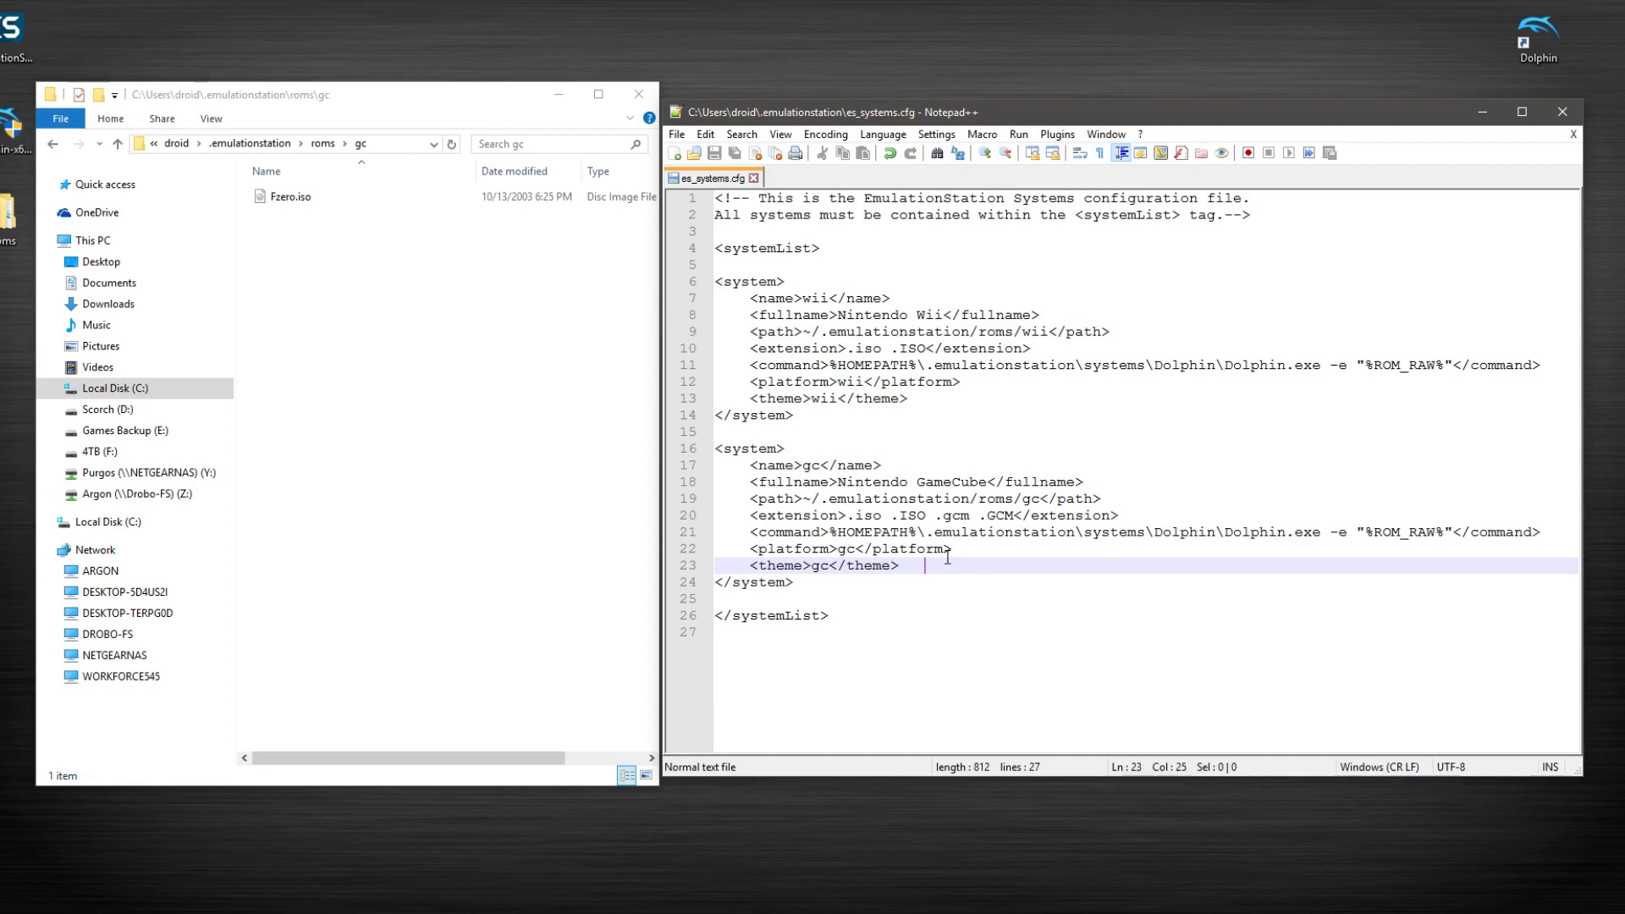
click(56, 142)
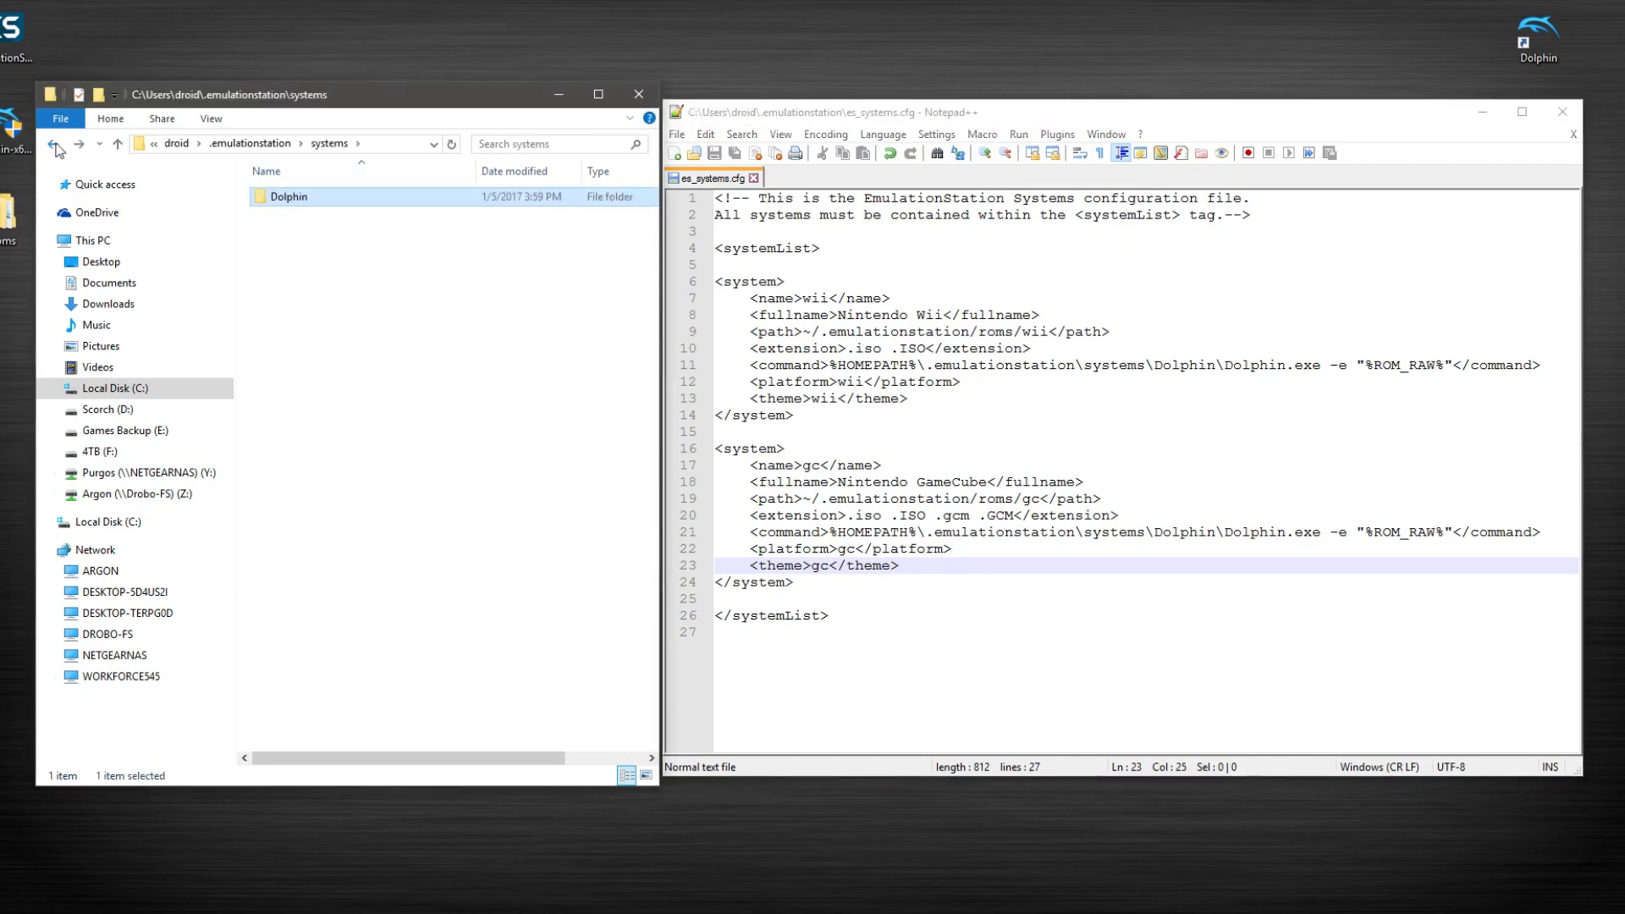
Reopen the Dolphin install folder showing Dolphin.exe, Languages, Sys and uninst.exe.
double_click(290, 197)
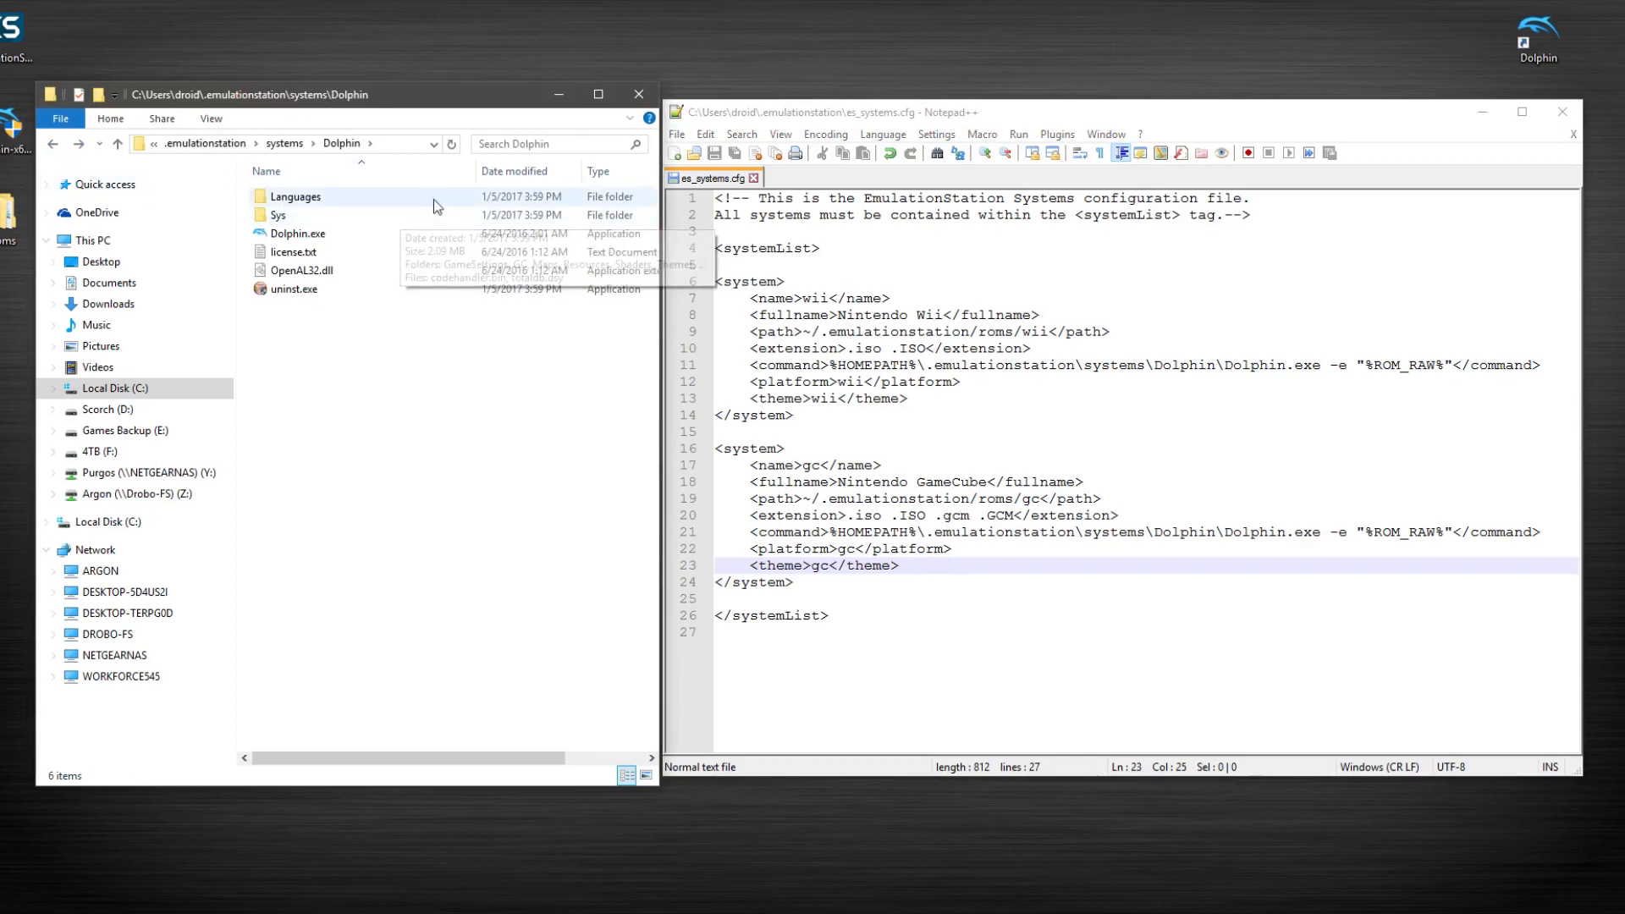
mouse_move(293, 252)
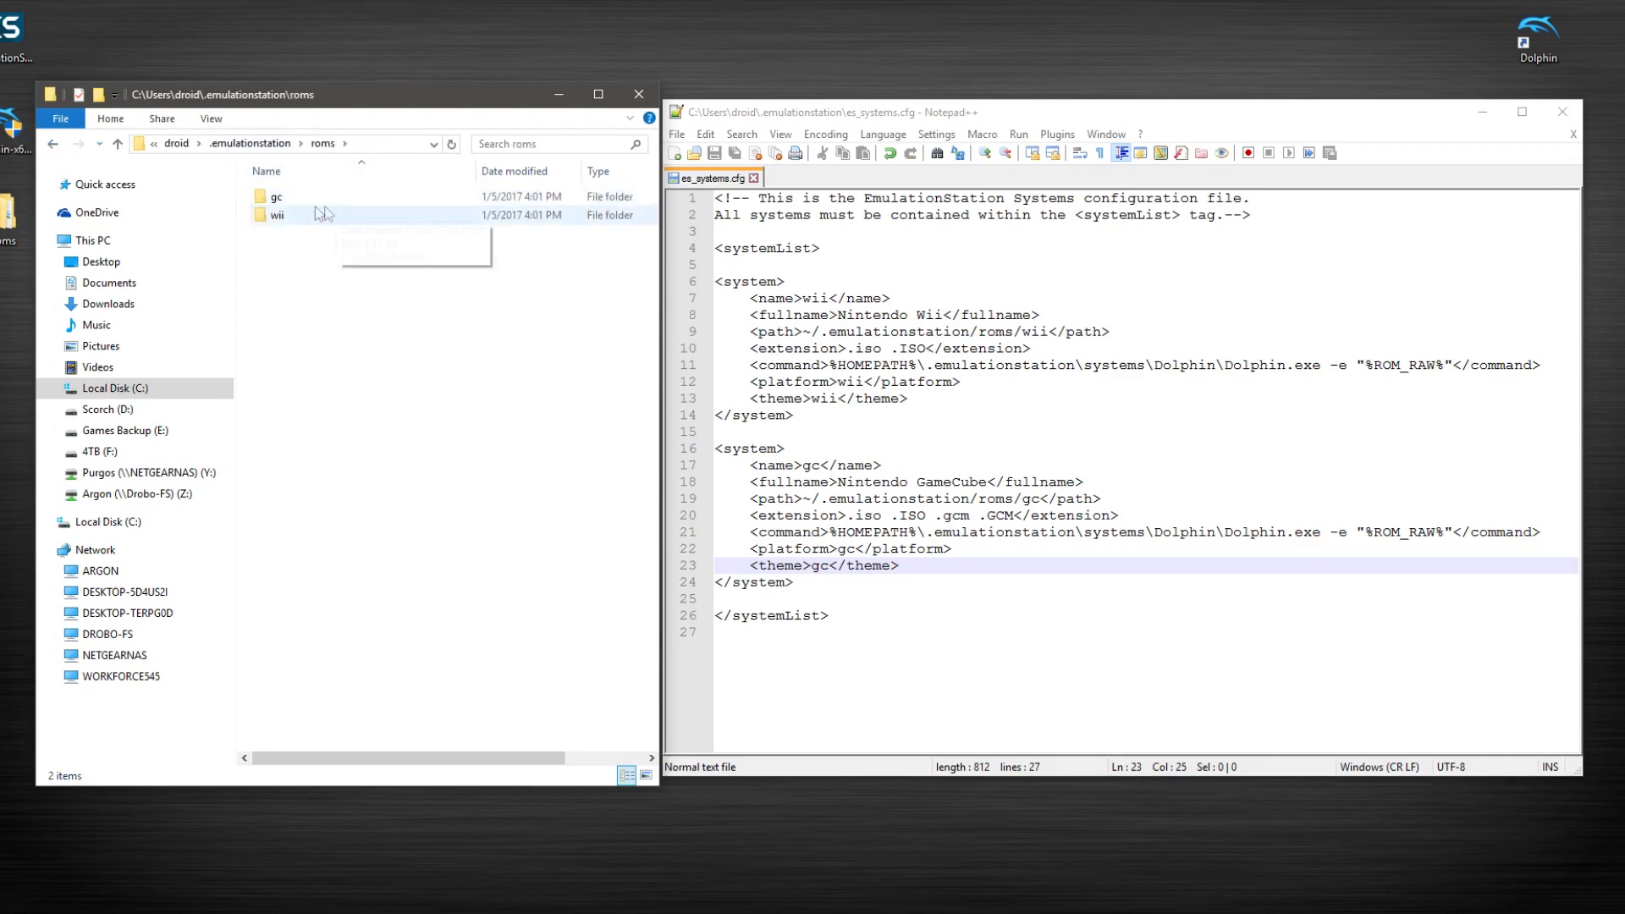
mouse_move(442, 301)
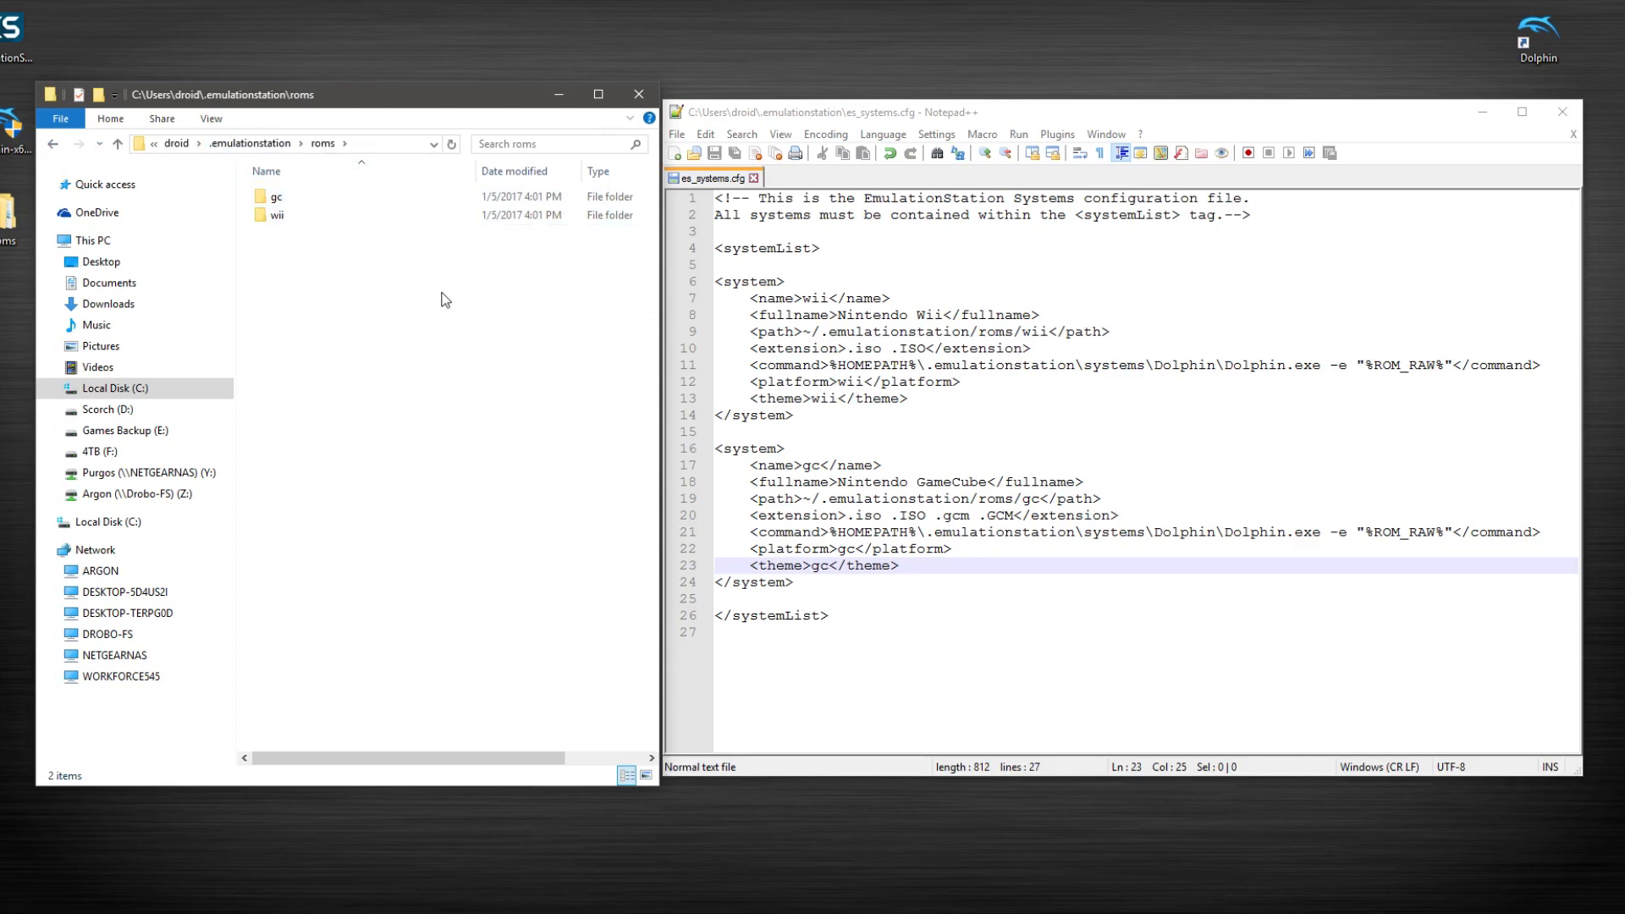
mouse_move(467, 322)
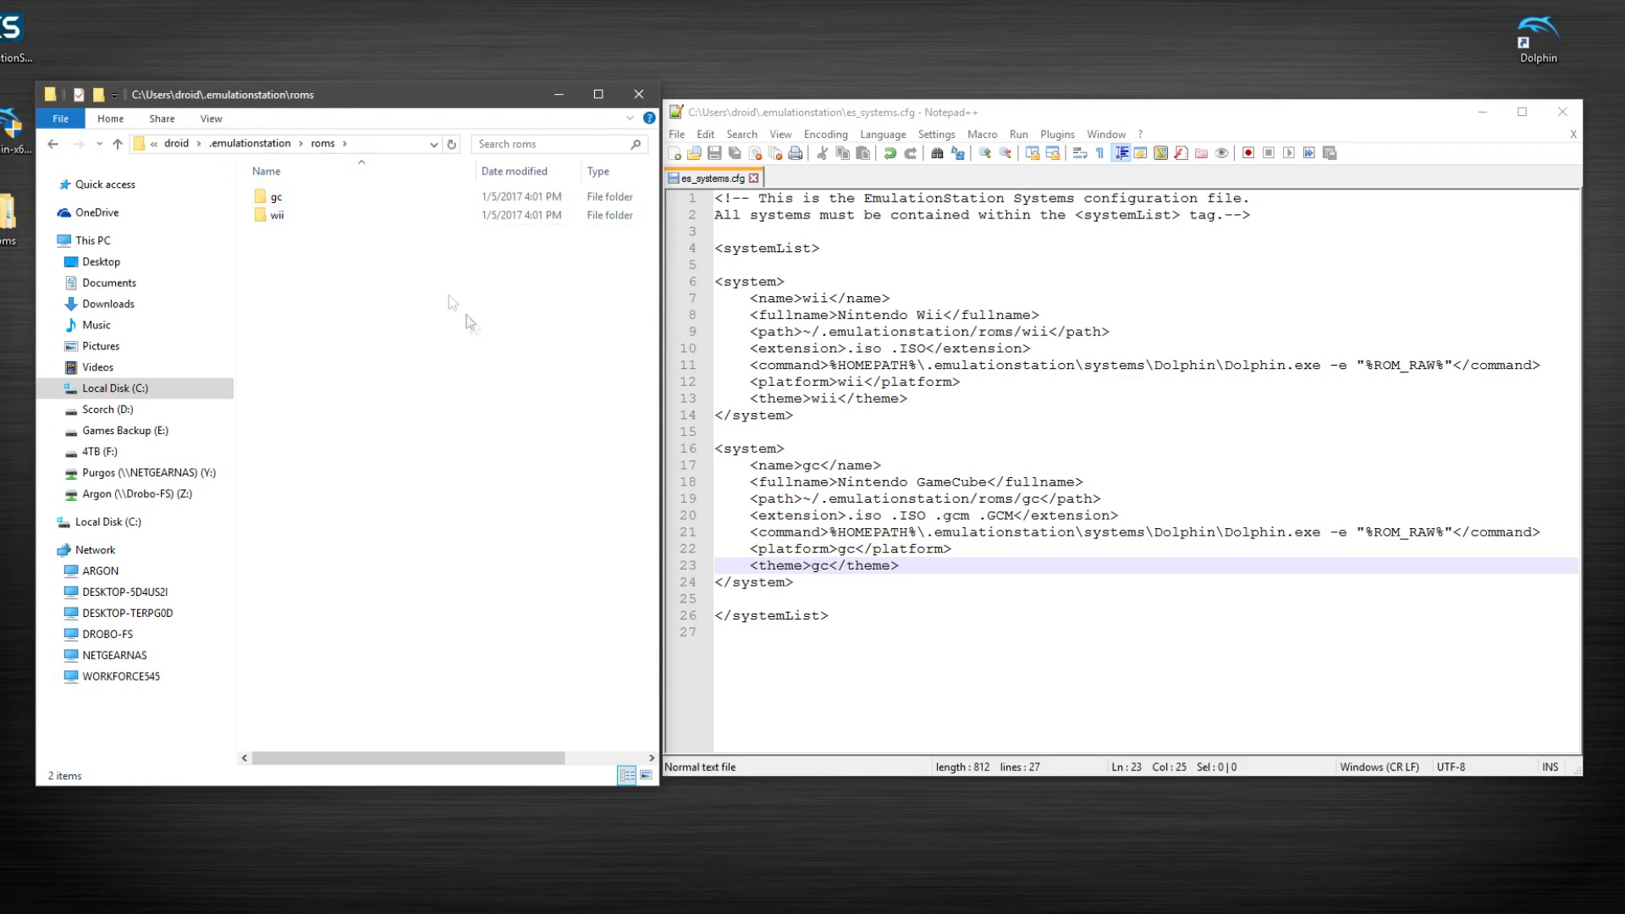
mouse_move(369, 85)
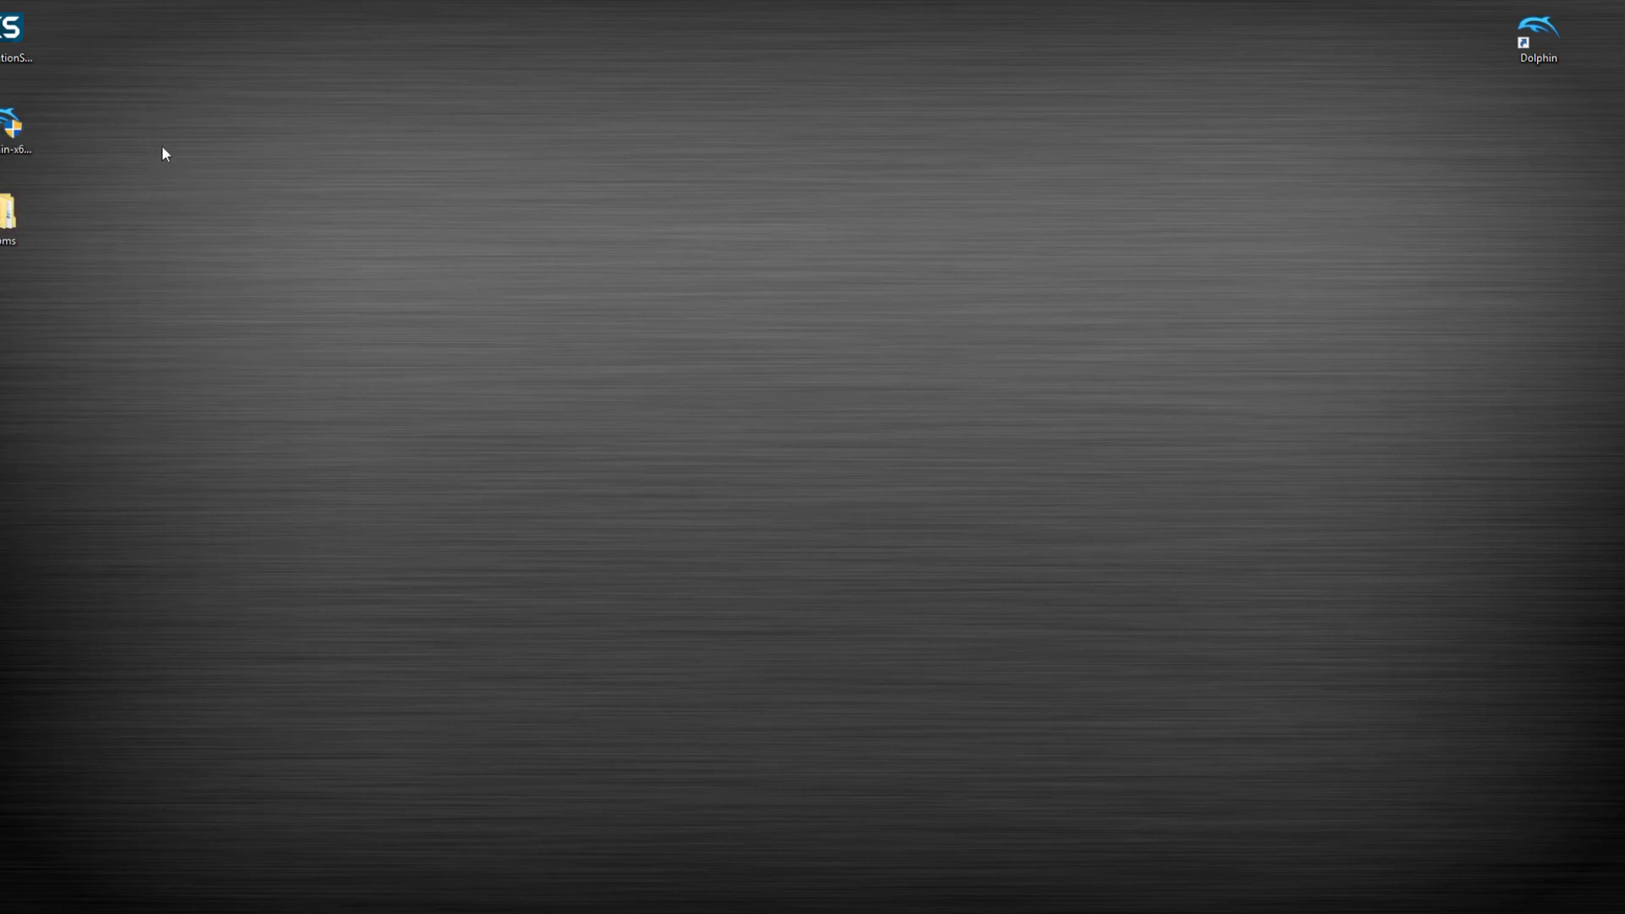
mouse_move(113, 102)
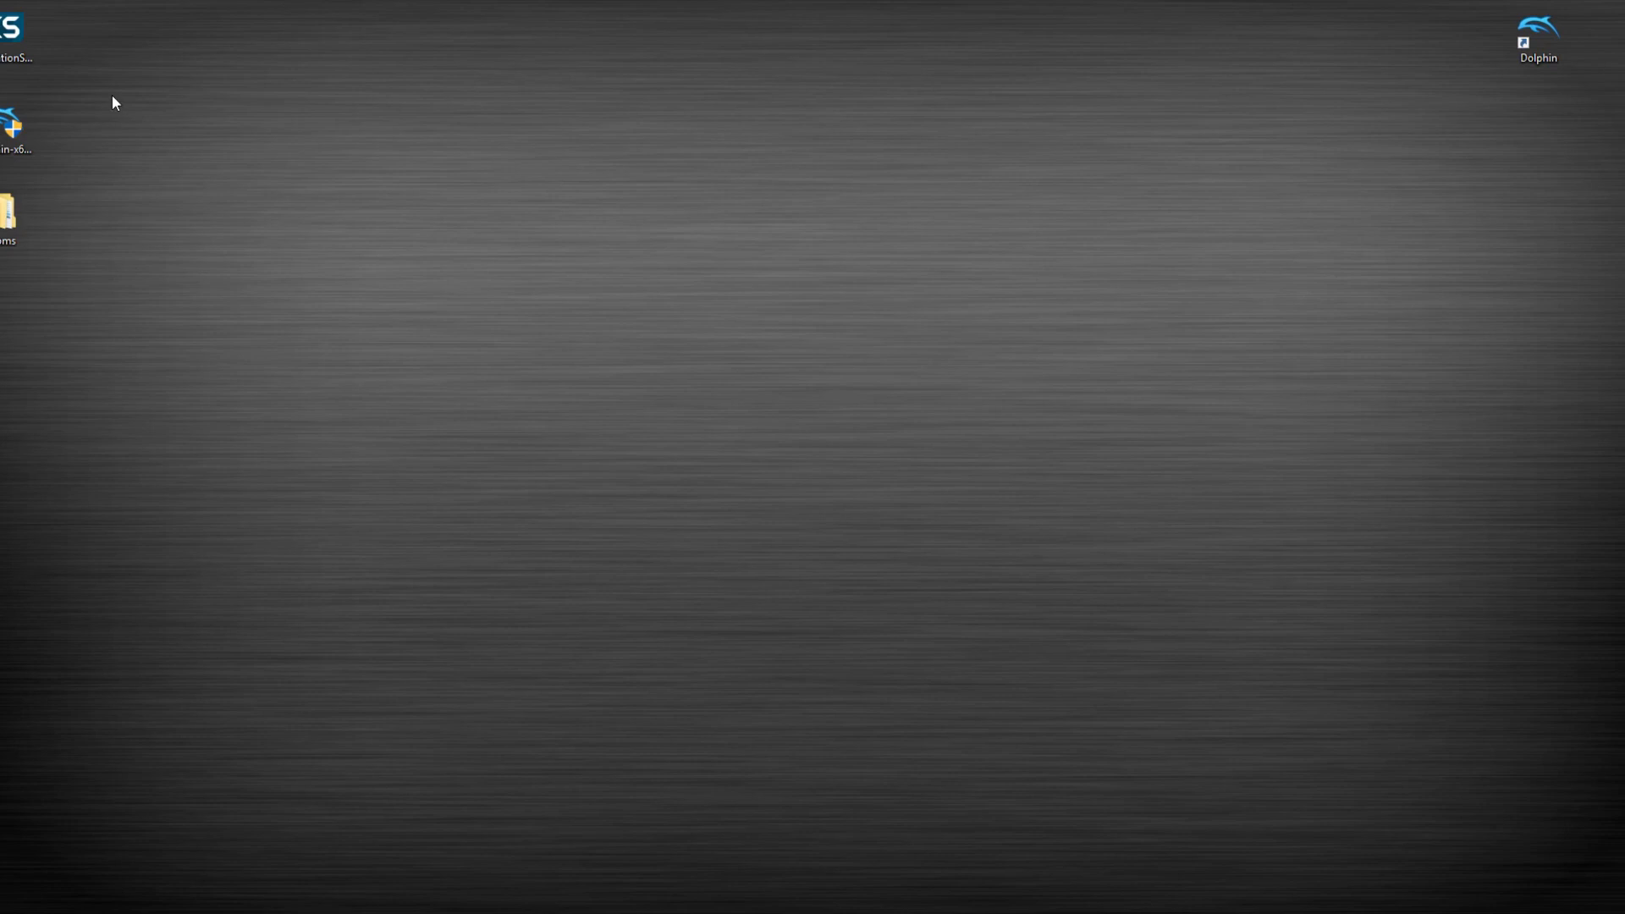
mouse_move(91, 108)
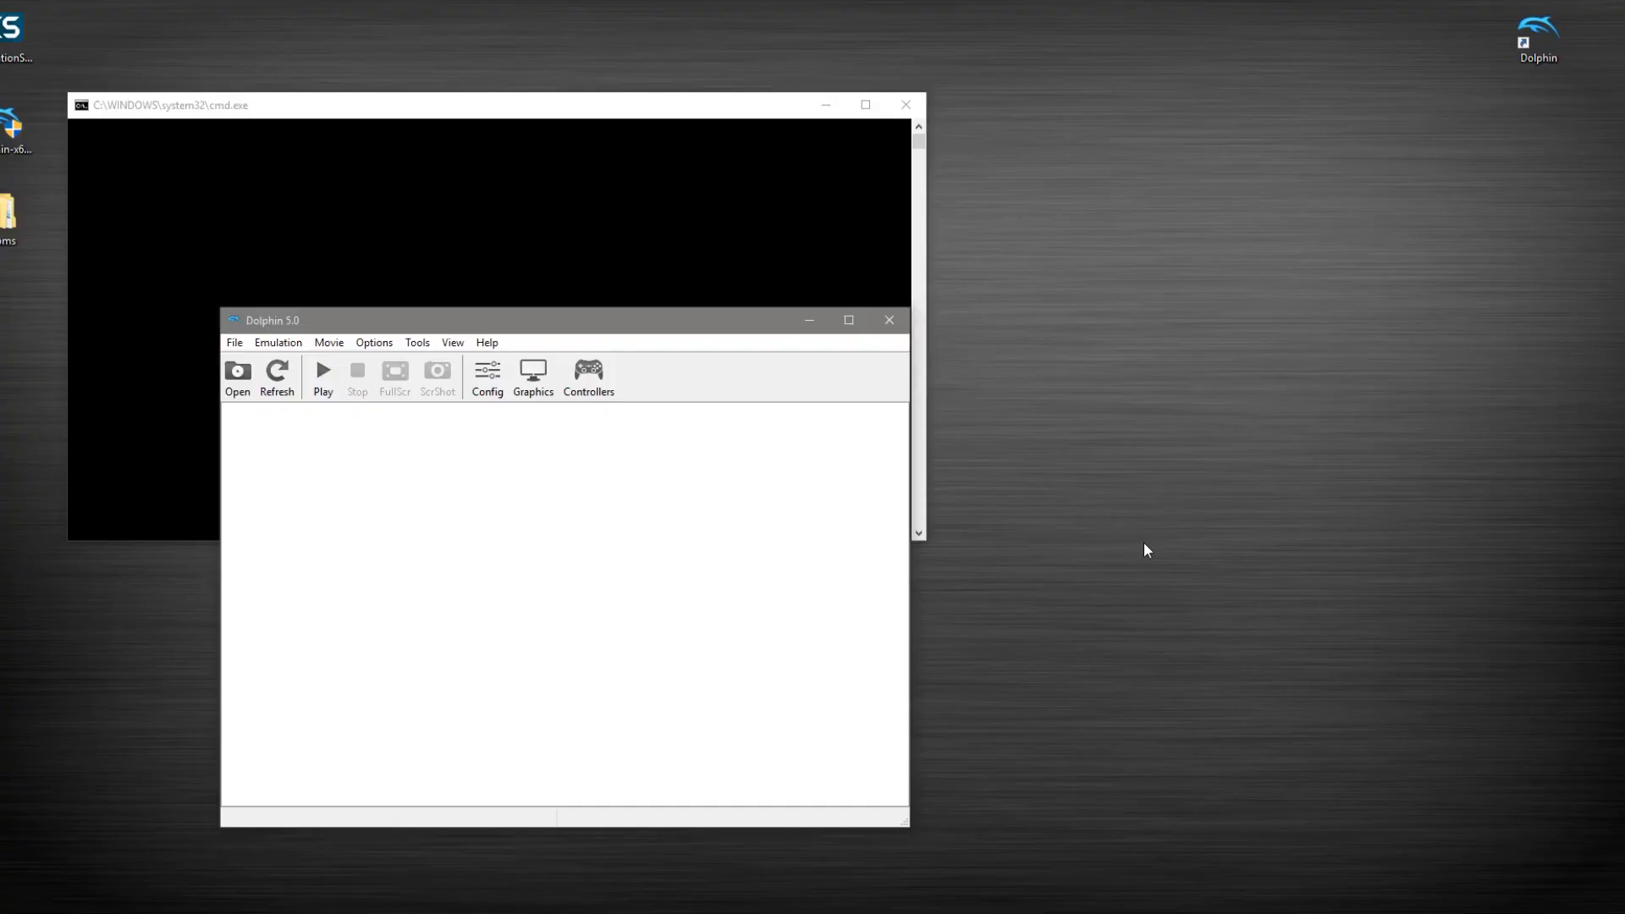
Launch Dolphin 5.0 from the desktop shortcut and confirm it starts with an empty game list.
click(321, 374)
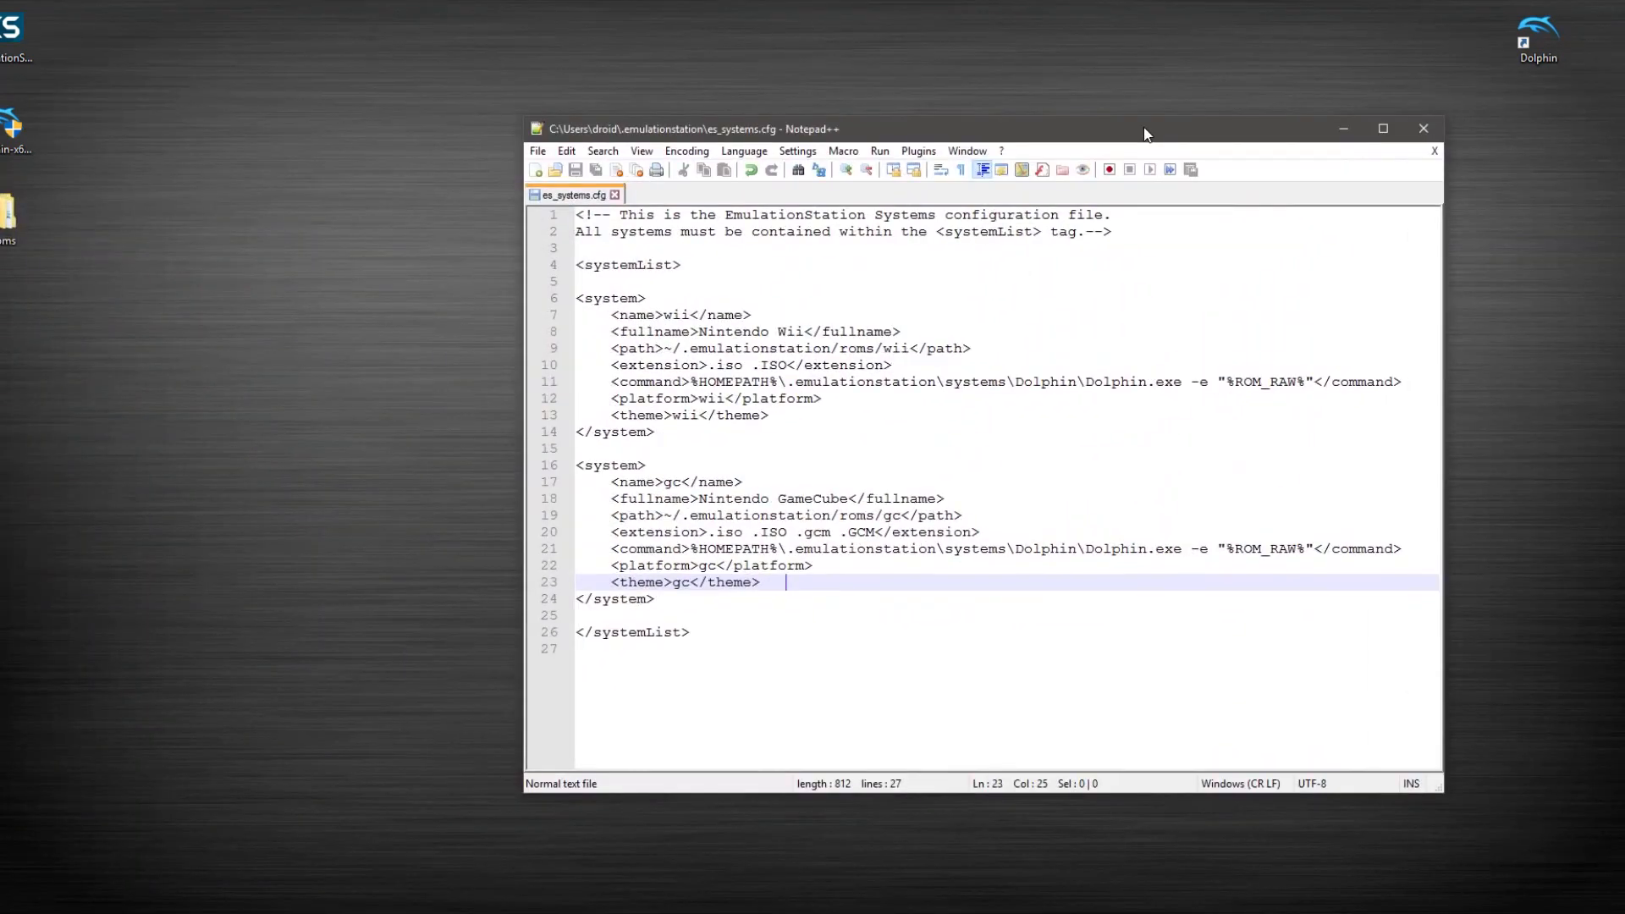
mouse_move(1068, 557)
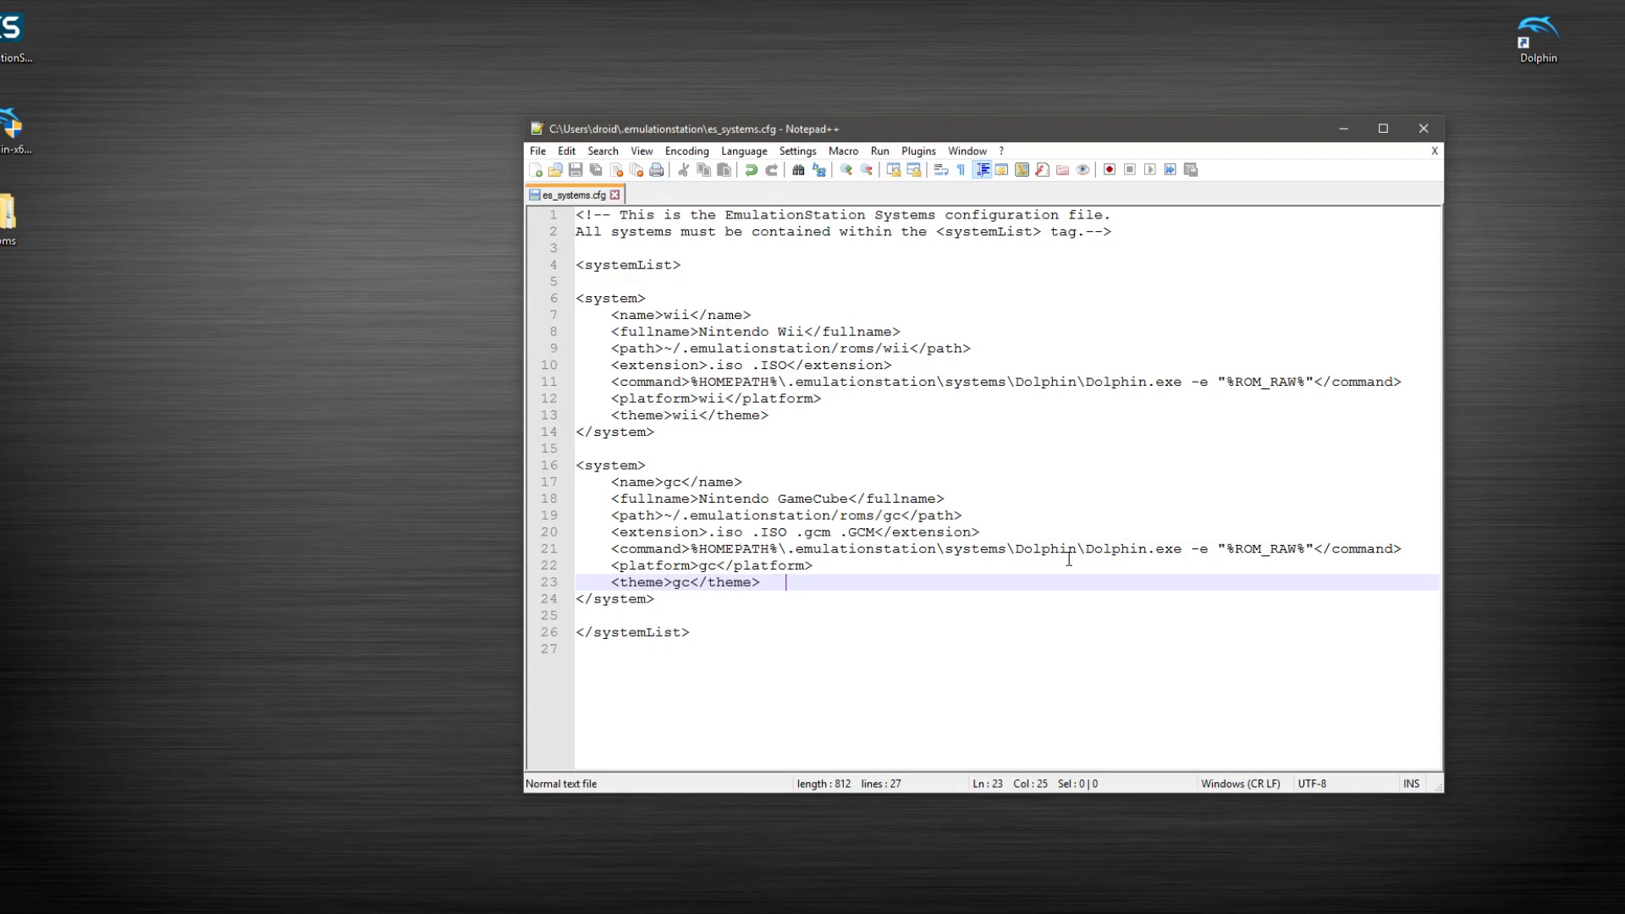
mouse_move(1019, 528)
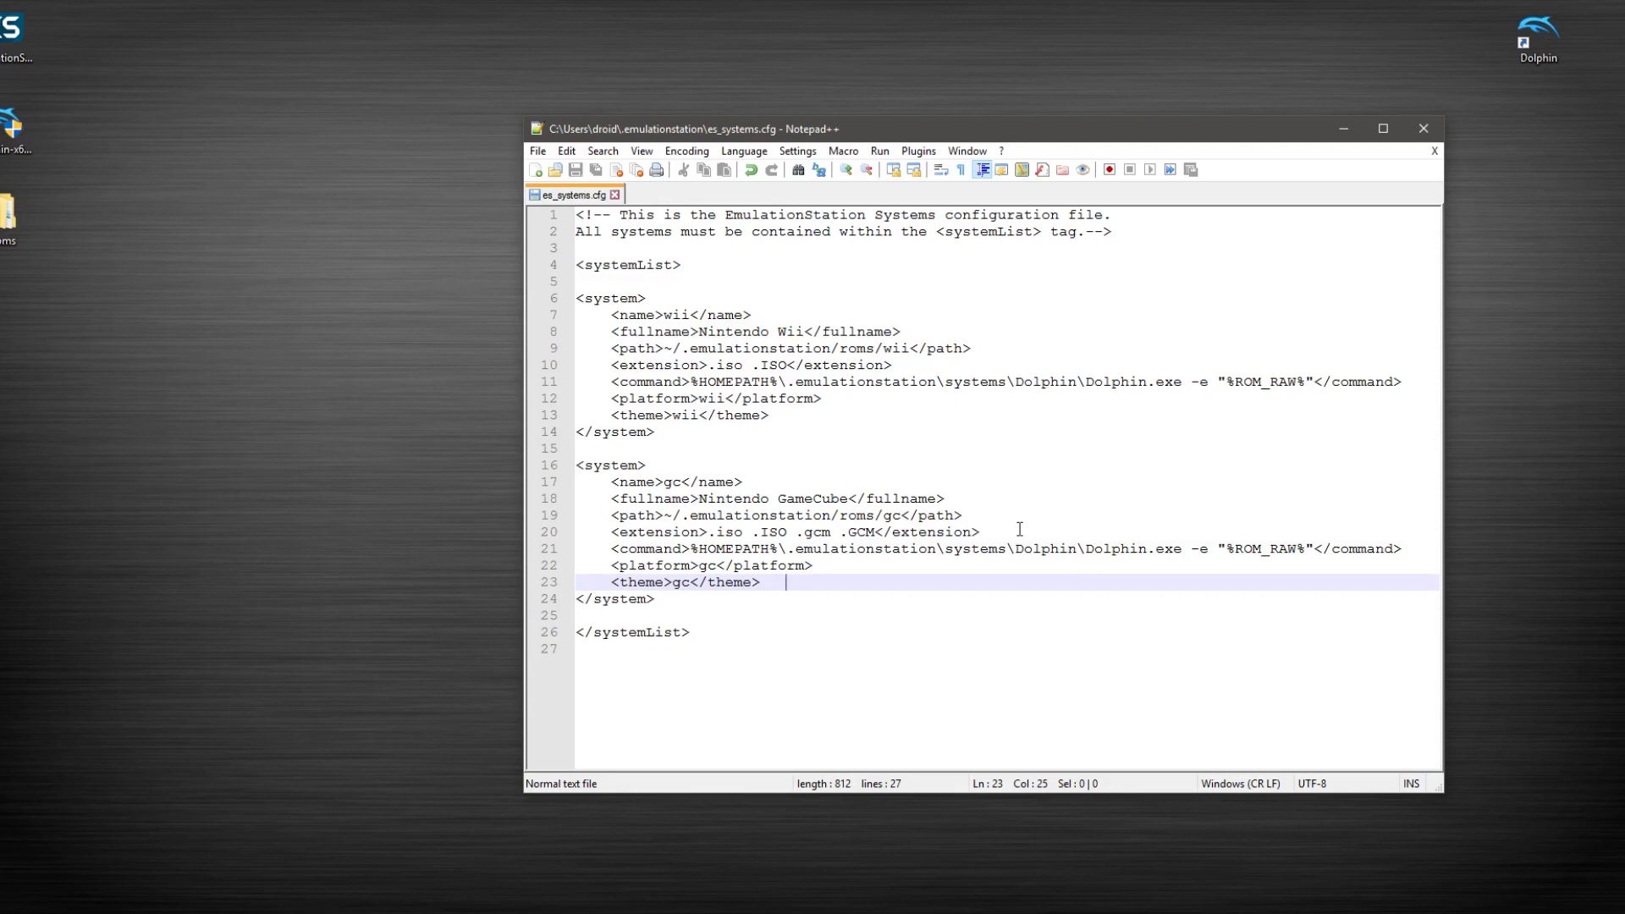
mouse_move(993, 148)
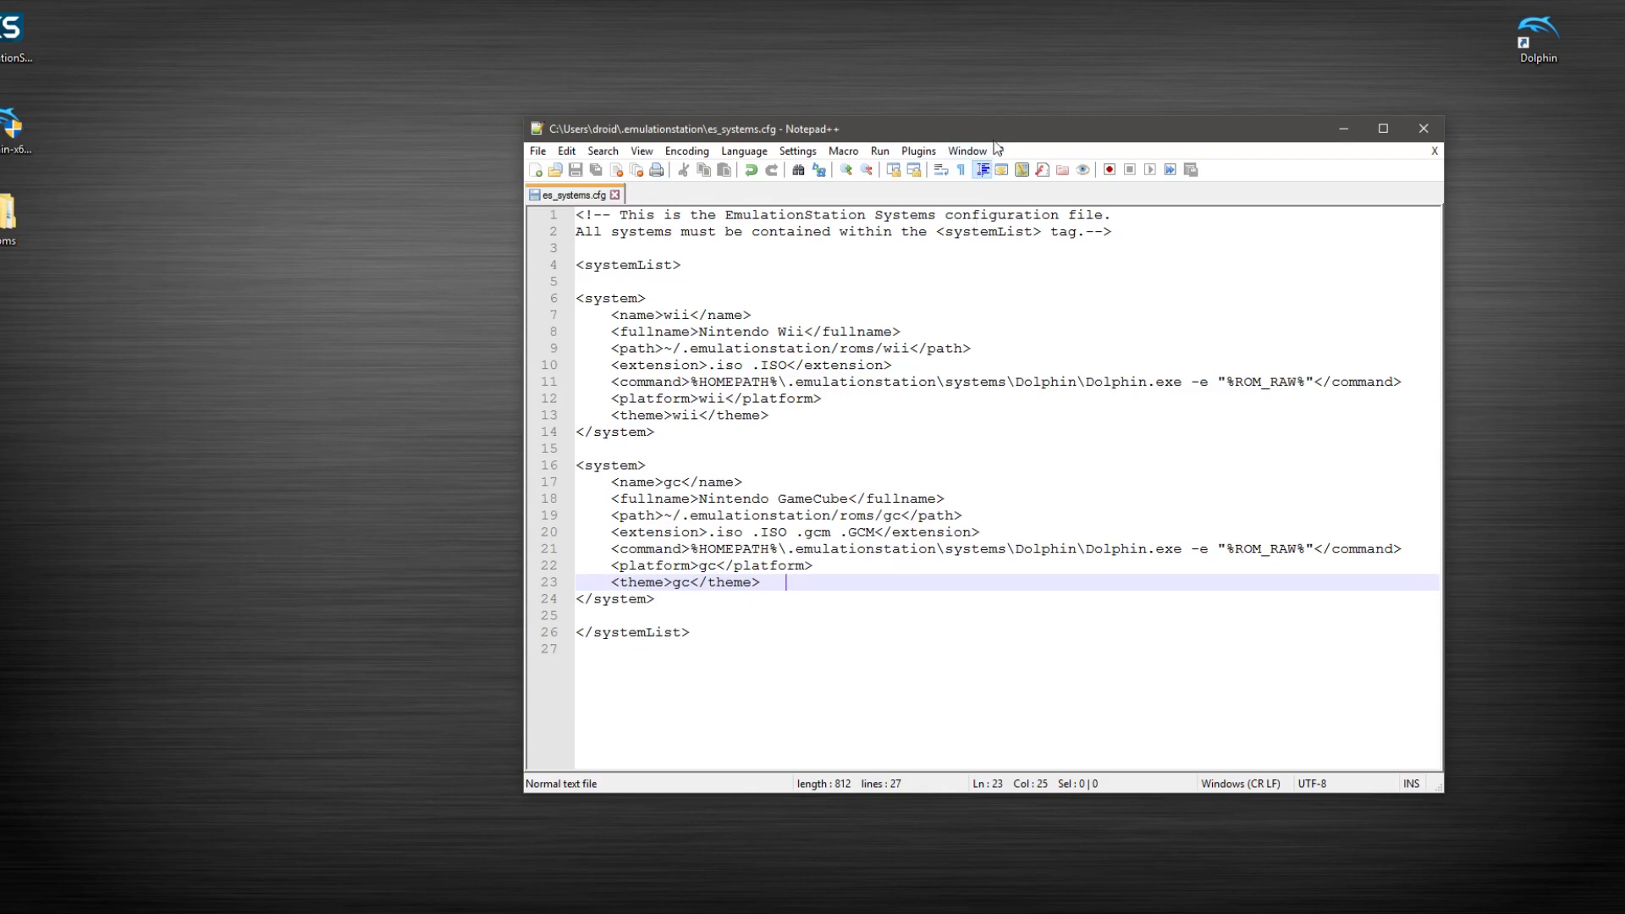
mouse_move(997, 137)
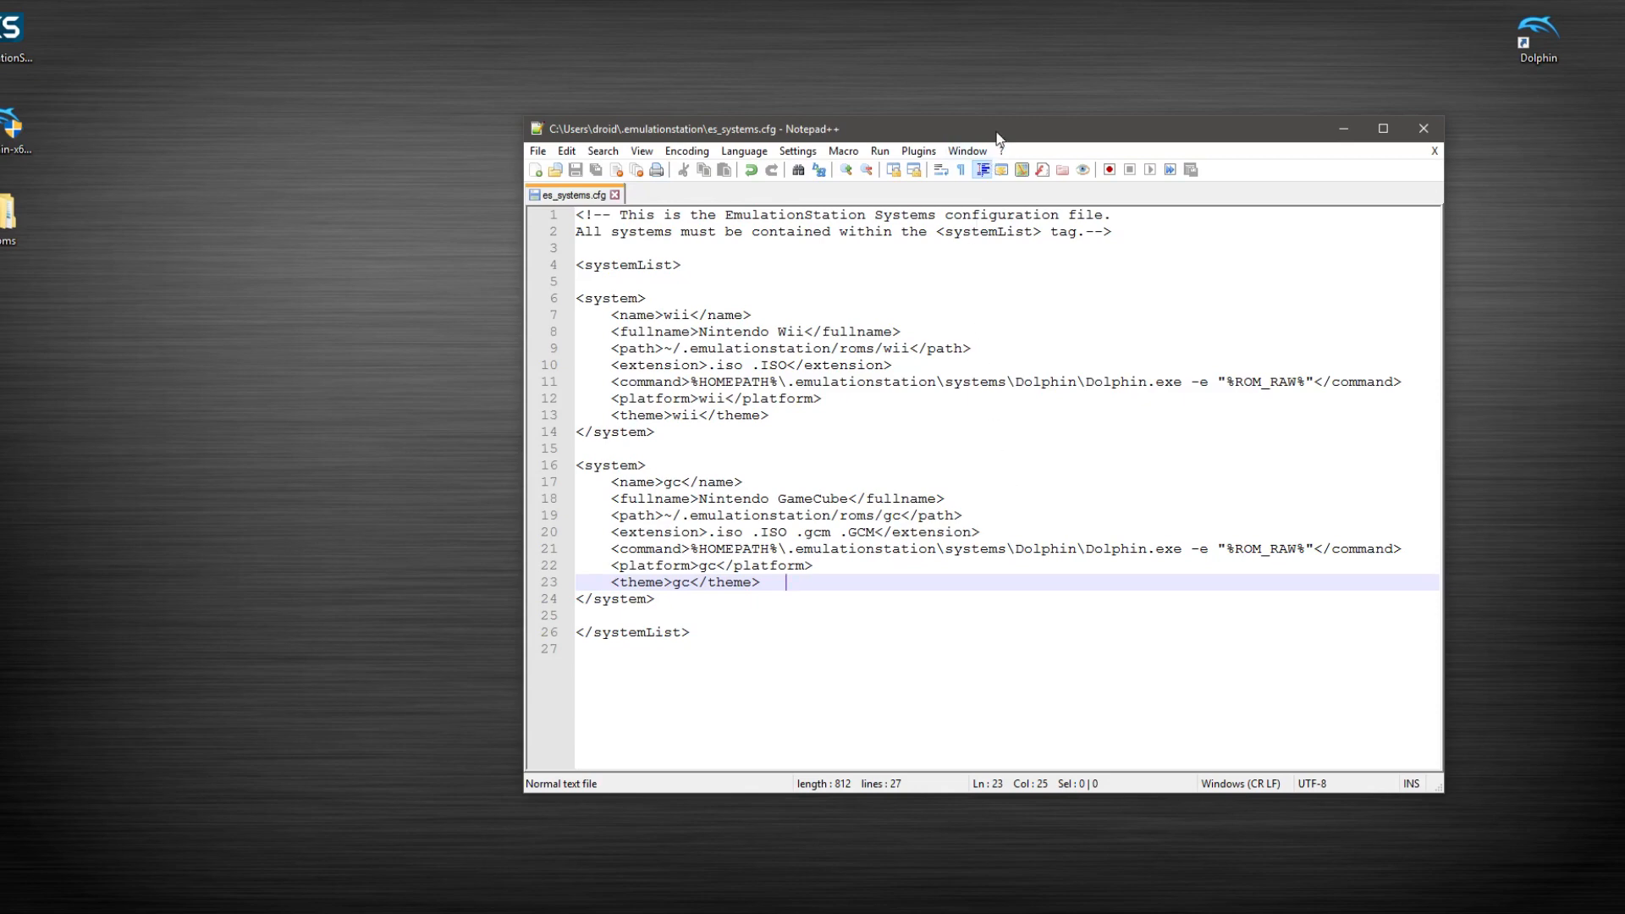